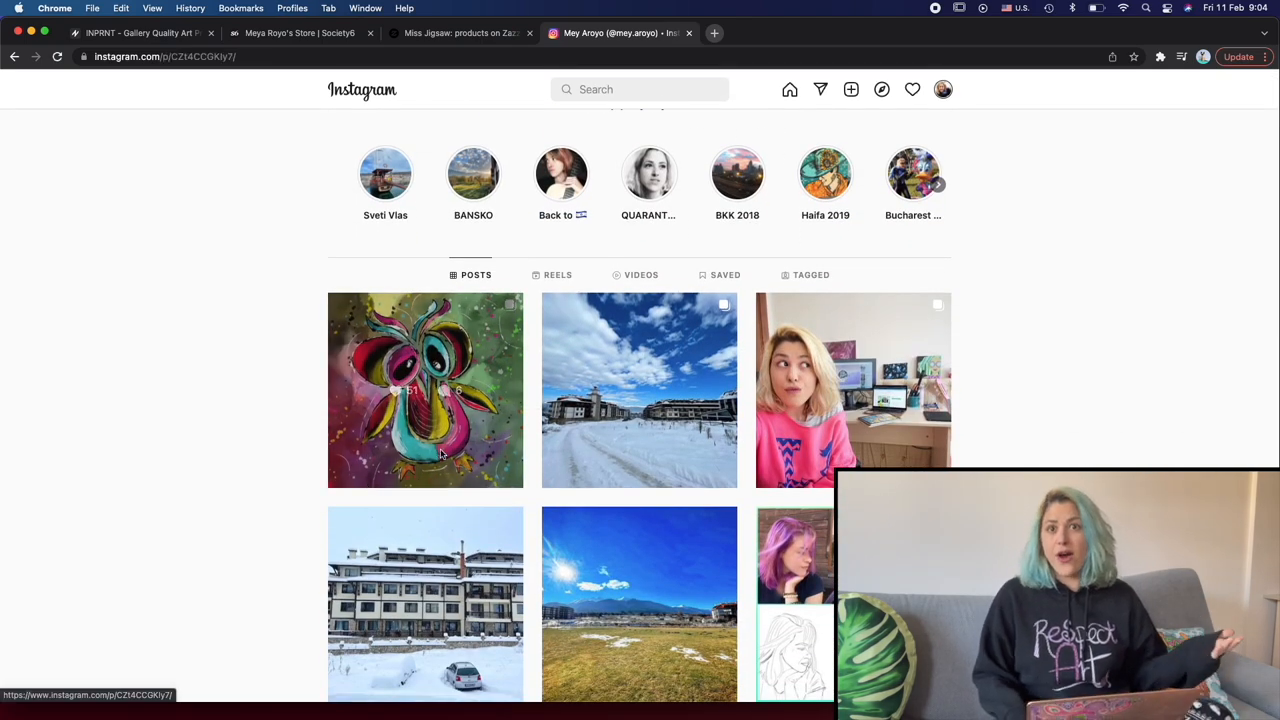
Open the colourful owl post and page through the owl, daisy and girl artworks to the two-daisy painting
{"action": "left_click", "coordinate": [425, 390]}
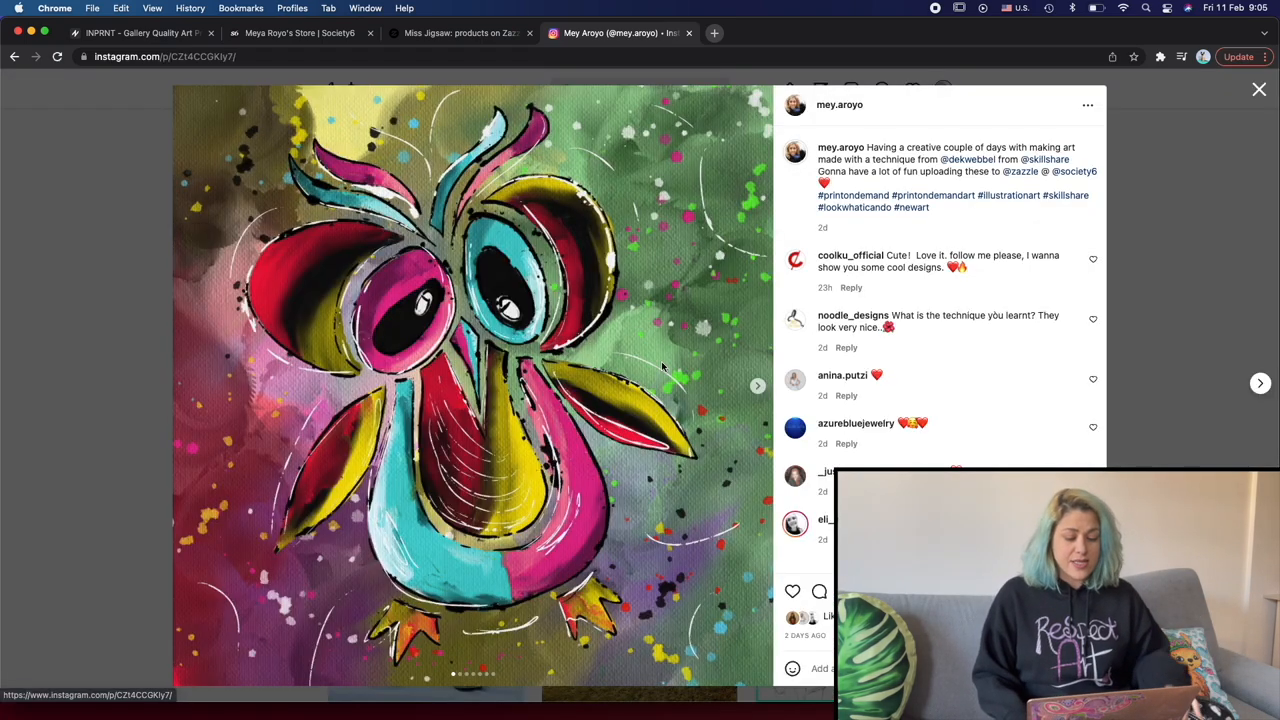
{"action": "left_click", "coordinate": [758, 385]}
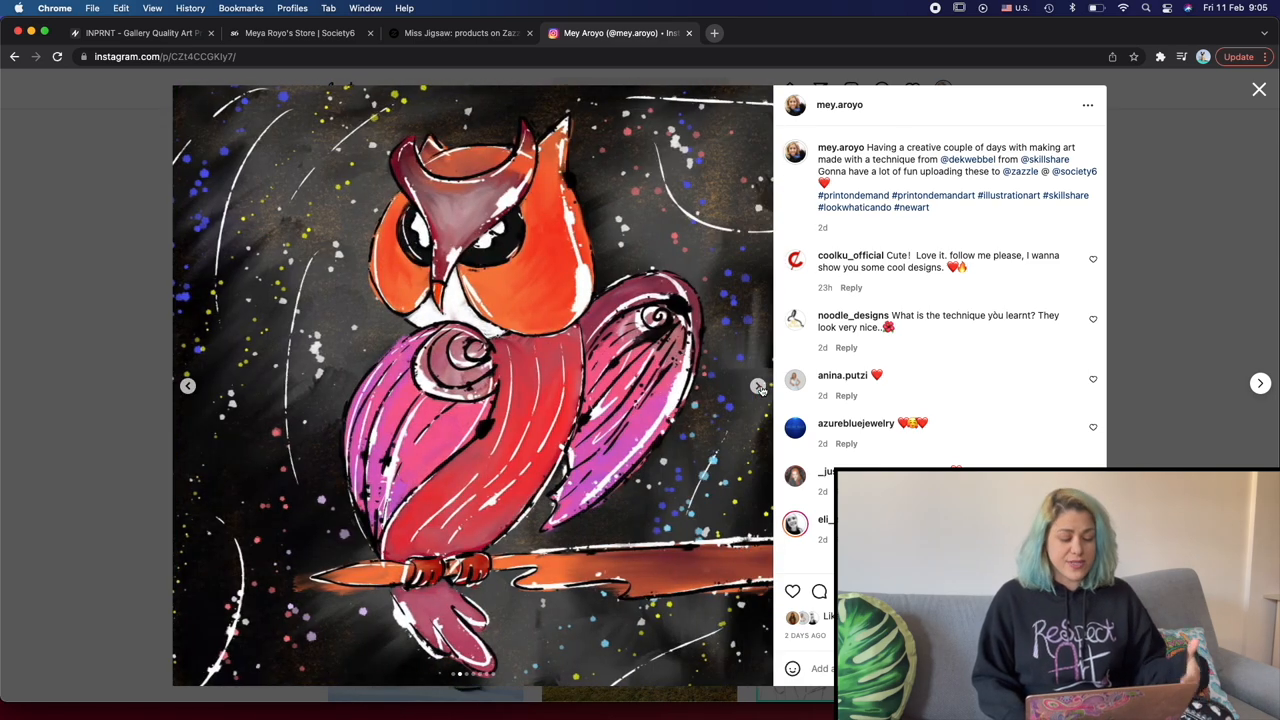
{"action": "left_click", "coordinate": [1260, 383]}
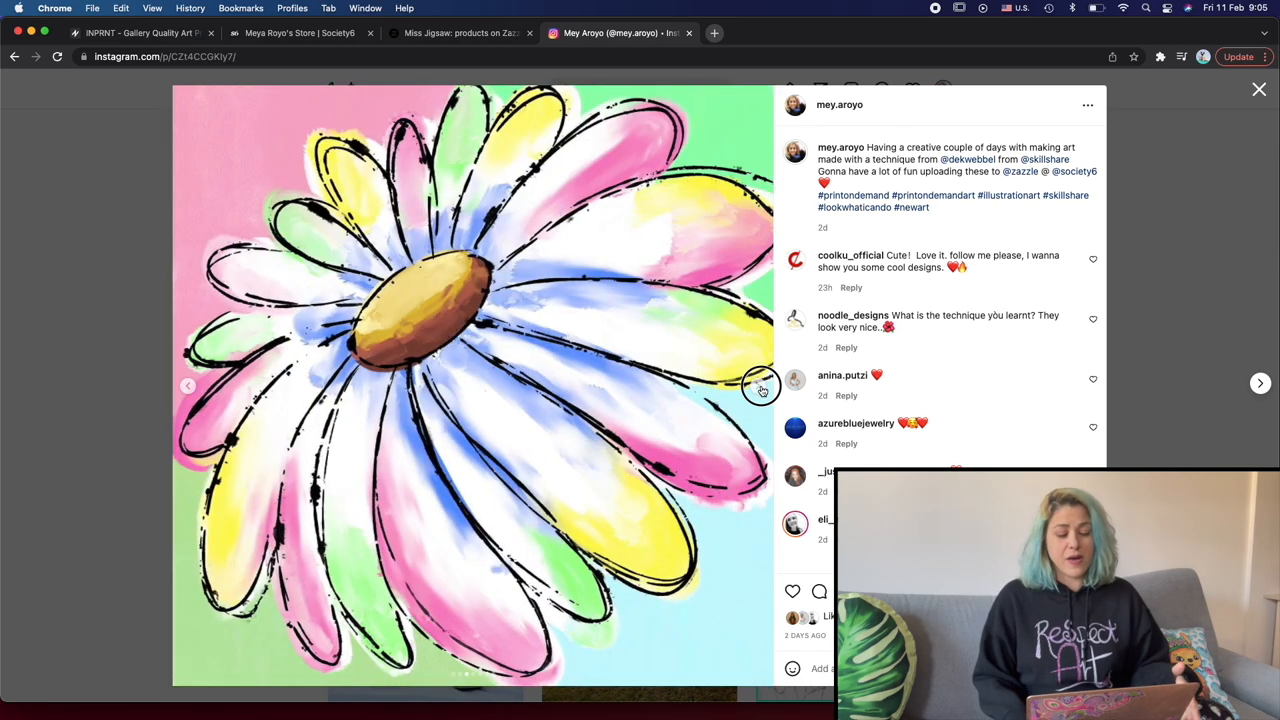
{"action": "left_click", "coordinate": [1260, 383]}
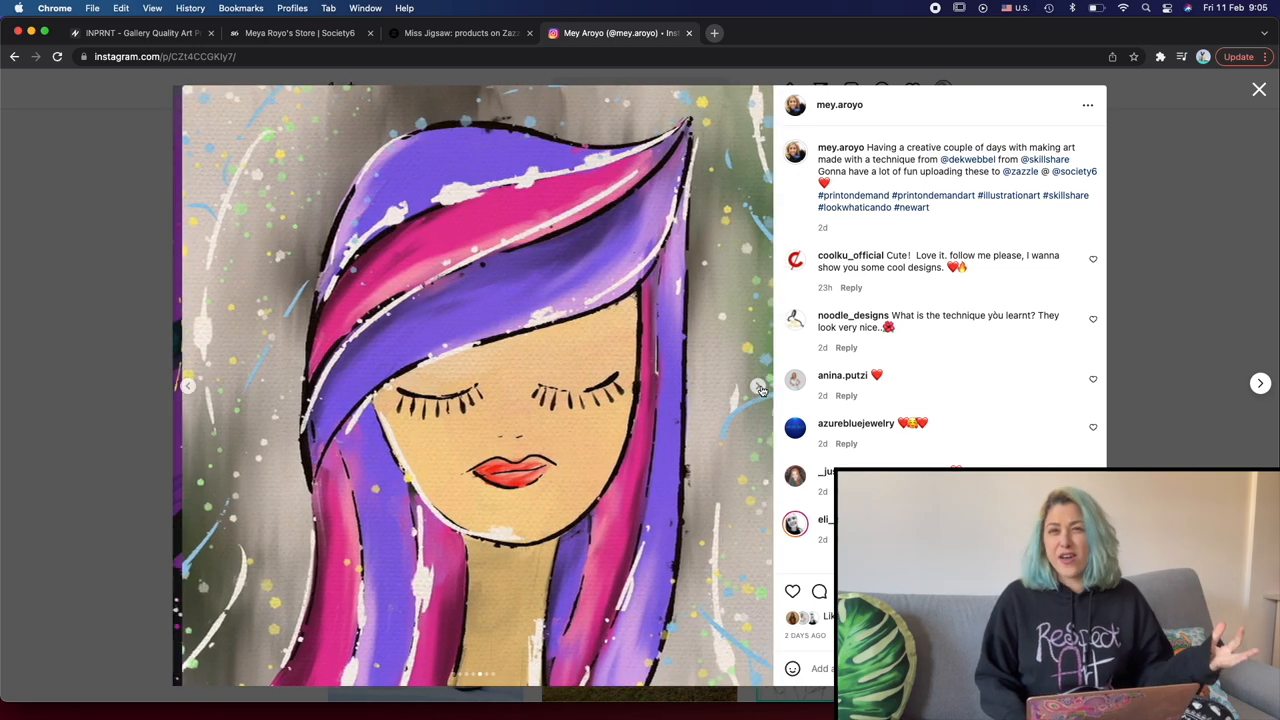
{"action": "left_click", "coordinate": [1261, 383]}
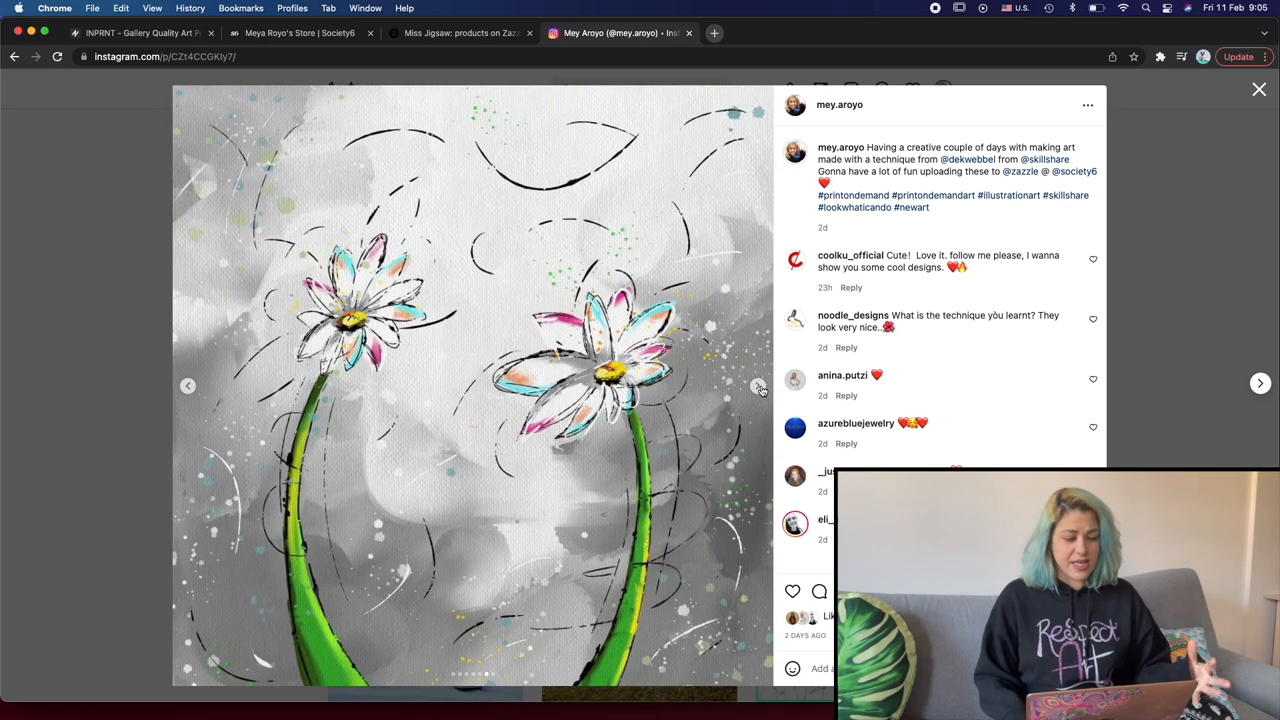
Browse the Society6 store's art prints up to its profile header
{"action": "left_click", "coordinate": [297, 33]}
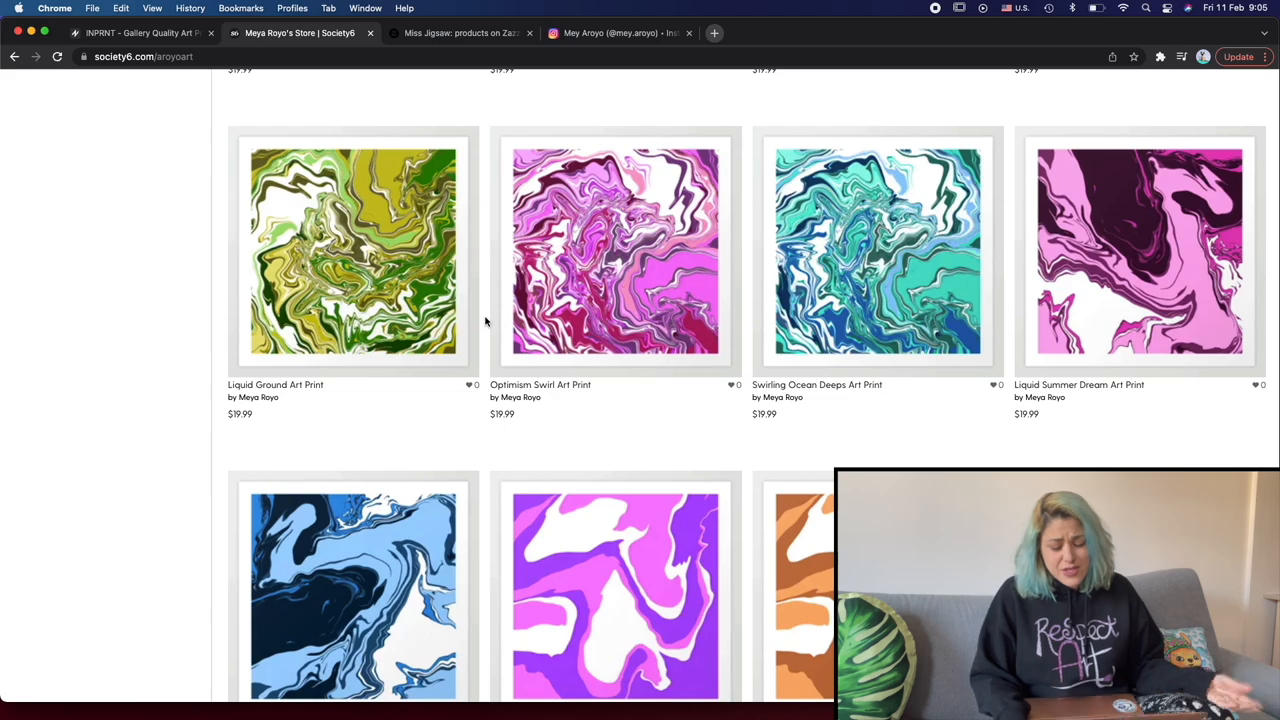
{"action": "scroll", "scroll_direction": "up", "scroll_amount": 3}
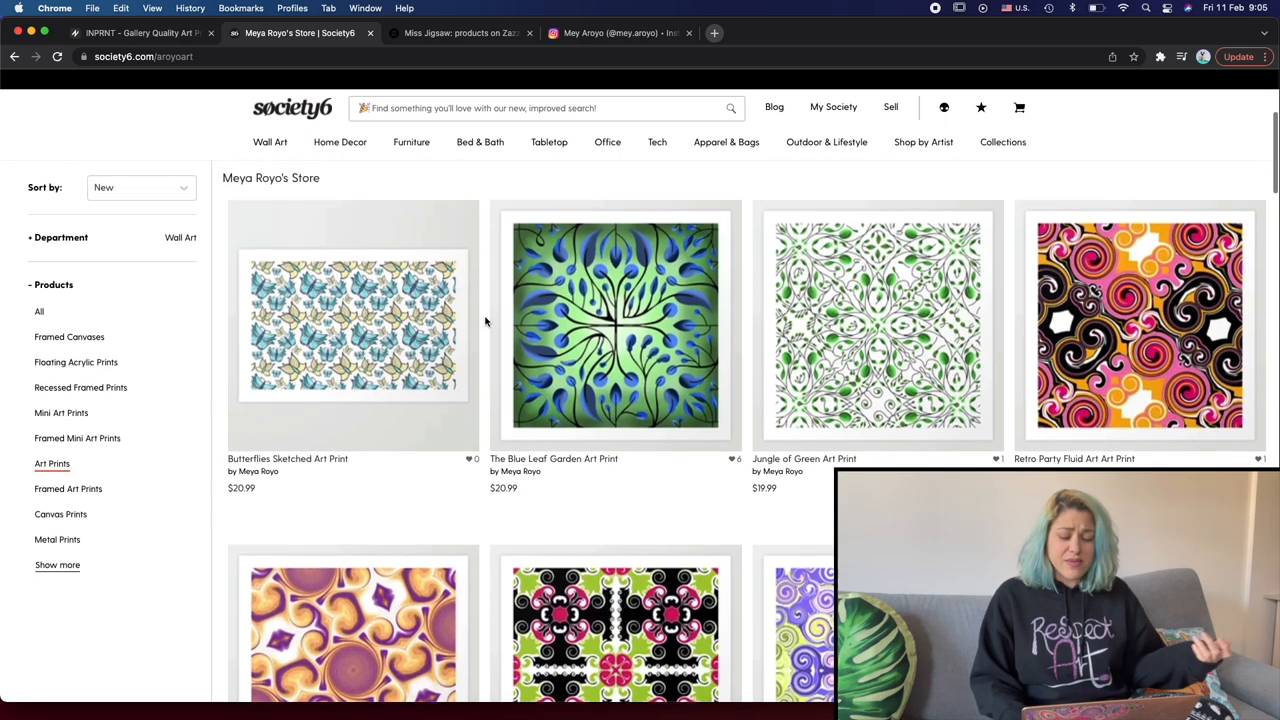
{"action": "scroll", "scroll_direction": "up", "scroll_amount": 3}
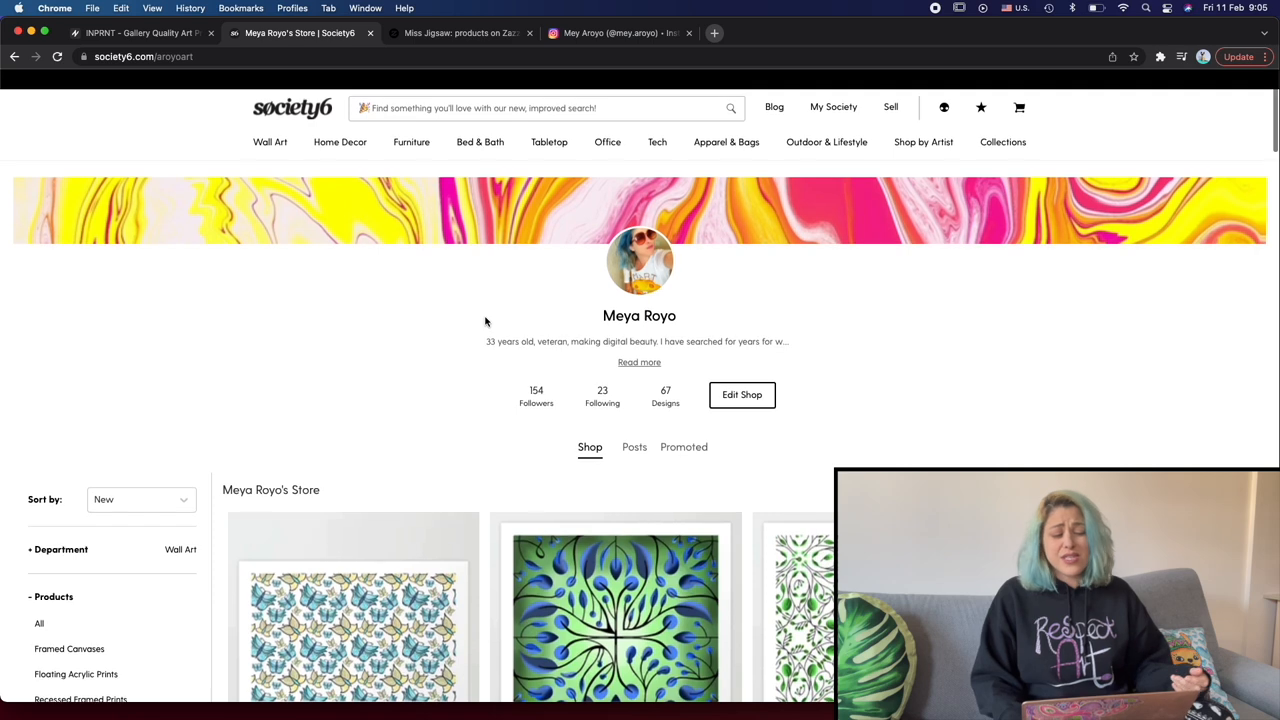
{"action": "mouse_move", "coordinate": [481, 46]}
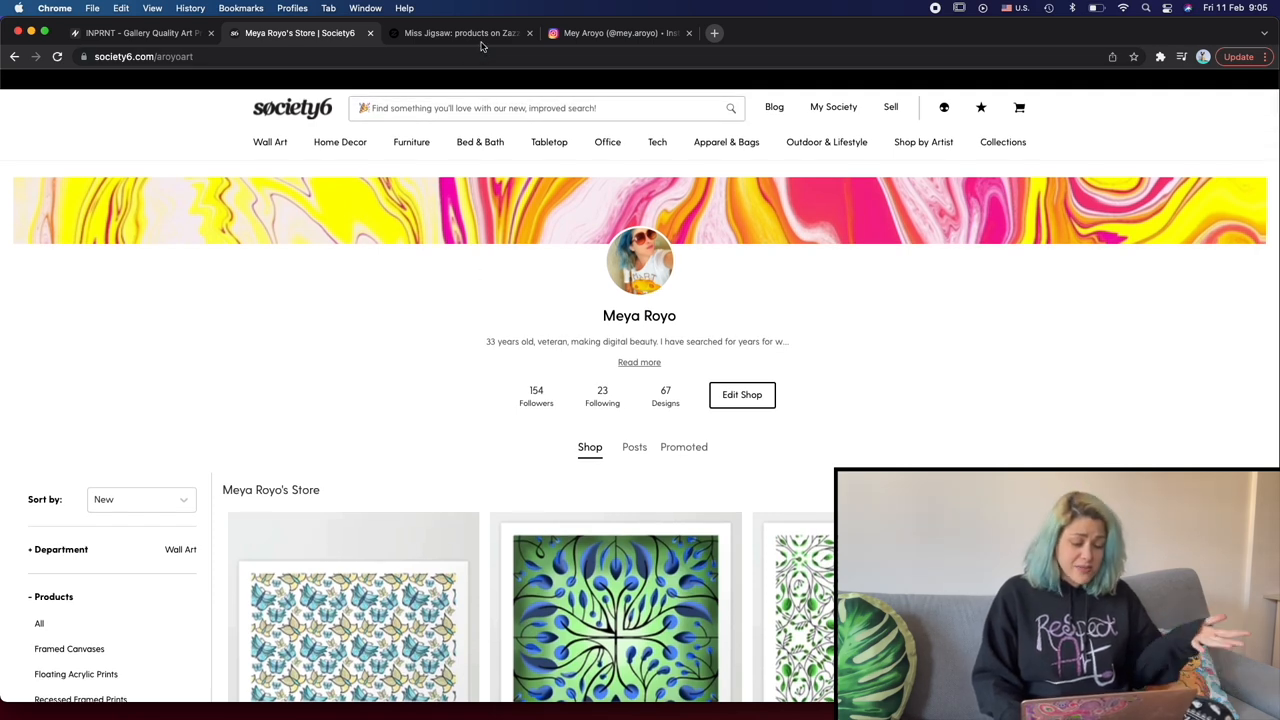
Browse the Zazzle store's jigsaw puzzle listings
{"action": "left_click", "coordinate": [460, 33]}
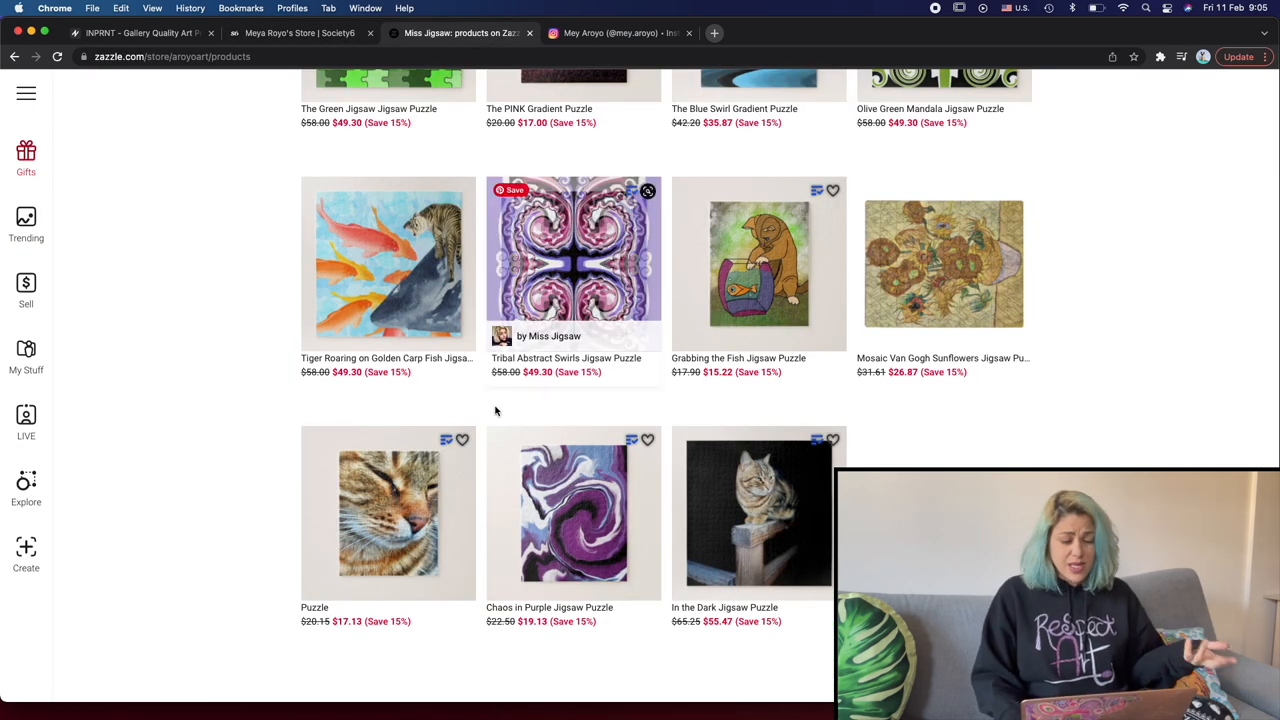
{"action": "scroll", "scroll_direction": "up", "scroll_amount": 3}
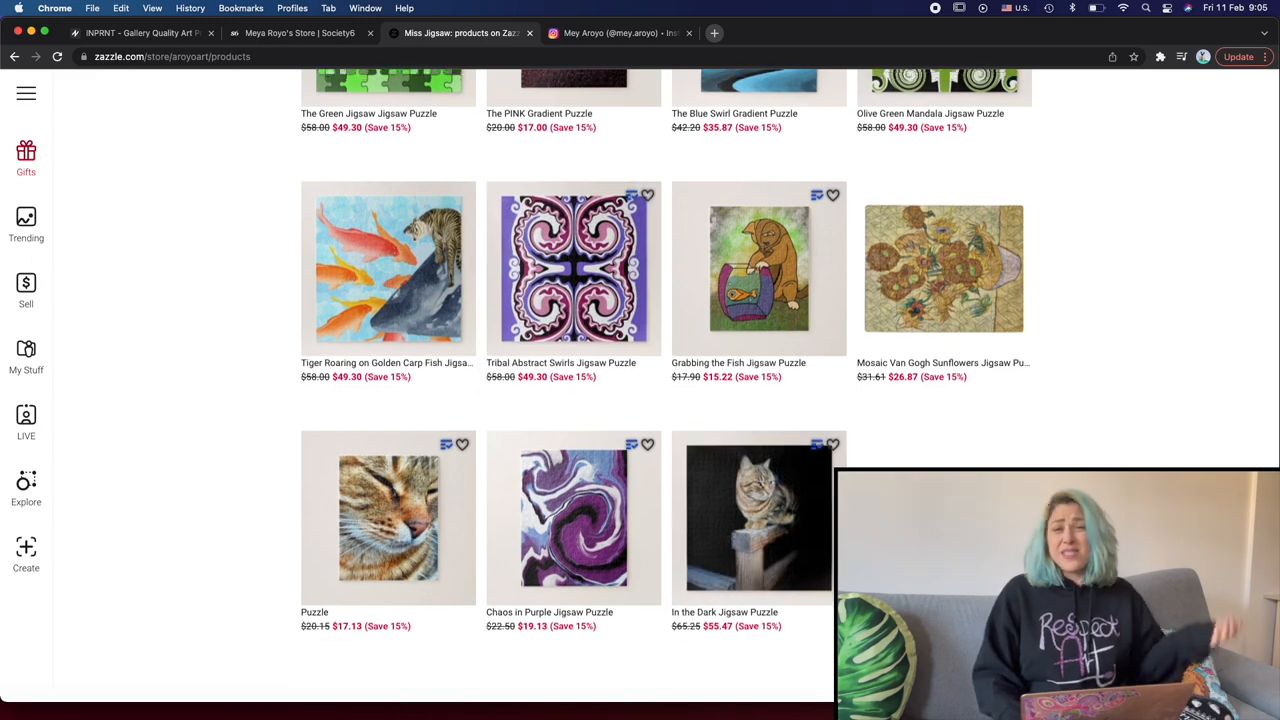
{"action": "scroll", "scroll_direction": "up", "scroll_amount": 3}
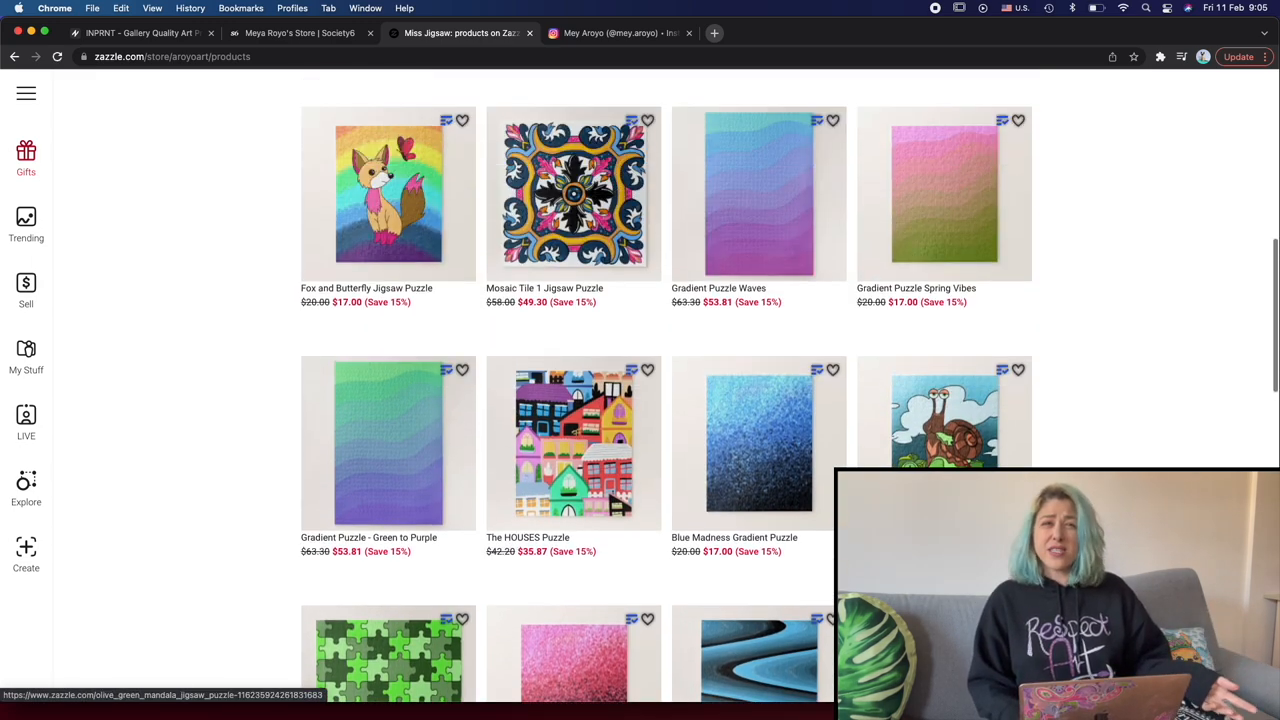
Browse the INPRNT home page from Curated Picks down to Featured Artists and the footer
{"action": "left_click", "coordinate": [140, 33]}
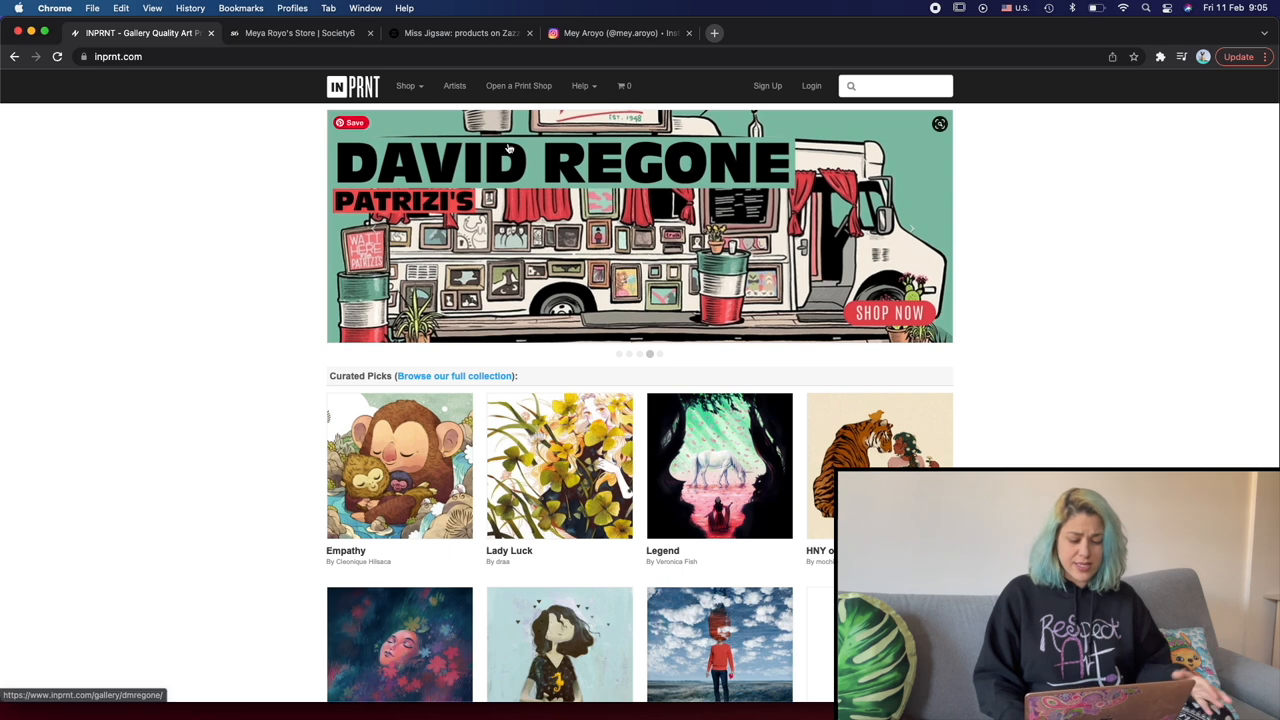
{"action": "mouse_move", "coordinate": [1035, 299]}
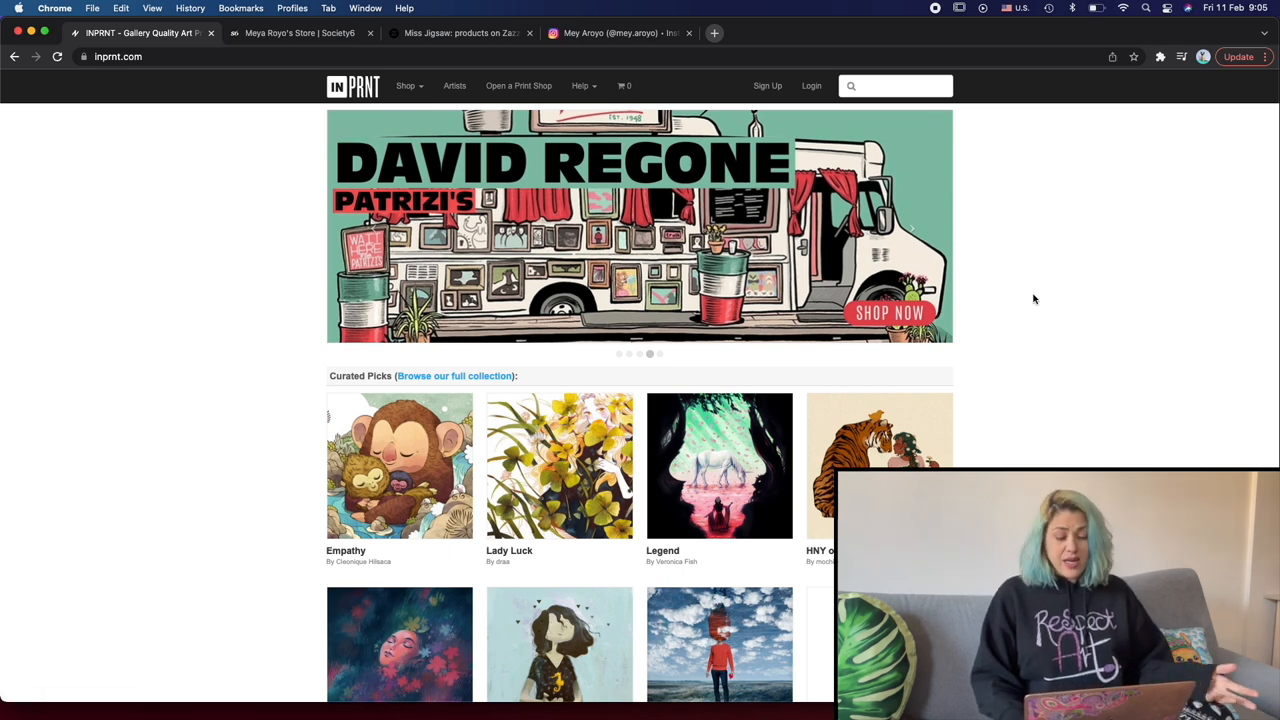
{"action": "scroll", "scroll_direction": "down", "scroll_amount": 3}
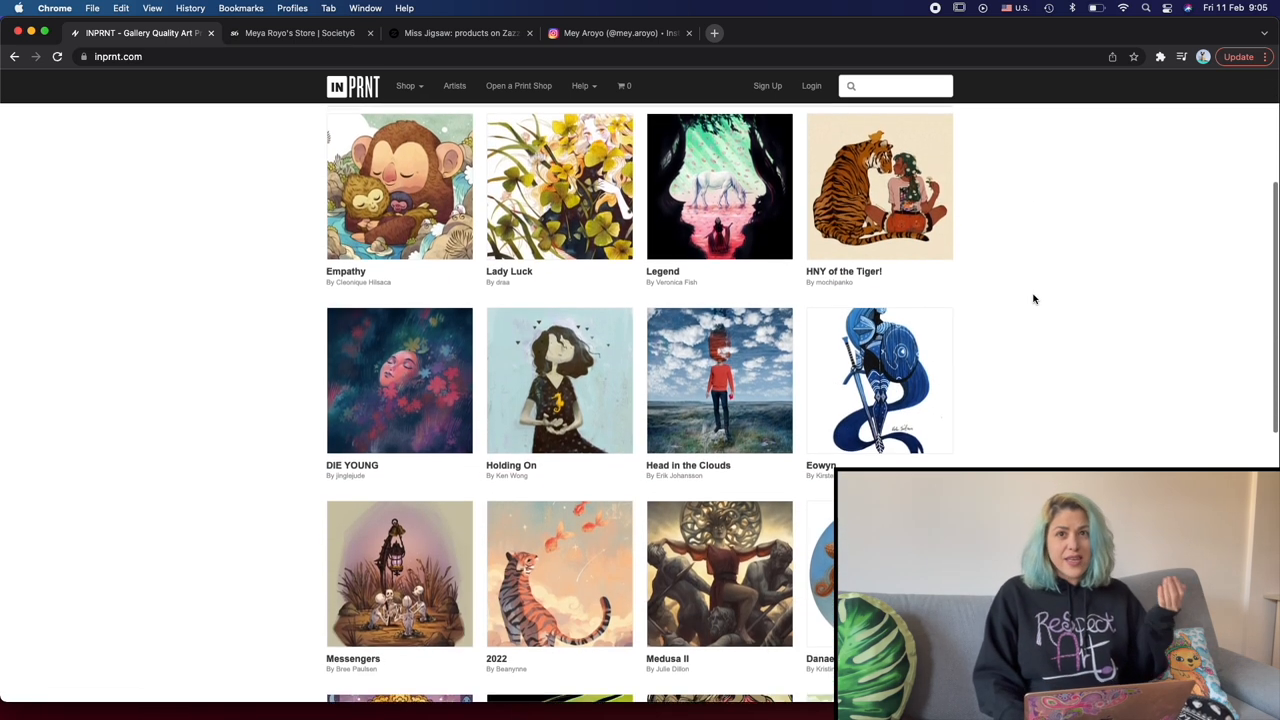
{"action": "scroll", "scroll_direction": "down", "scroll_amount": 3}
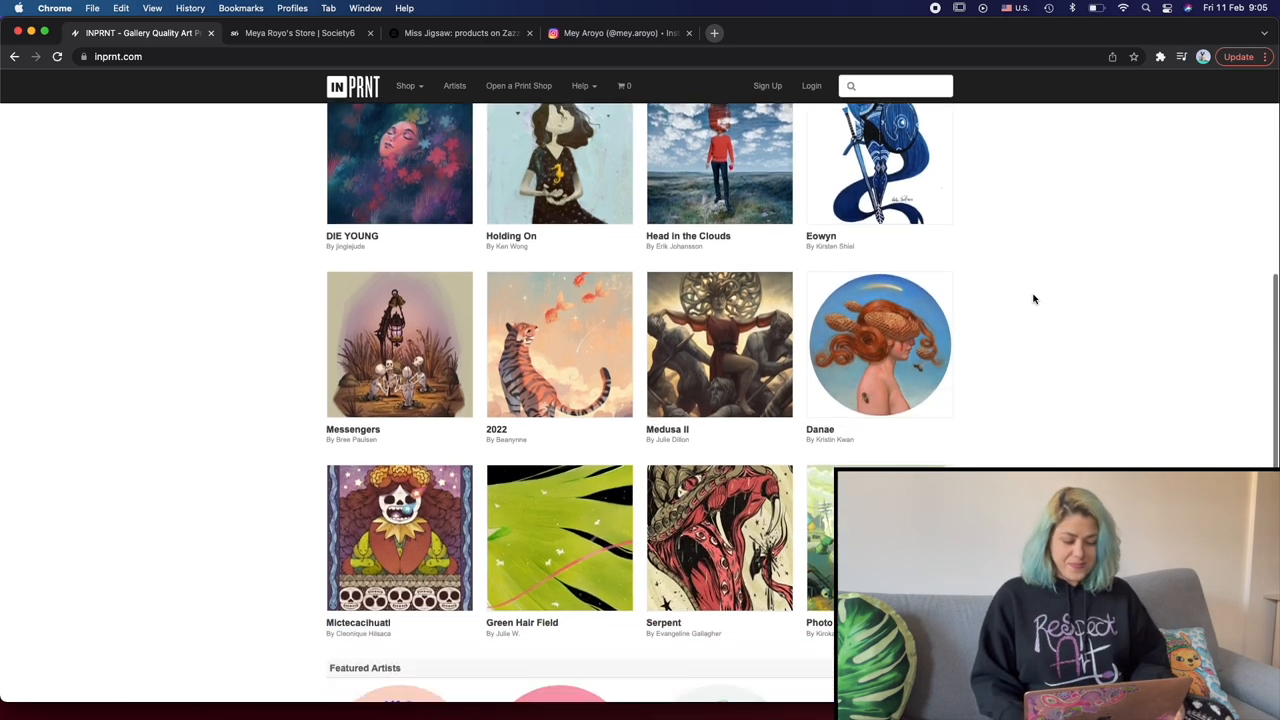
{"action": "scroll", "scroll_direction": "down", "scroll_amount": 3}
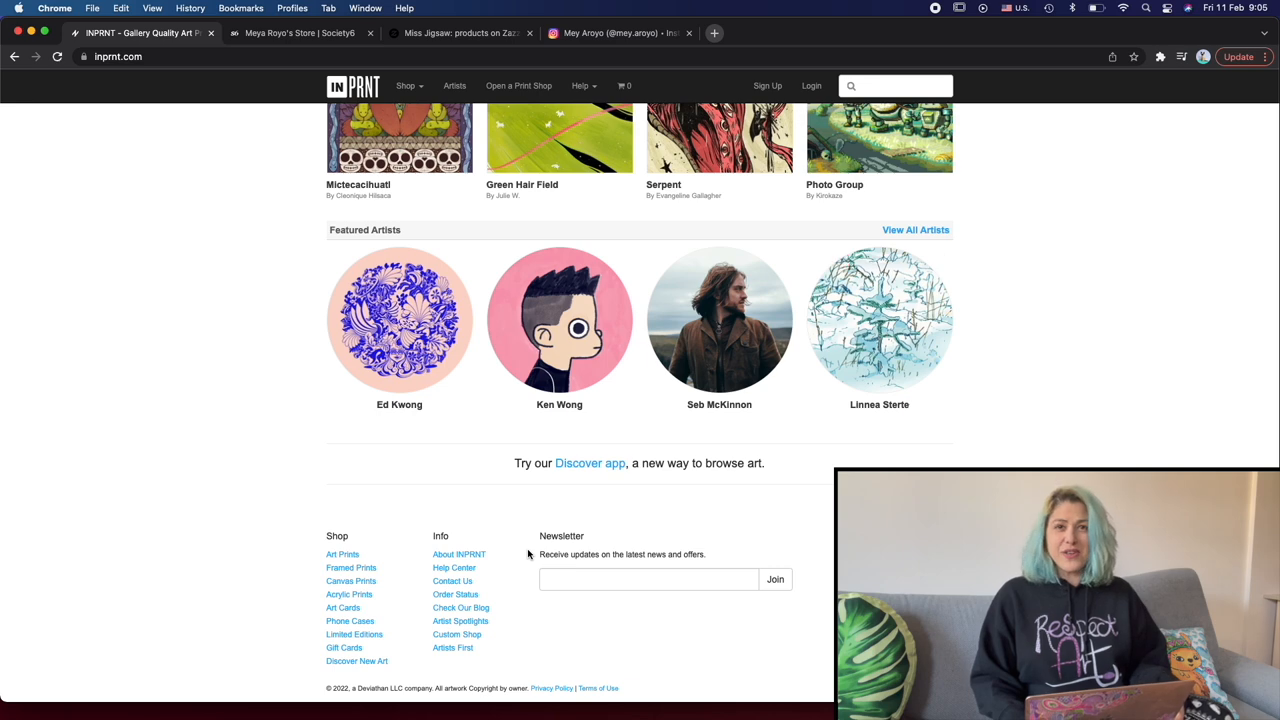
Read the About INPRNT article explaining what INPRNT is
{"action": "left_click", "coordinate": [459, 554]}
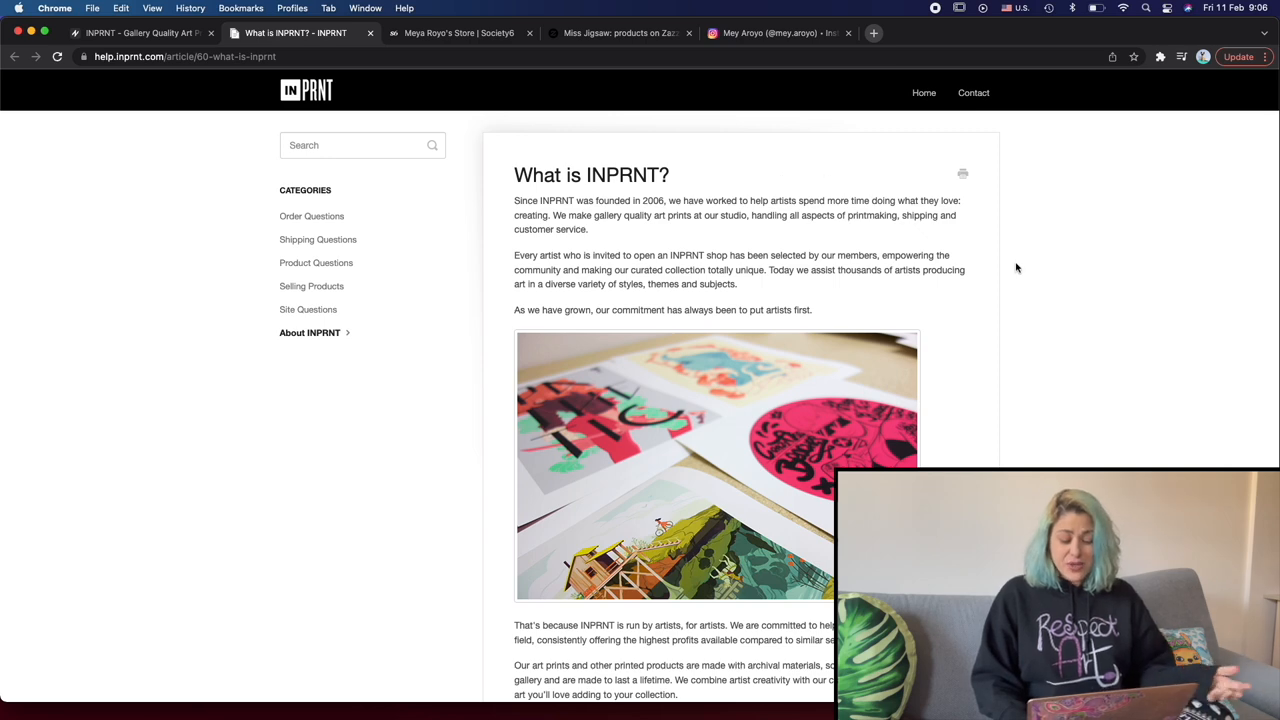
{"action": "scroll", "scroll_direction": "down", "scroll_amount": 3}
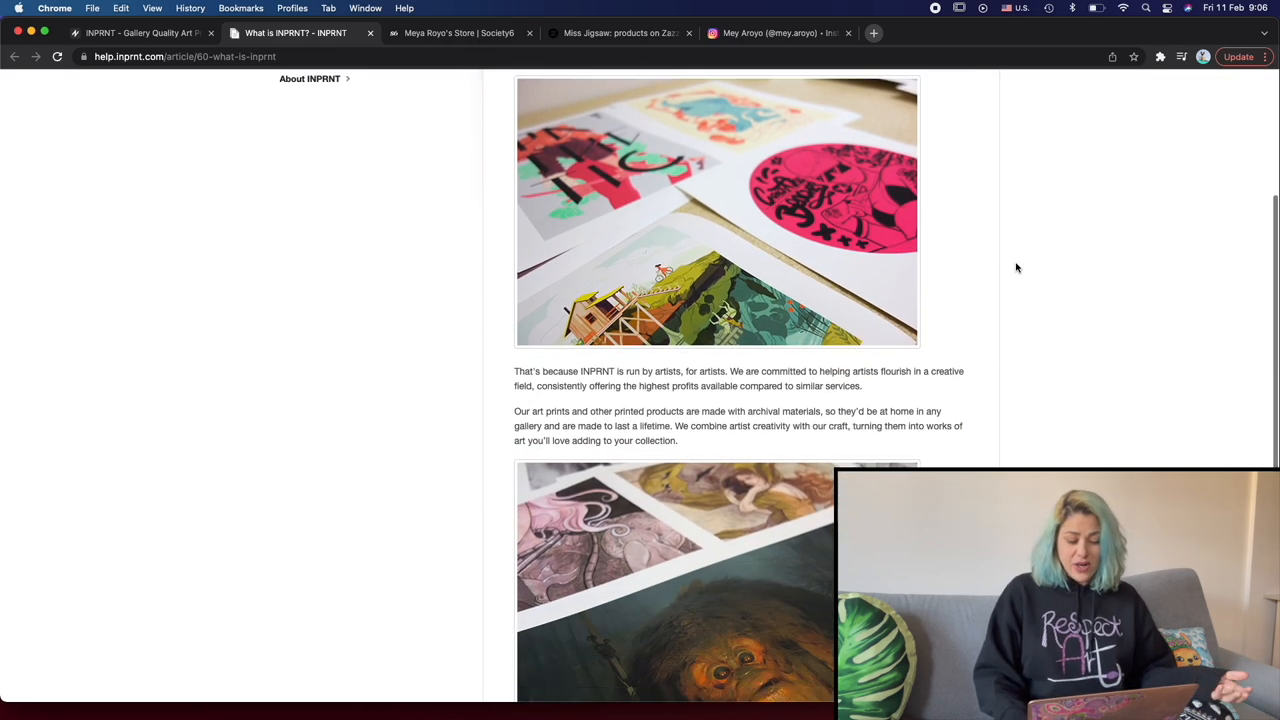
{"action": "scroll", "scroll_direction": "down", "scroll_amount": 3}
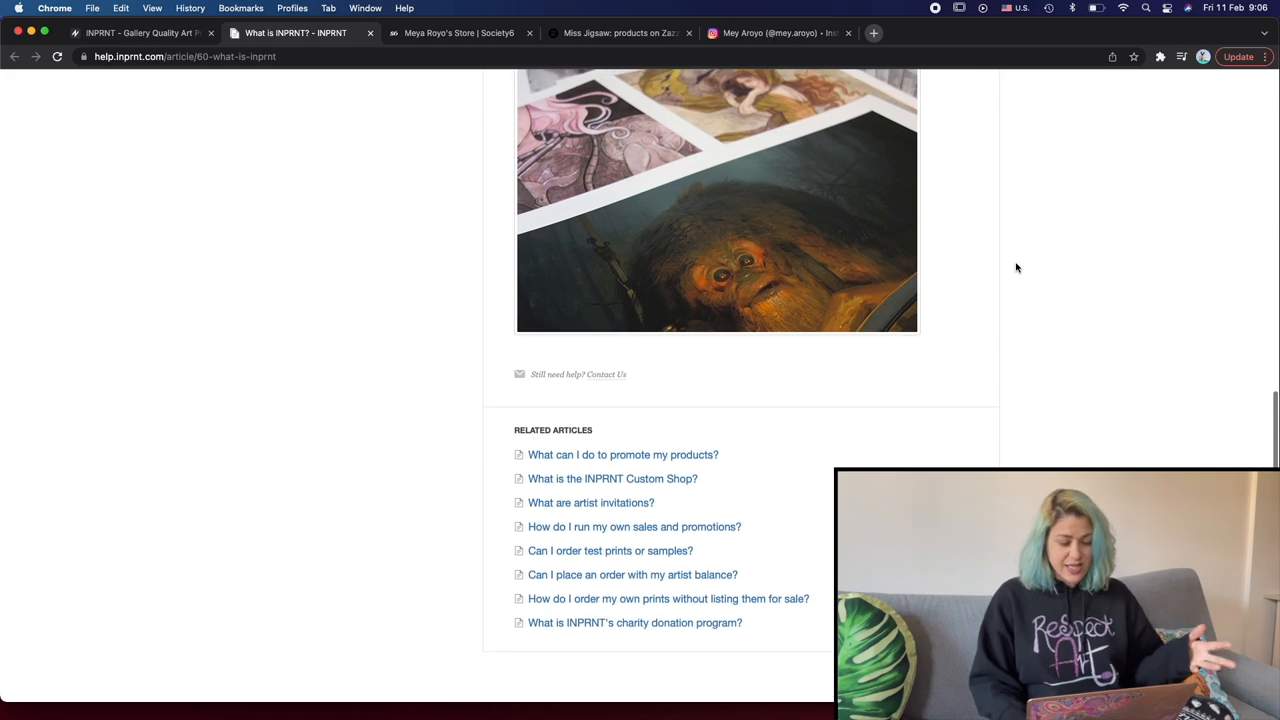
{"action": "scroll", "scroll_direction": "up", "scroll_amount": 3}
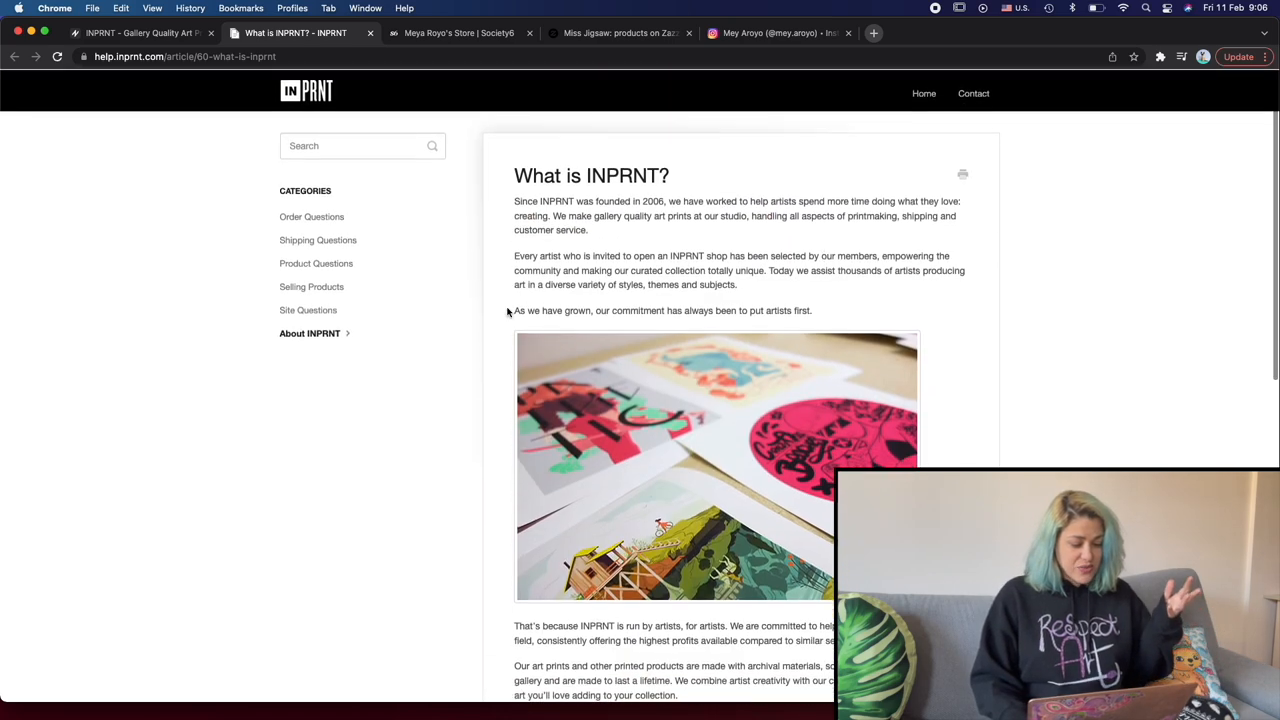
{"action": "mouse_move", "coordinate": [311, 286]}
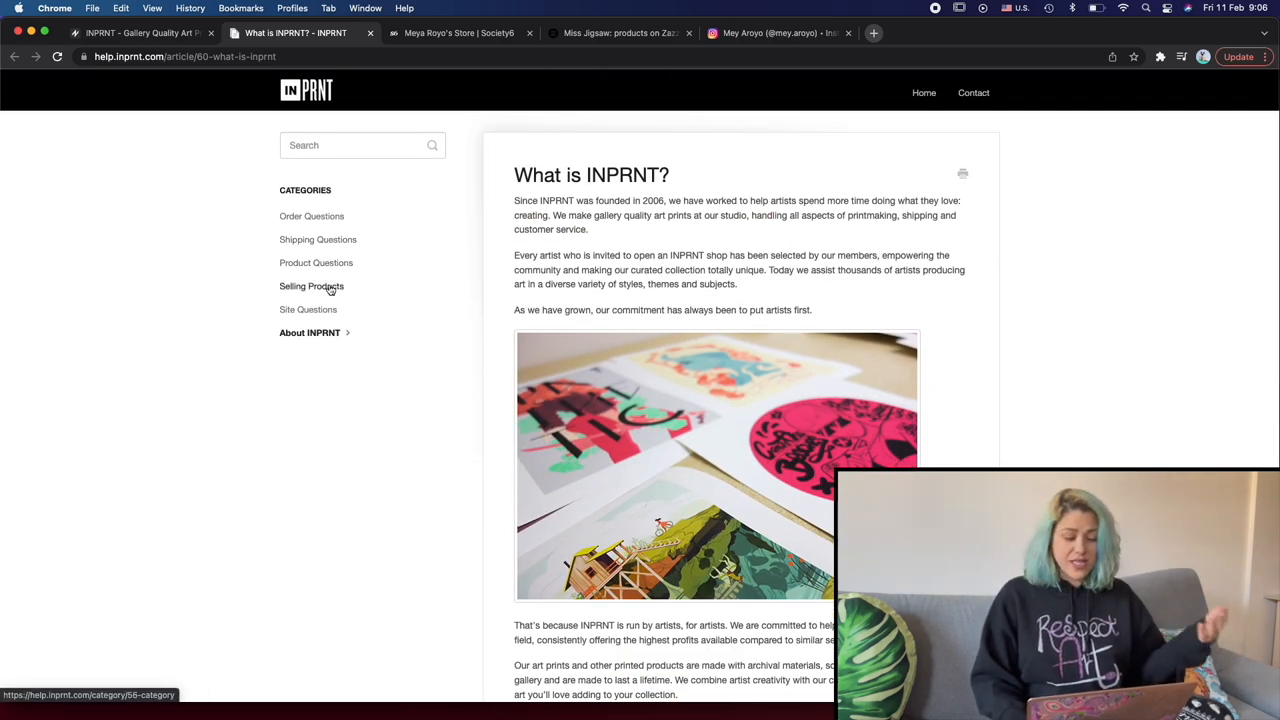
From the Selling Products help list, bring up the 'How much will I earn?' article
{"action": "left_click", "coordinate": [311, 286]}
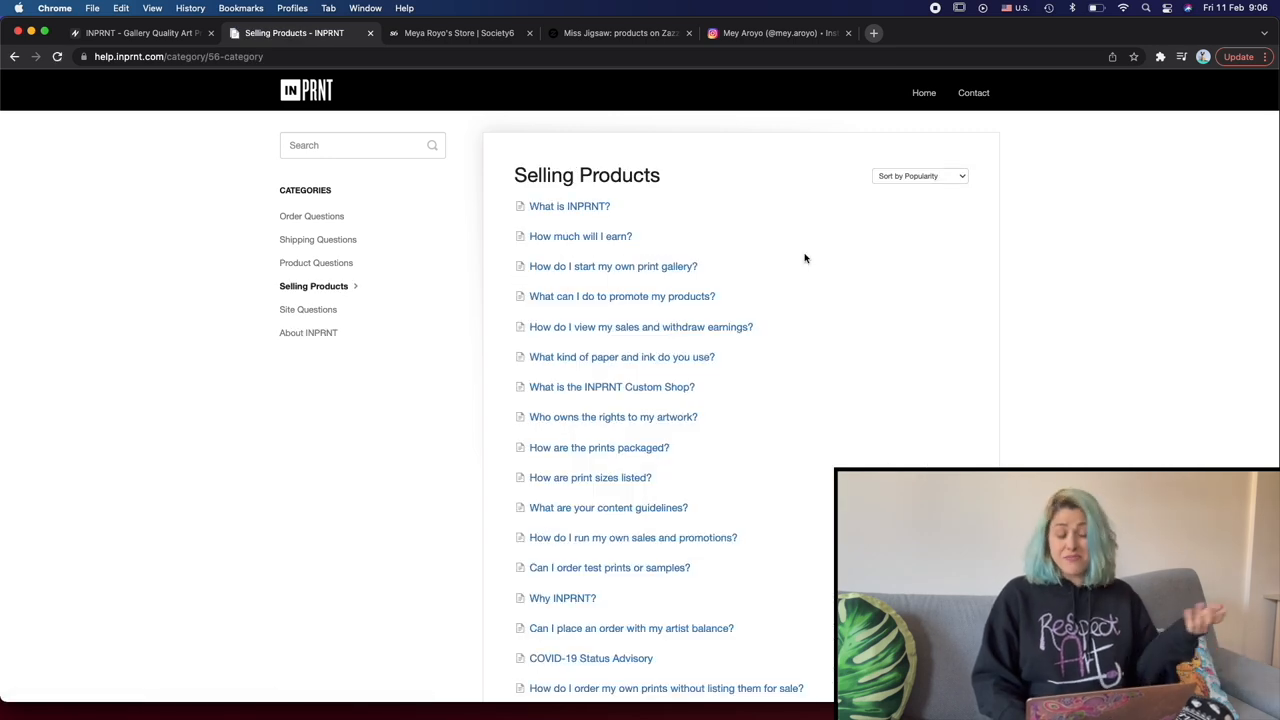
{"action": "left_click", "coordinate": [580, 236]}
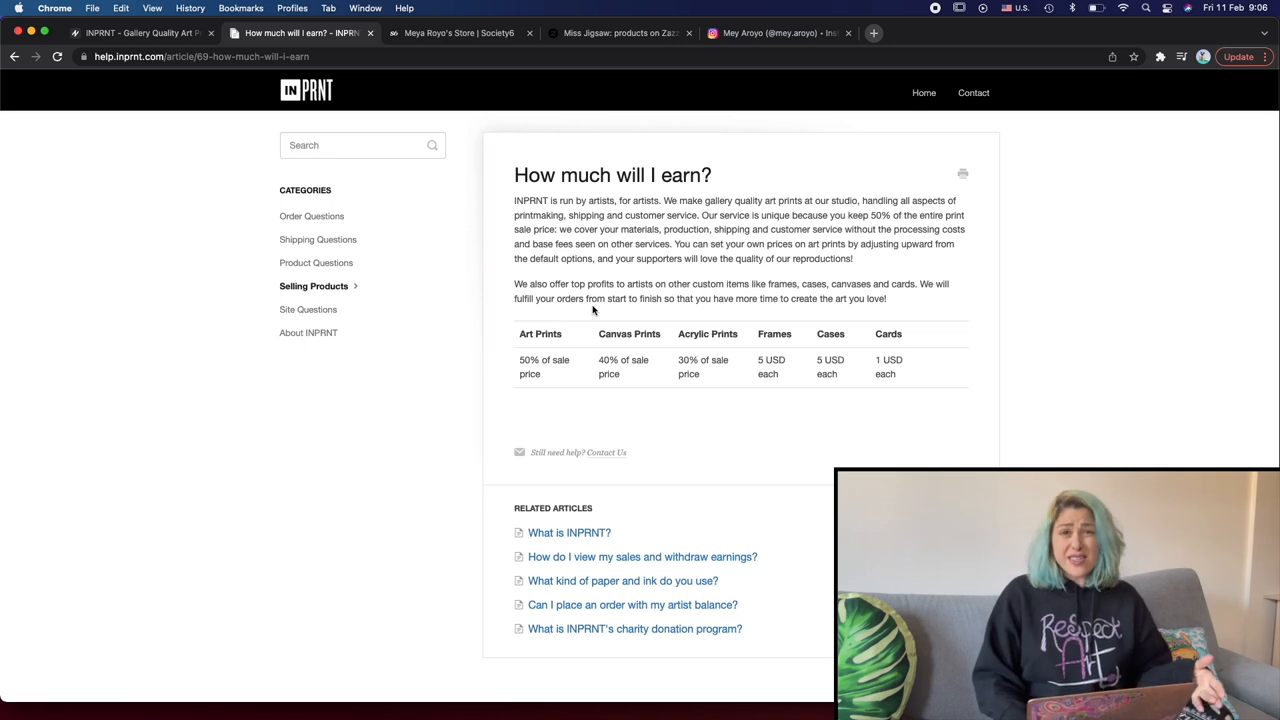
{"action": "mouse_move", "coordinate": [555, 374]}
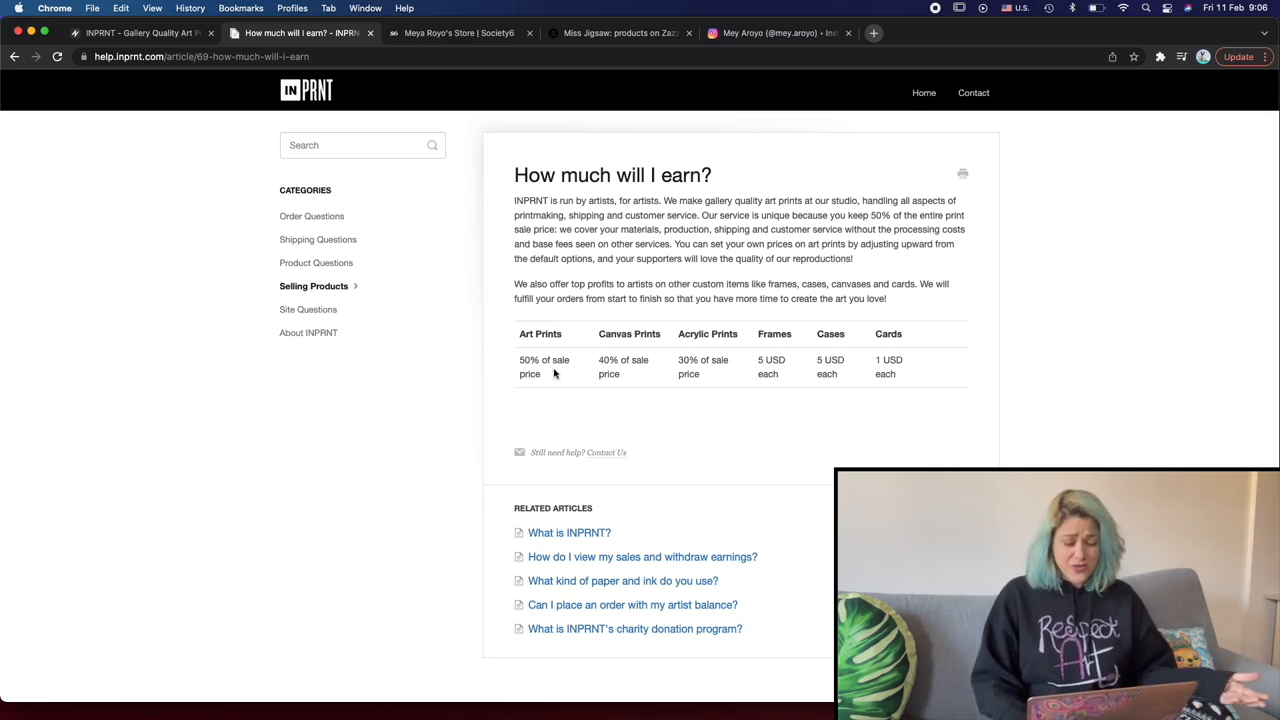
{"action": "mouse_move", "coordinate": [770, 363]}
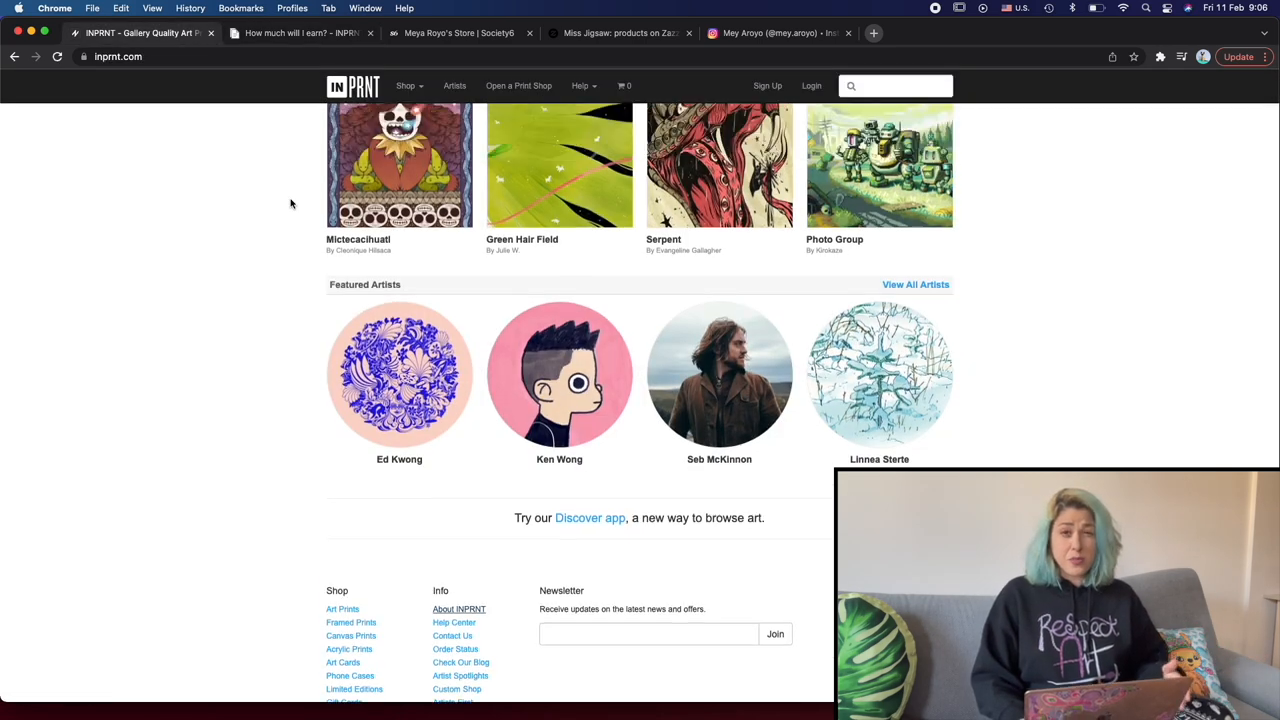
{"action": "left_click", "coordinate": [406, 85]}
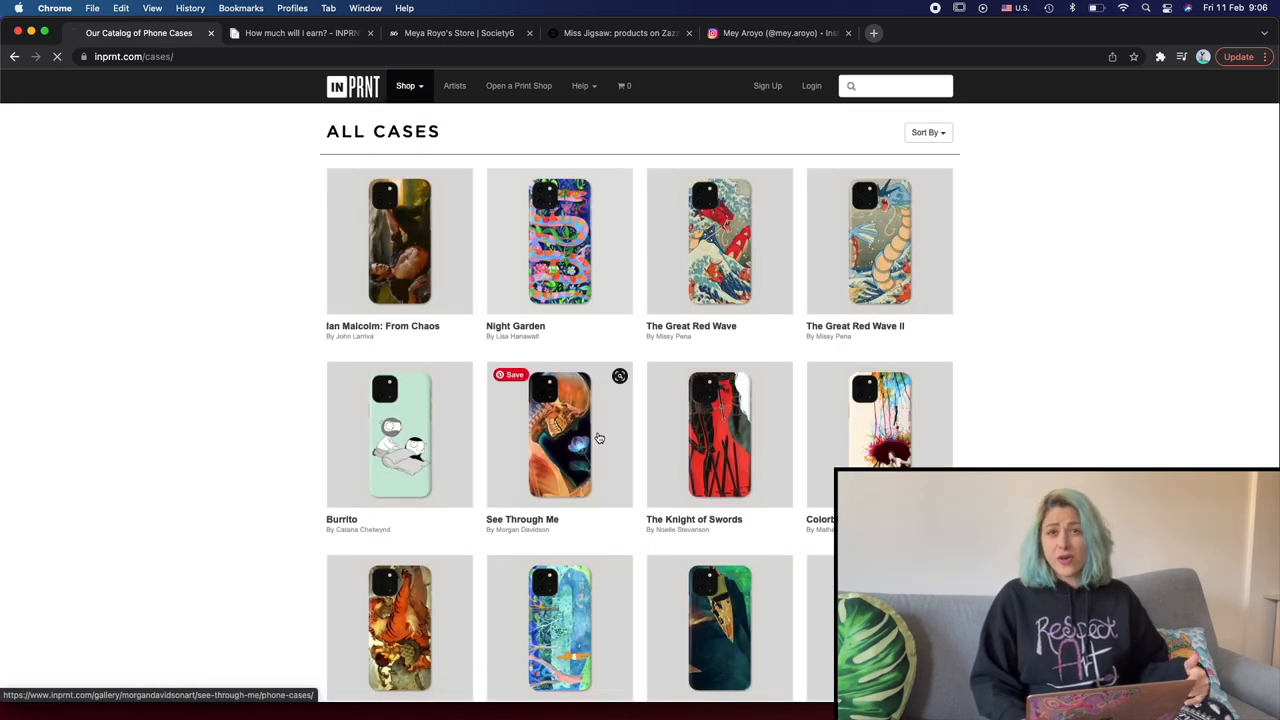
{"action": "left_click", "coordinate": [559, 434]}
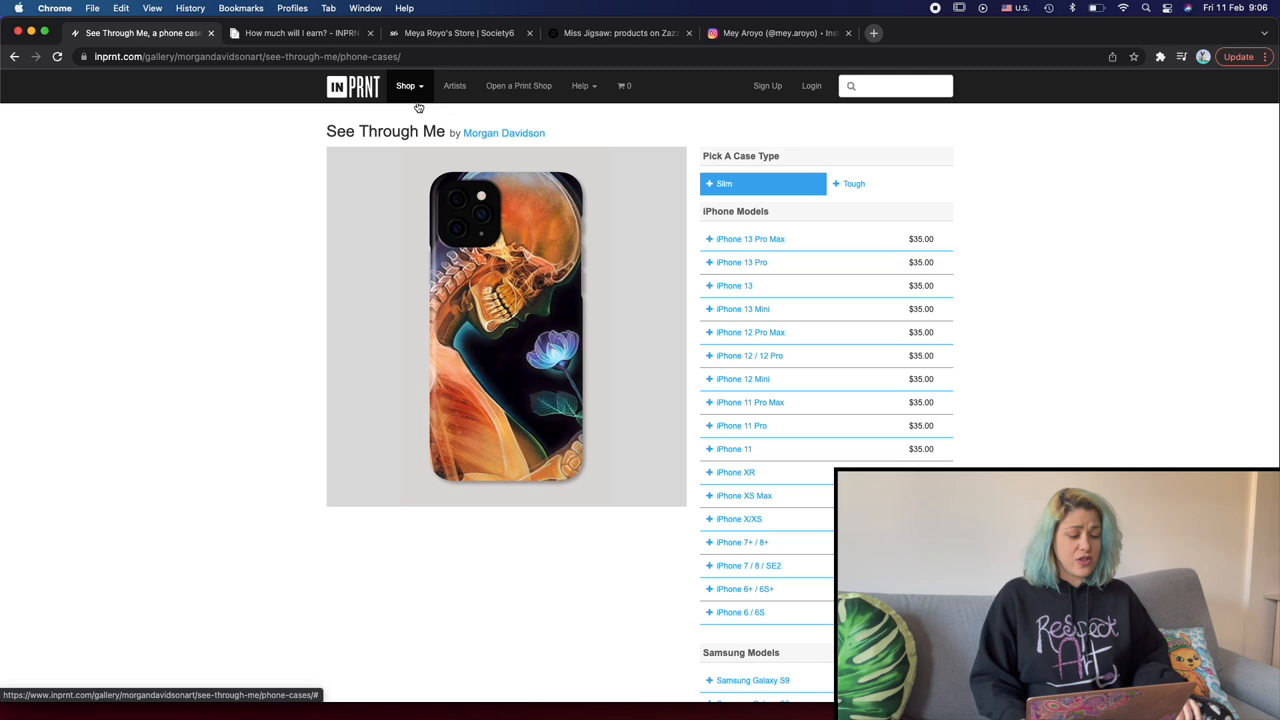
{"action": "mouse_move", "coordinate": [560, 321]}
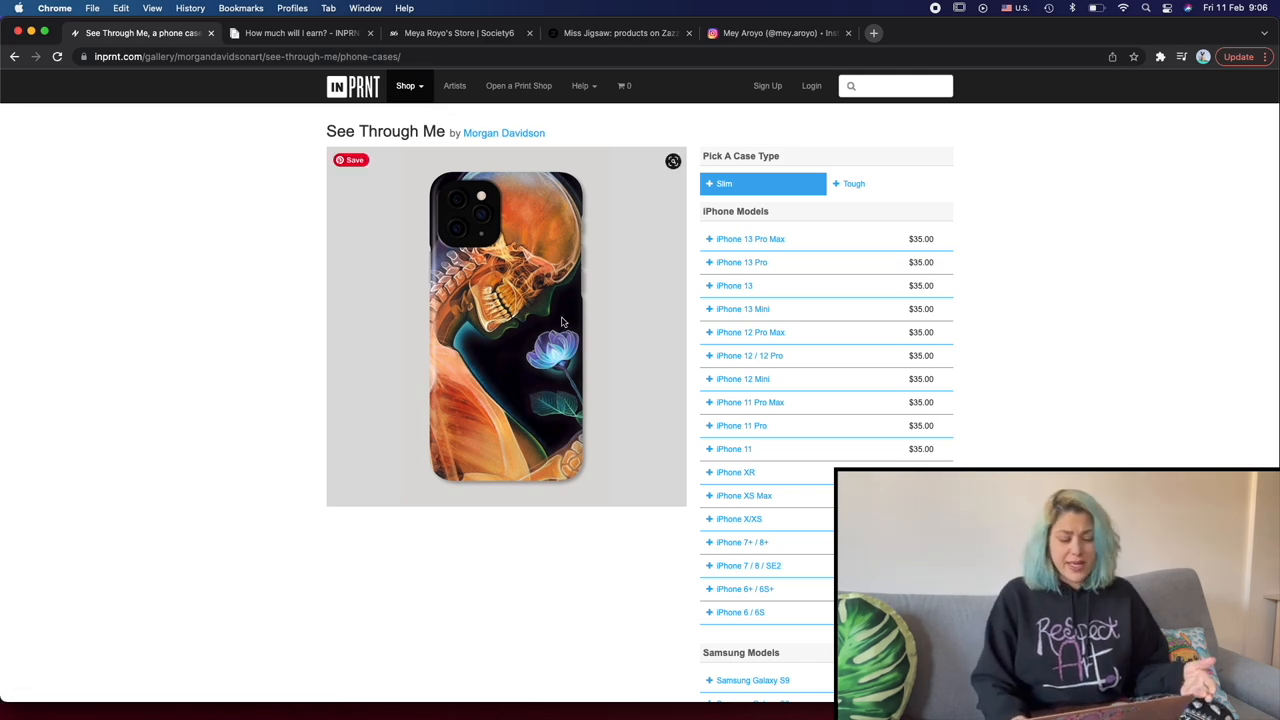
{"action": "scroll", "scroll_direction": "down", "scroll_amount": 3}
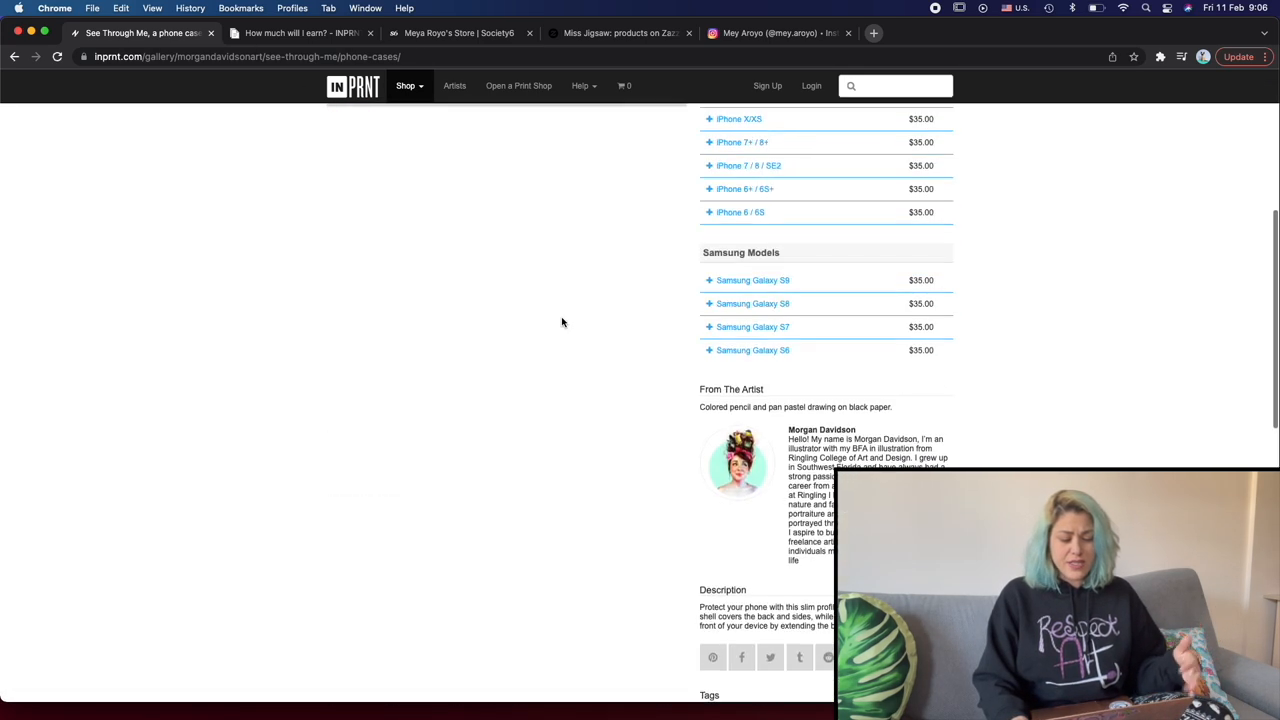
{"action": "scroll", "scroll_direction": "up", "scroll_amount": 3}
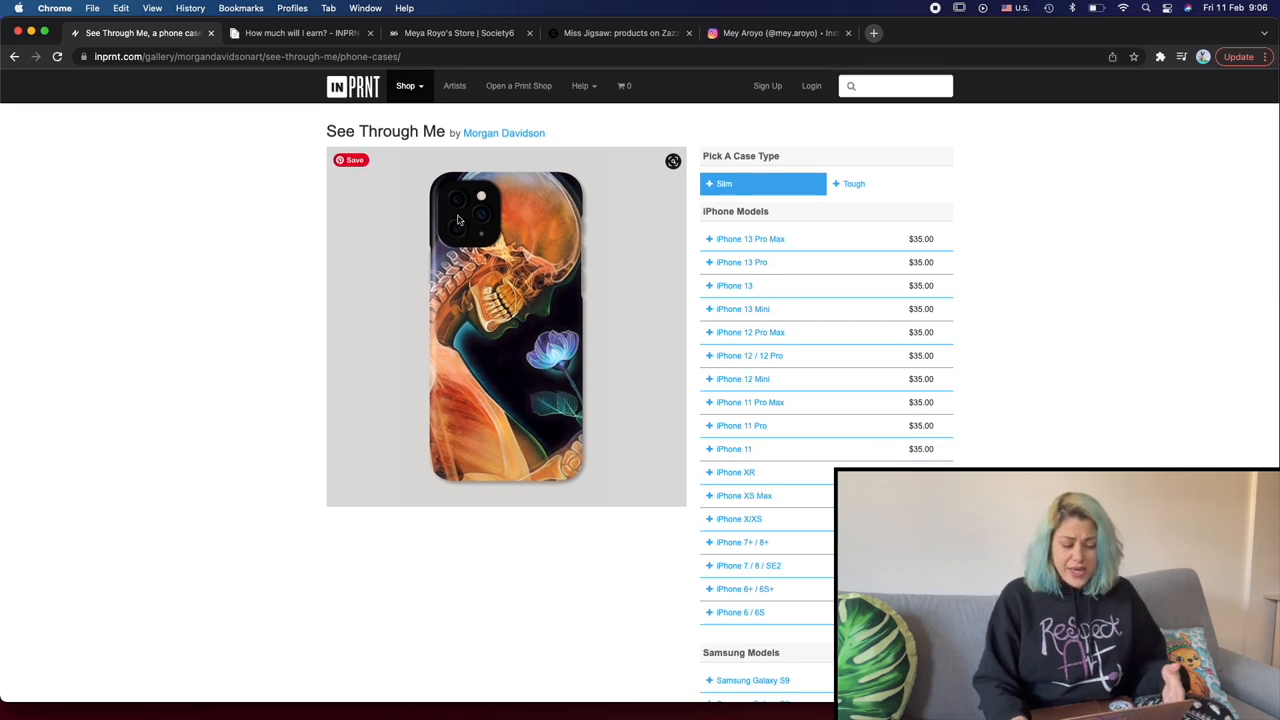
{"action": "scroll", "scroll_direction": "down", "scroll_amount": 3}
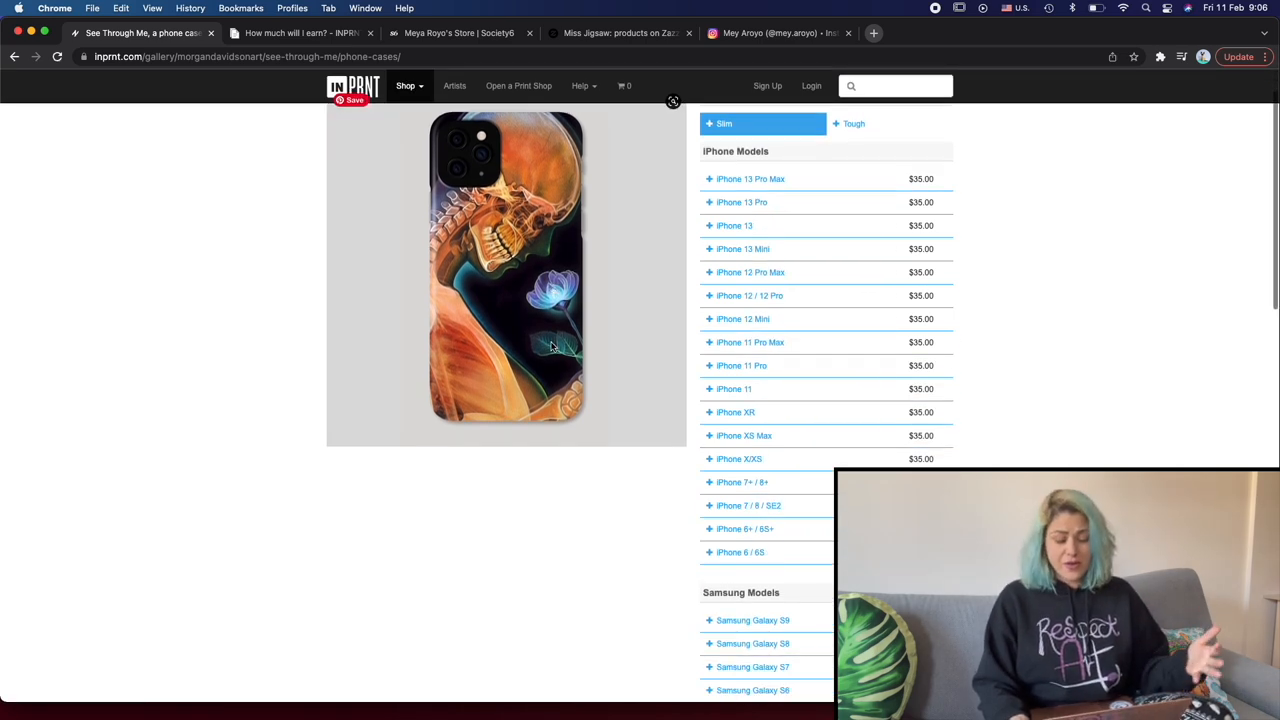
{"action": "scroll", "scroll_direction": "down", "scroll_amount": 3}
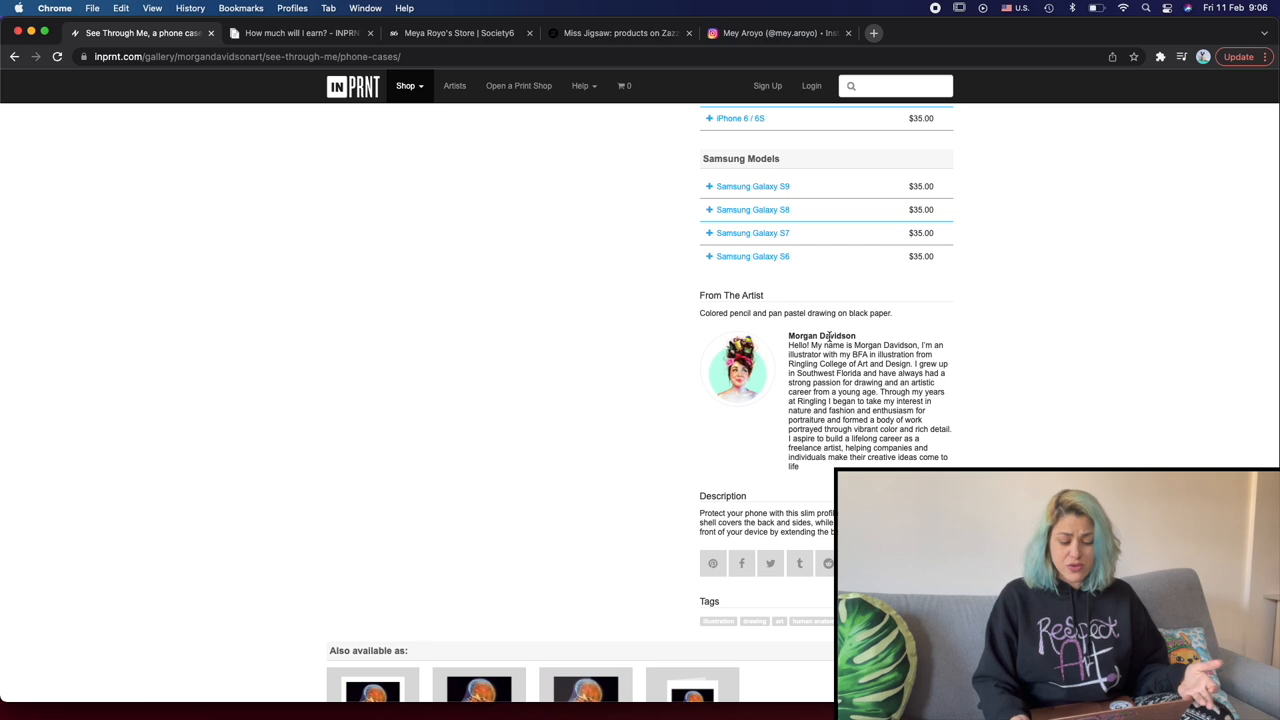
{"action": "mouse_move", "coordinate": [828, 563]}
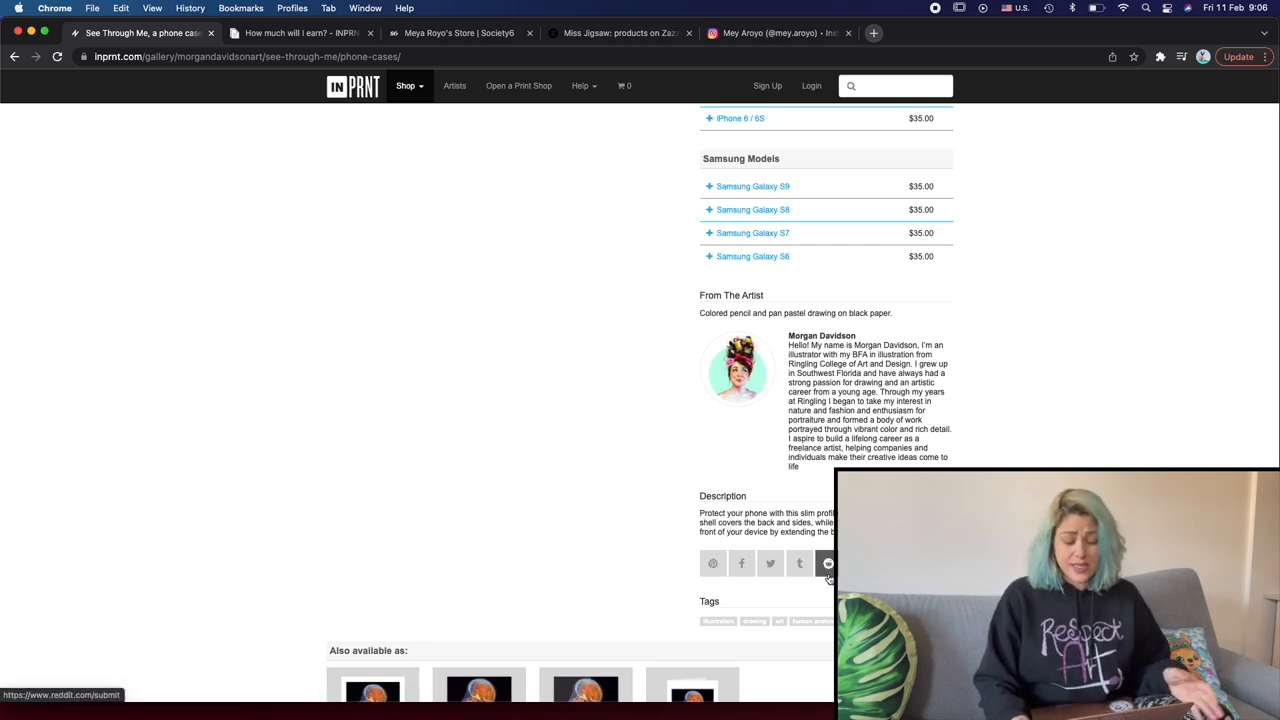
{"action": "mouse_move", "coordinate": [712, 563]}
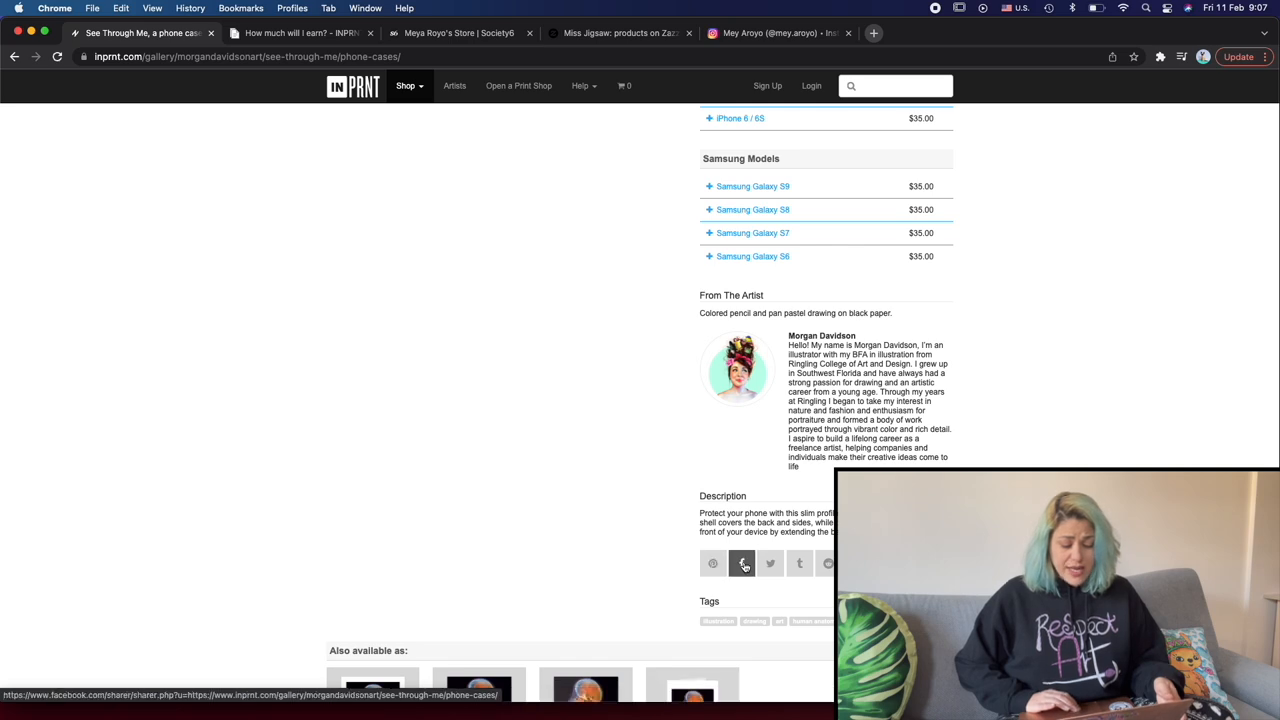
{"action": "scroll", "scroll_direction": "down", "scroll_amount": 3}
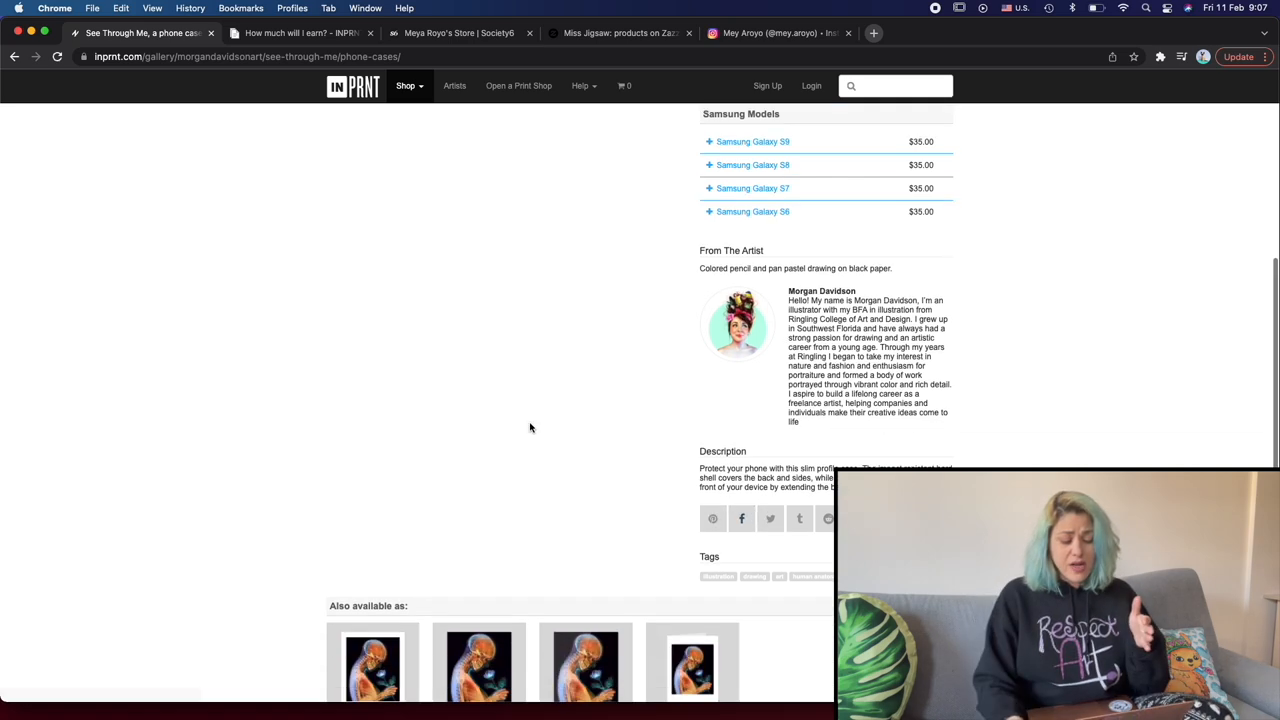
{"action": "scroll", "scroll_direction": "down", "scroll_amount": 3}
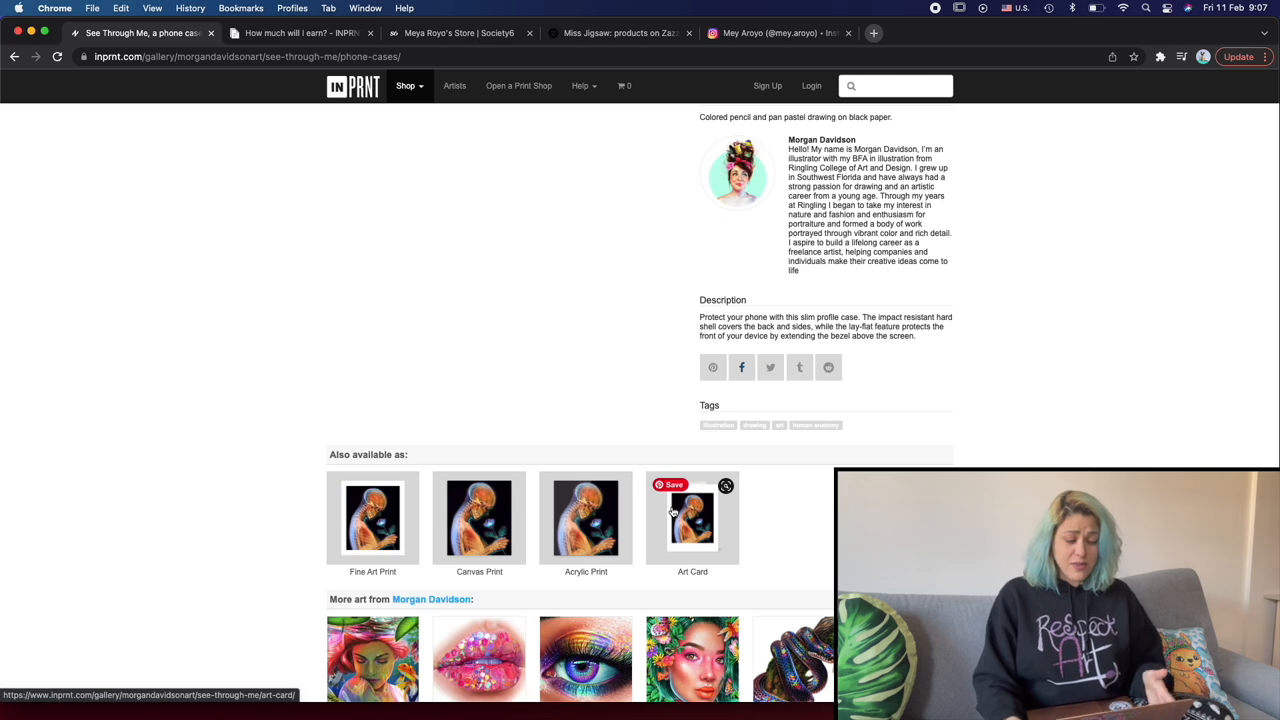
{"action": "scroll", "scroll_direction": "down", "scroll_amount": 3}
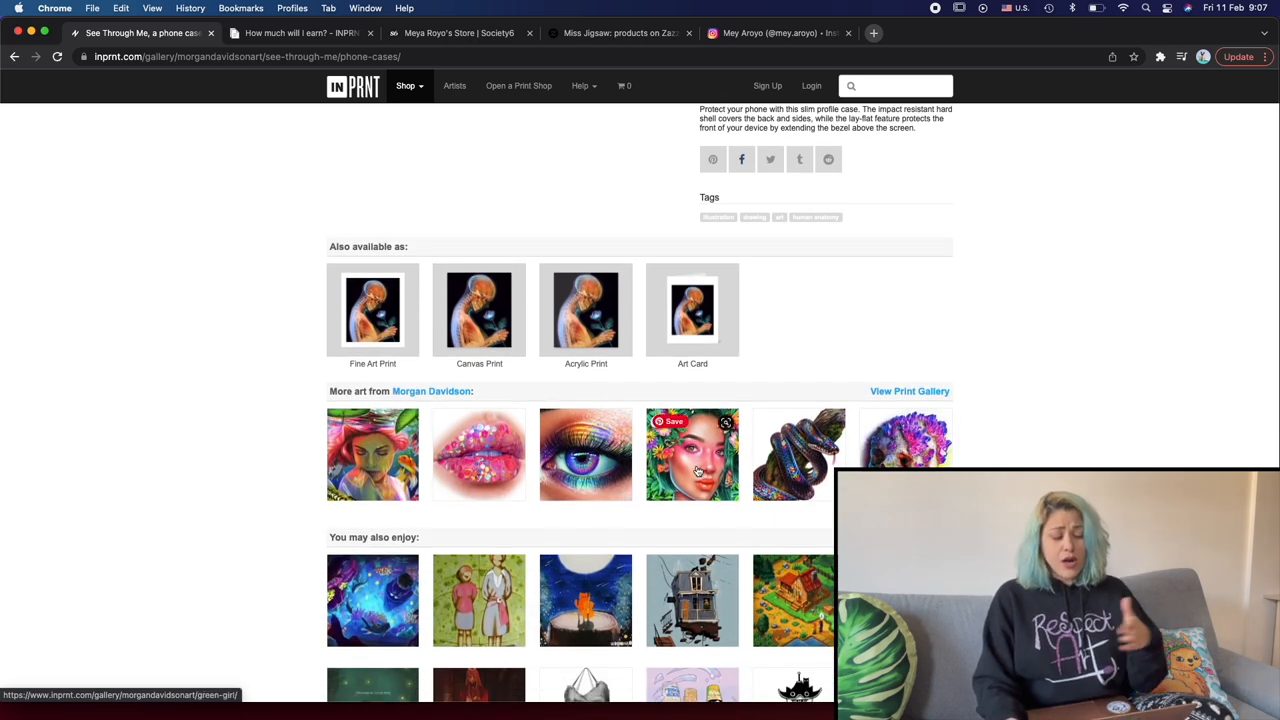
{"action": "scroll", "scroll_direction": "down", "scroll_amount": 3}
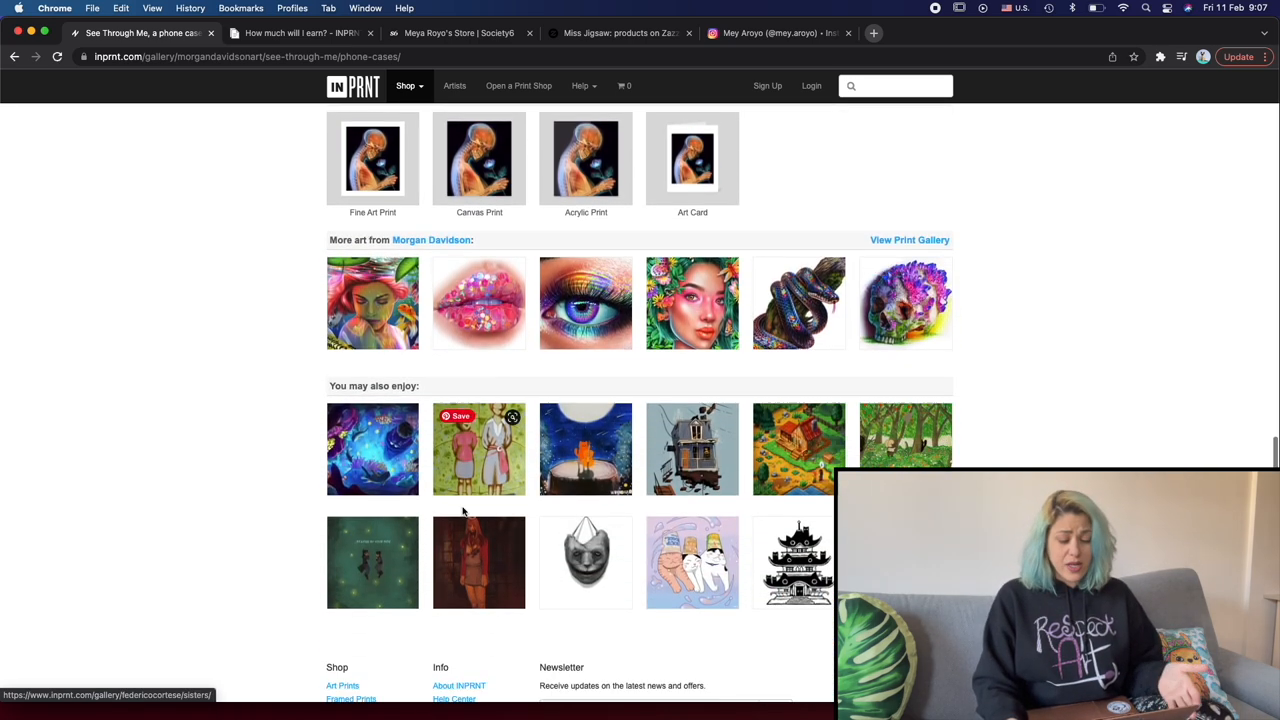
{"action": "scroll", "scroll_direction": "up", "scroll_amount": 3}
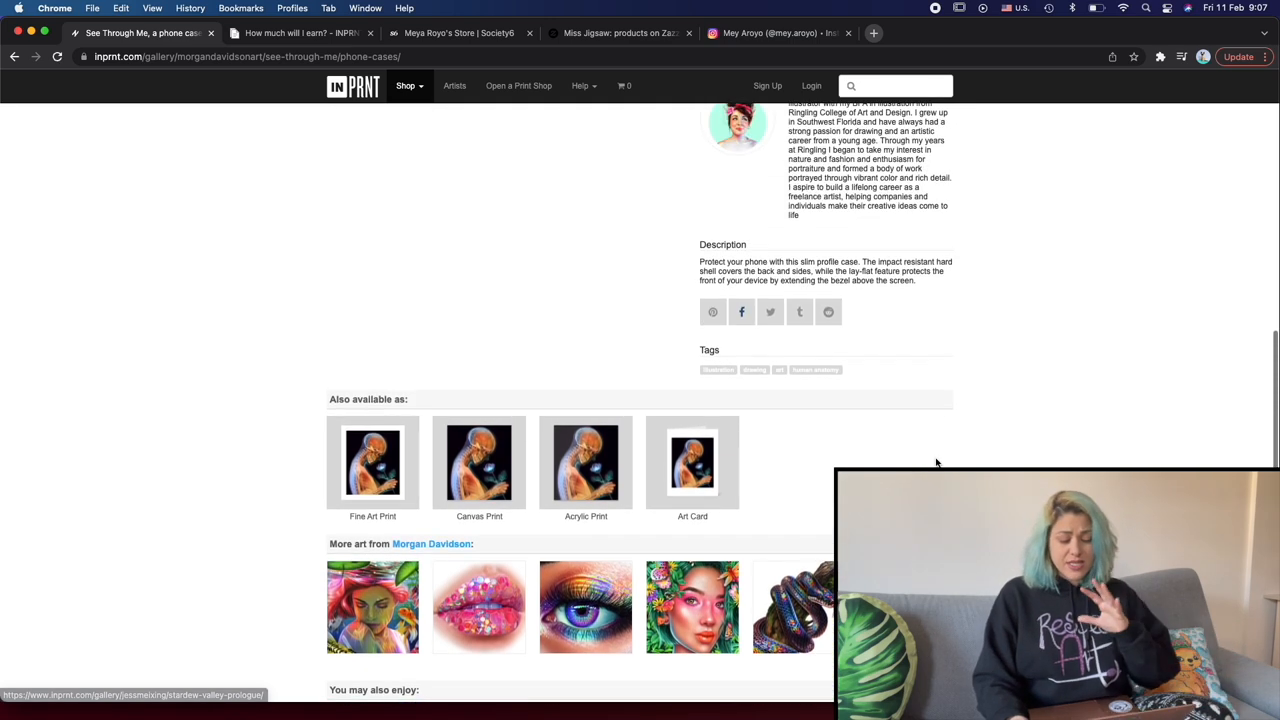
{"action": "mouse_move", "coordinate": [692, 462]}
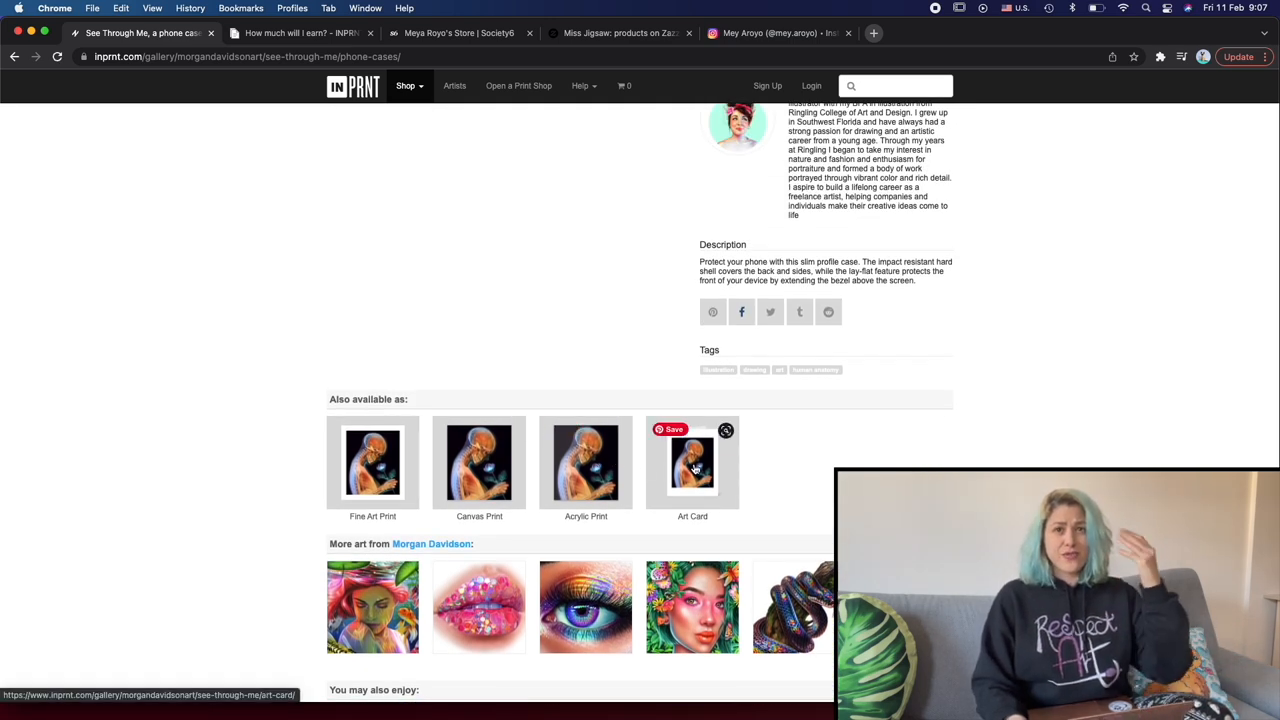
{"action": "scroll", "scroll_direction": "up", "scroll_amount": 3}
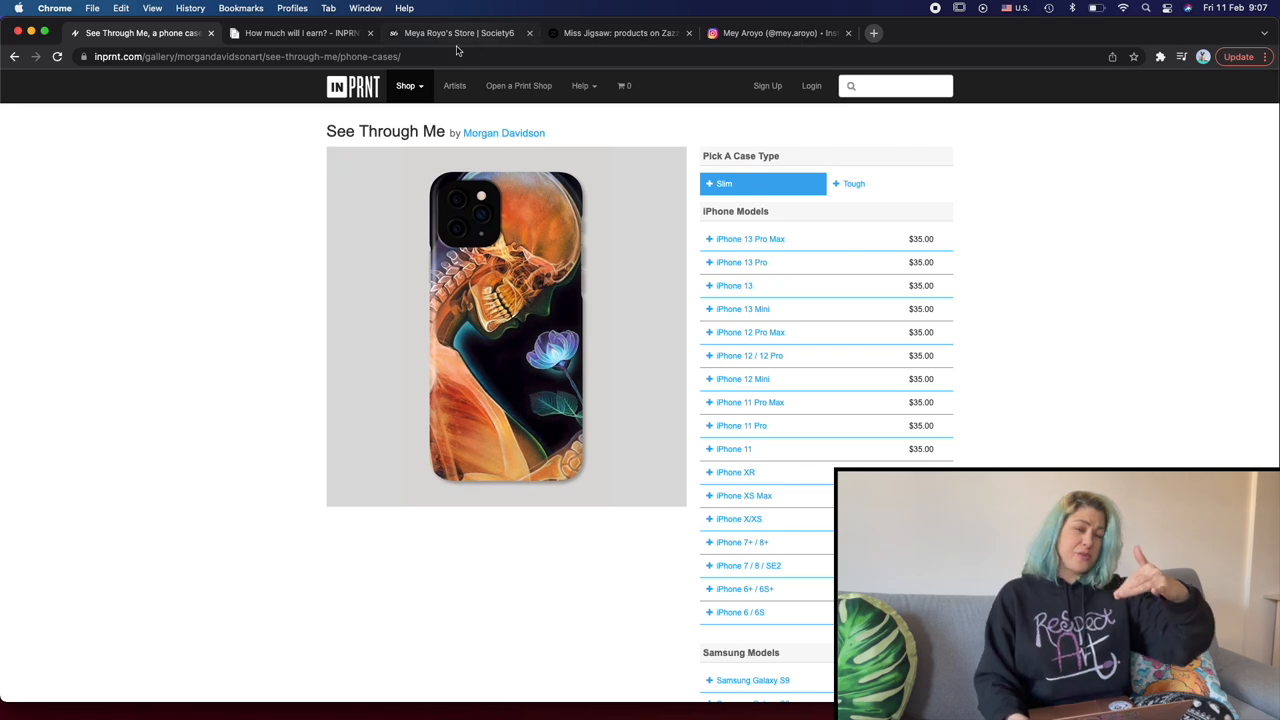
Read the 'How do I run my own sales and promotions?' article, then return to the Selling Products list
{"action": "left_click", "coordinate": [300, 33]}
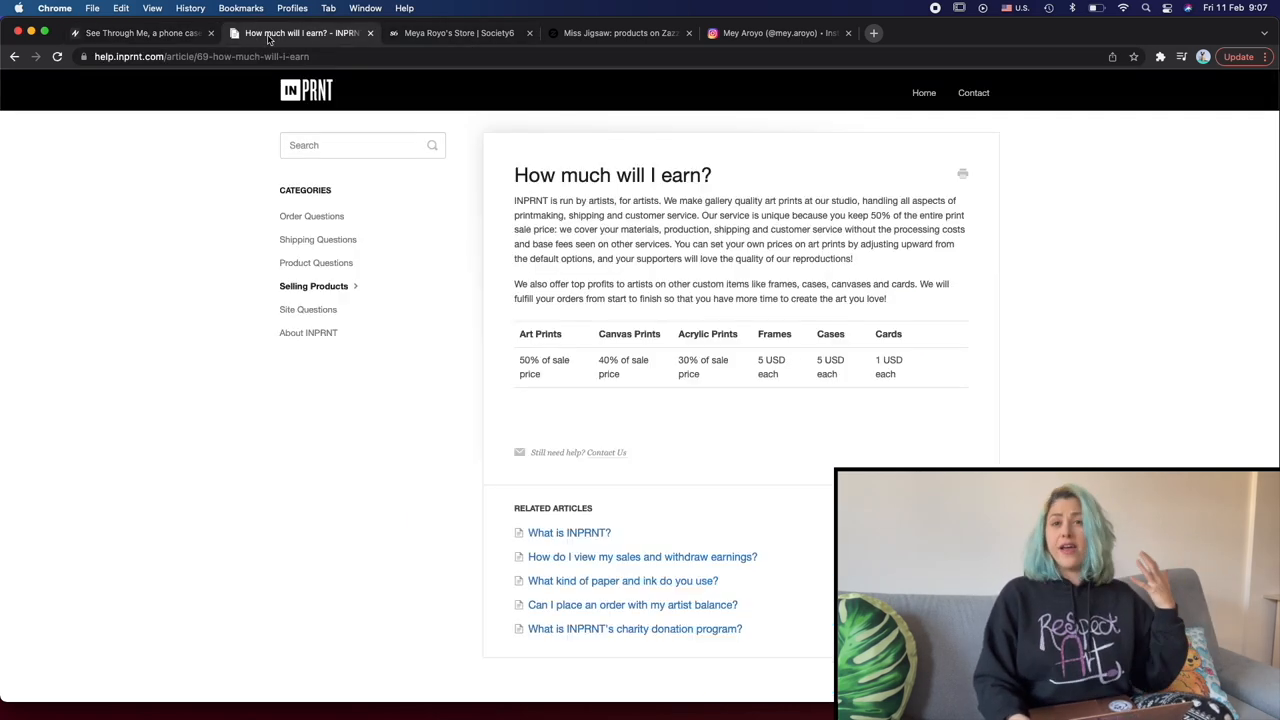
{"action": "mouse_move", "coordinate": [635, 421]}
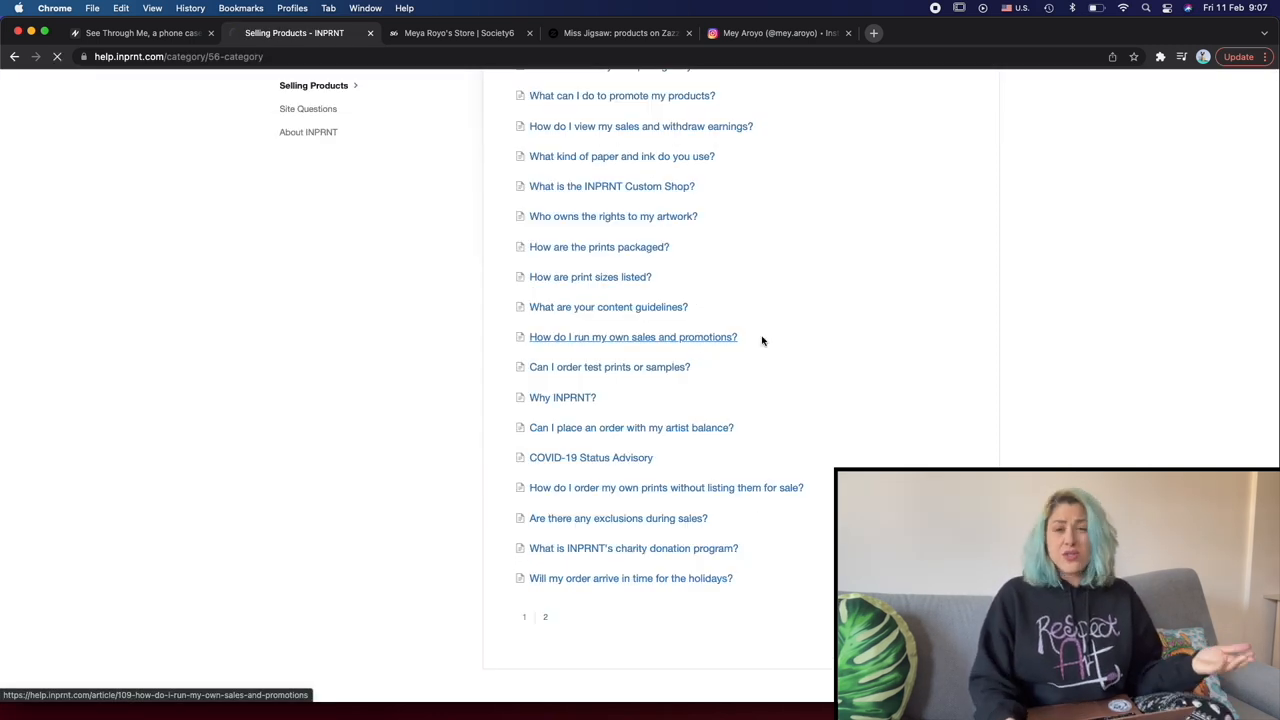
{"action": "left_click", "coordinate": [633, 337]}
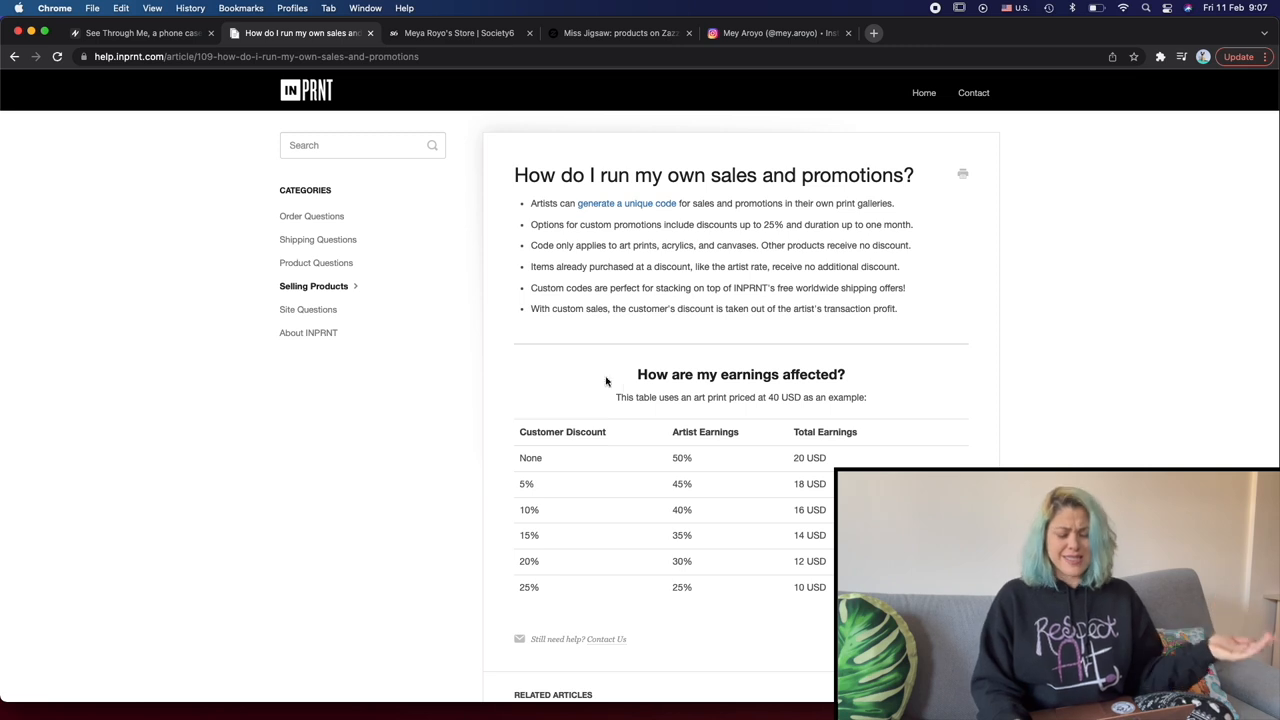
{"action": "mouse_move", "coordinate": [571, 368]}
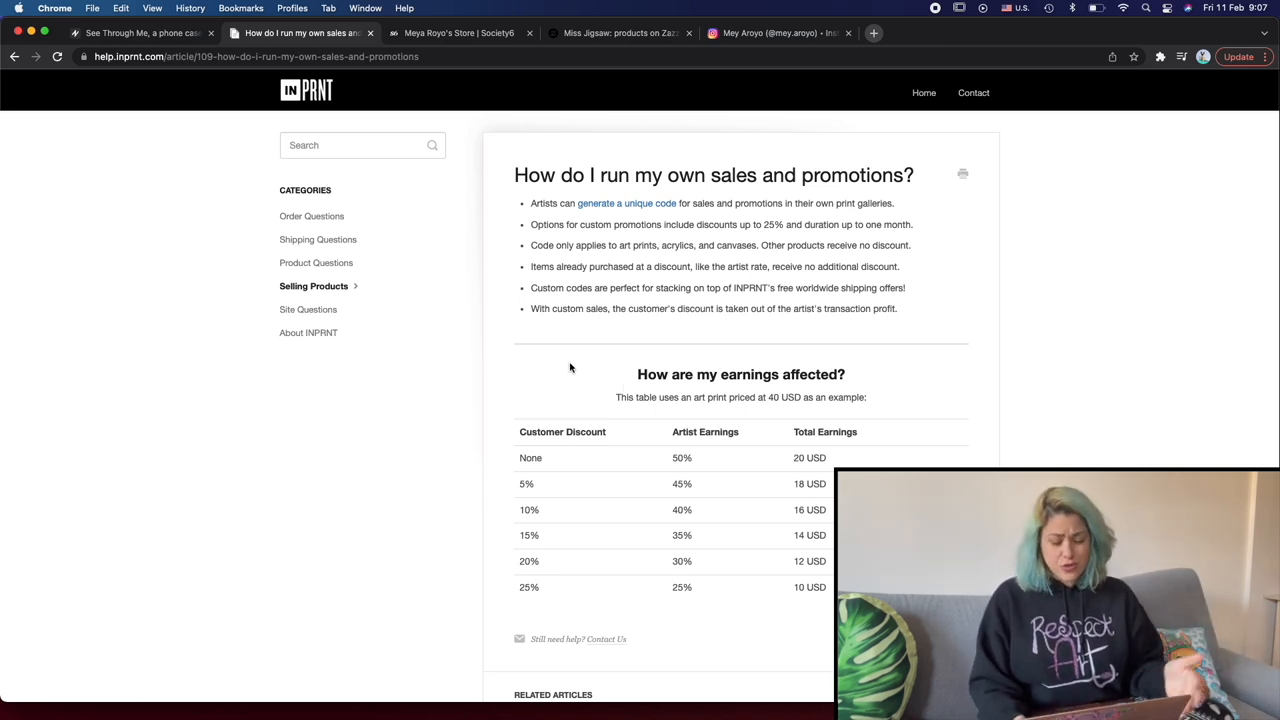
{"action": "scroll", "scroll_direction": "down", "scroll_amount": 3}
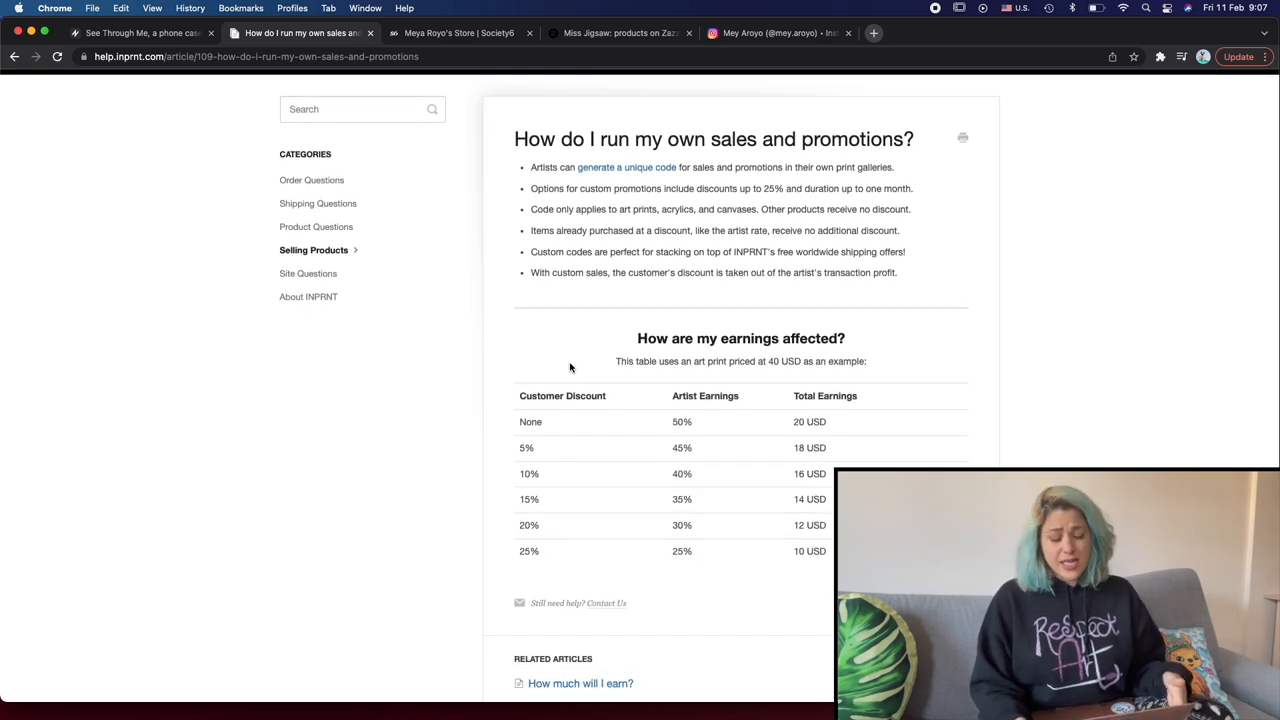
{"action": "scroll", "scroll_direction": "down", "scroll_amount": 3}
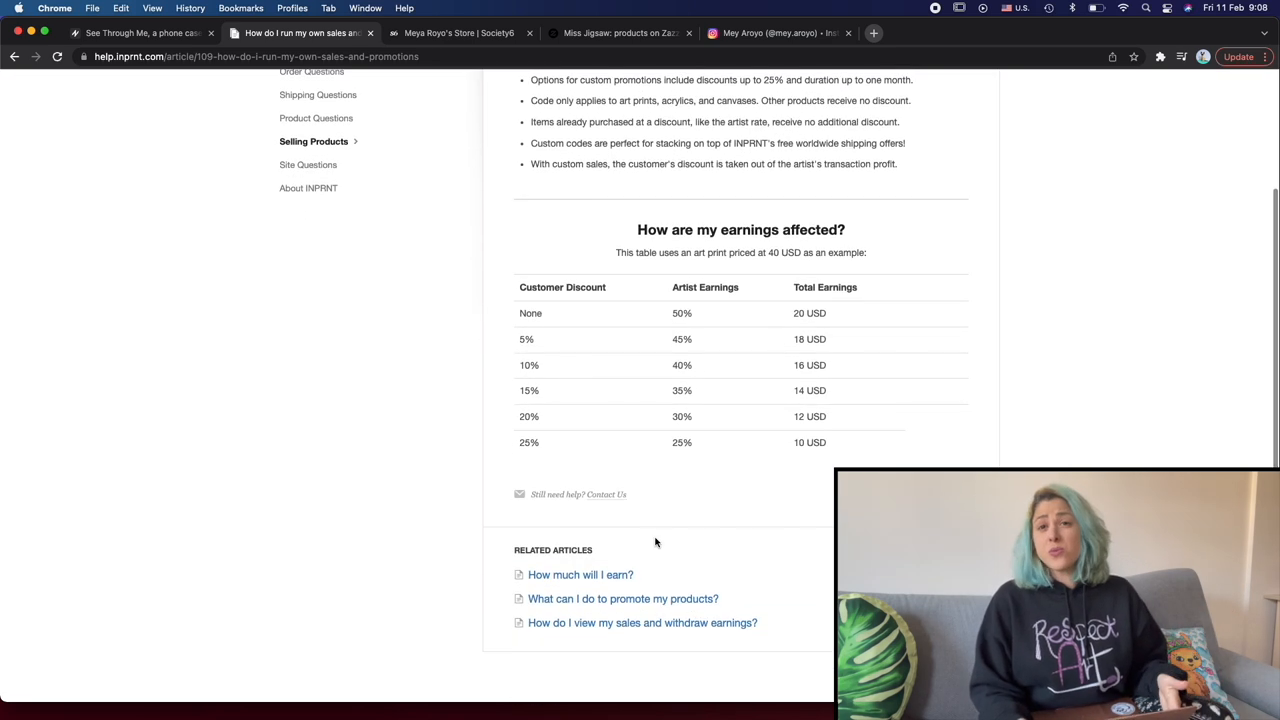
{"action": "scroll", "scroll_direction": "up", "scroll_amount": 3}
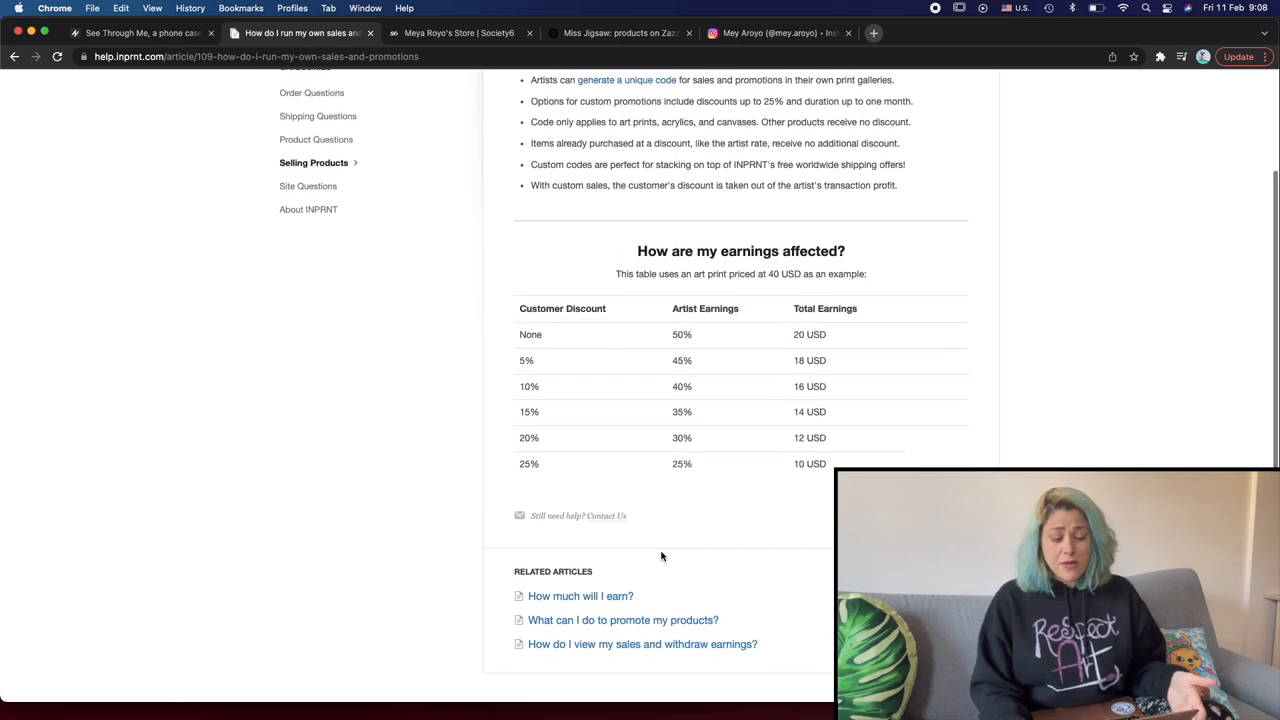
{"action": "scroll", "scroll_direction": "up", "scroll_amount": 3}
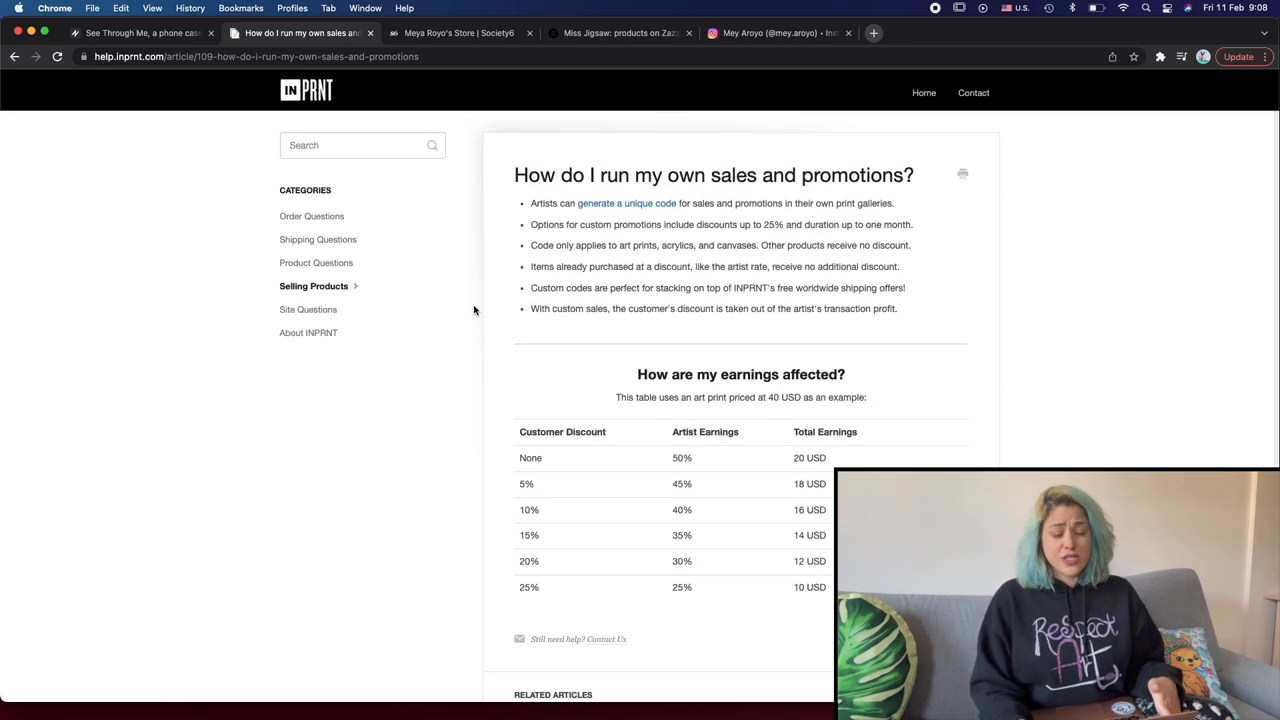
{"action": "mouse_move", "coordinate": [331, 267]}
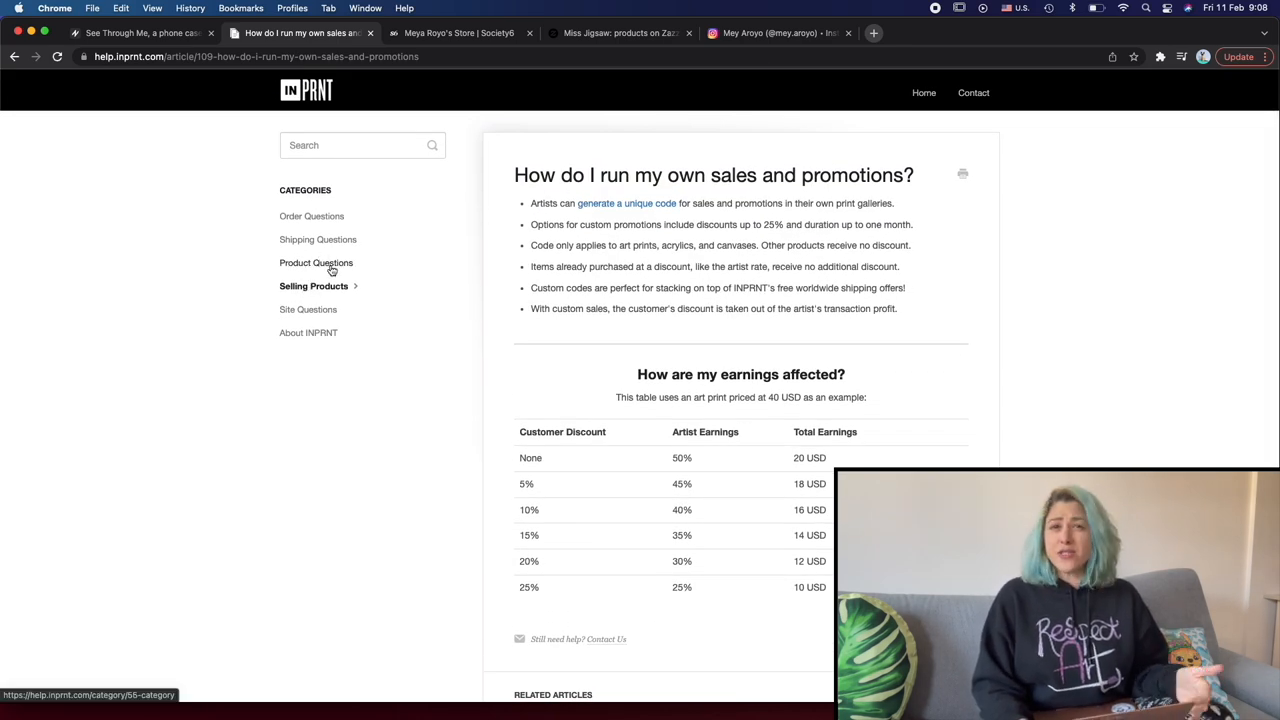
{"action": "left_click", "coordinate": [314, 286]}
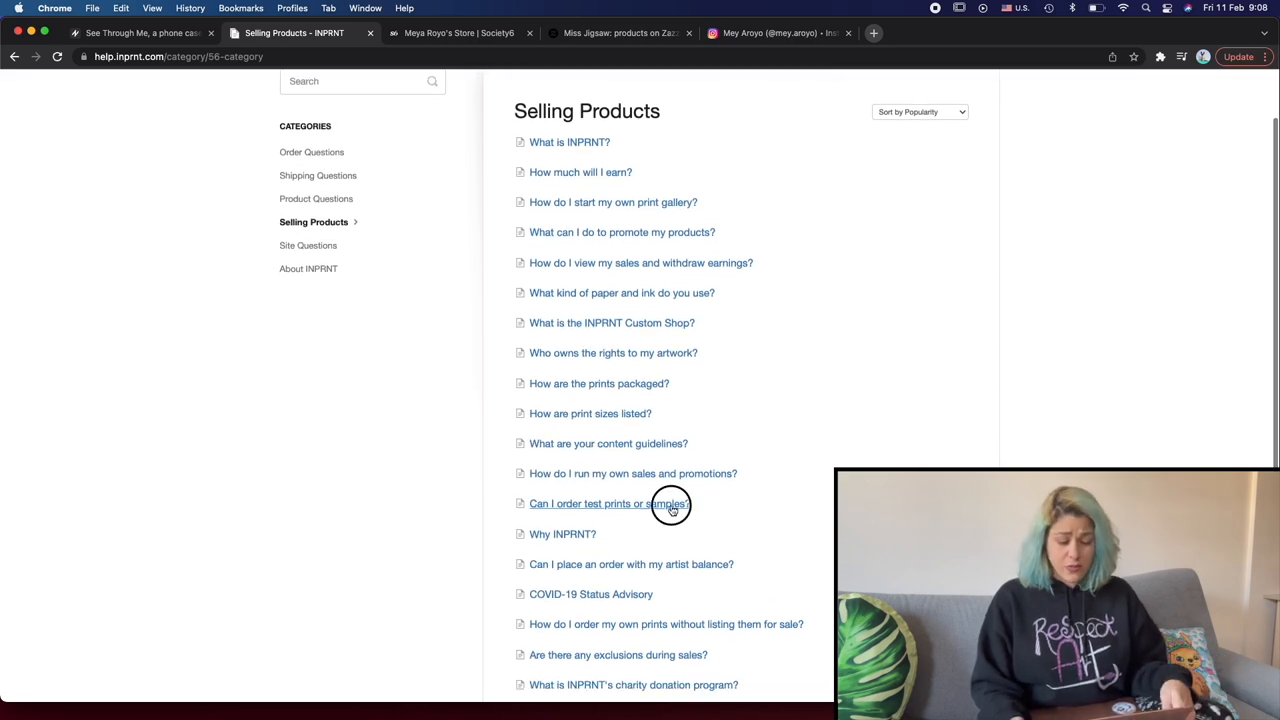
Read the 'Can I order test prints or samples?' help article
{"action": "left_click", "coordinate": [608, 503]}
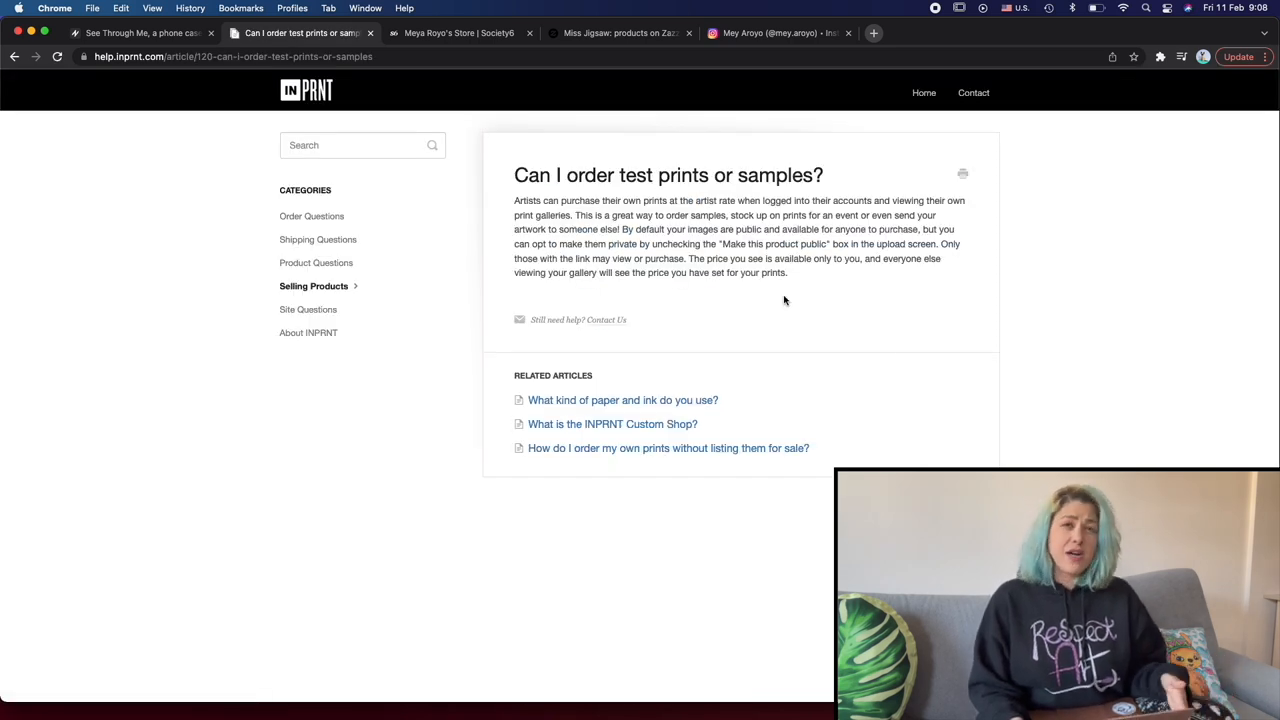
{"action": "mouse_move", "coordinate": [814, 227]}
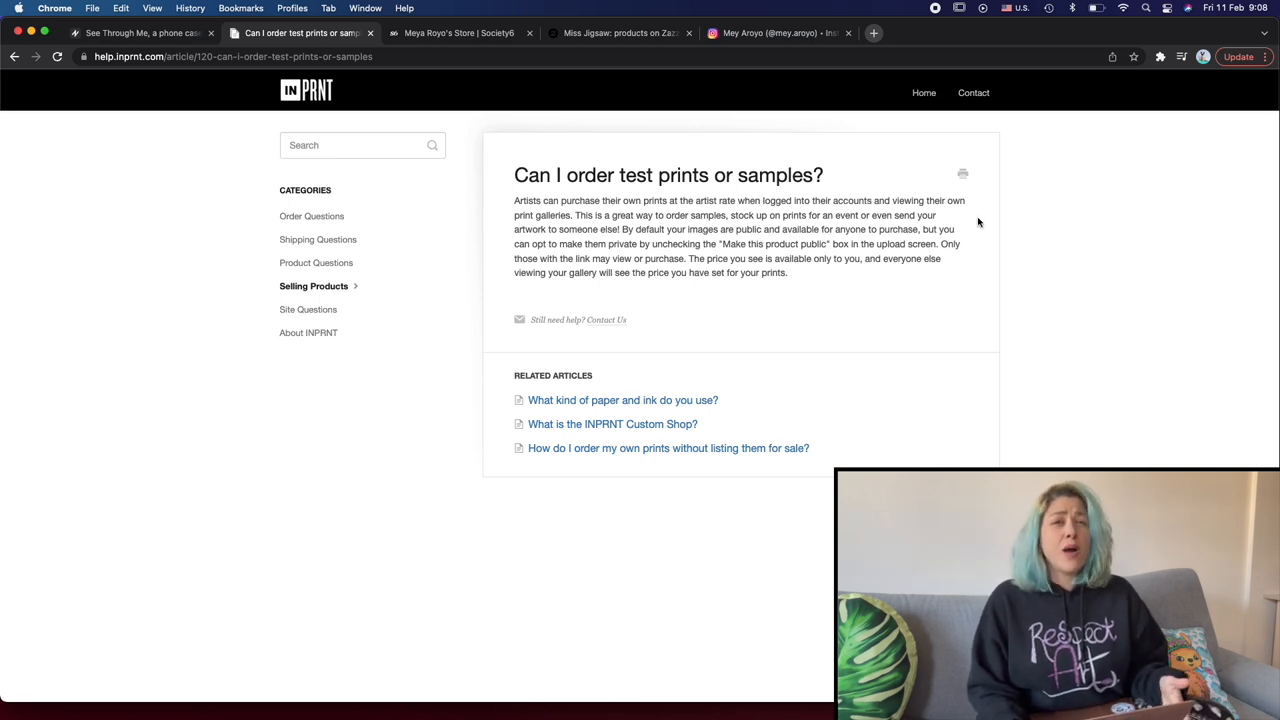
{"action": "mouse_move", "coordinate": [808, 224]}
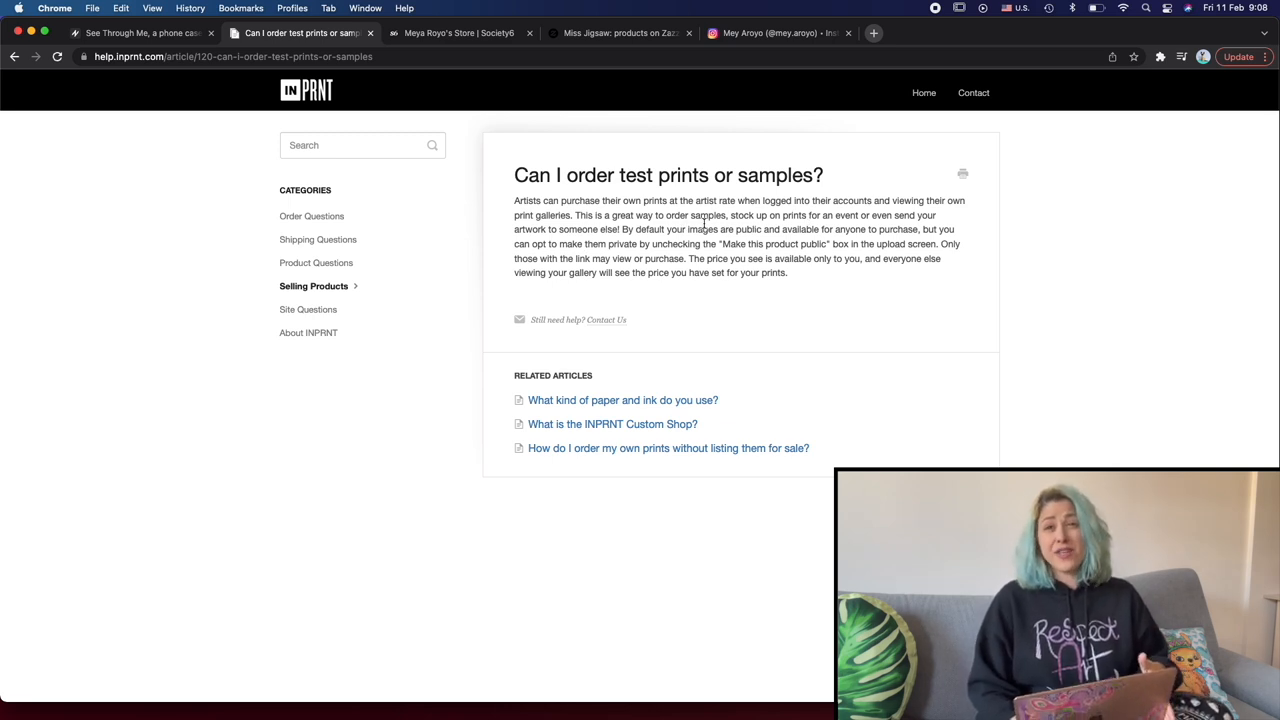
{"action": "mouse_move", "coordinate": [596, 239]}
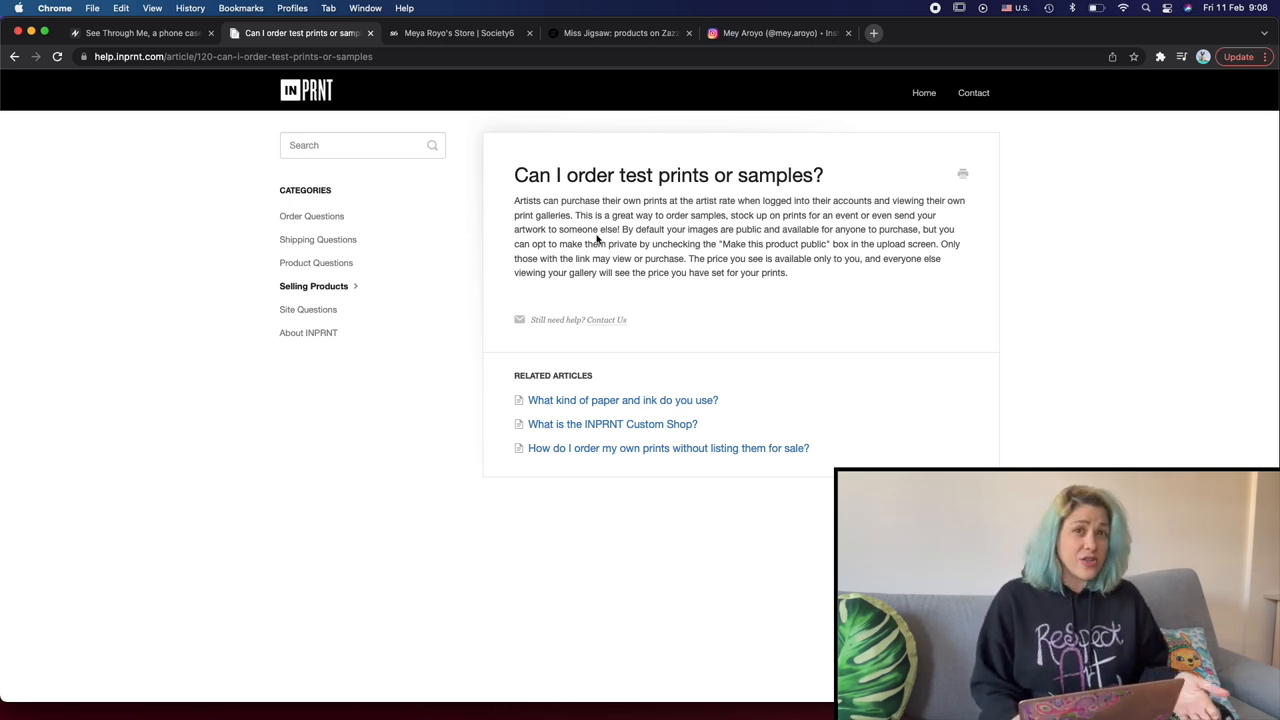
{"action": "mouse_move", "coordinate": [768, 248]}
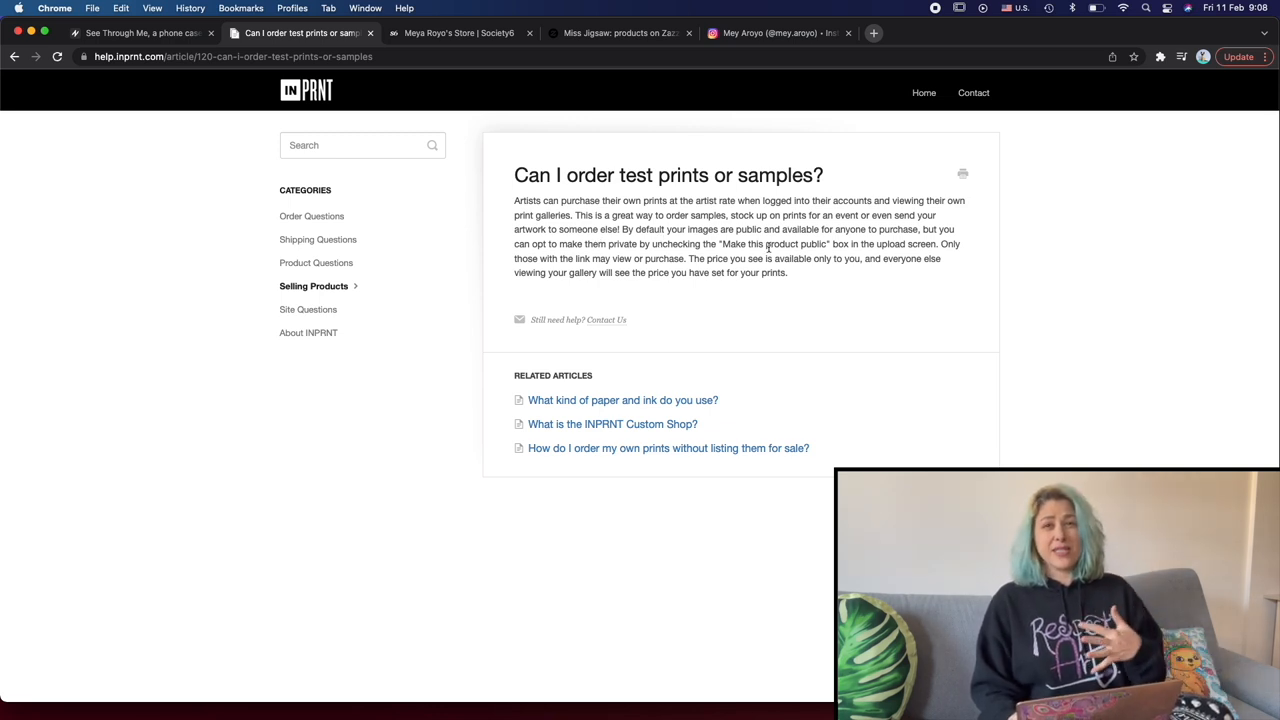
{"action": "mouse_move", "coordinate": [915, 295]}
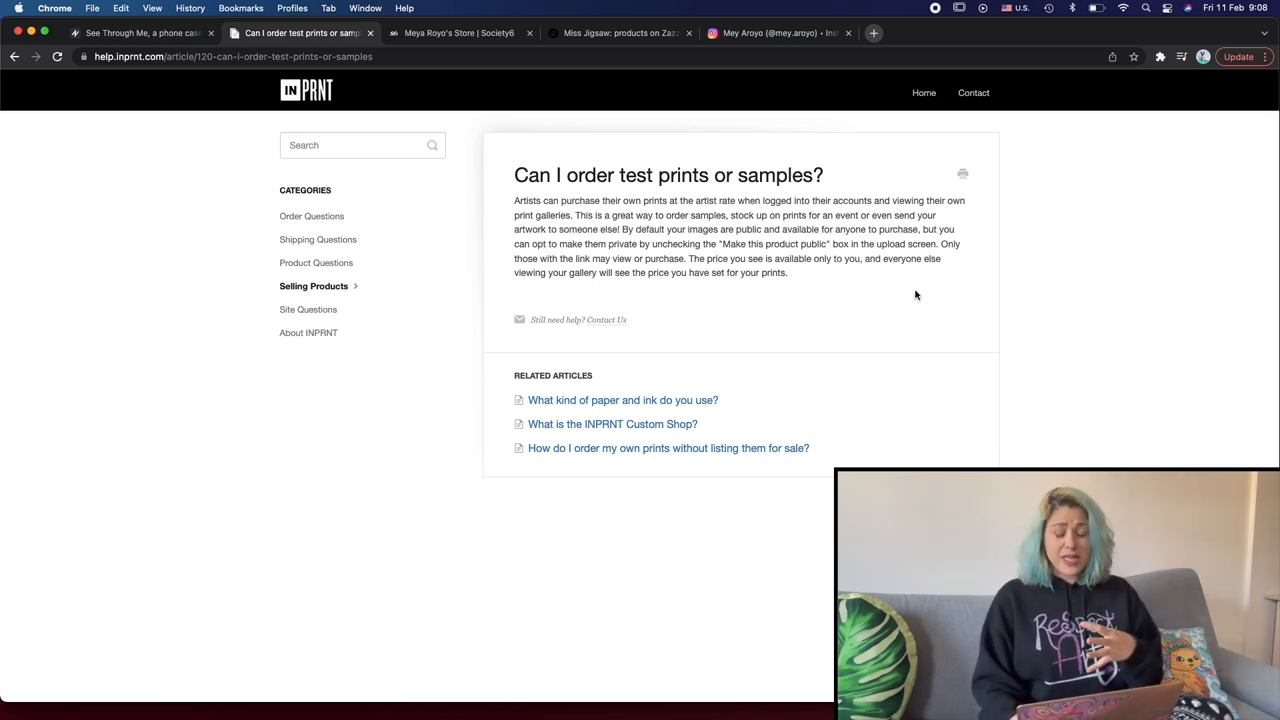
{"action": "mouse_move", "coordinate": [375, 170]}
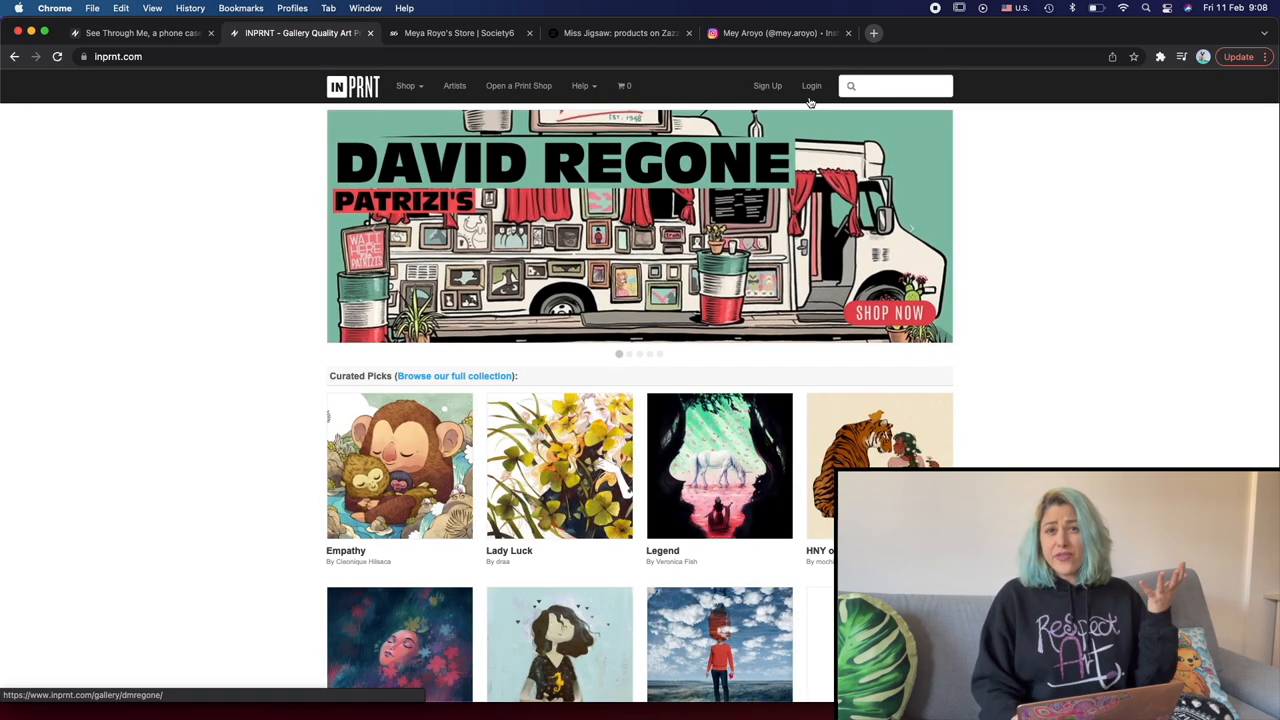
Sign up for a new INPRNT account with the username 'Meyar'
{"action": "left_click", "coordinate": [767, 85]}
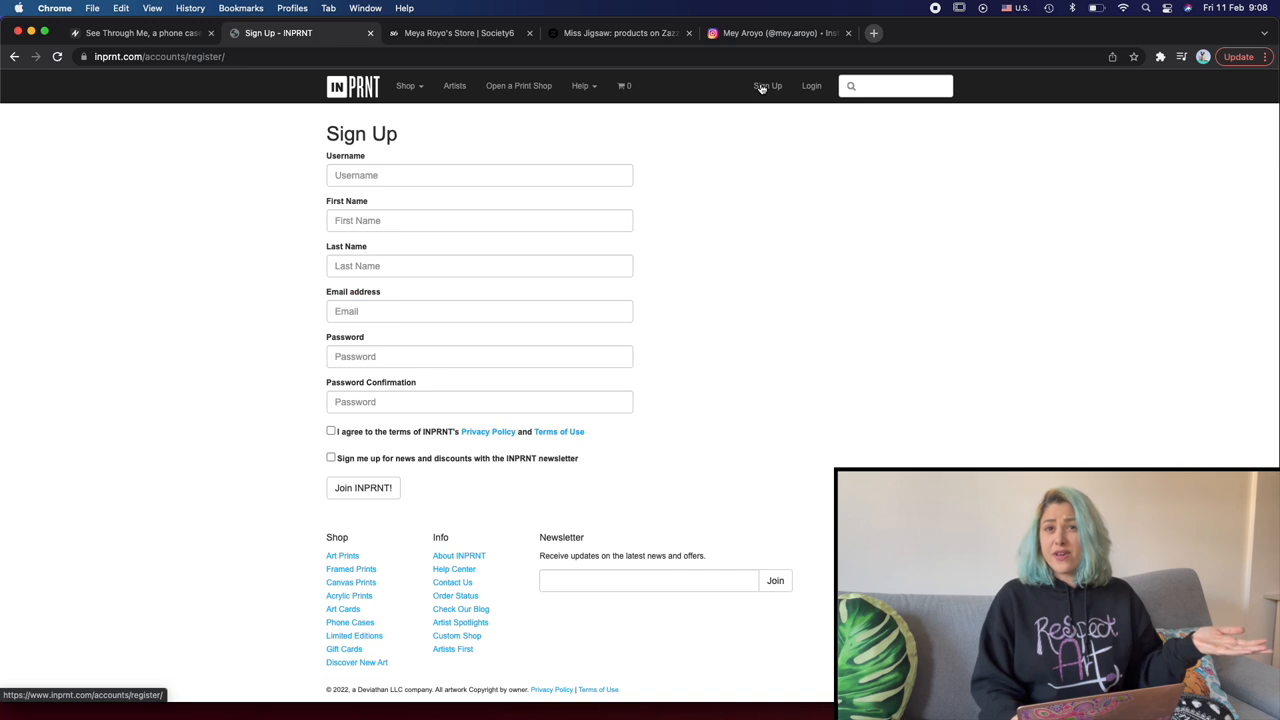
{"action": "left_click", "coordinate": [479, 175]}
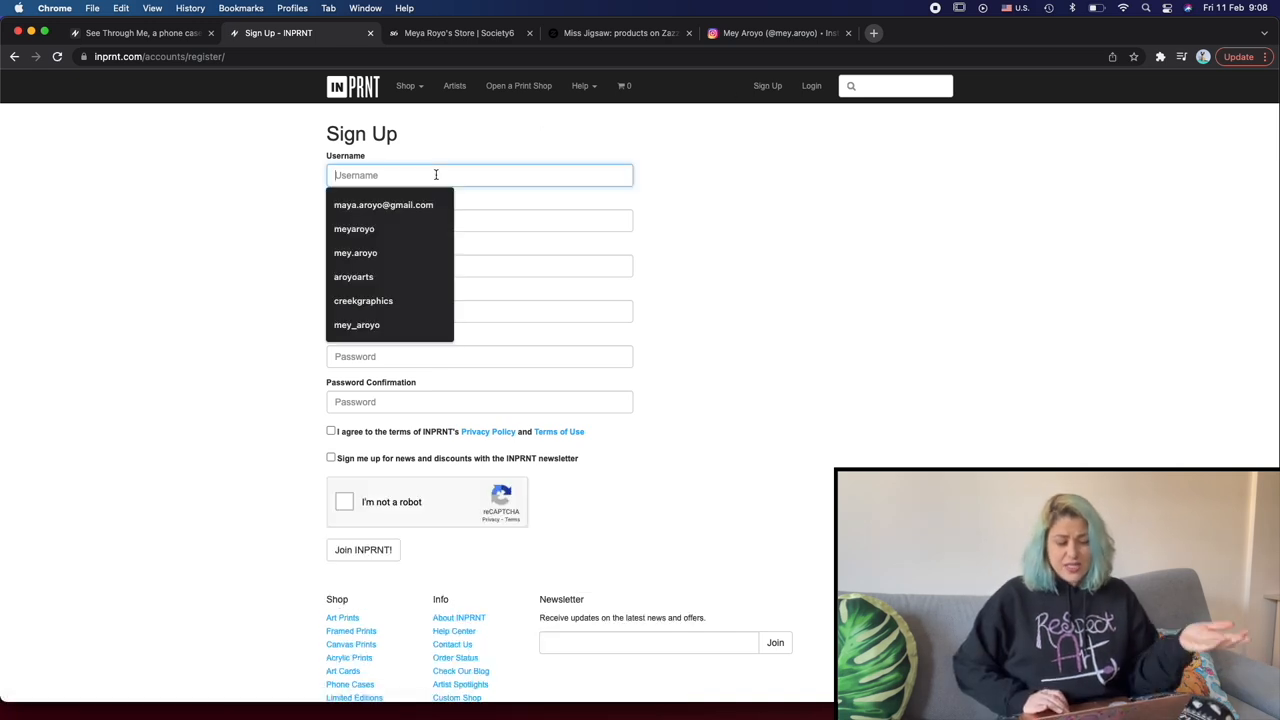
{"action": "type", "text": "Meya"}
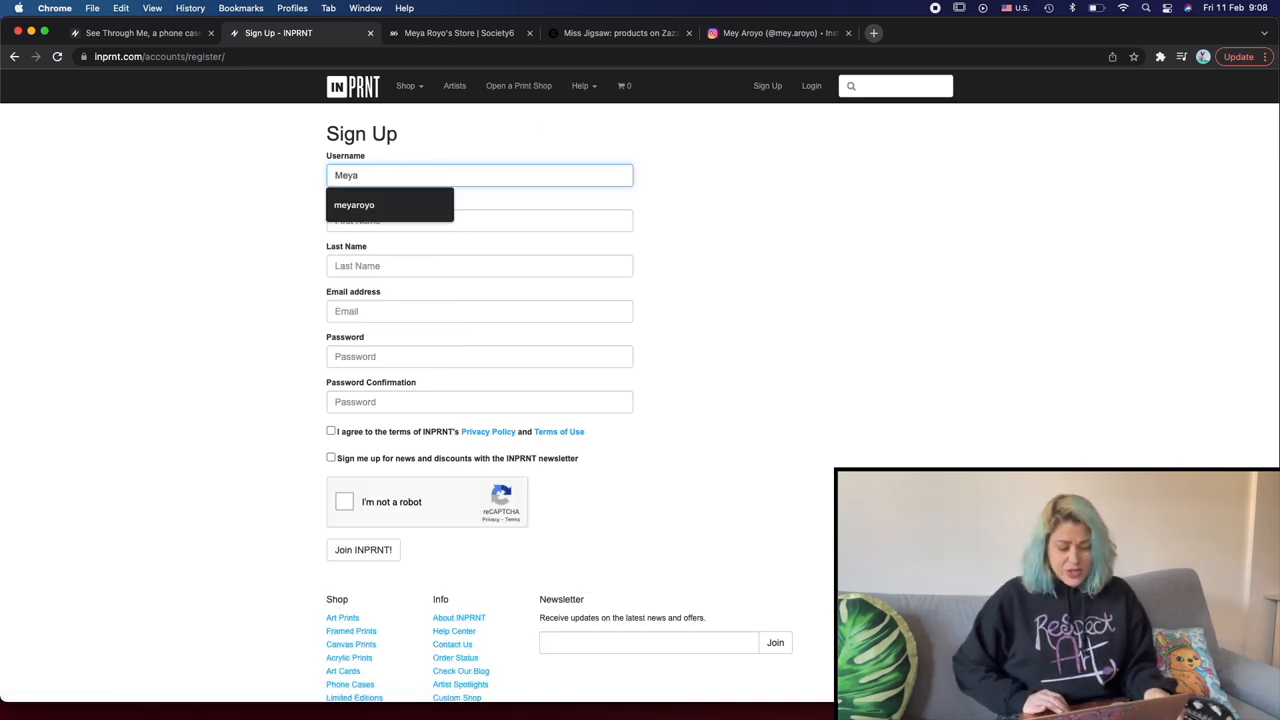
{"action": "type", "text": "r"}
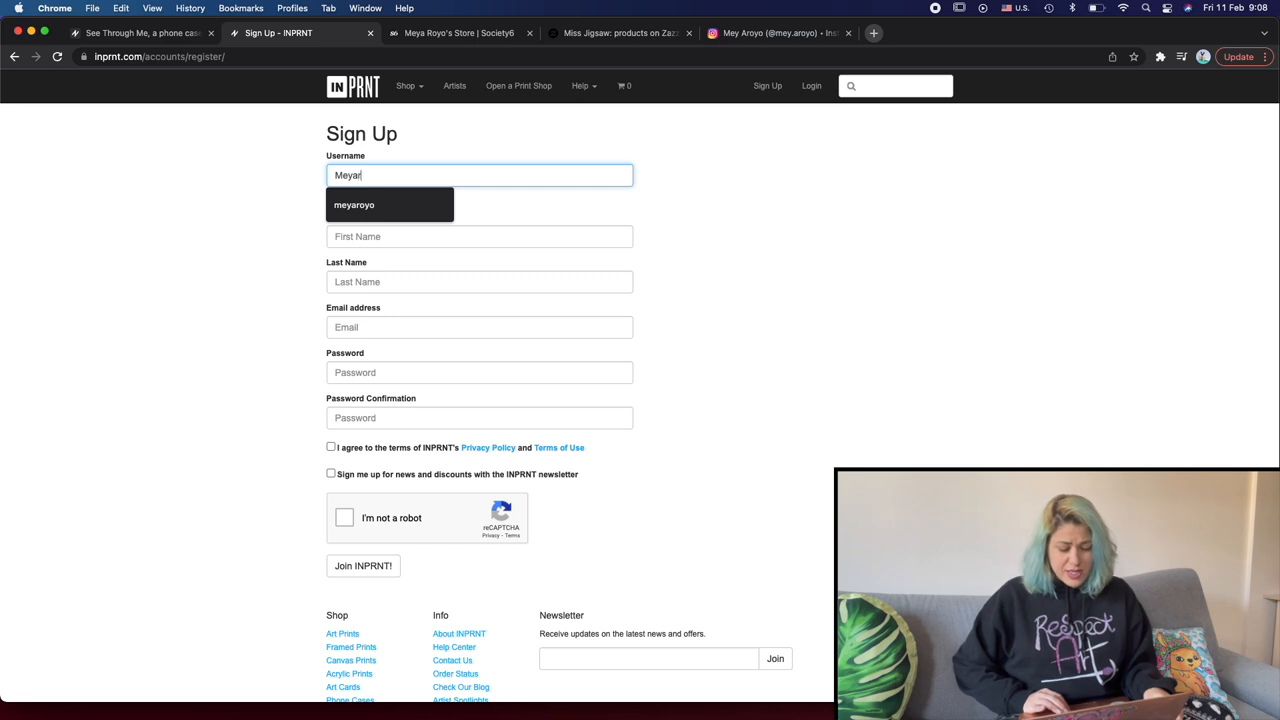
{"action": "left_click", "coordinate": [362, 565]}
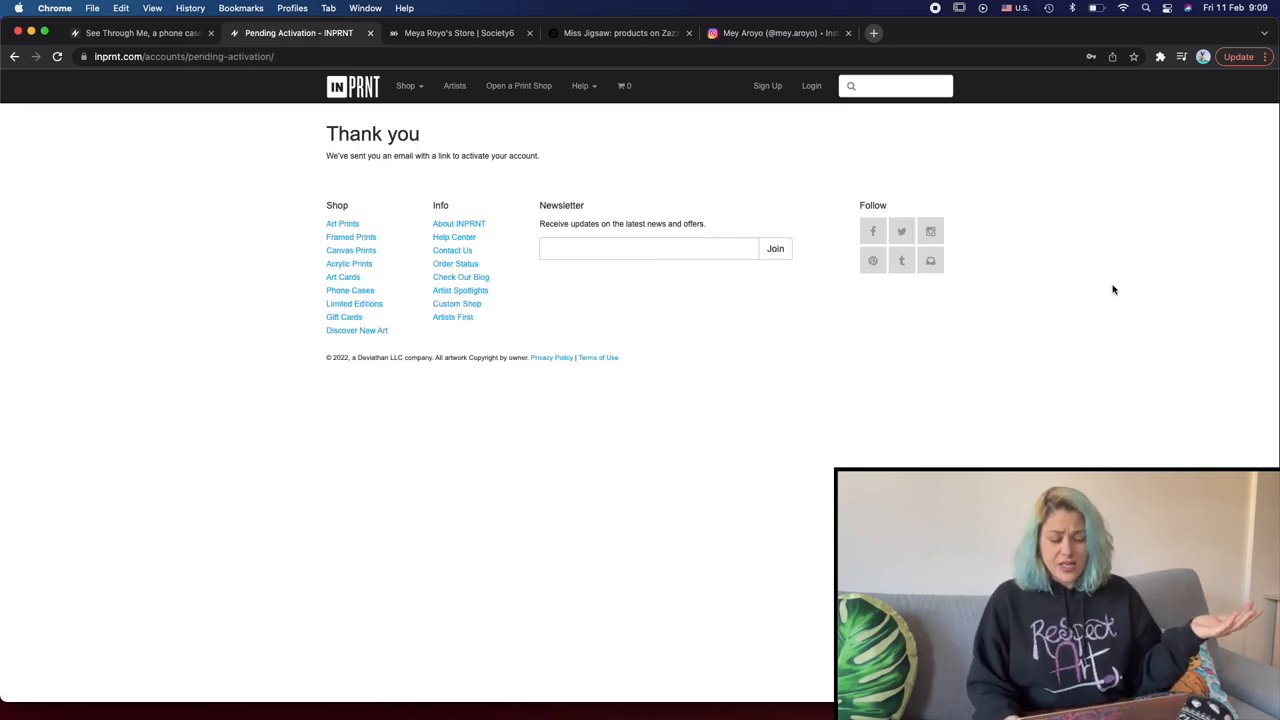
{"action": "mouse_move", "coordinate": [230, 504]}
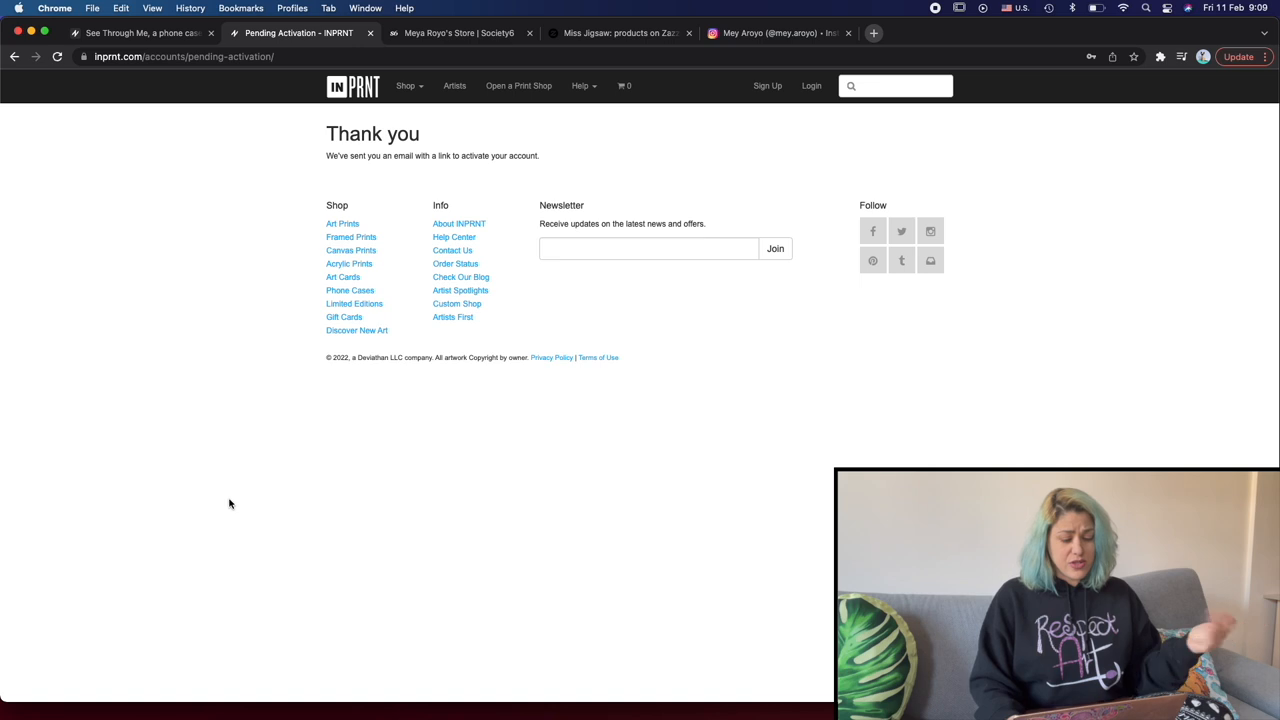
{"action": "mouse_move", "coordinate": [300, 371]}
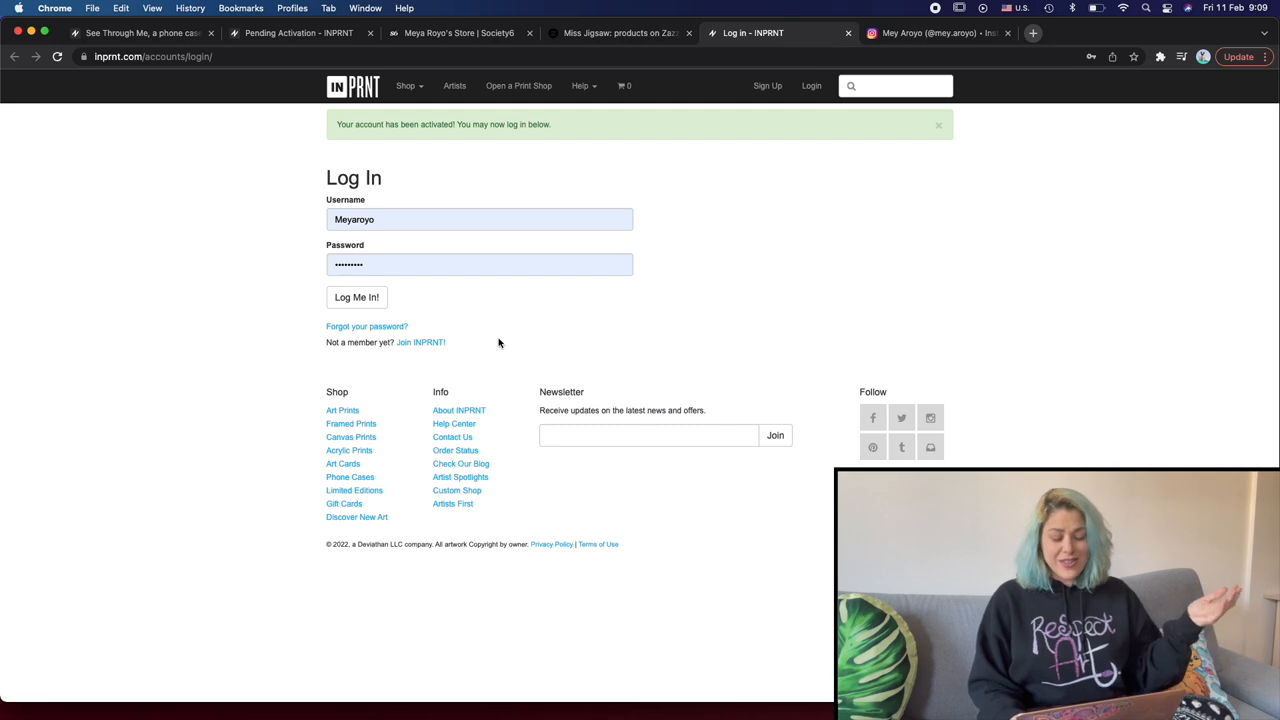
Log in to the newly activated INPRNT account
{"action": "left_click", "coordinate": [356, 297]}
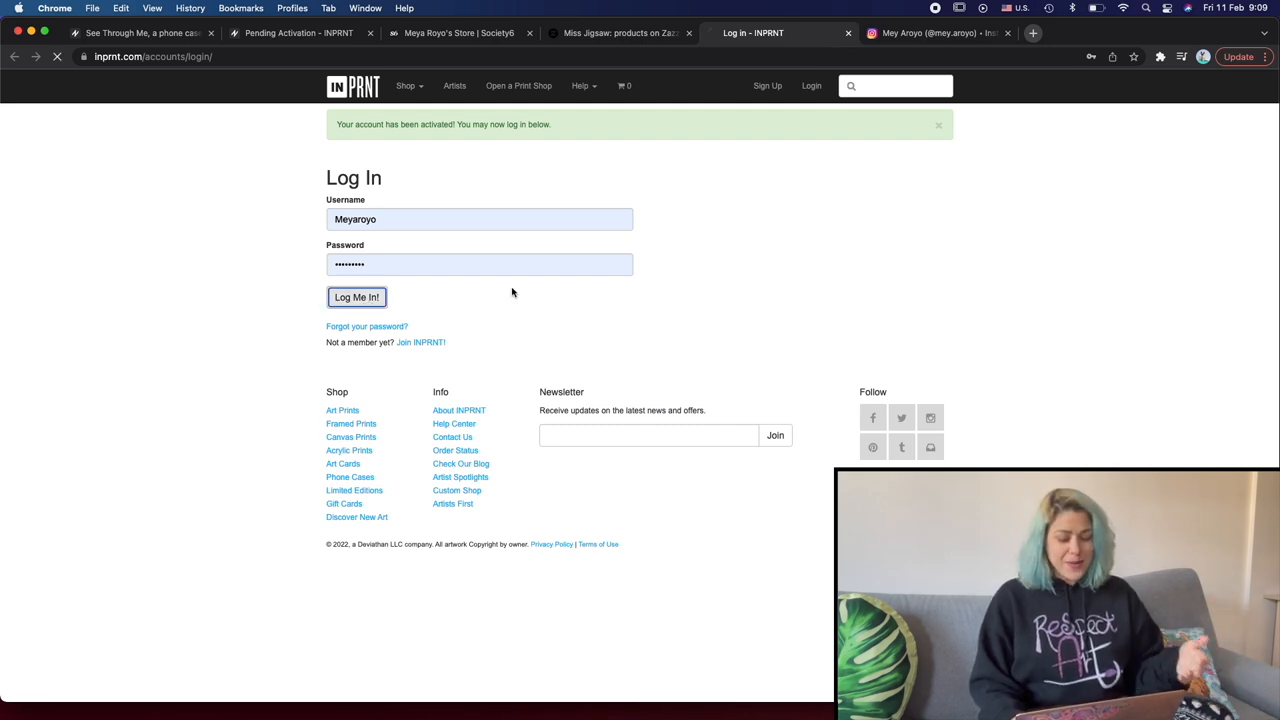
{"action": "left_click", "coordinate": [356, 297]}
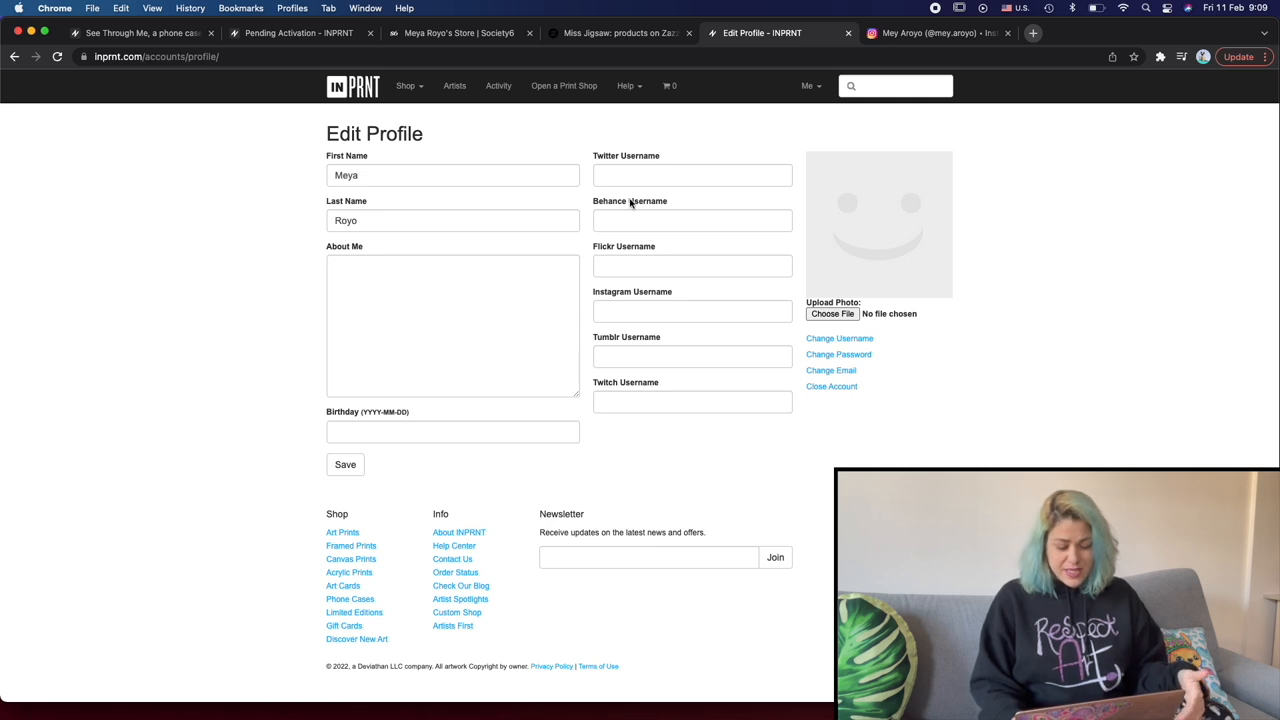
{"action": "left_click", "coordinate": [452, 431]}
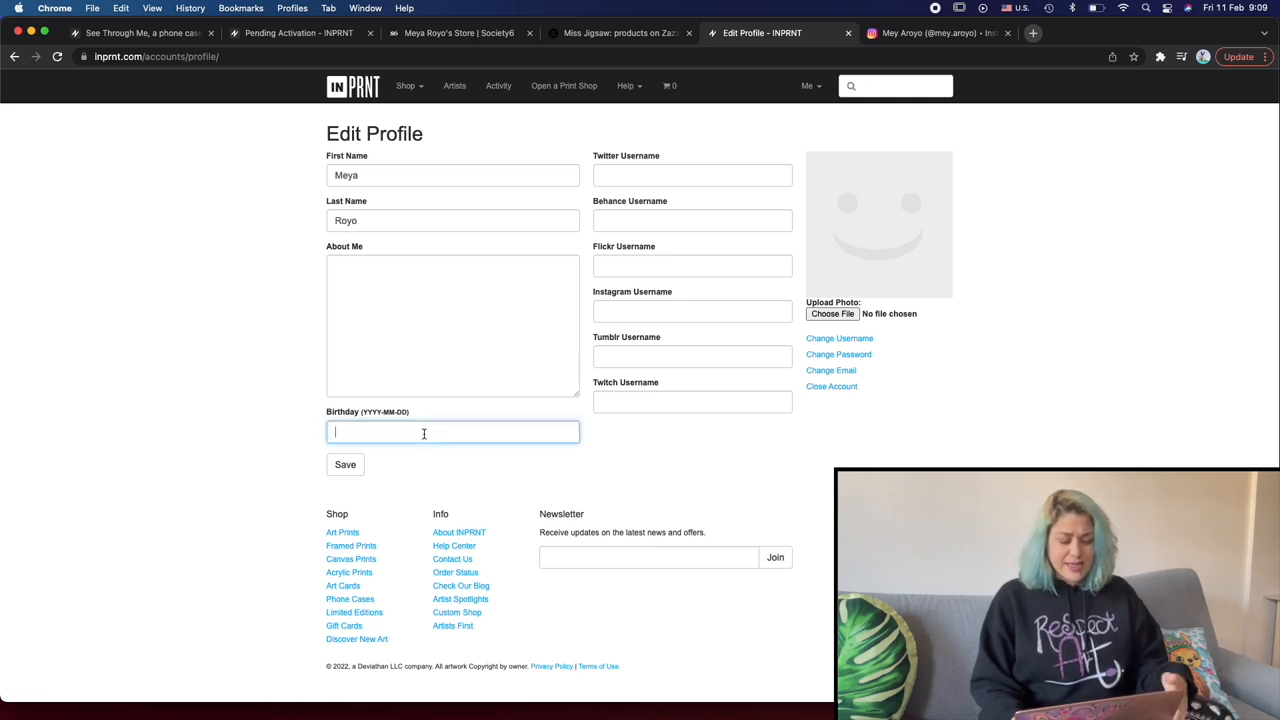
{"action": "type", "text": "28"}
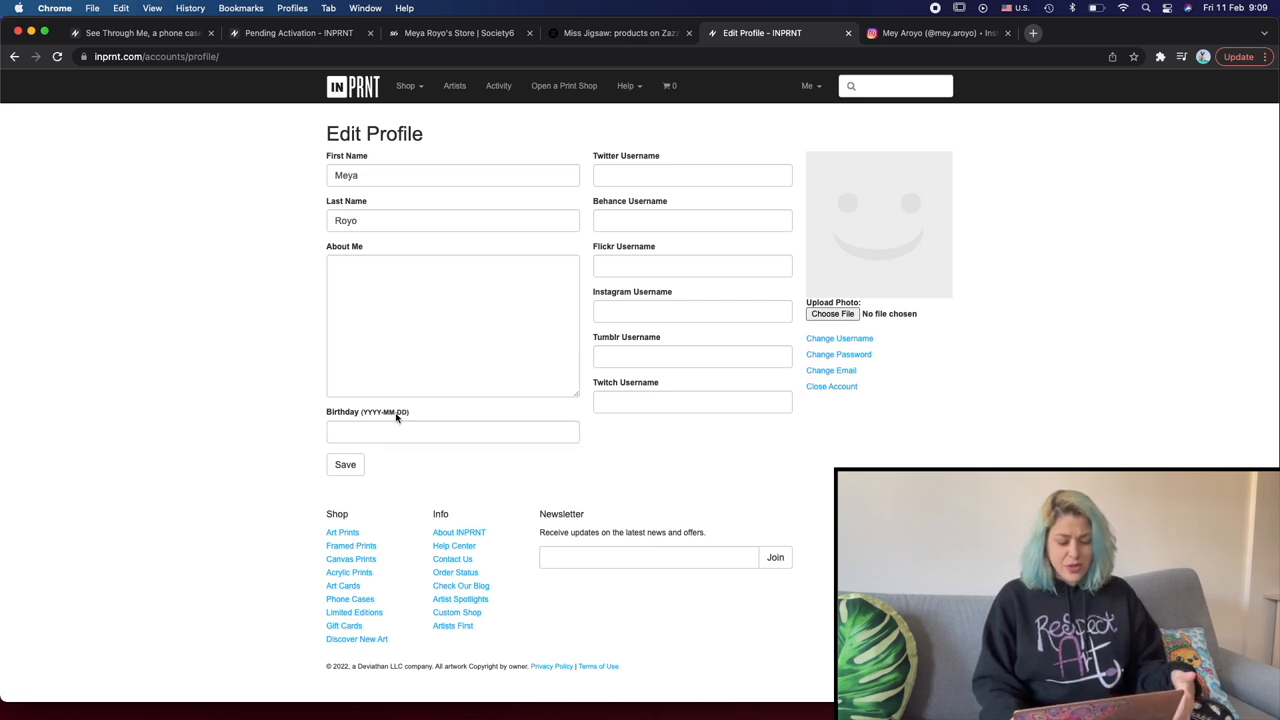
{"action": "left_click", "coordinate": [452, 431]}
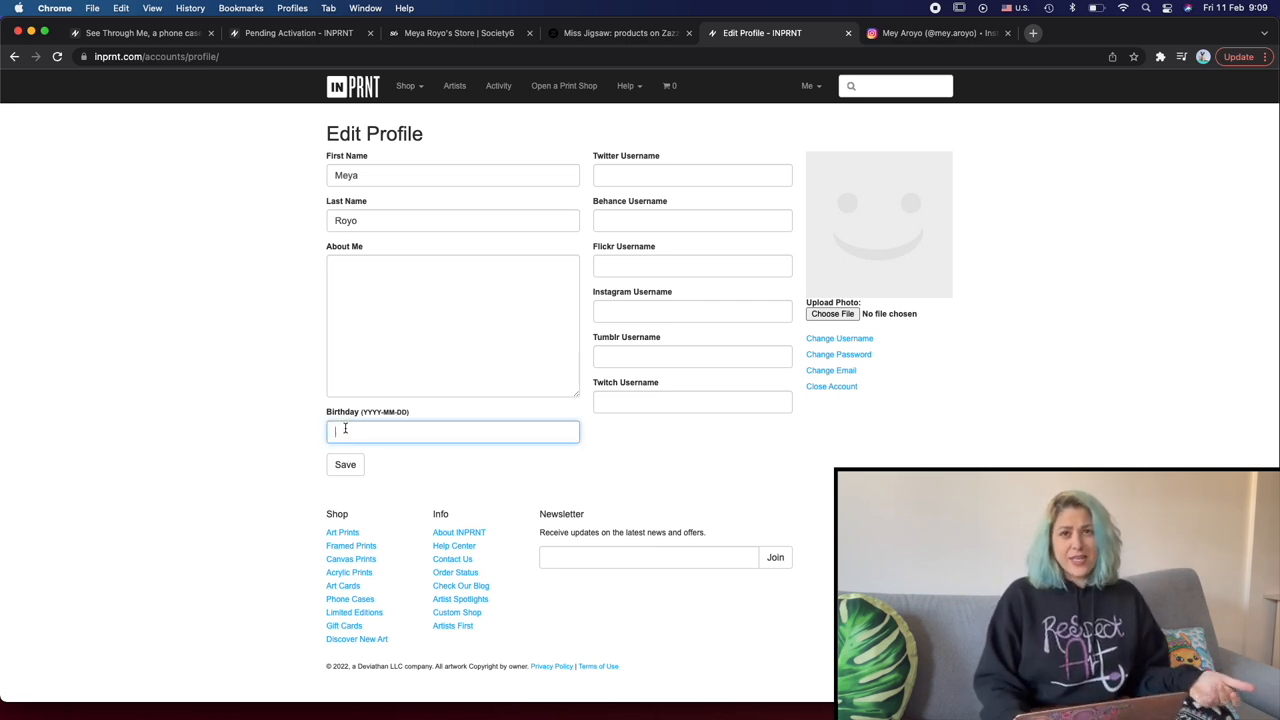
{"action": "type", "text": "1988-"}
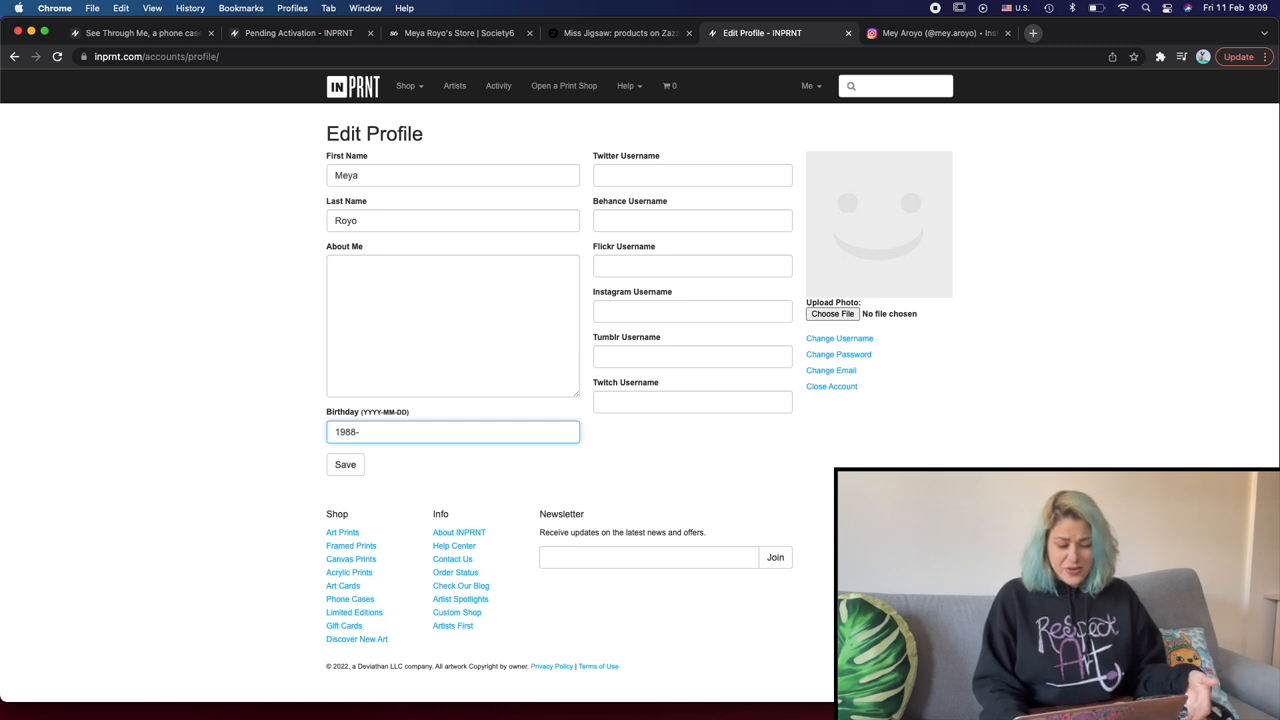
{"action": "type", "text": "06-1"}
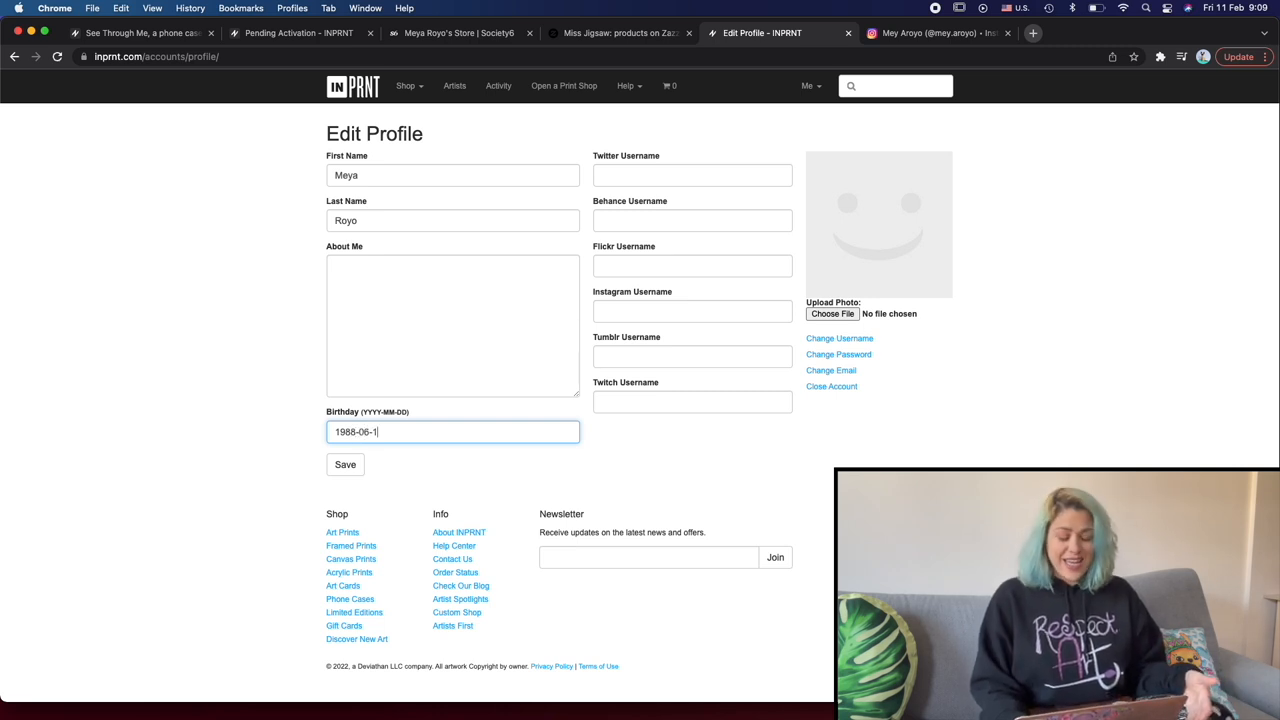
{"action": "type", "text": "8"}
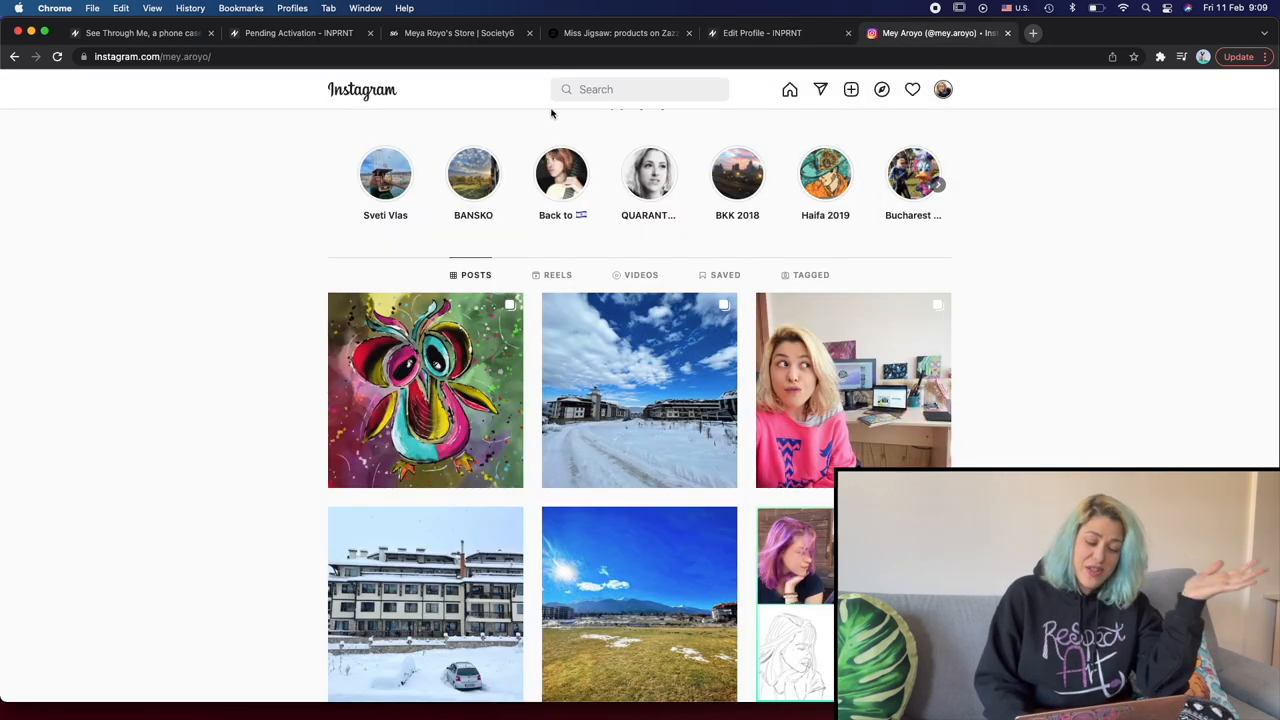
Open the art account's Instagram profile from recent searches and return to the INPRNT profile editor
{"action": "left_click", "coordinate": [640, 89]}
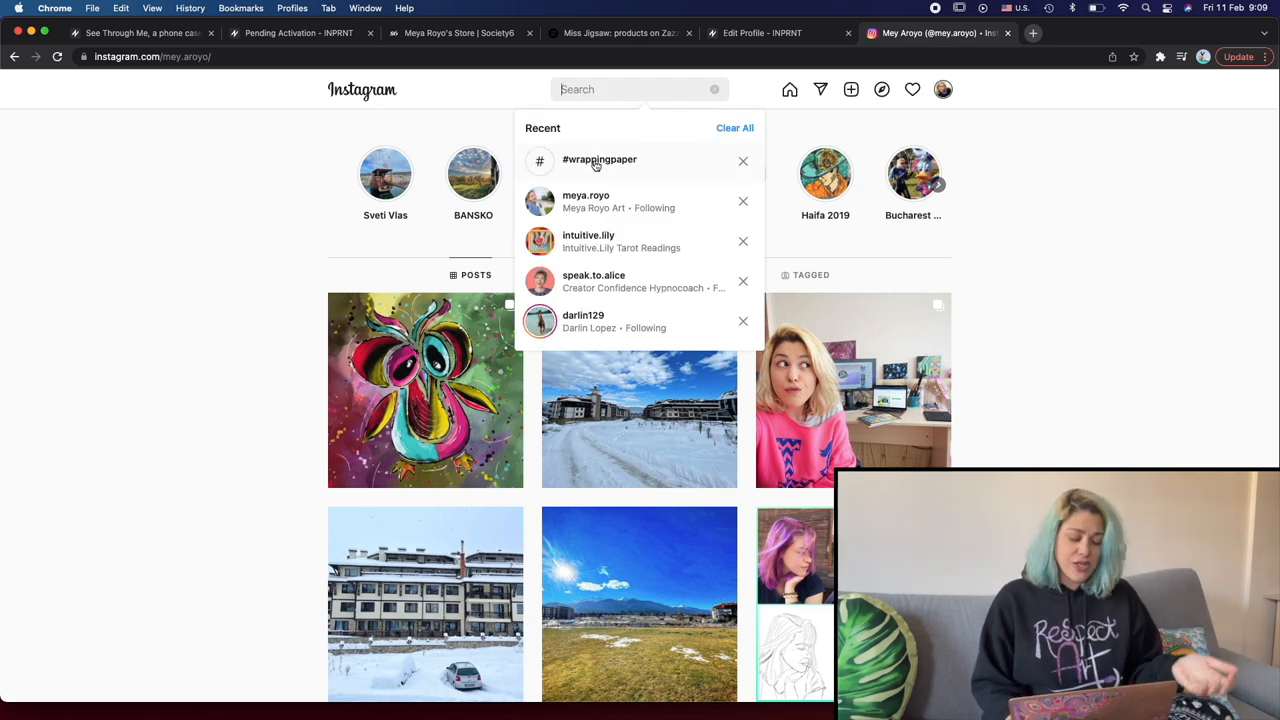
{"action": "left_click", "coordinate": [586, 201]}
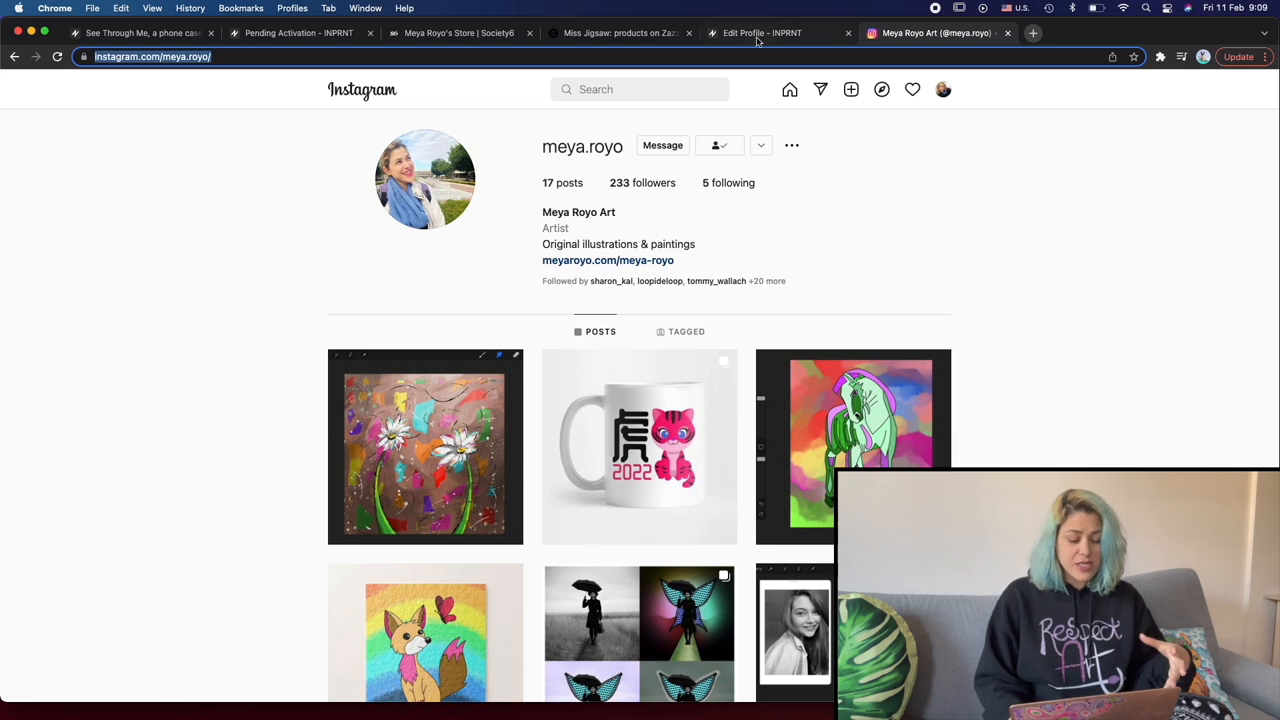
{"action": "left_click", "coordinate": [762, 33]}
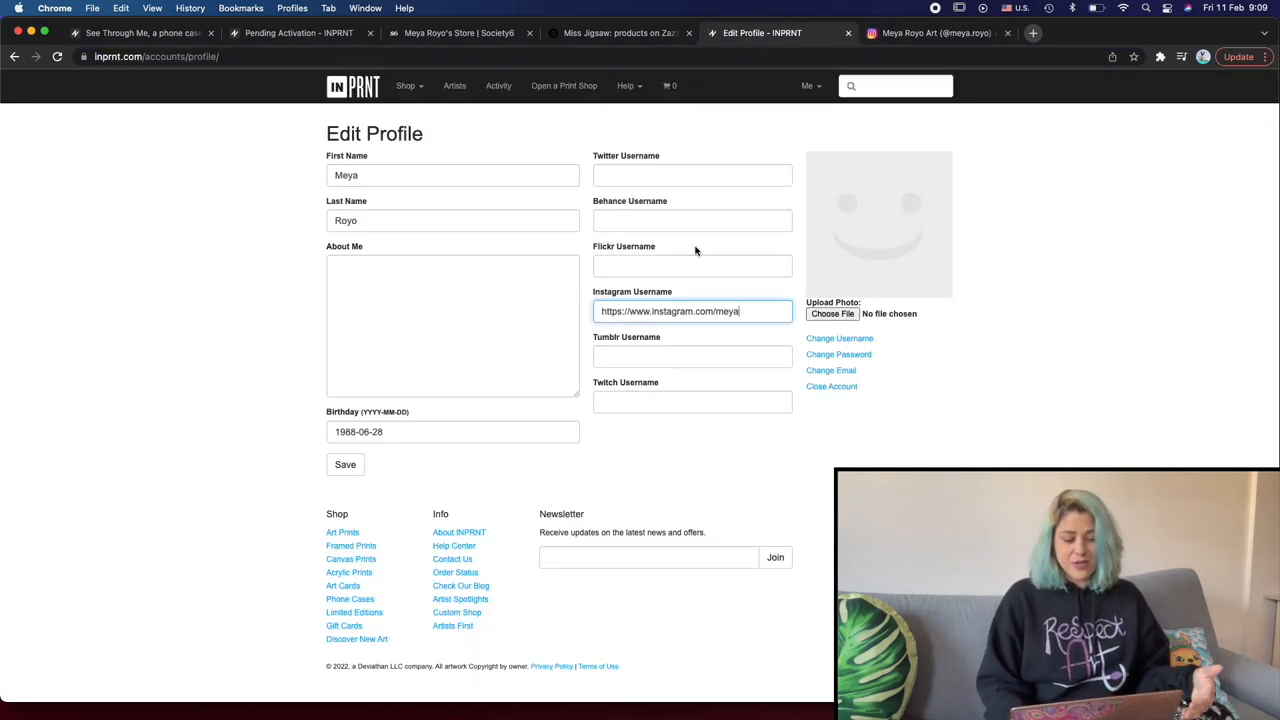
Write an About Me bio about loving graphic design, illustration and vivid acrylic digital paintings
{"action": "left_click", "coordinate": [452, 325]}
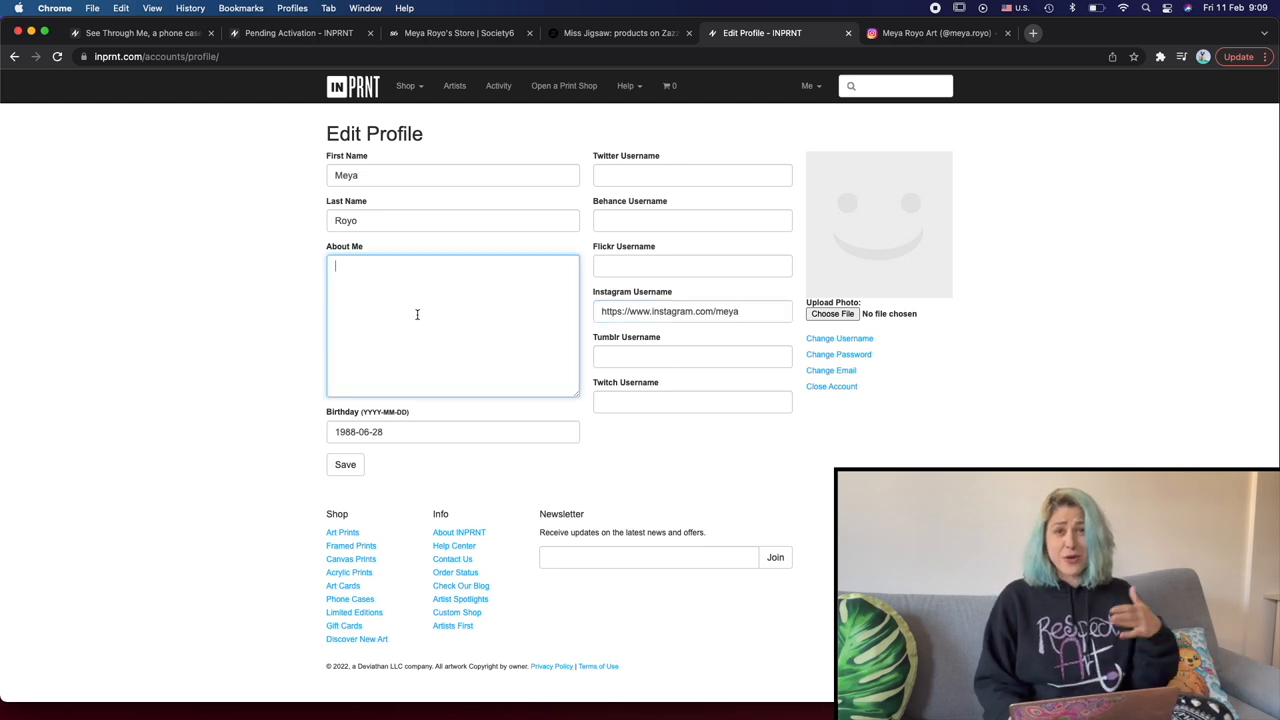
{"action": "type", "text": "Love"}
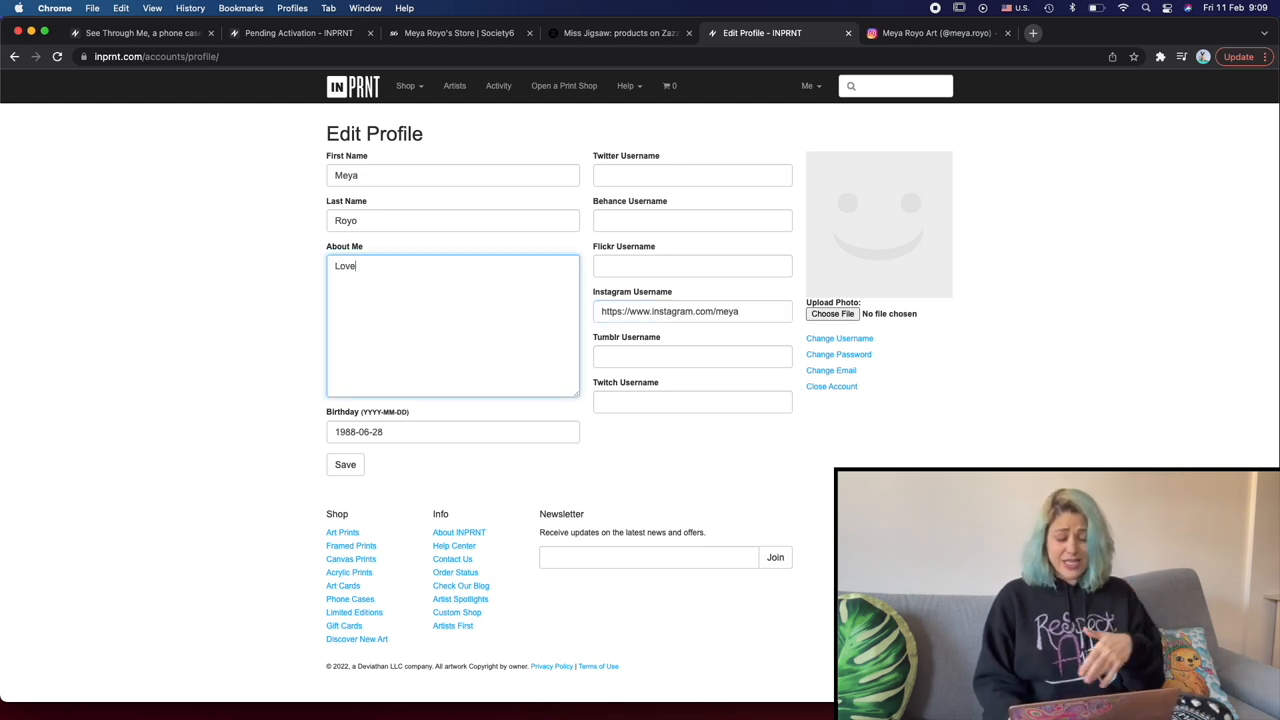
{"action": "type", "text": "graphic design"}
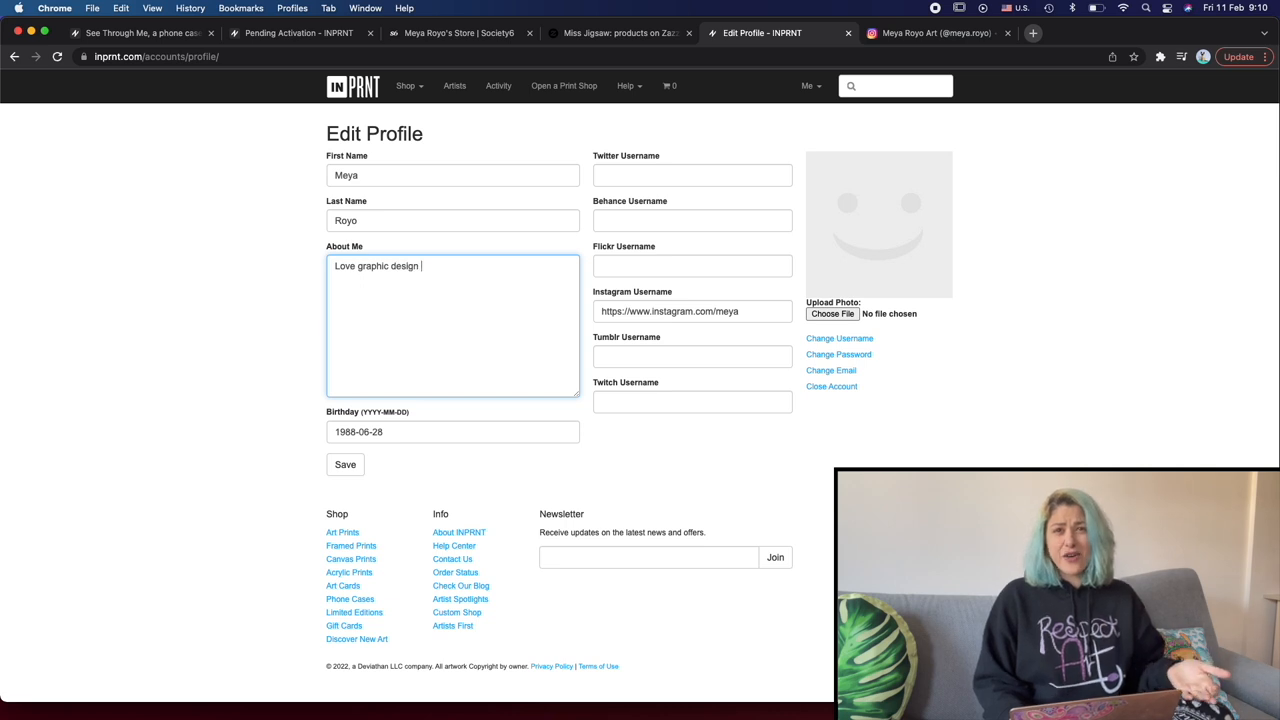
{"action": "type", "text": "& illustrations of var"}
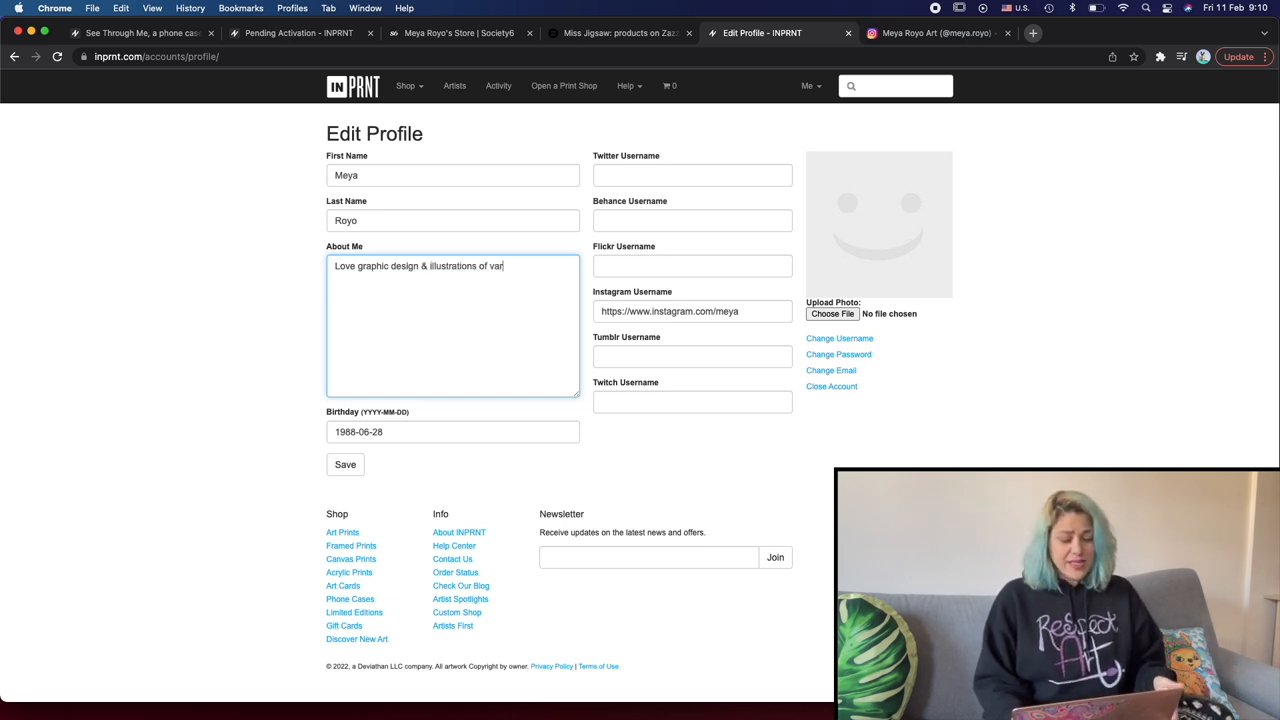
{"action": "type", "text": "ious kinds, but mostlky focusing on trying to spread"}
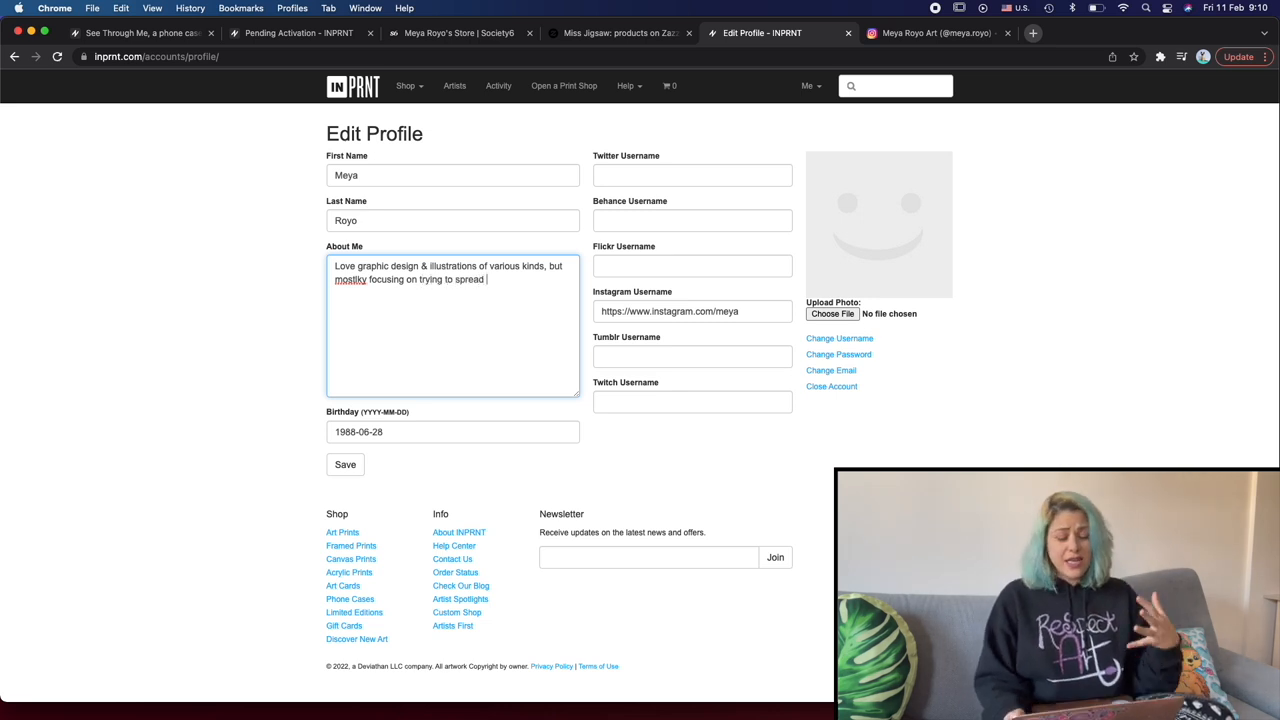
{"action": "type", "text": "my art wit"}
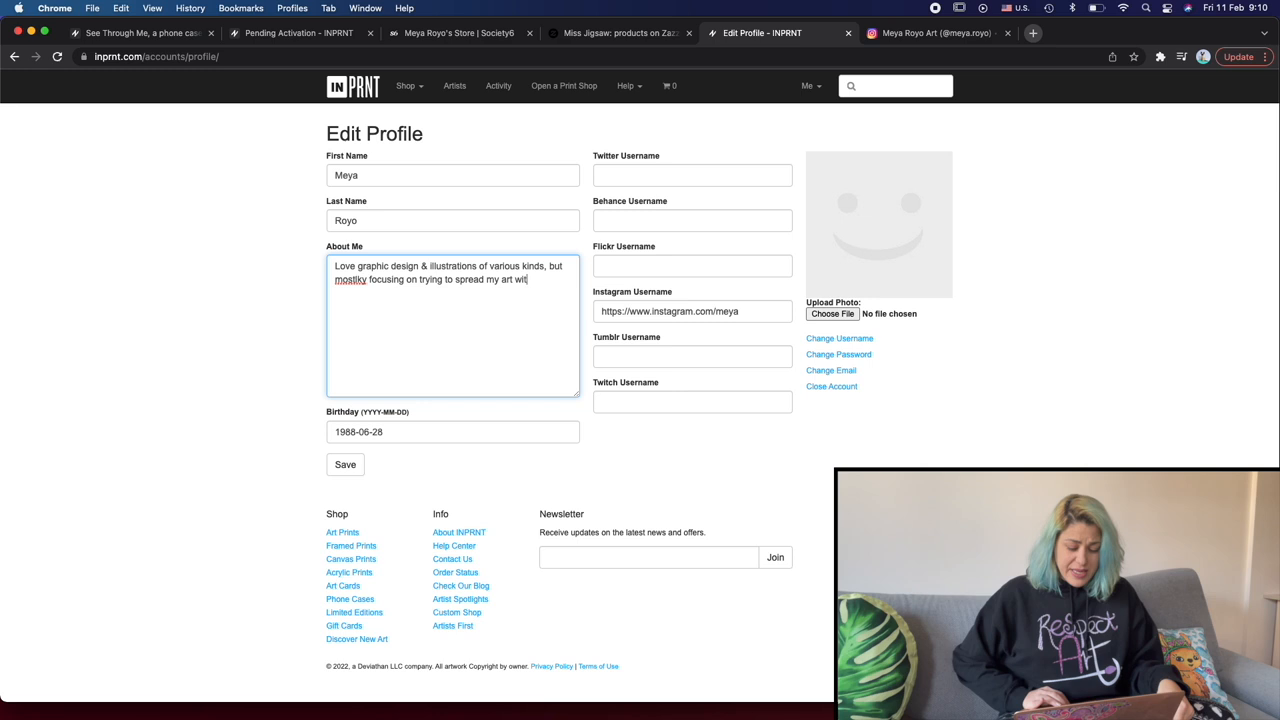
{"action": "type", "text": "in vivid acr"}
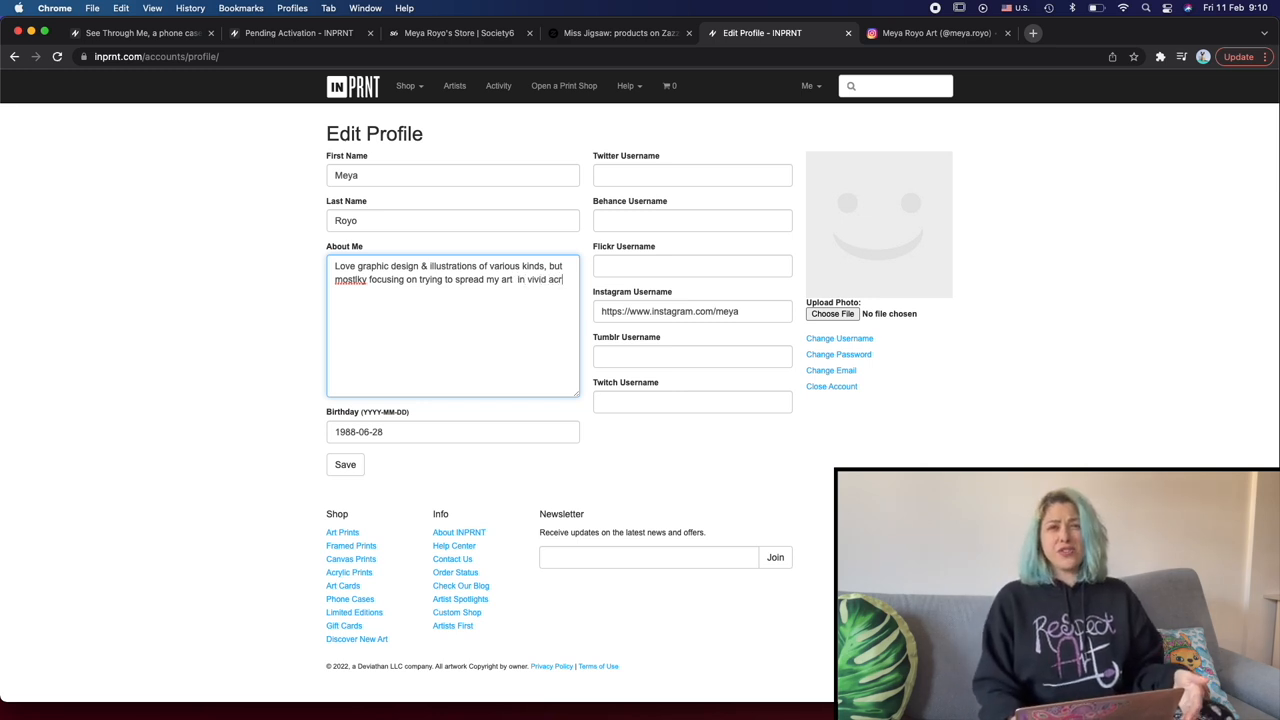
{"action": "type", "text": "acrylic digital pa"}
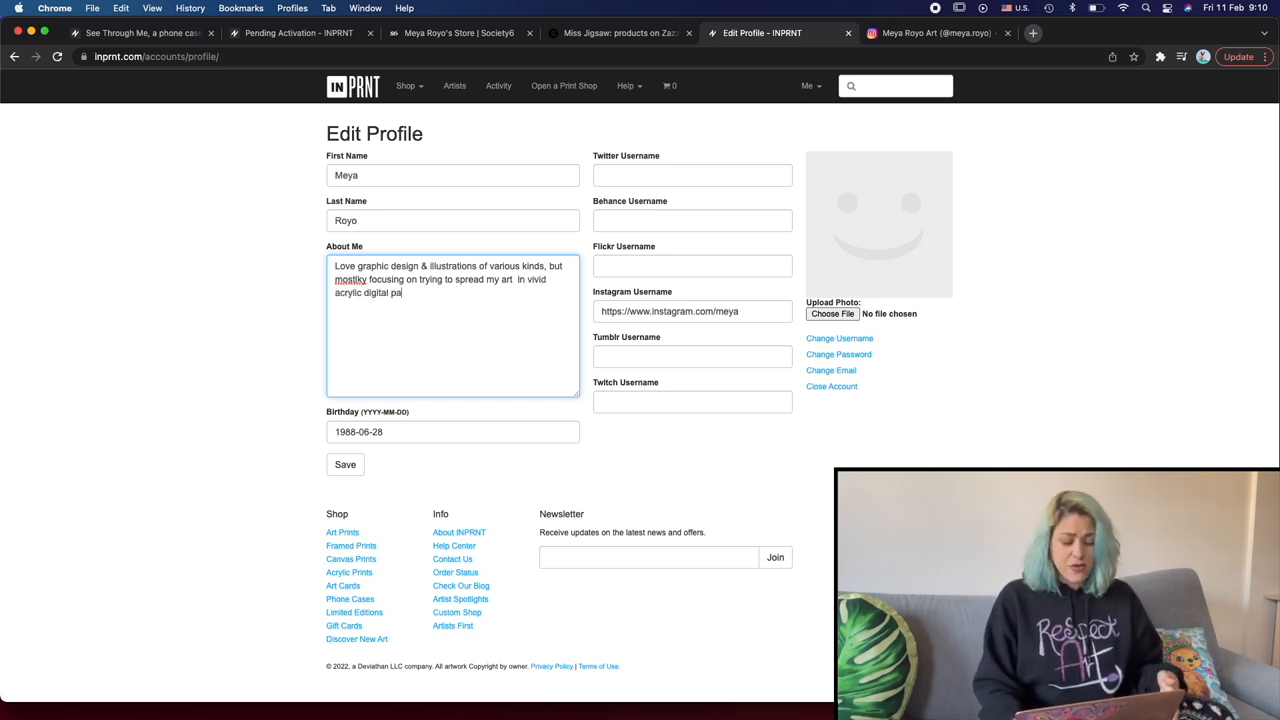
{"action": "type", "text": "intings,"}
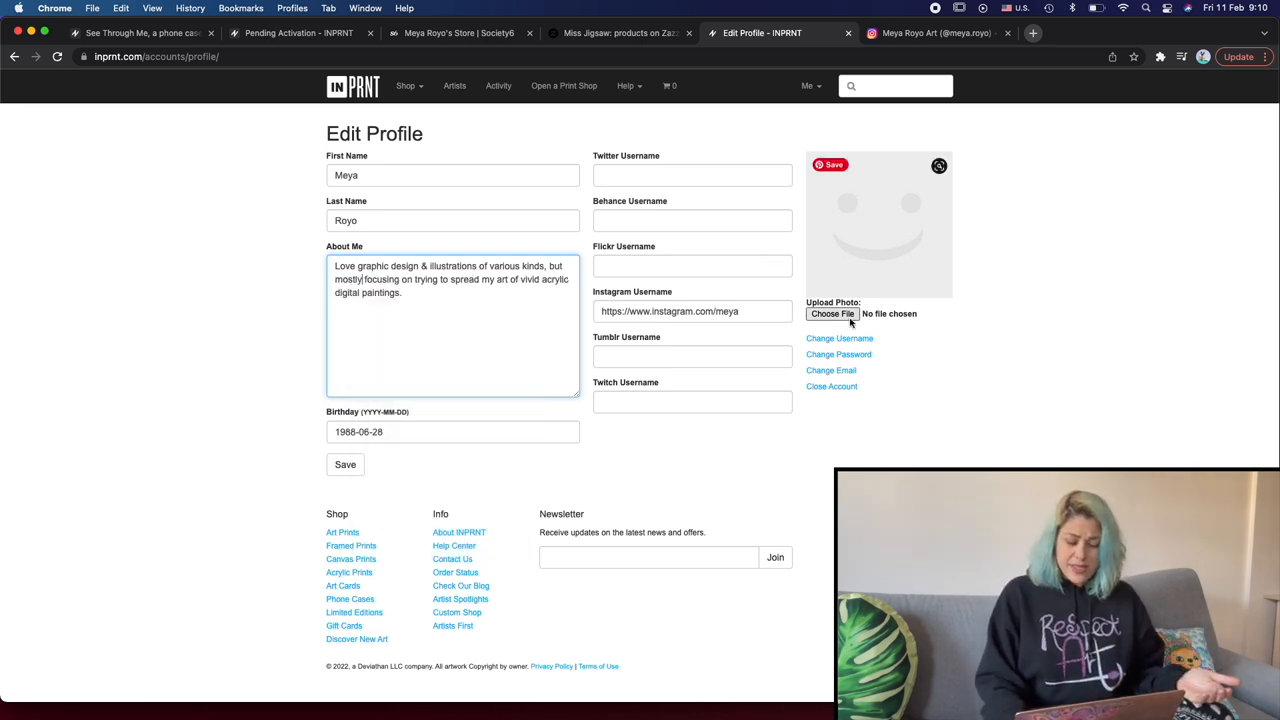
Upload a profile photo, save the profile and view the public profile page
{"action": "left_click", "coordinate": [831, 313]}
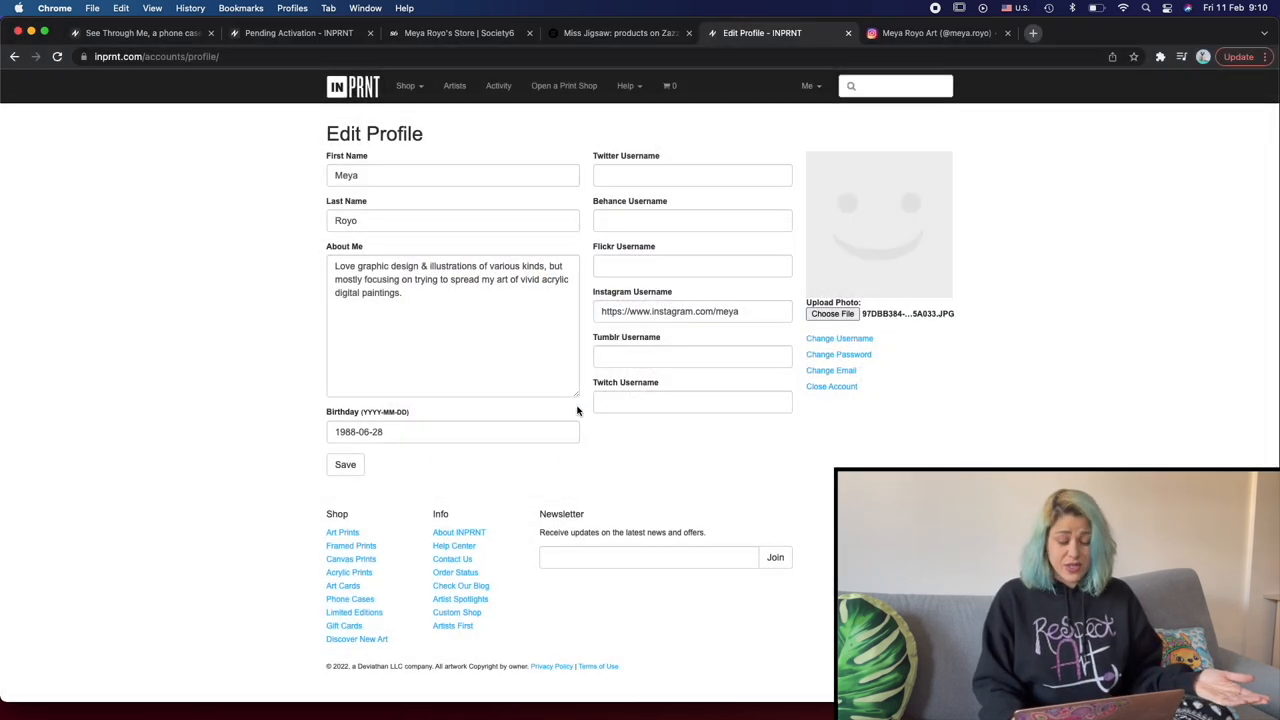
{"action": "mouse_move", "coordinate": [862, 450]}
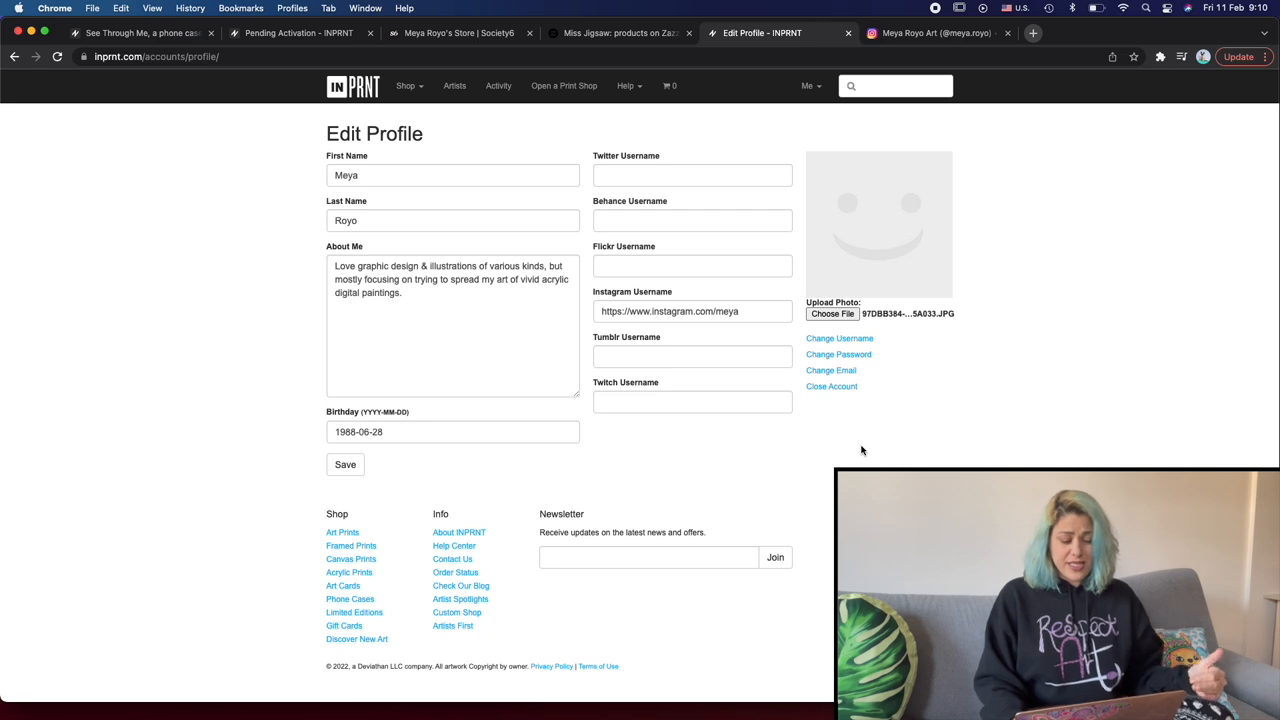
{"action": "left_click", "coordinate": [345, 464]}
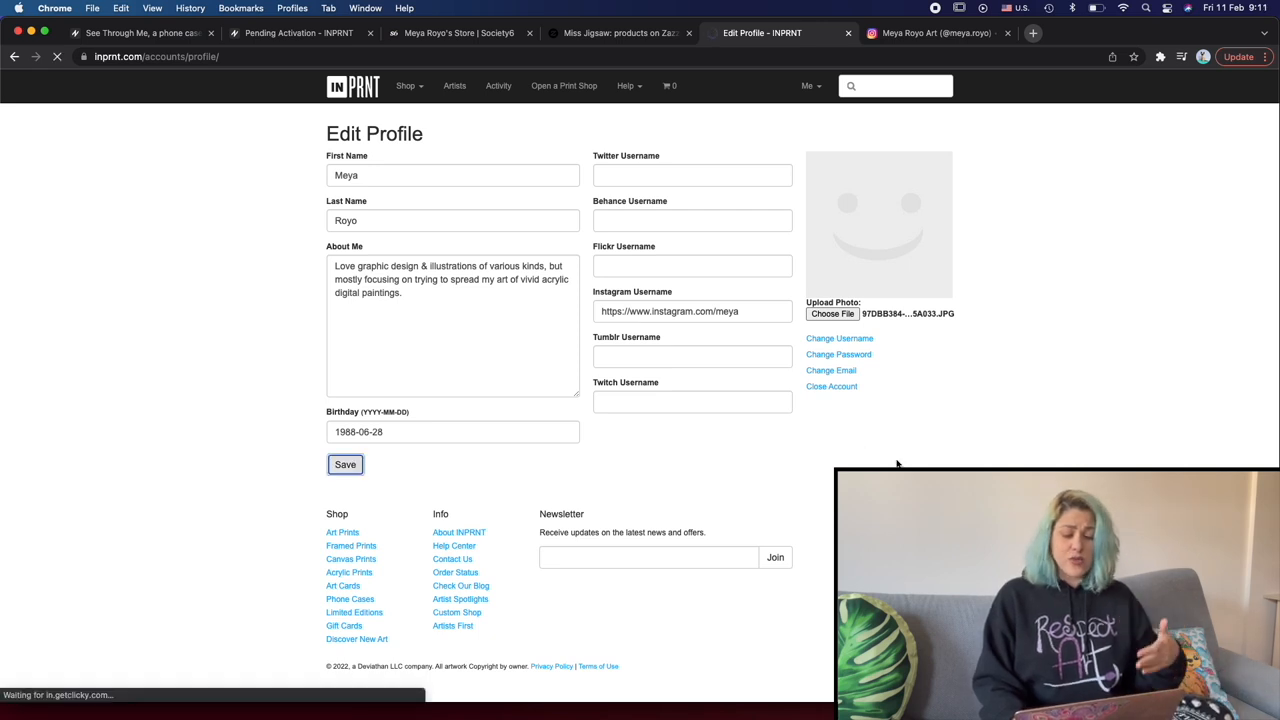
{"action": "left_click", "coordinate": [345, 464]}
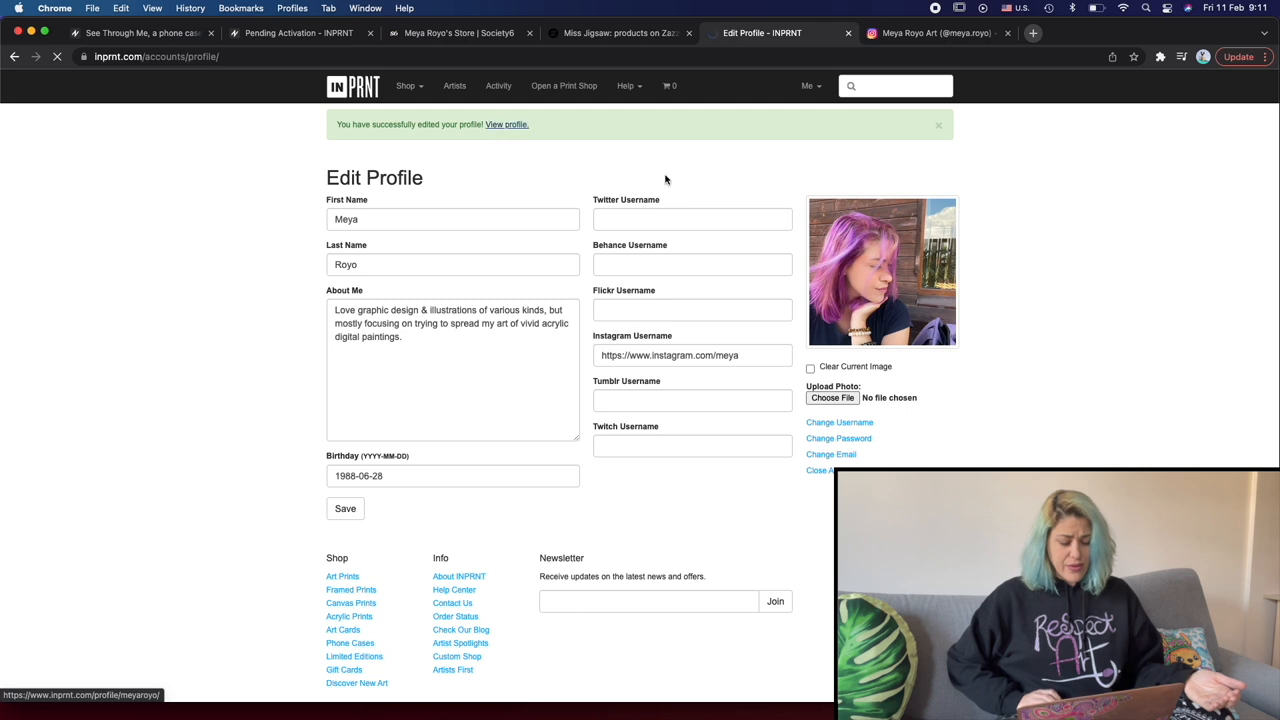
{"action": "left_click", "coordinate": [506, 124]}
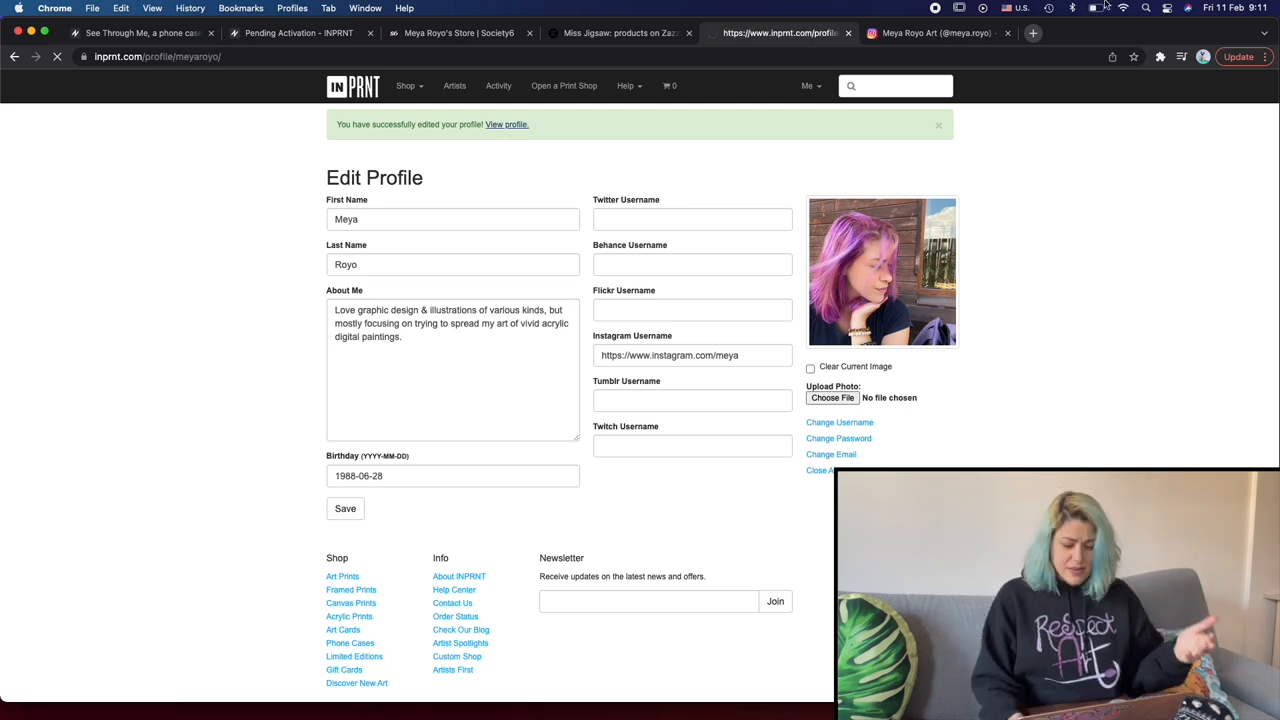
{"action": "left_click", "coordinate": [507, 124]}
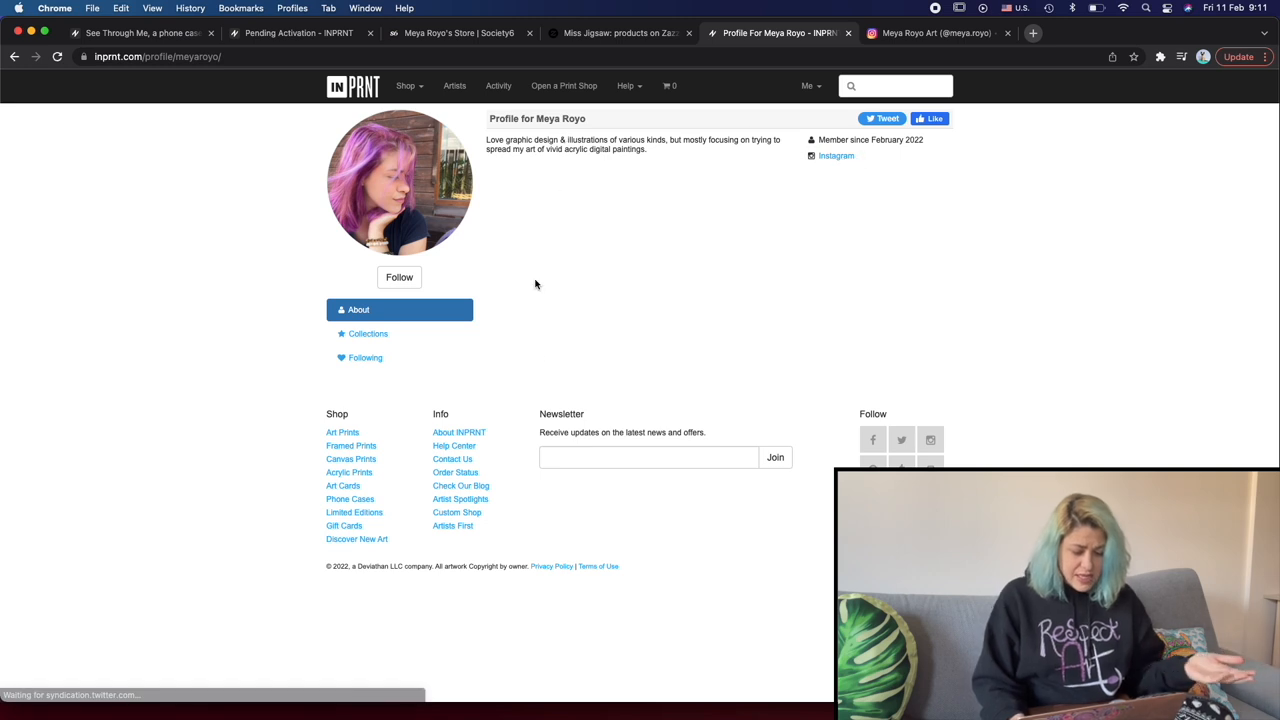
Go to the Open a Print Shop artist application asking for three image files
{"action": "left_click", "coordinate": [563, 85]}
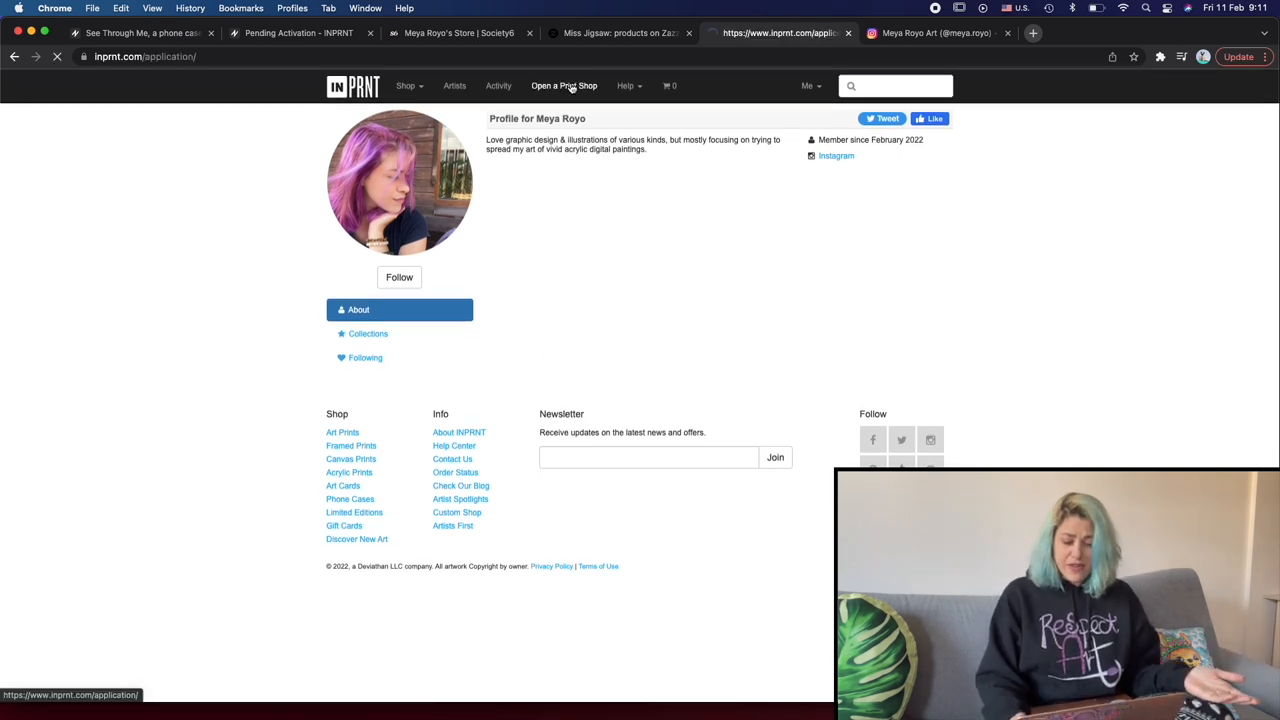
{"action": "left_click", "coordinate": [563, 85]}
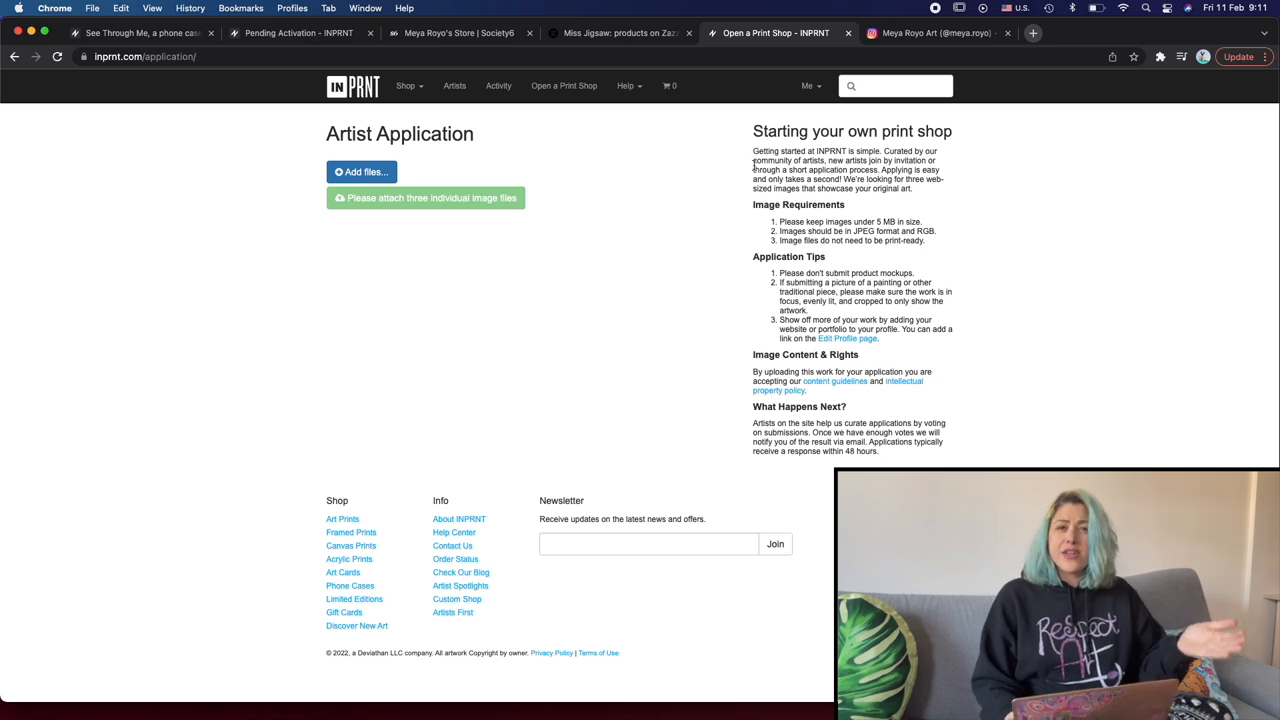
{"action": "mouse_move", "coordinate": [942, 172]}
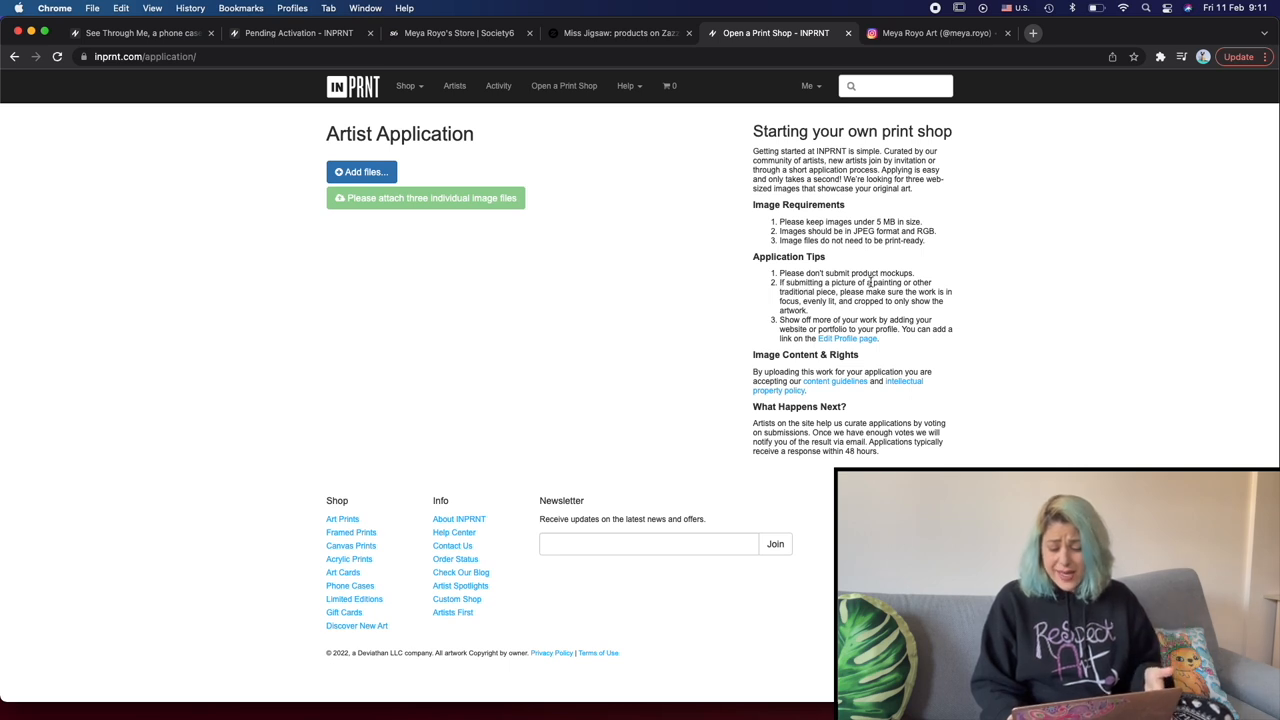
{"action": "mouse_move", "coordinate": [759, 383]}
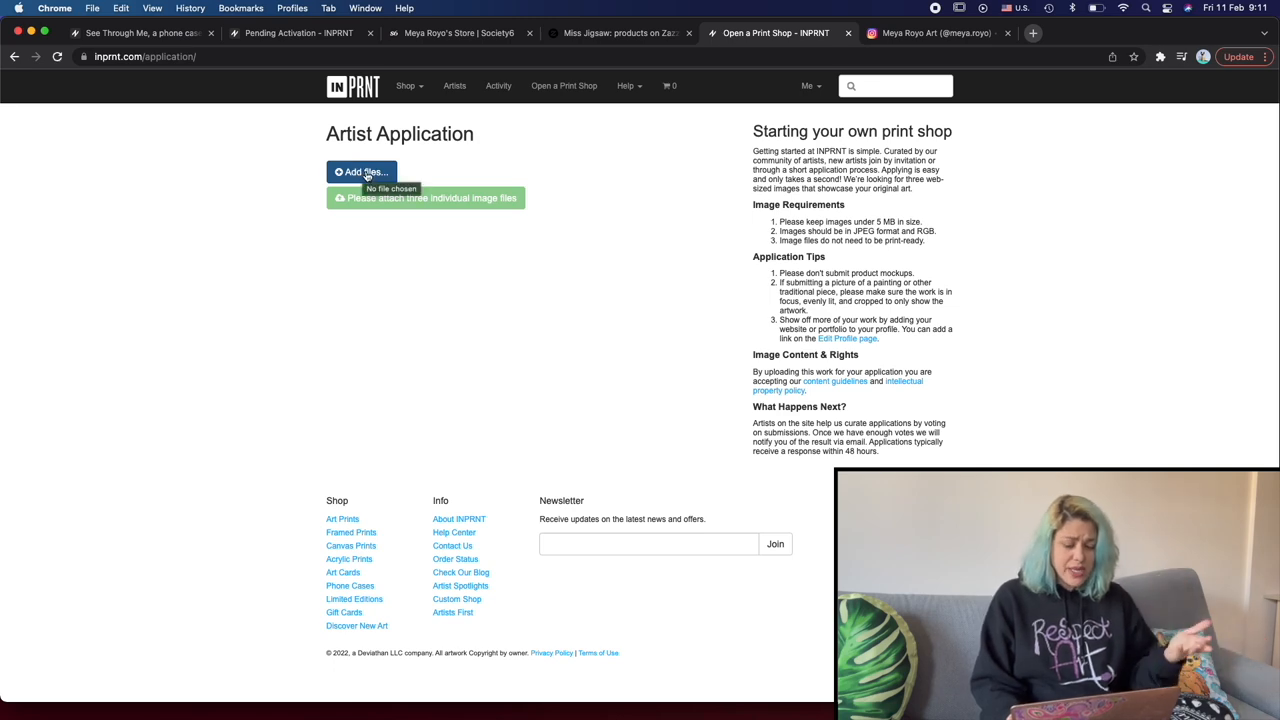
Attach artwork JPEGs from Downloads, which the site flags as 'File is too big'
{"action": "left_click", "coordinate": [361, 172]}
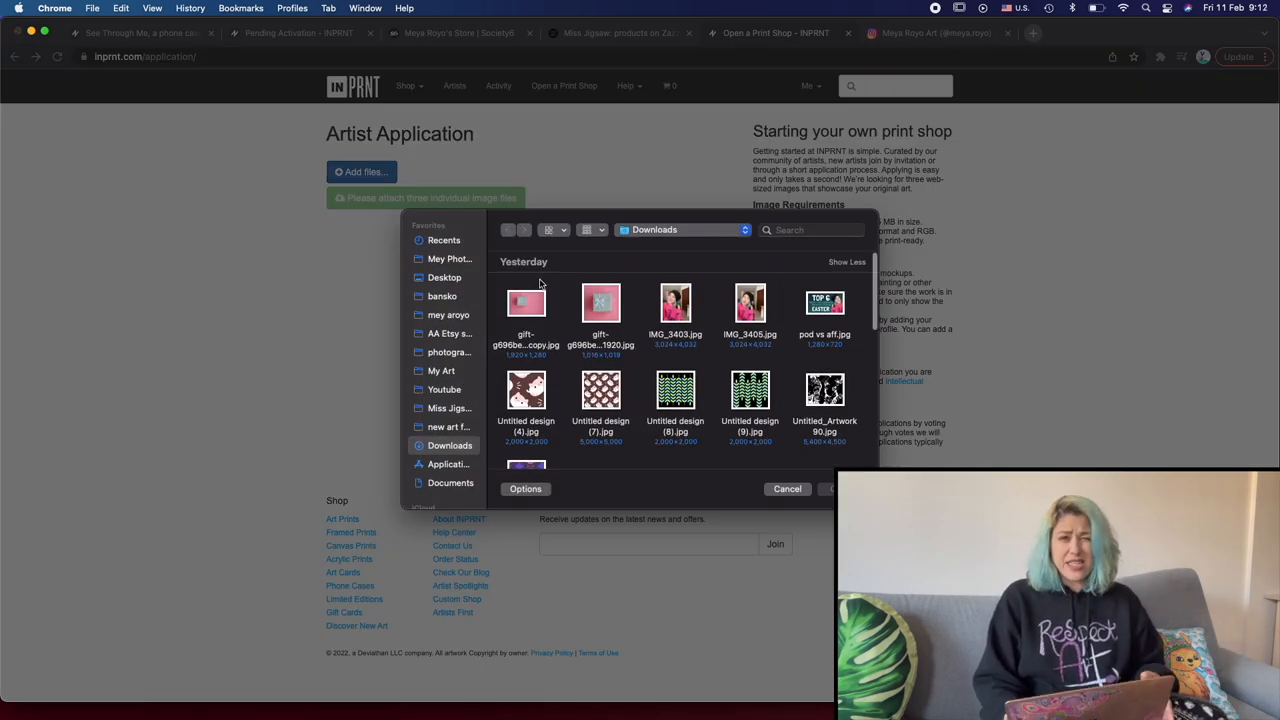
{"action": "left_click", "coordinate": [787, 489]}
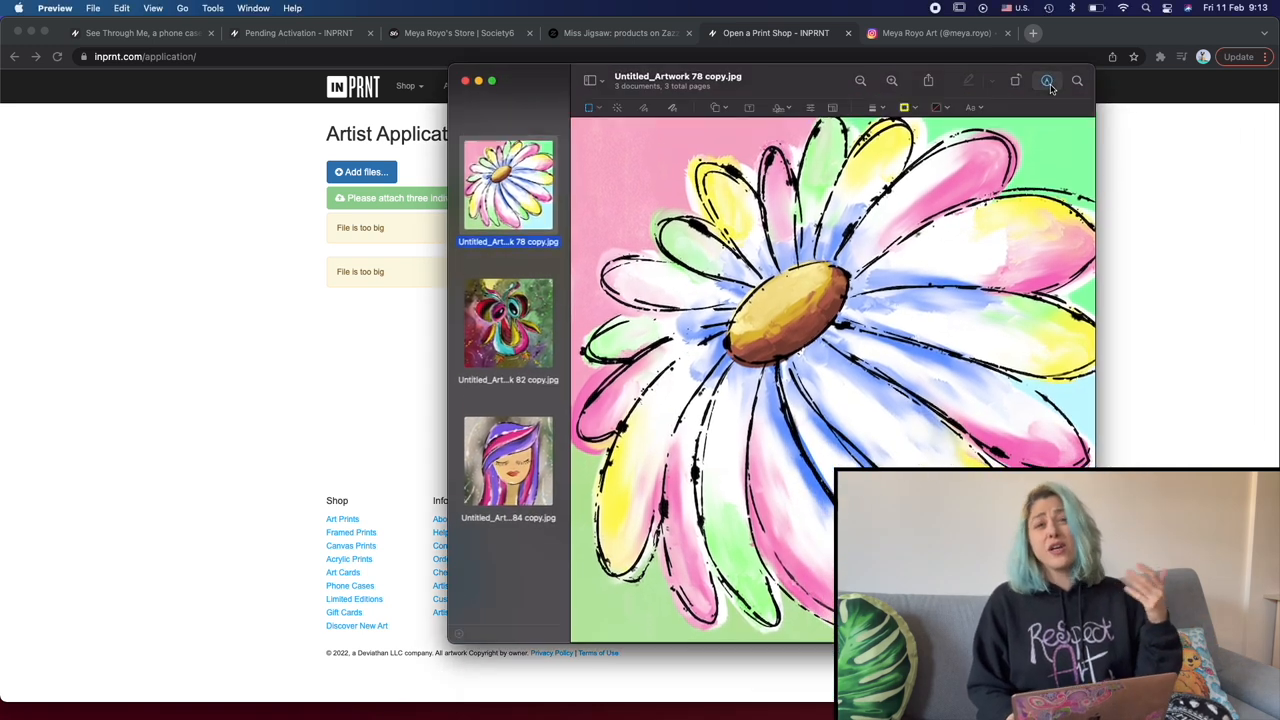
Set the daisy, owl and purple-haired girl images to 3000 pixels wide via Adjust Size
{"action": "left_click", "coordinate": [1047, 80]}
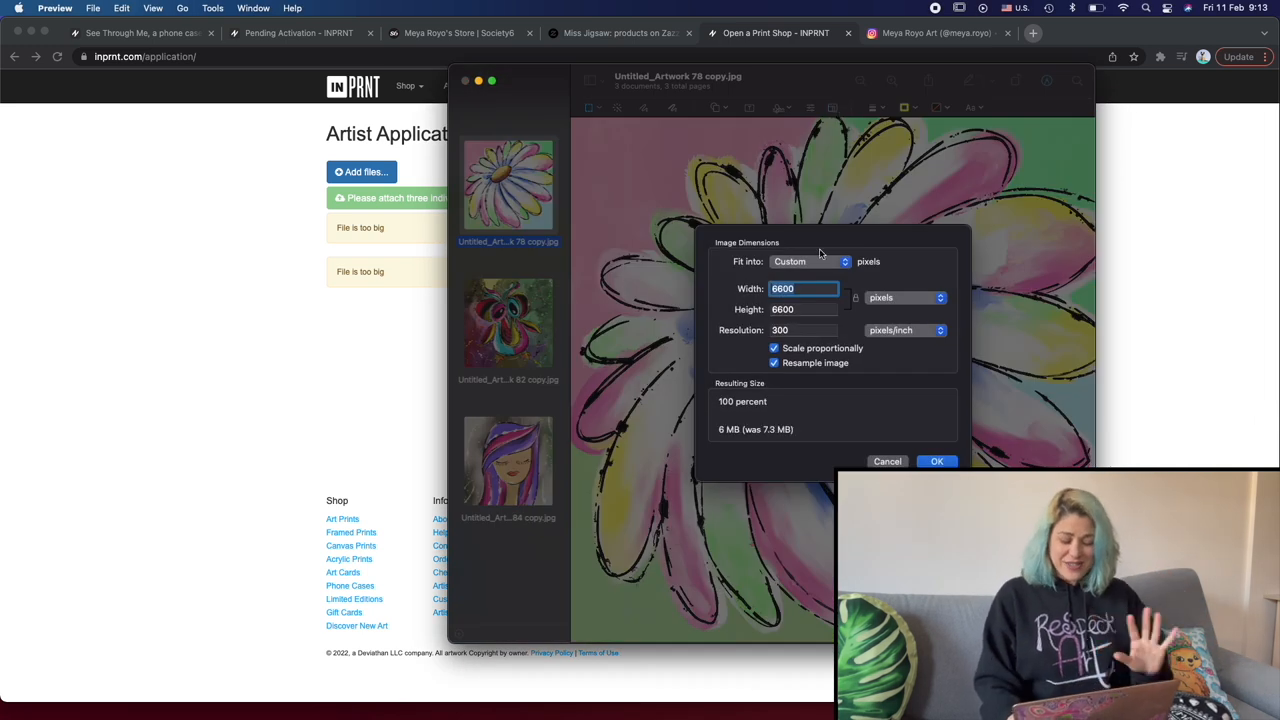
{"action": "type", "text": "3000"}
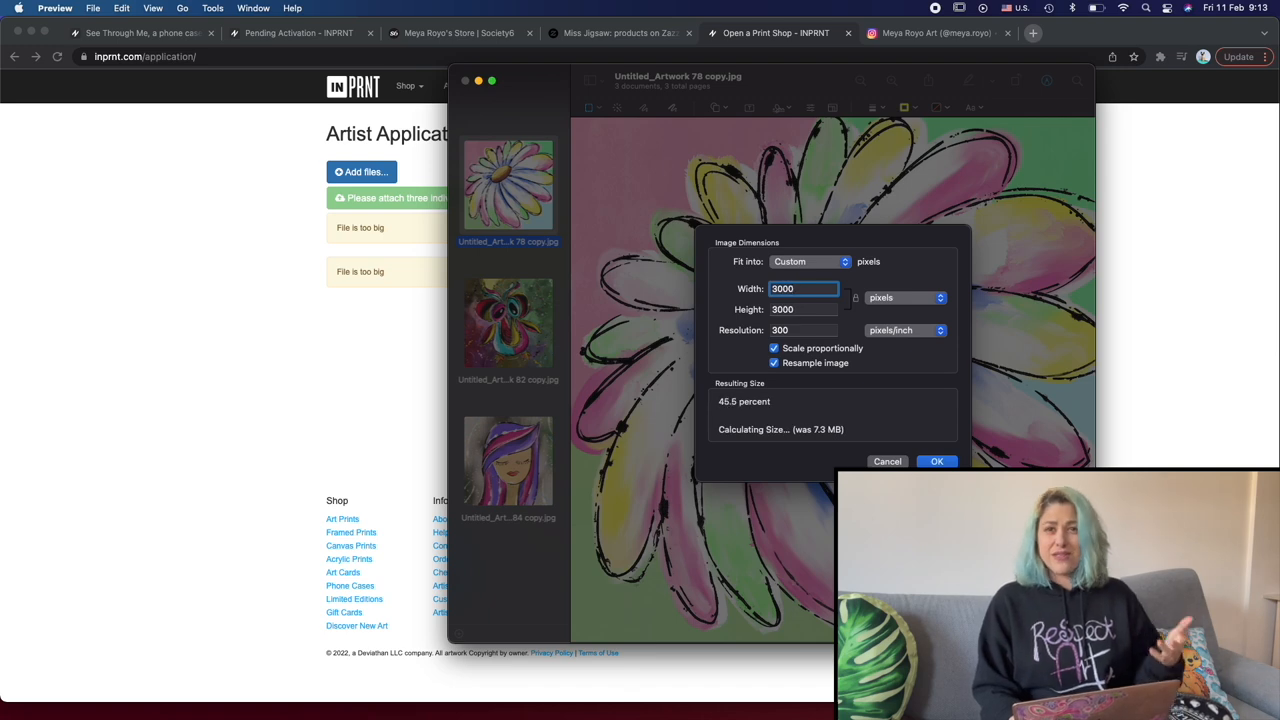
{"action": "left_click", "coordinate": [936, 461]}
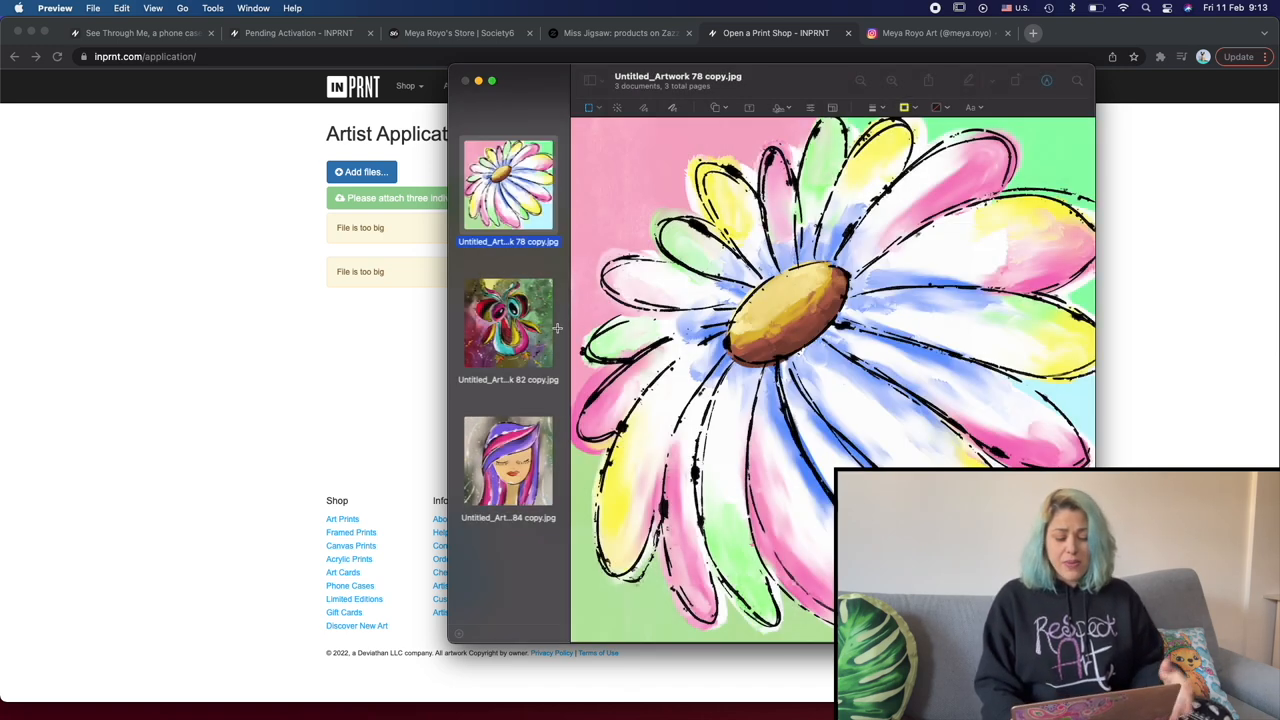
{"action": "left_click", "coordinate": [508, 322]}
{"action": "type", "text": "3000"}
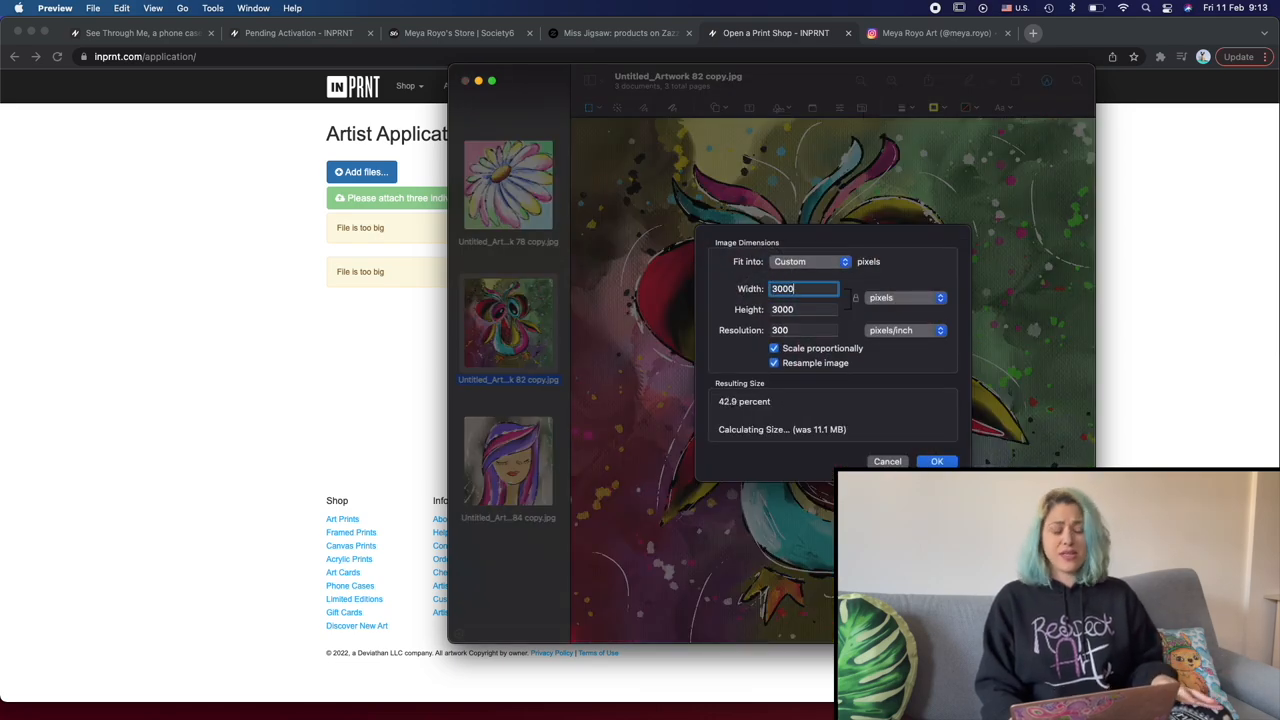
{"action": "left_click", "coordinate": [936, 461]}
{"action": "type", "text": "30"}
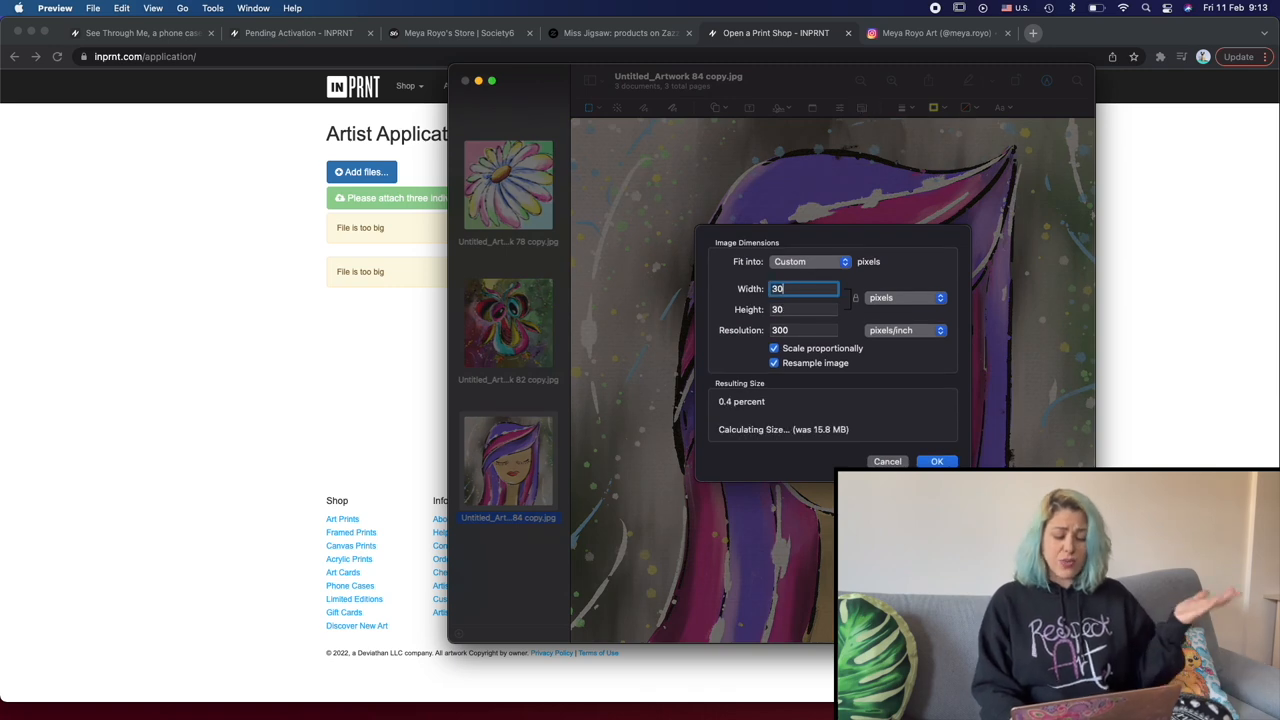
{"action": "left_click", "coordinate": [936, 461]}
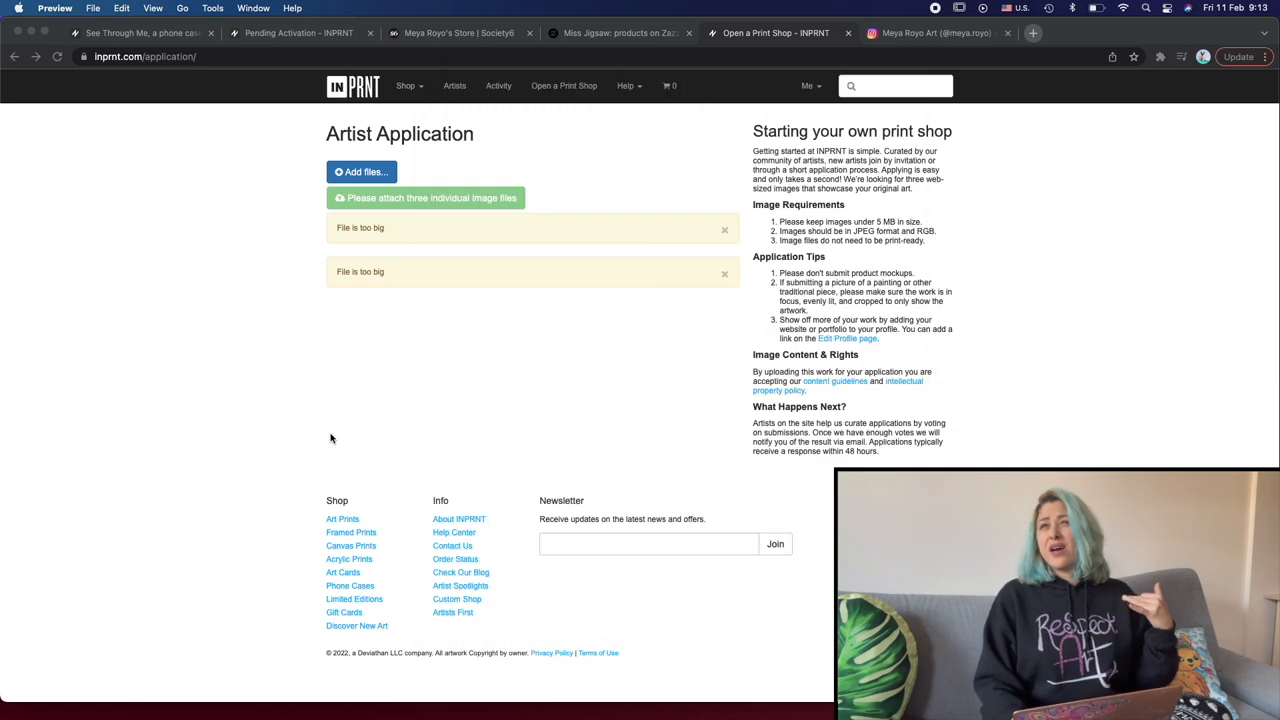
Attach the three resized Untitled_Artwork images and submit the application for review
{"action": "left_click", "coordinate": [361, 171]}
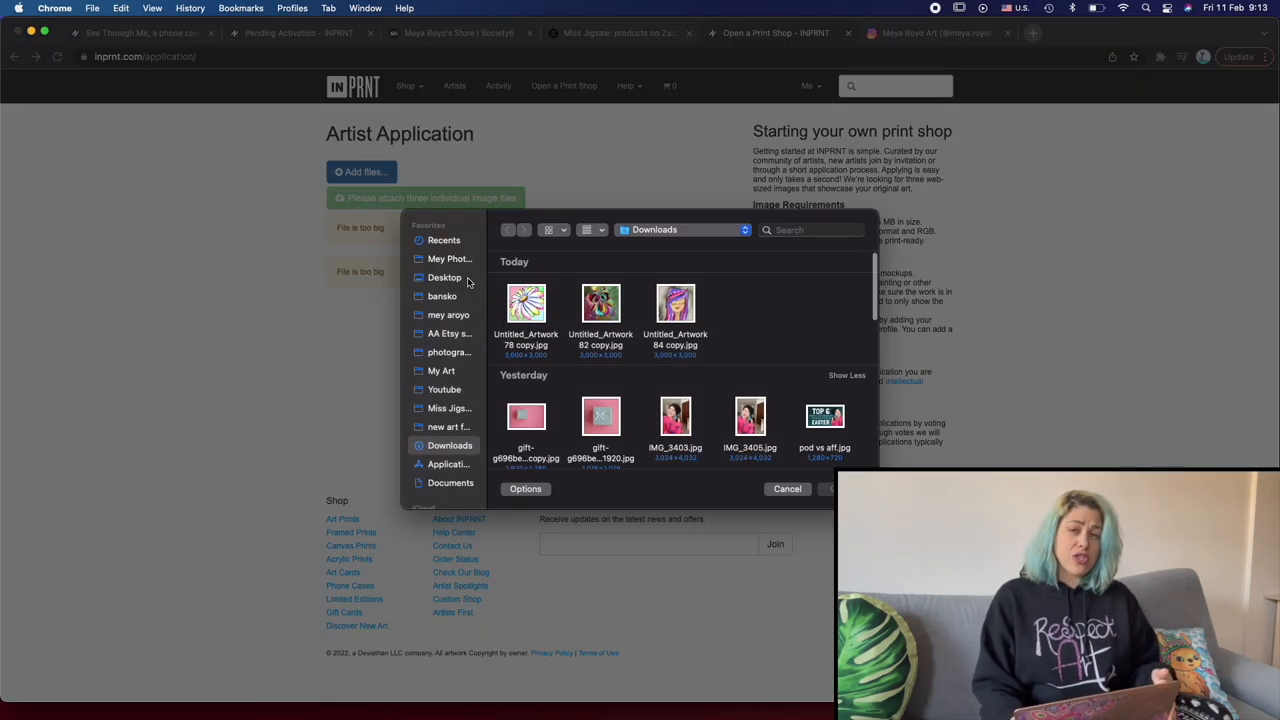
{"action": "left_click", "coordinate": [675, 303]}
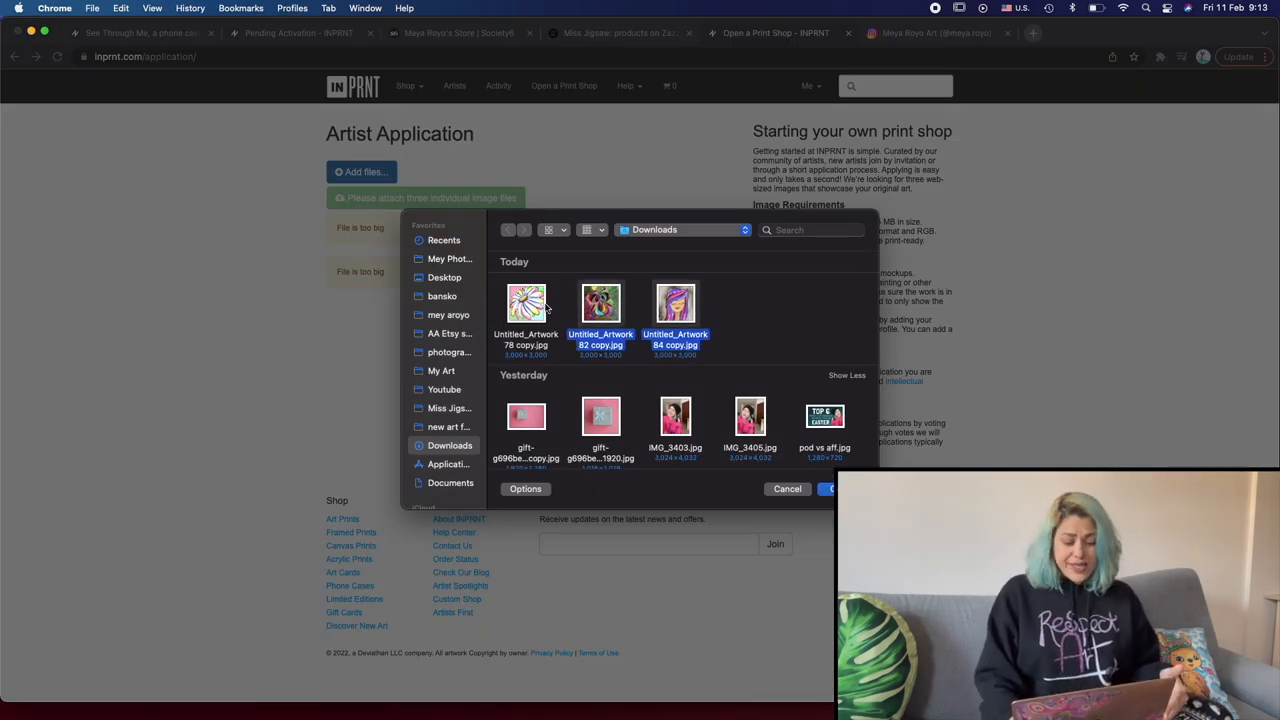
{"action": "left_click", "coordinate": [838, 488]}
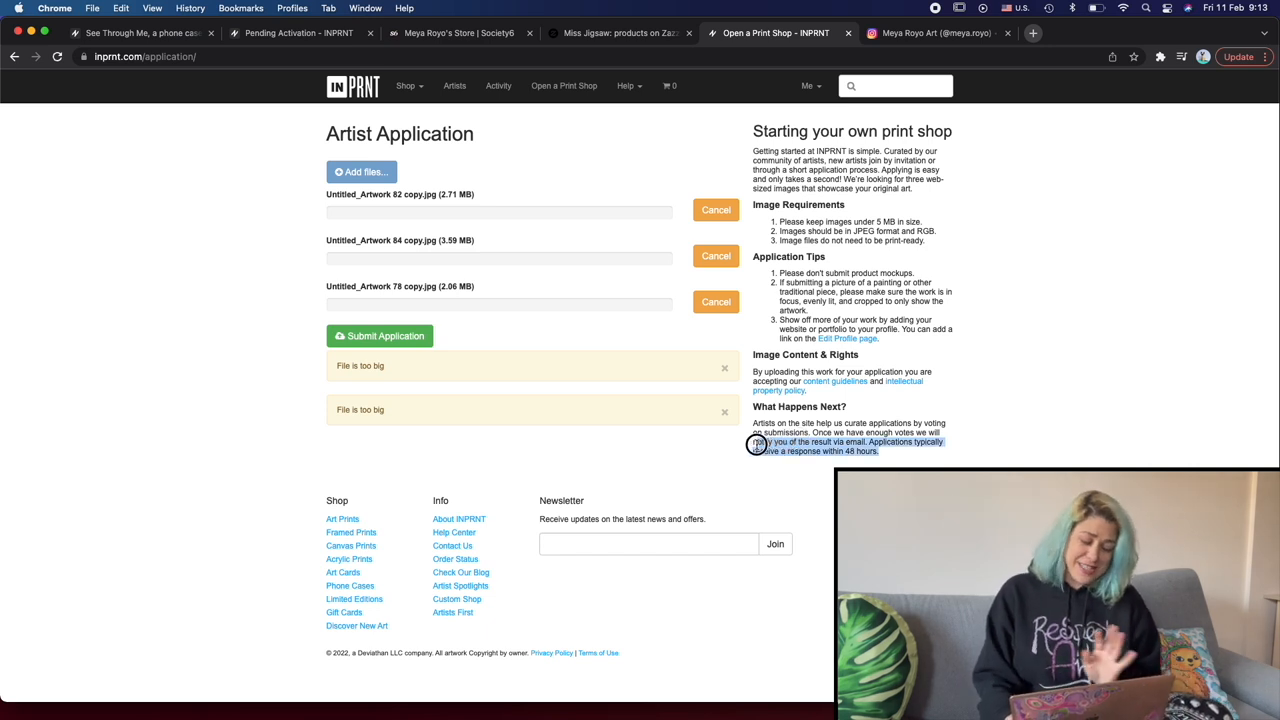
{"action": "mouse_move", "coordinate": [498, 318]}
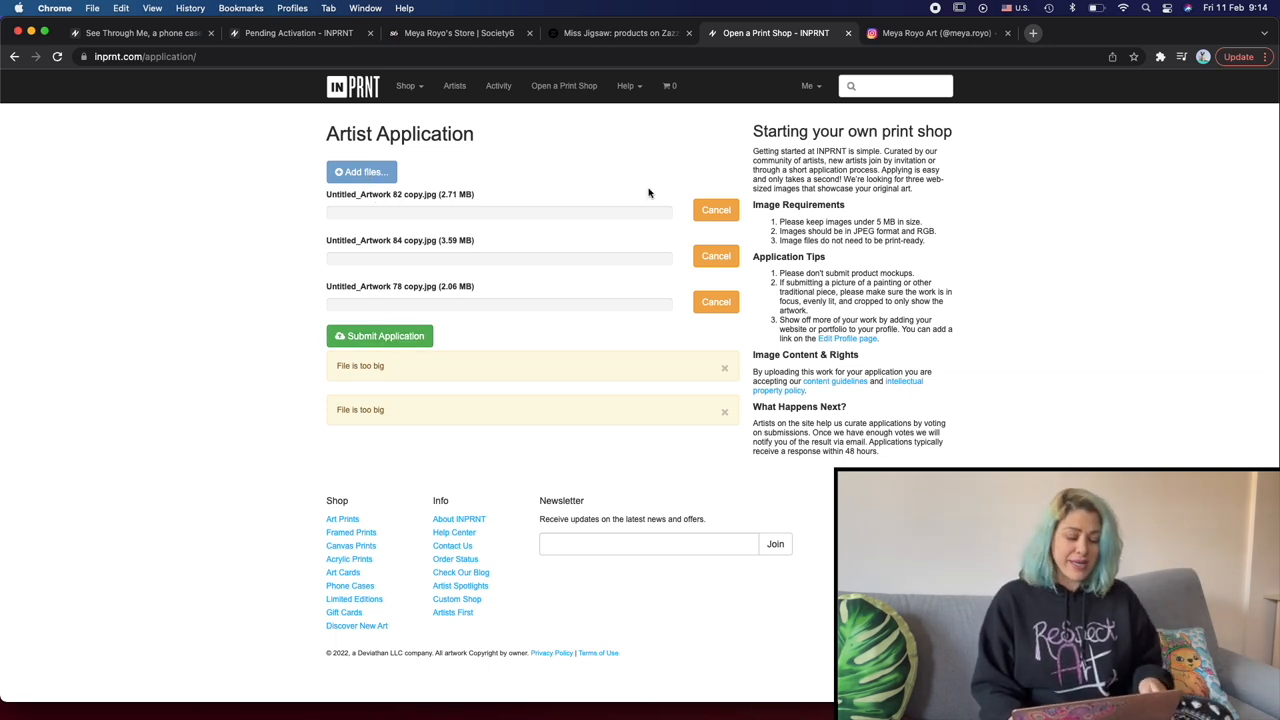
{"action": "mouse_move", "coordinate": [586, 164]}
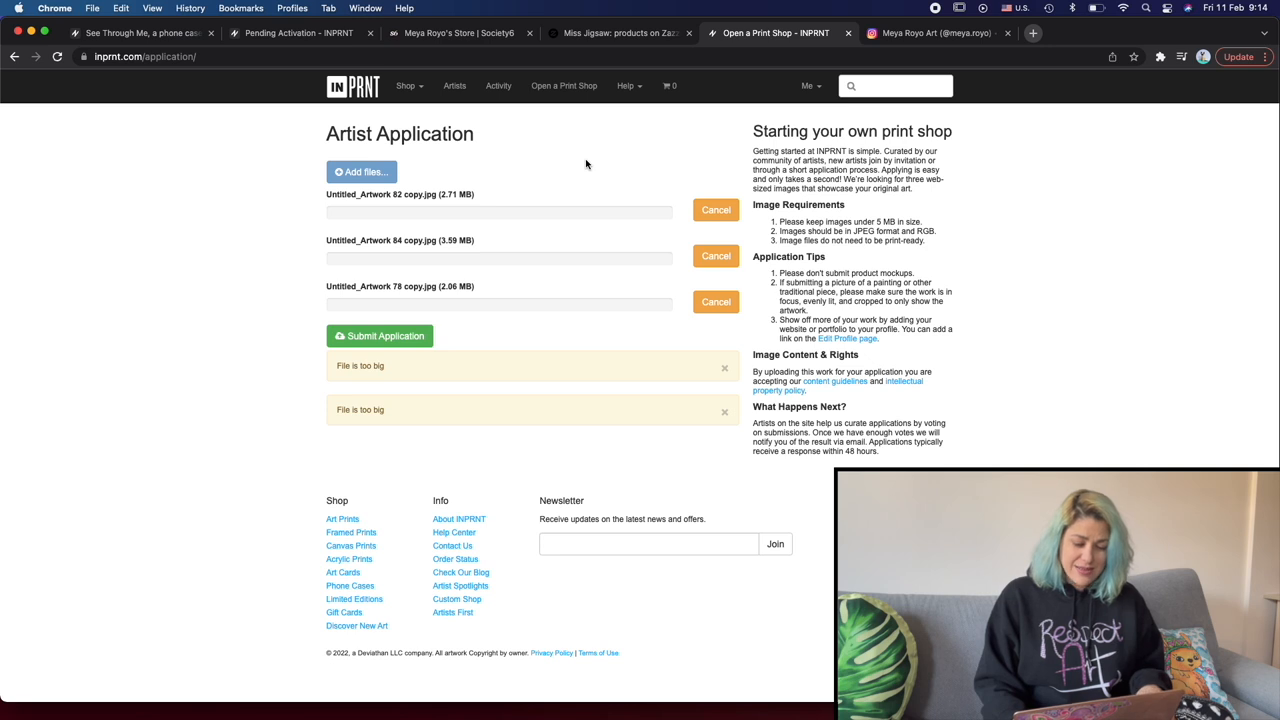
{"action": "left_click", "coordinate": [380, 335]}
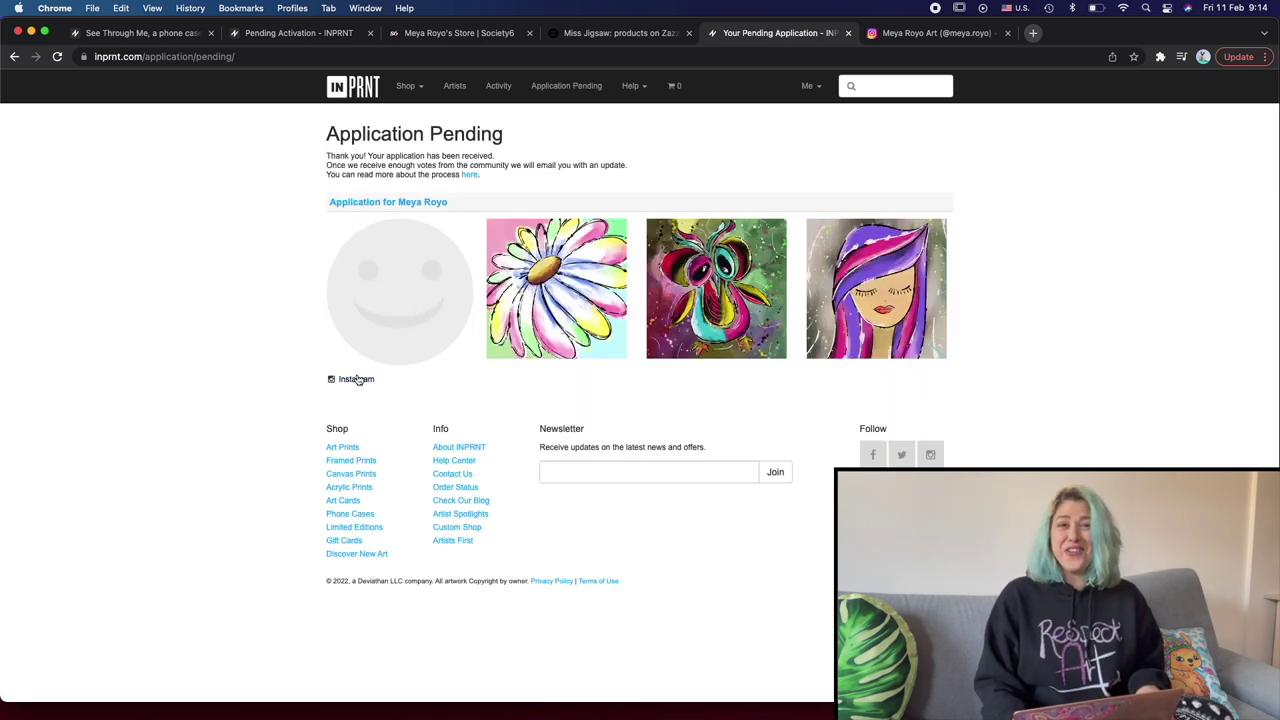
{"action": "mouse_move", "coordinate": [390, 267]}
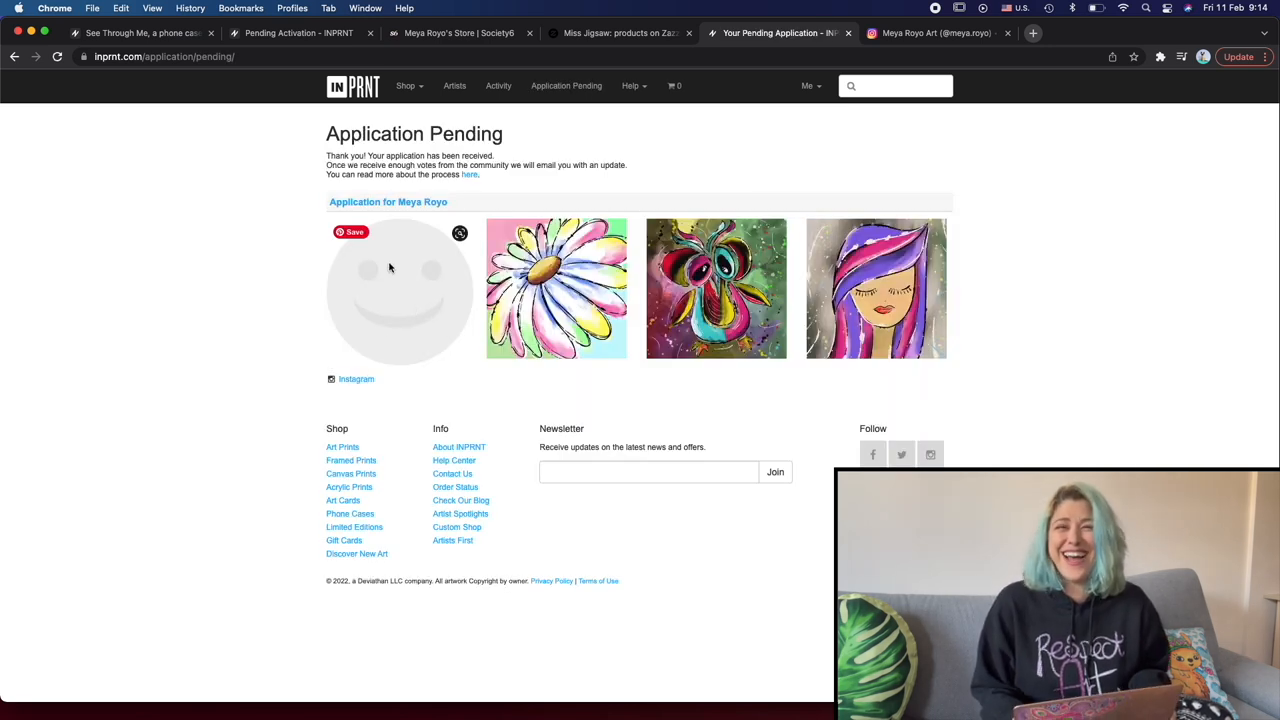
Read the Help Center article on starting a print gallery and voting via the 'here' link
{"action": "left_click", "coordinate": [470, 174]}
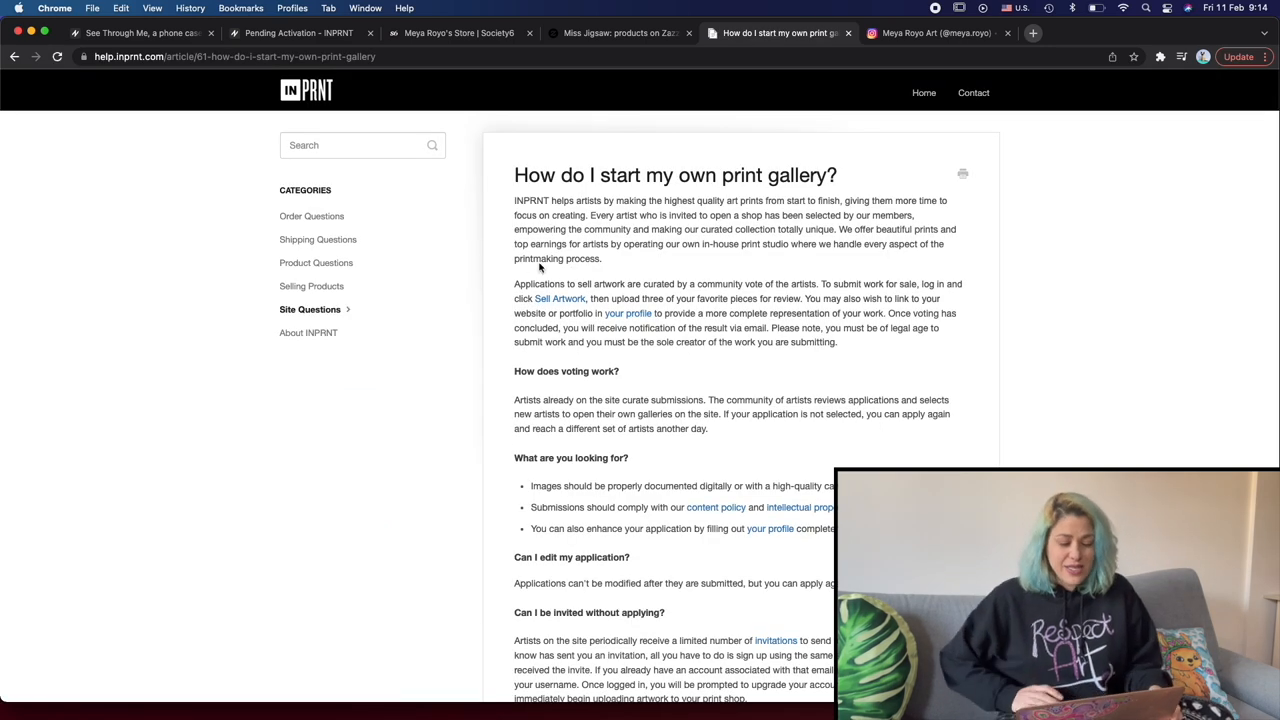
{"action": "mouse_move", "coordinate": [700, 273]}
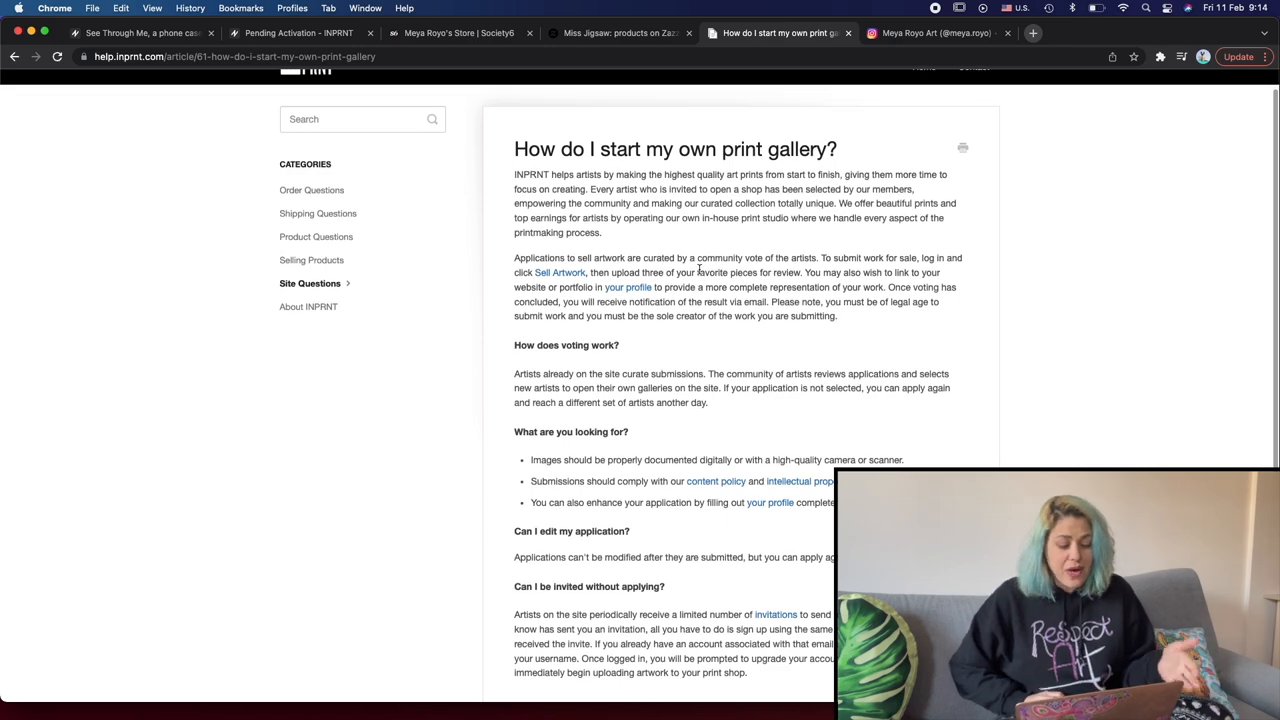
{"action": "scroll", "scroll_direction": "down", "scroll_amount": 3}
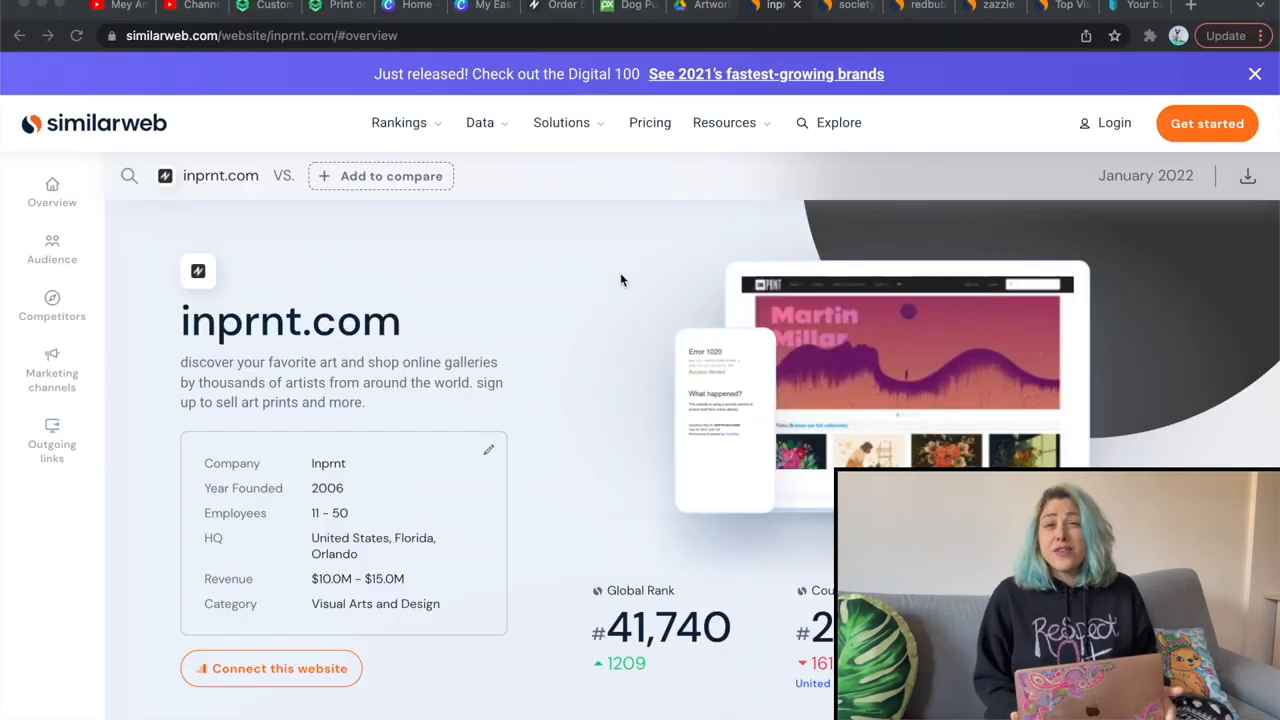
{"action": "mouse_move", "coordinate": [617, 267]}
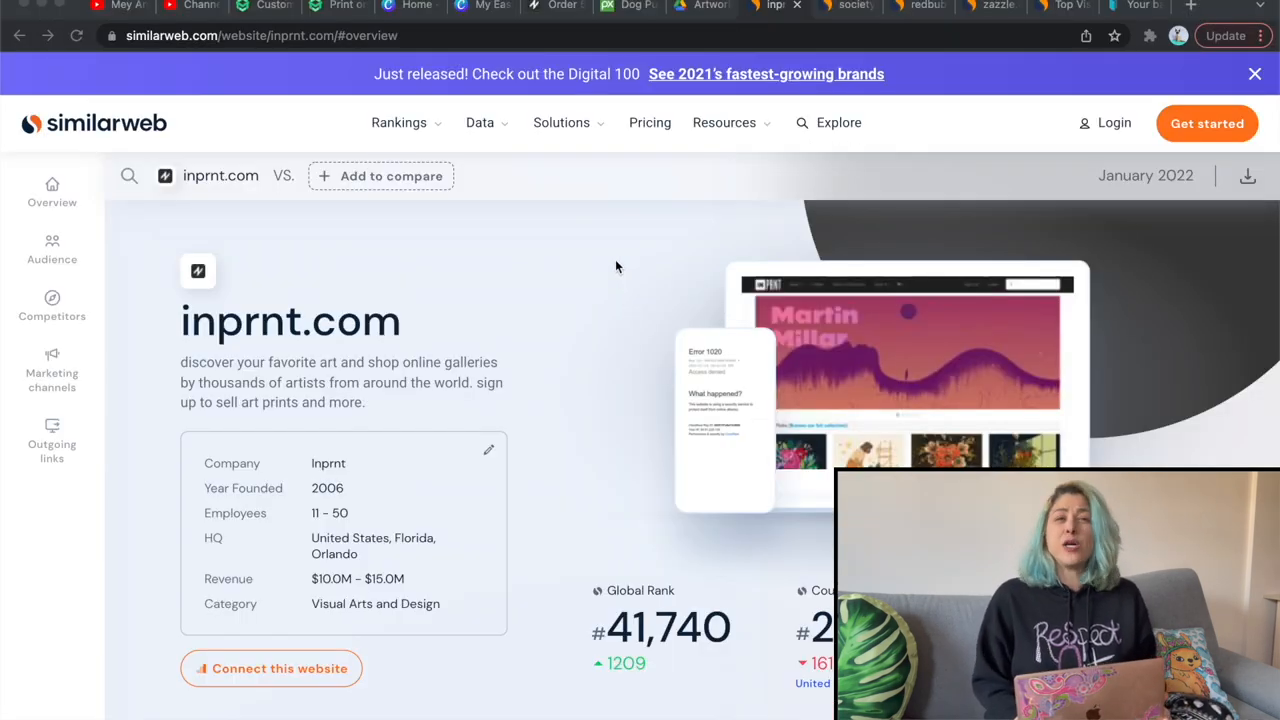
{"action": "mouse_move", "coordinate": [614, 258]}
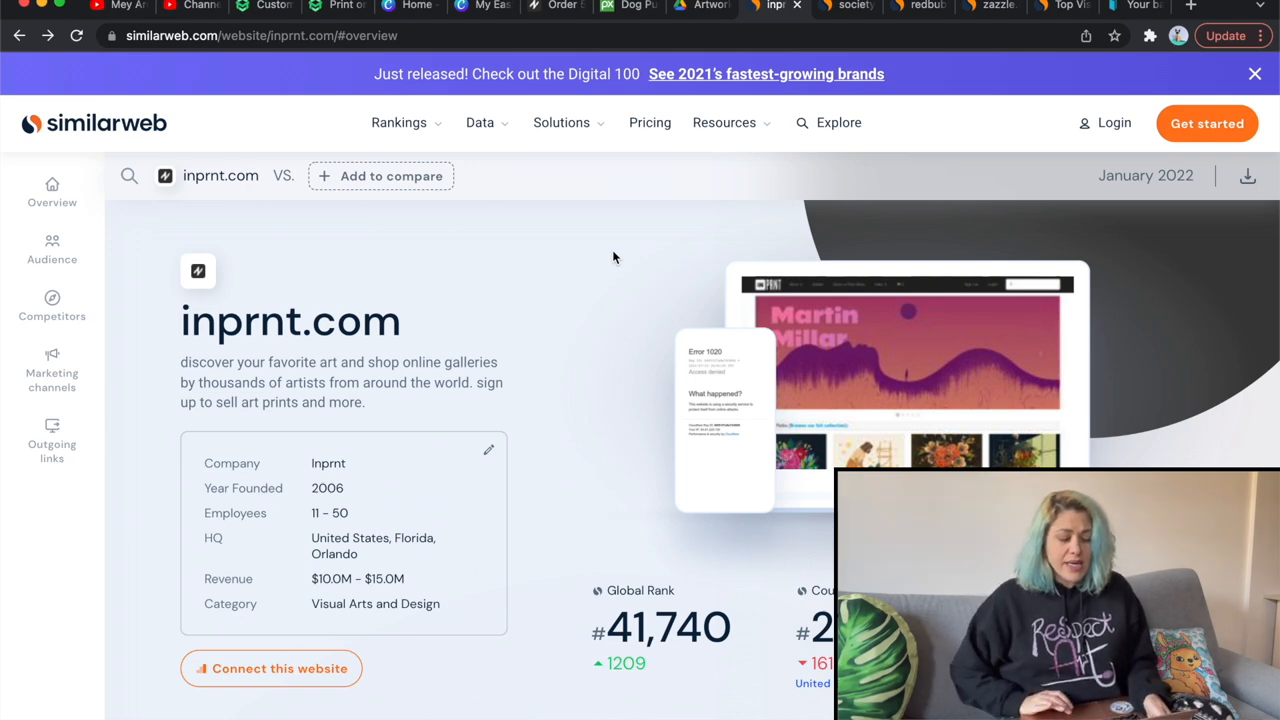
{"action": "scroll", "scroll_direction": "down", "scroll_amount": 3}
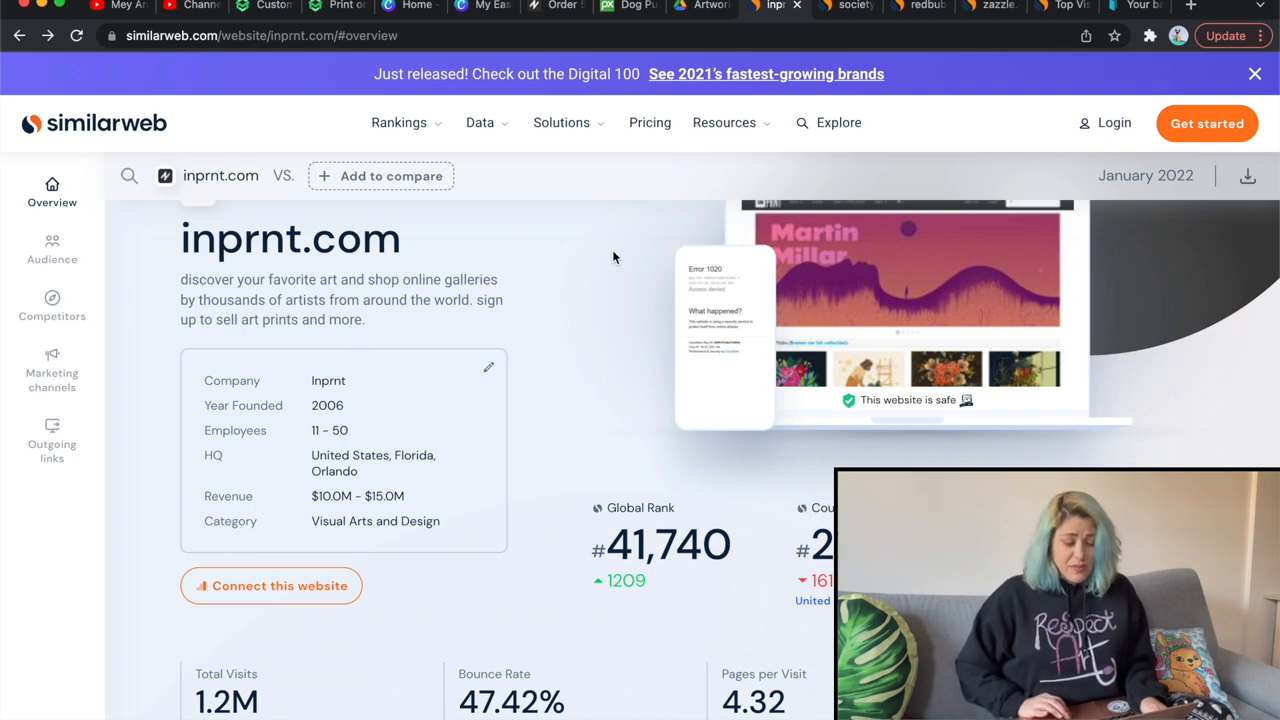
Compare the redbubble.com overview and its revenue range with inprnt.com and society6.com
{"action": "left_click", "coordinate": [917, 6]}
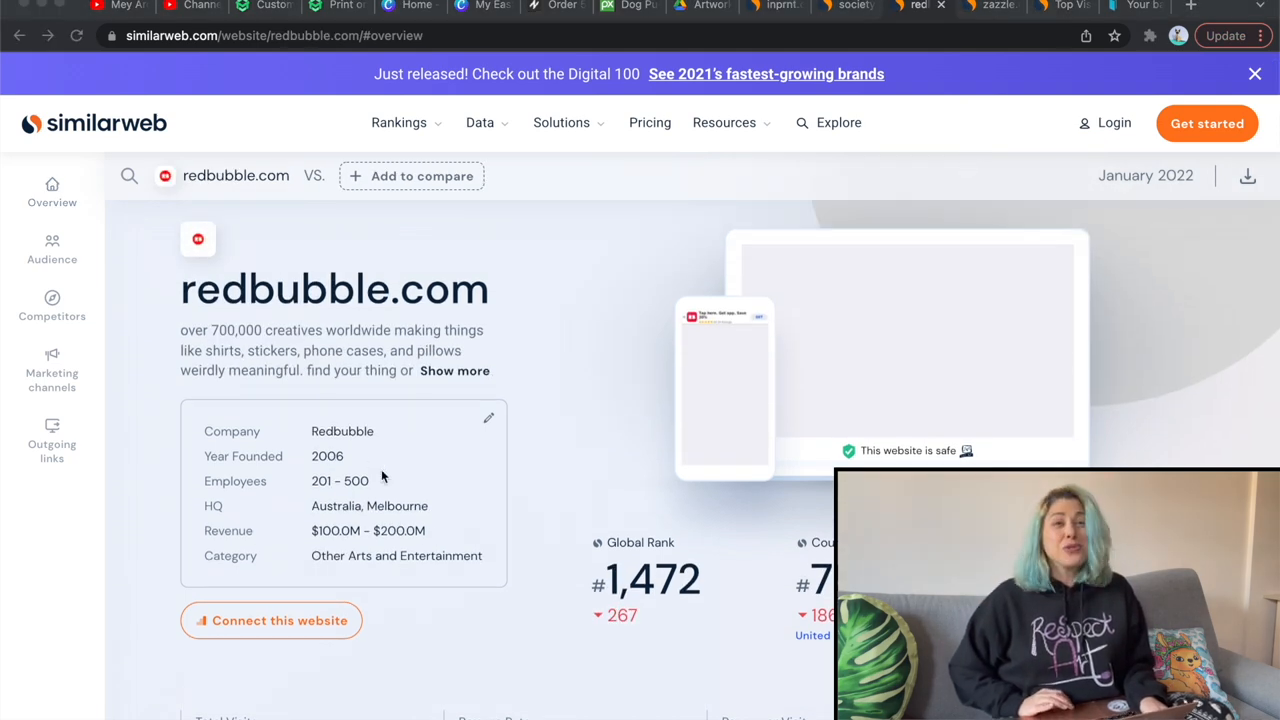
{"action": "double_click", "coordinate": [367, 530]}
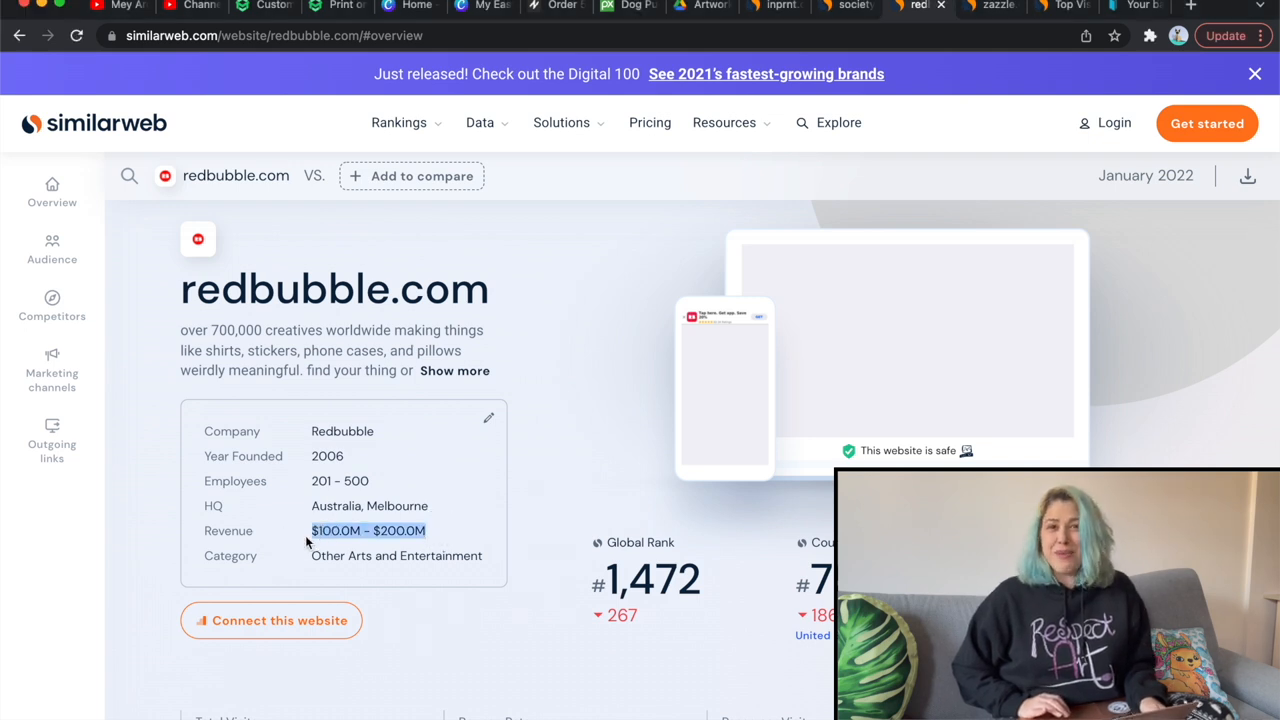
{"action": "left_click", "coordinate": [775, 6]}
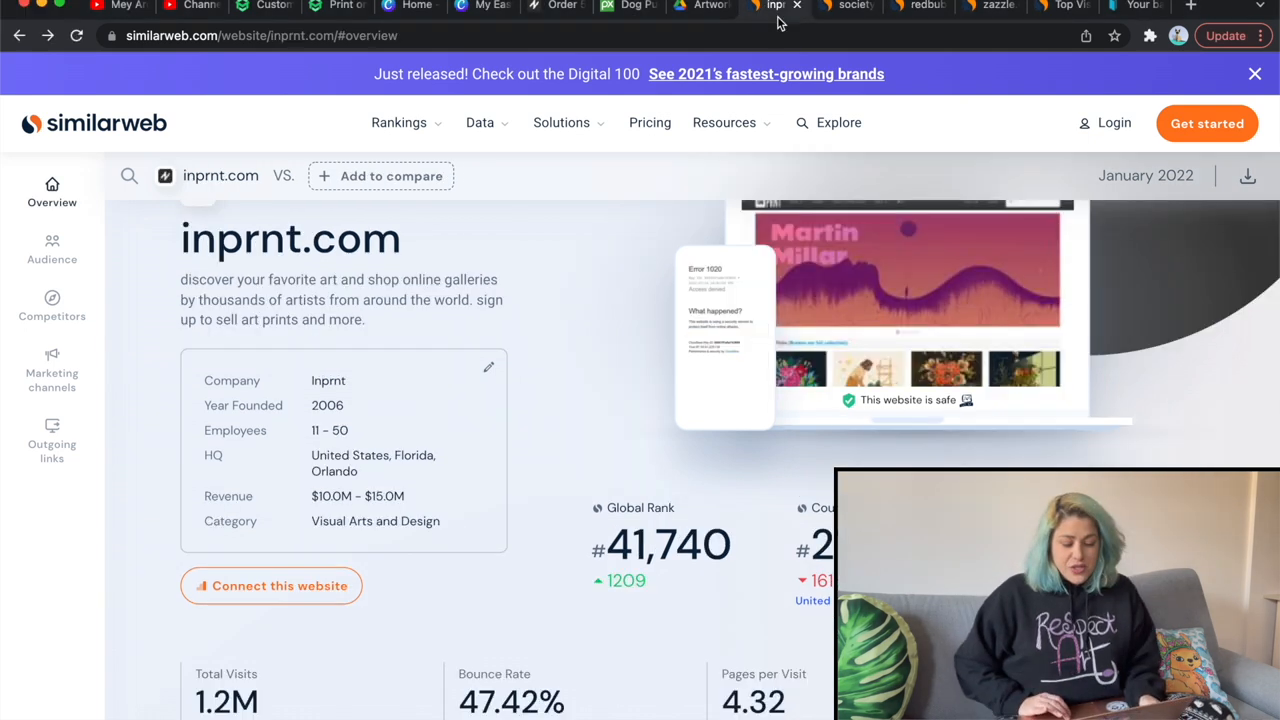
{"action": "mouse_move", "coordinate": [577, 397]}
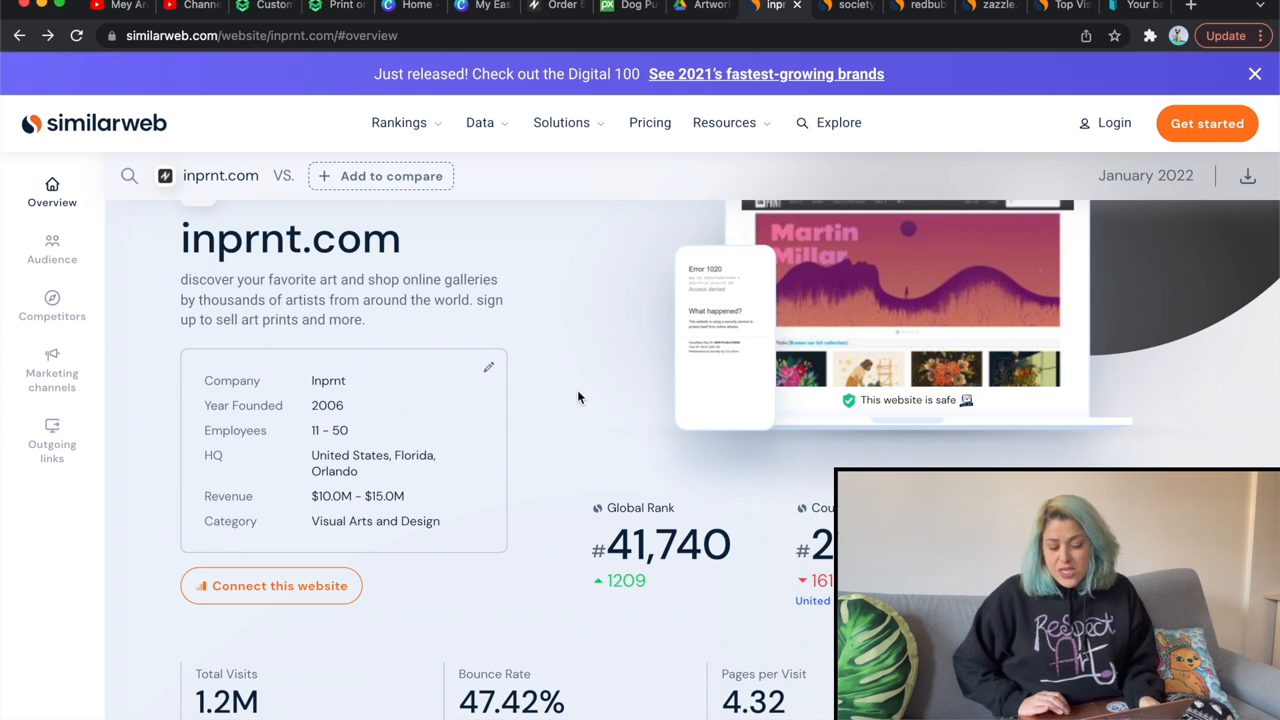
{"action": "mouse_move", "coordinate": [851, 6]}
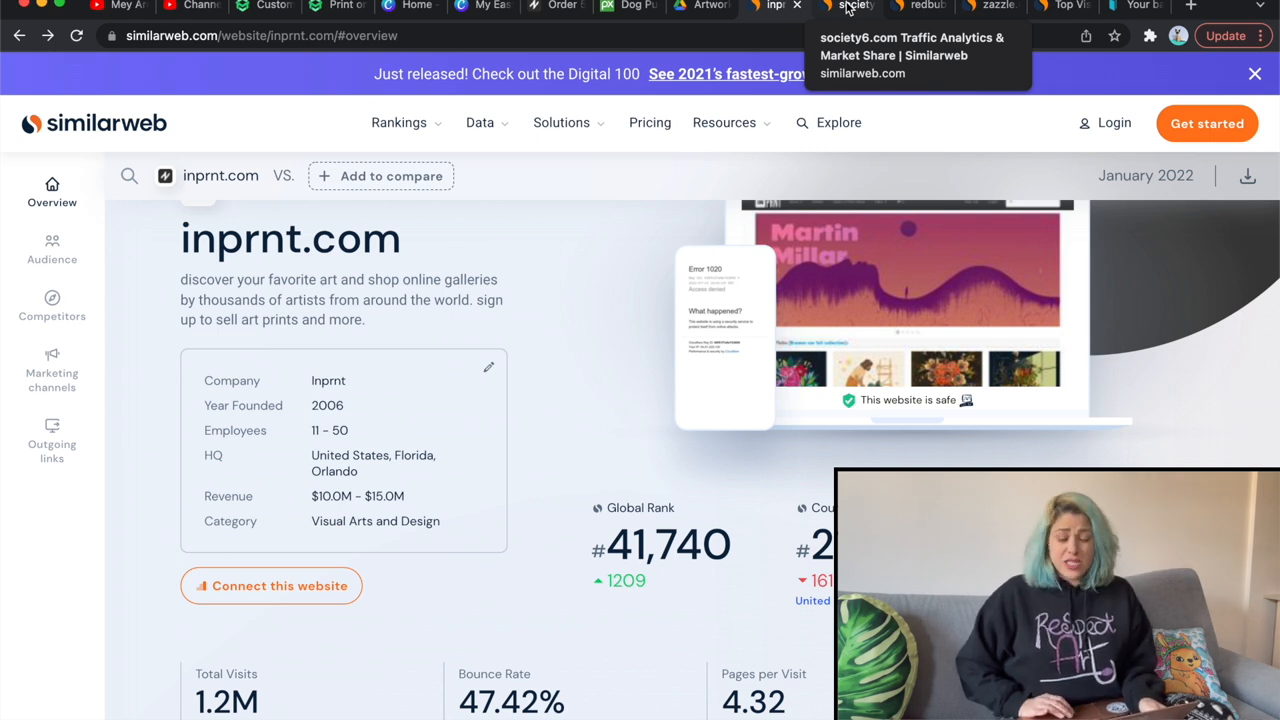
{"action": "left_click", "coordinate": [845, 7]}
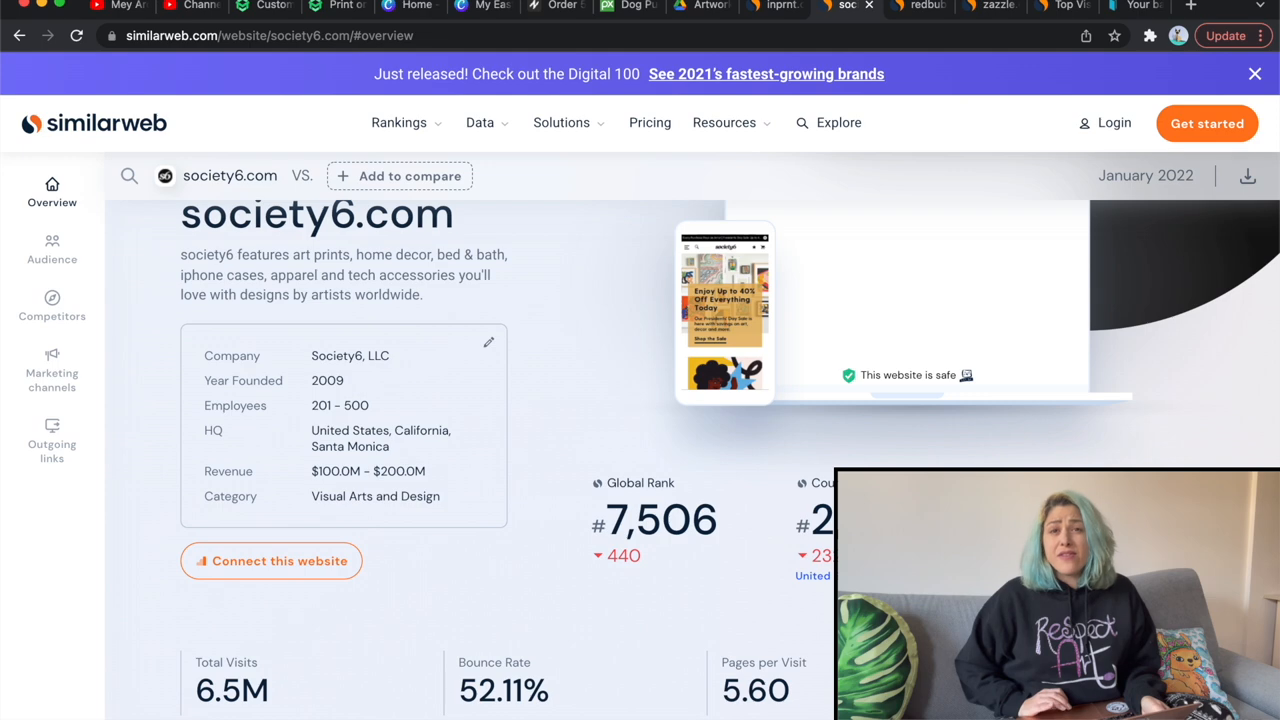
{"action": "left_click", "coordinate": [915, 7]}
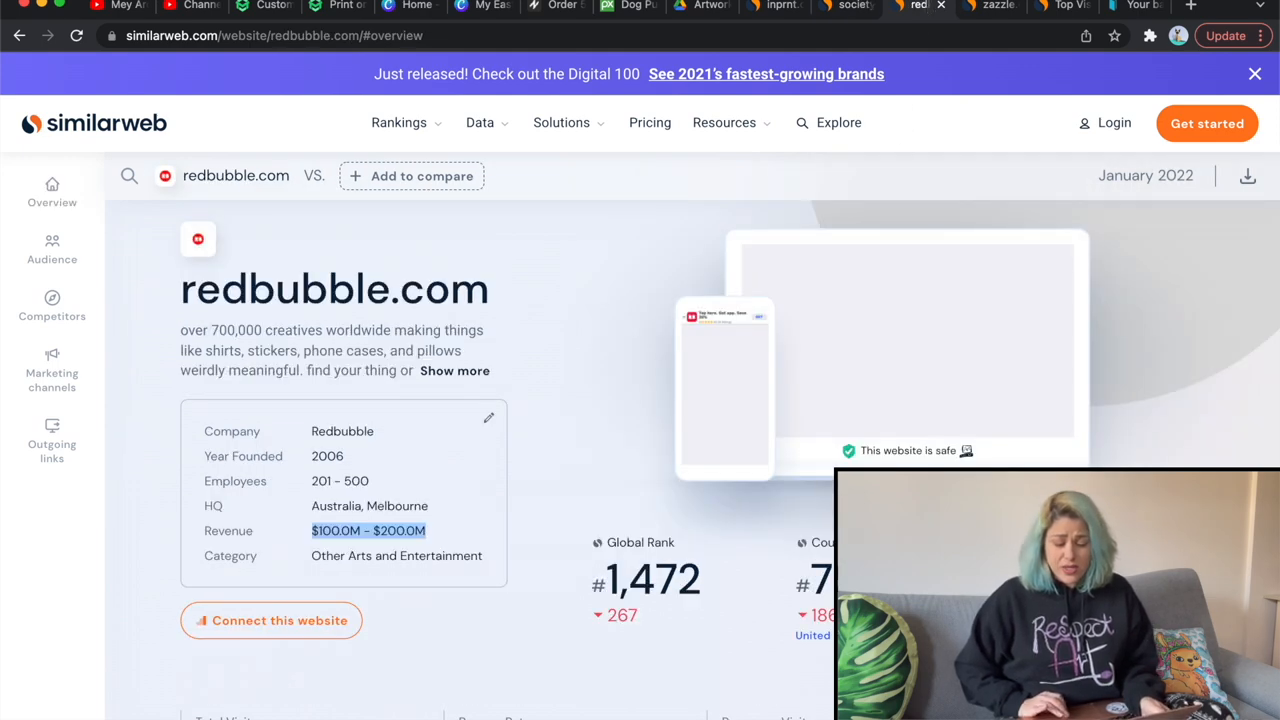
{"action": "scroll", "scroll_direction": "down", "scroll_amount": 3}
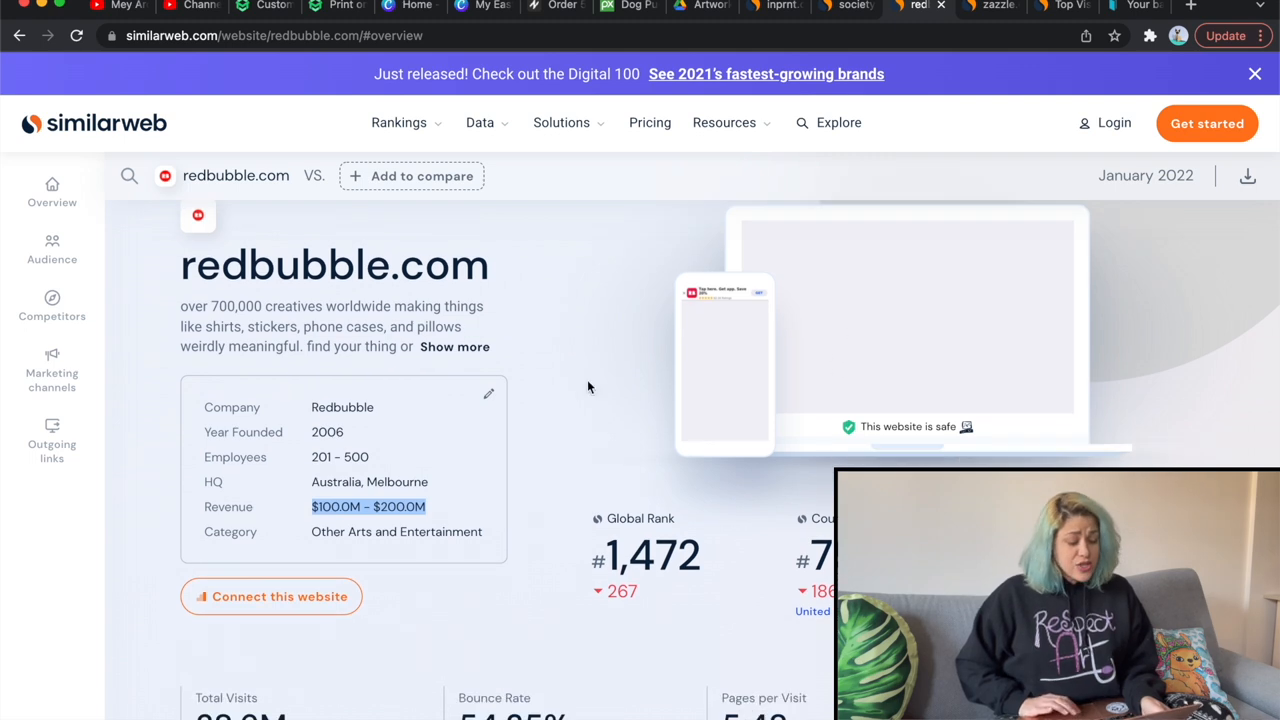
{"action": "scroll", "scroll_direction": "down", "scroll_amount": 3}
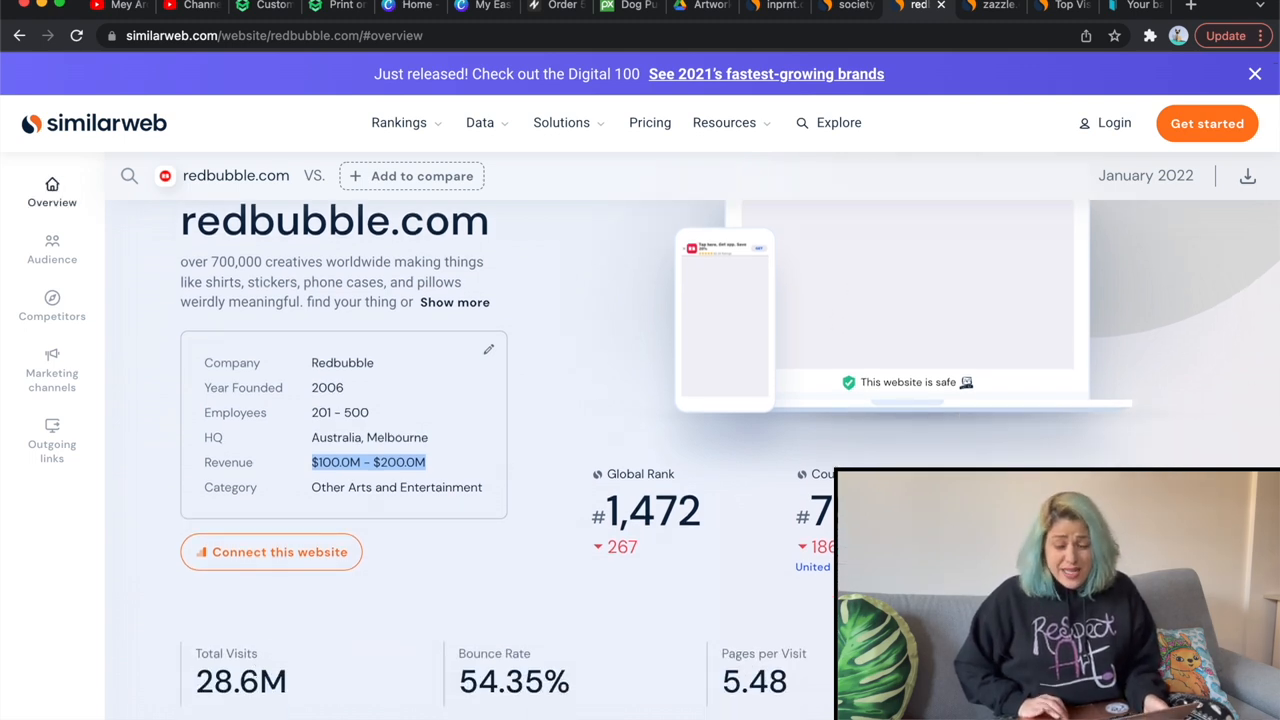
Review the society6.com and zazzle.com overviews, ending on the inprnt.com overview
{"action": "left_click", "coordinate": [845, 7]}
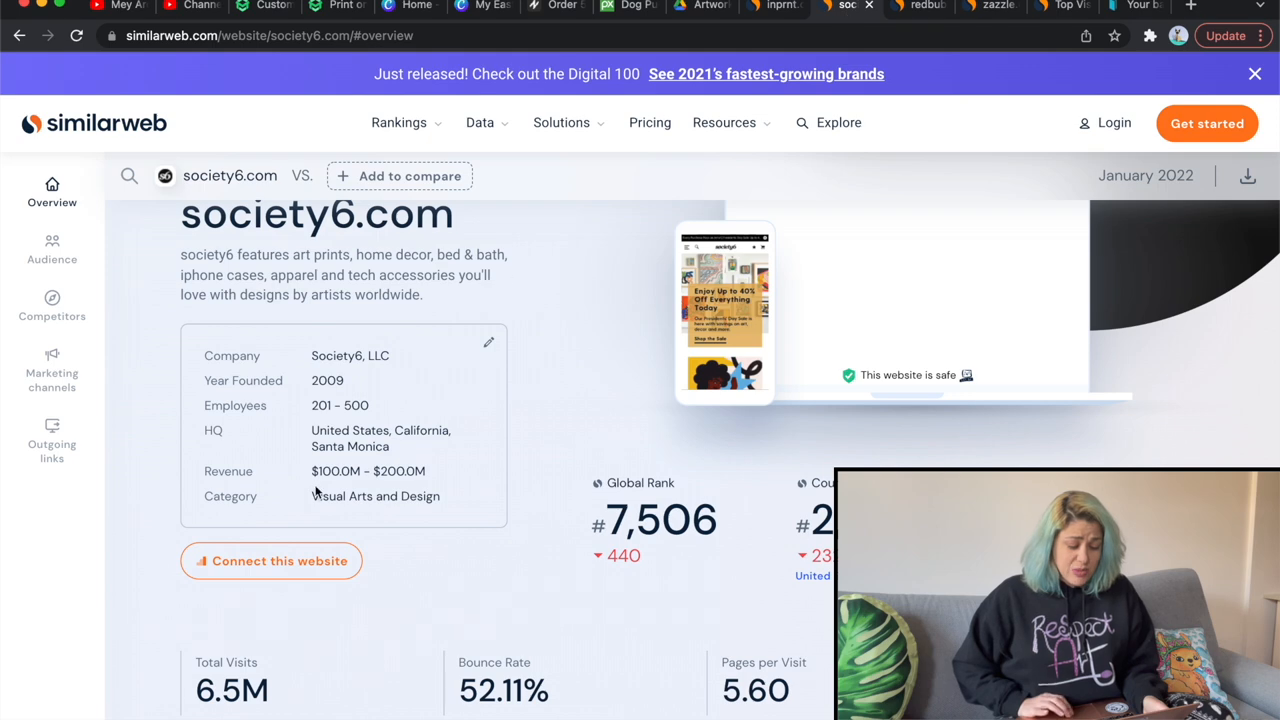
{"action": "scroll", "scroll_direction": "down", "scroll_amount": 3}
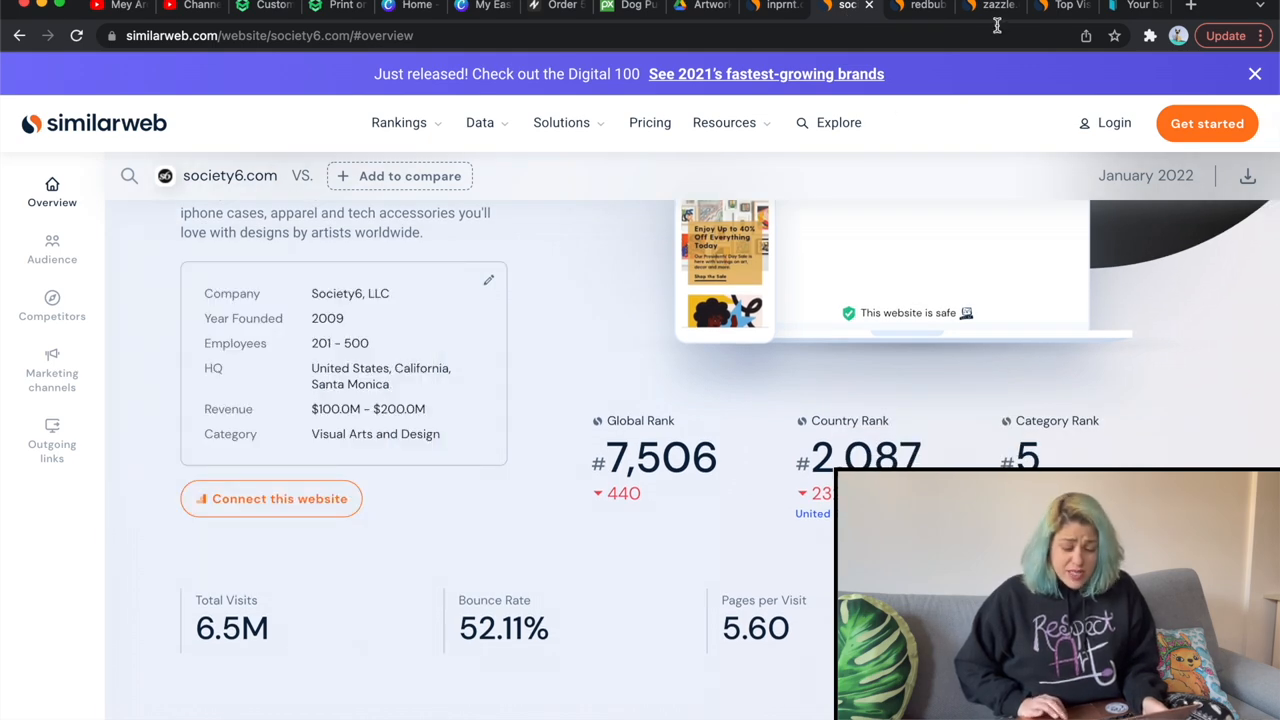
{"action": "left_click", "coordinate": [990, 8]}
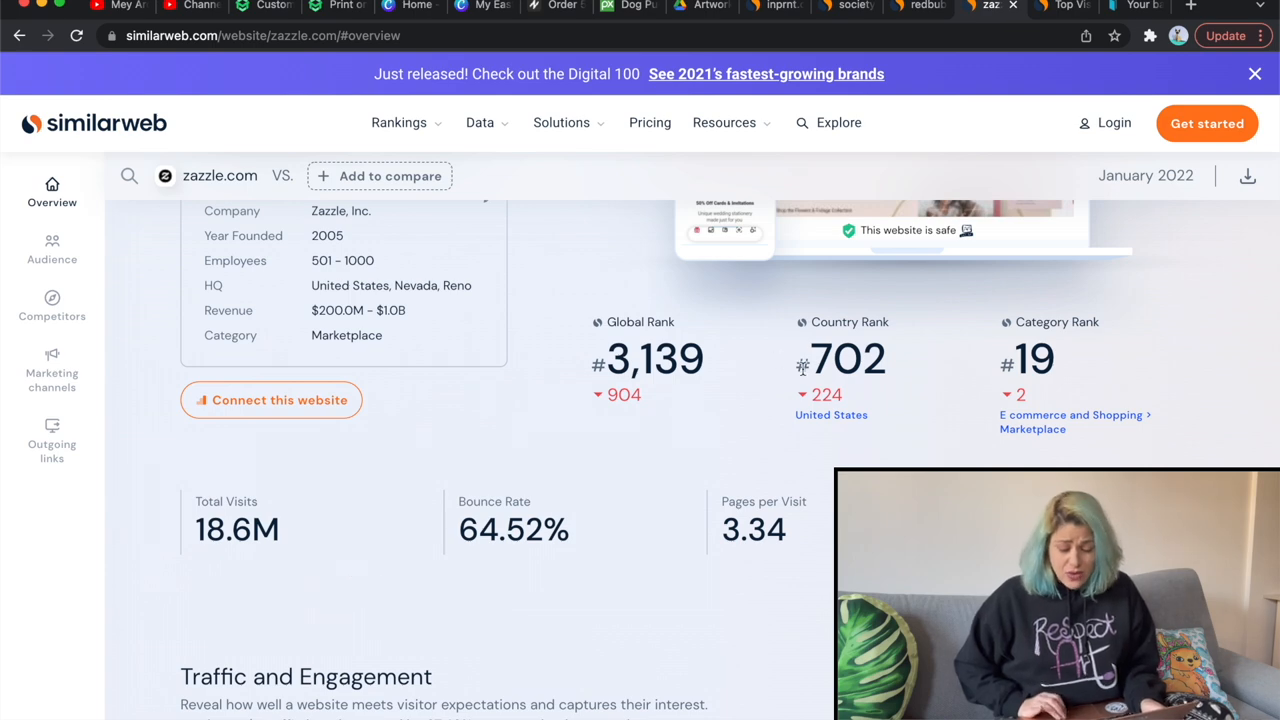
{"action": "scroll", "scroll_direction": "up", "scroll_amount": 3}
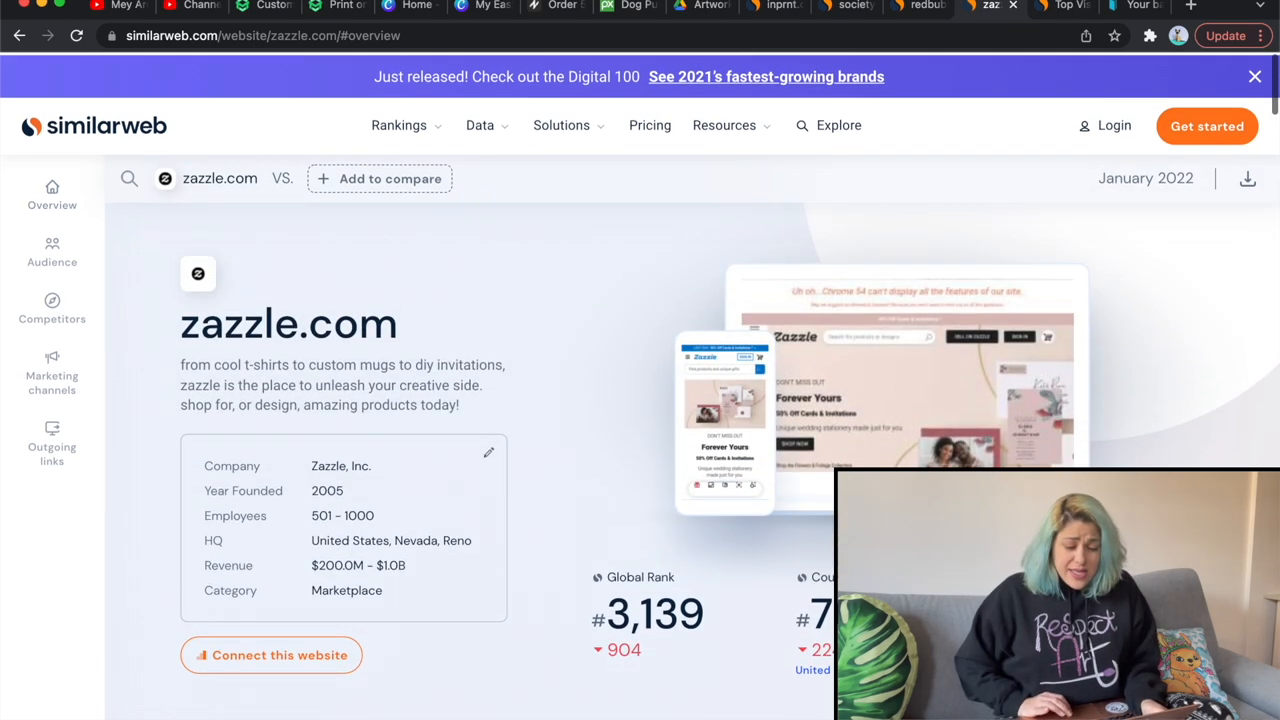
{"action": "left_click", "coordinate": [775, 7]}
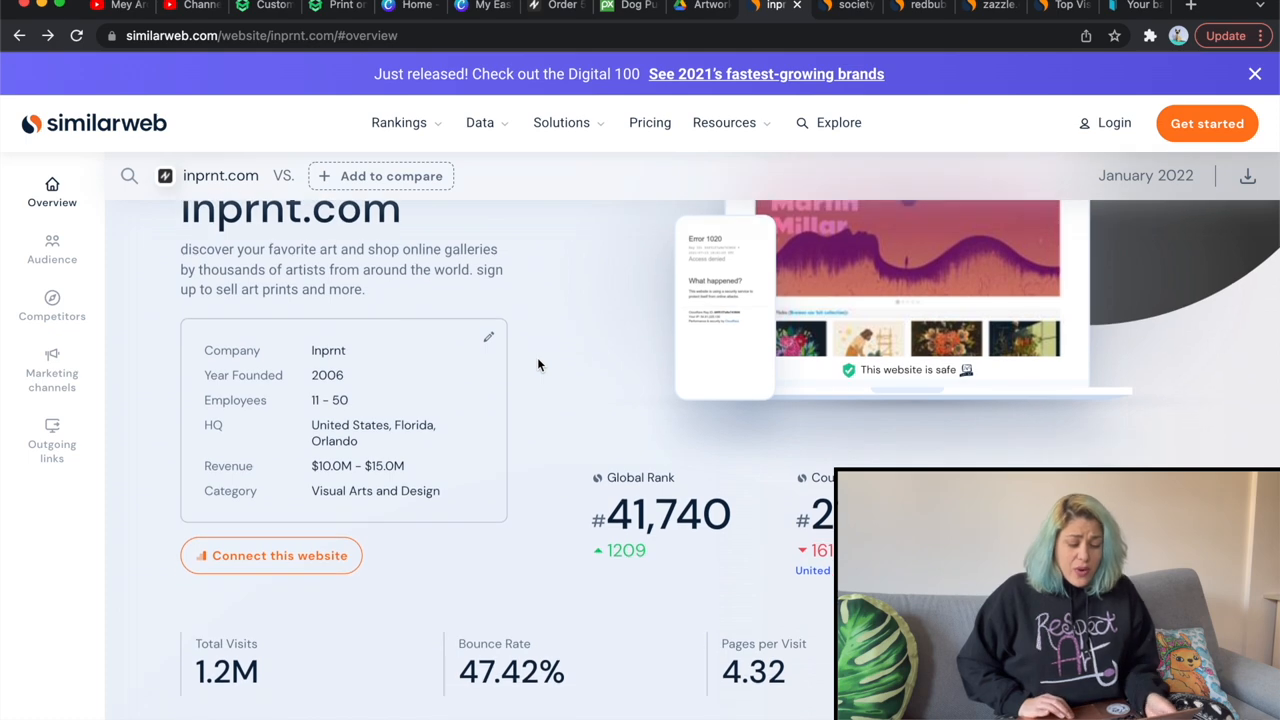
{"action": "scroll", "scroll_direction": "down", "scroll_amount": 3}
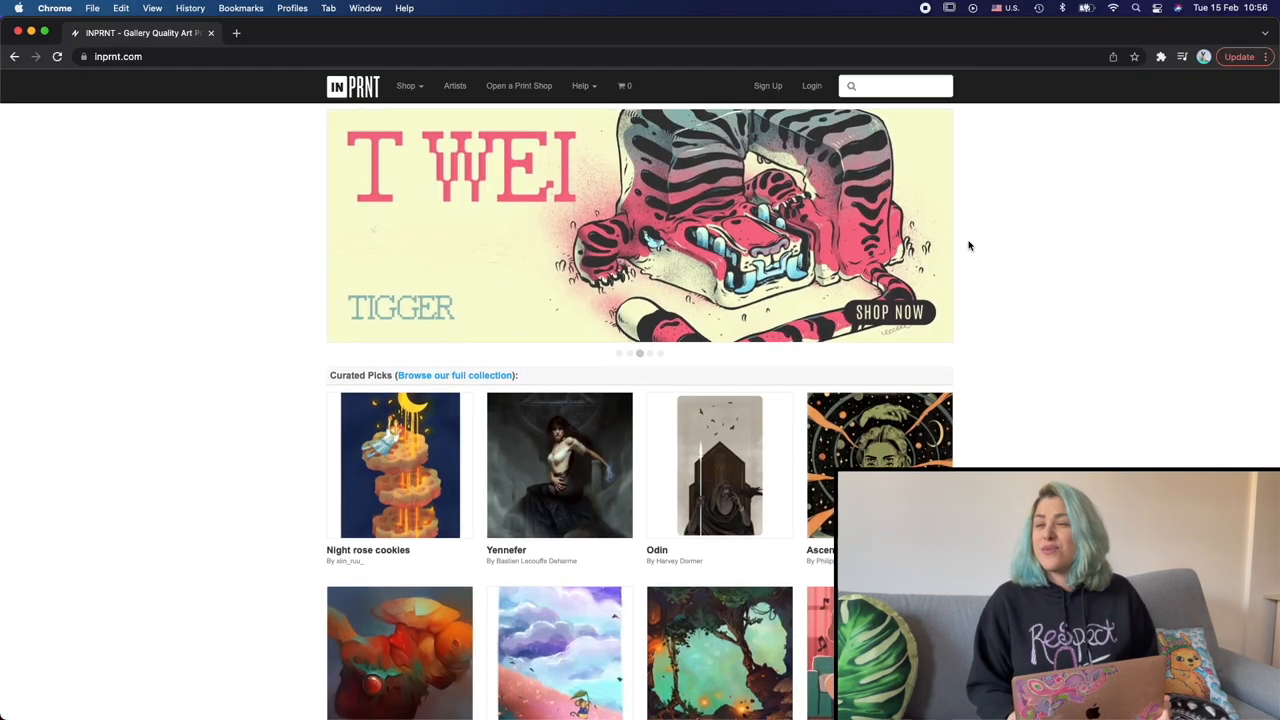
Log in with saved credentials and go to Edit Profile from the Me menu
{"action": "scroll", "scroll_direction": "down", "scroll_amount": 3}
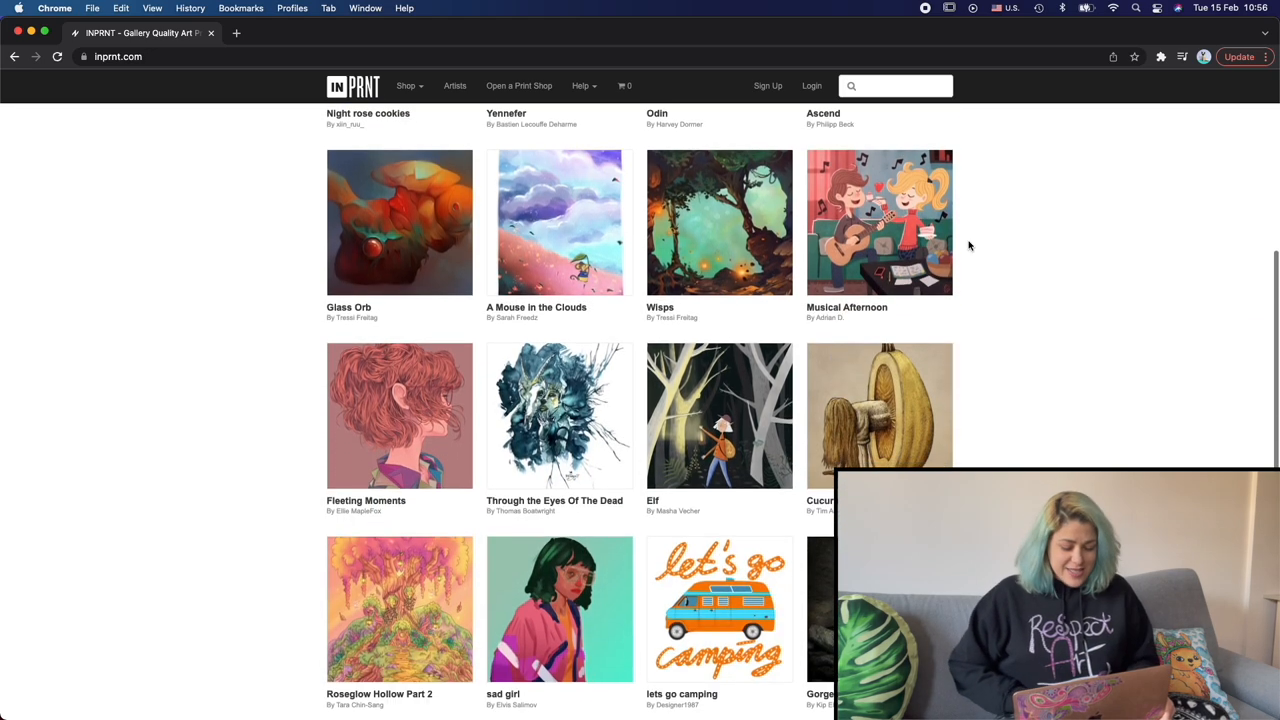
{"action": "left_click", "coordinate": [811, 85]}
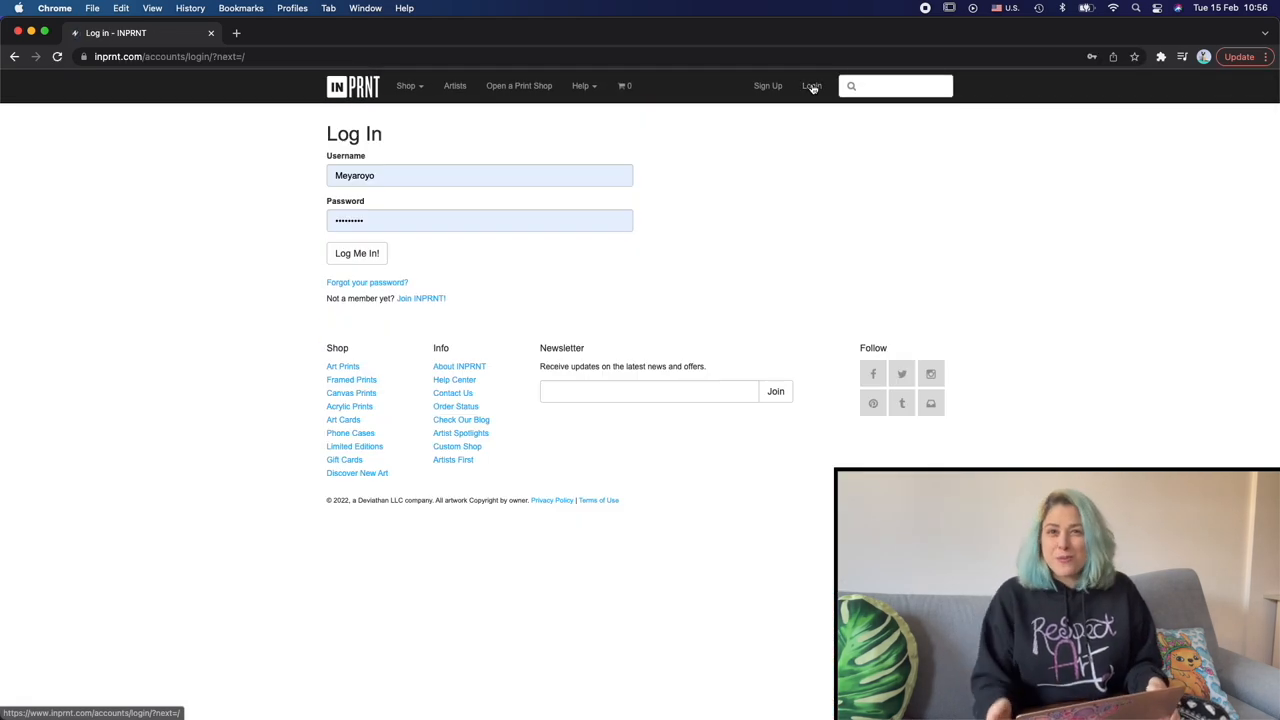
{"action": "left_click", "coordinate": [356, 253]}
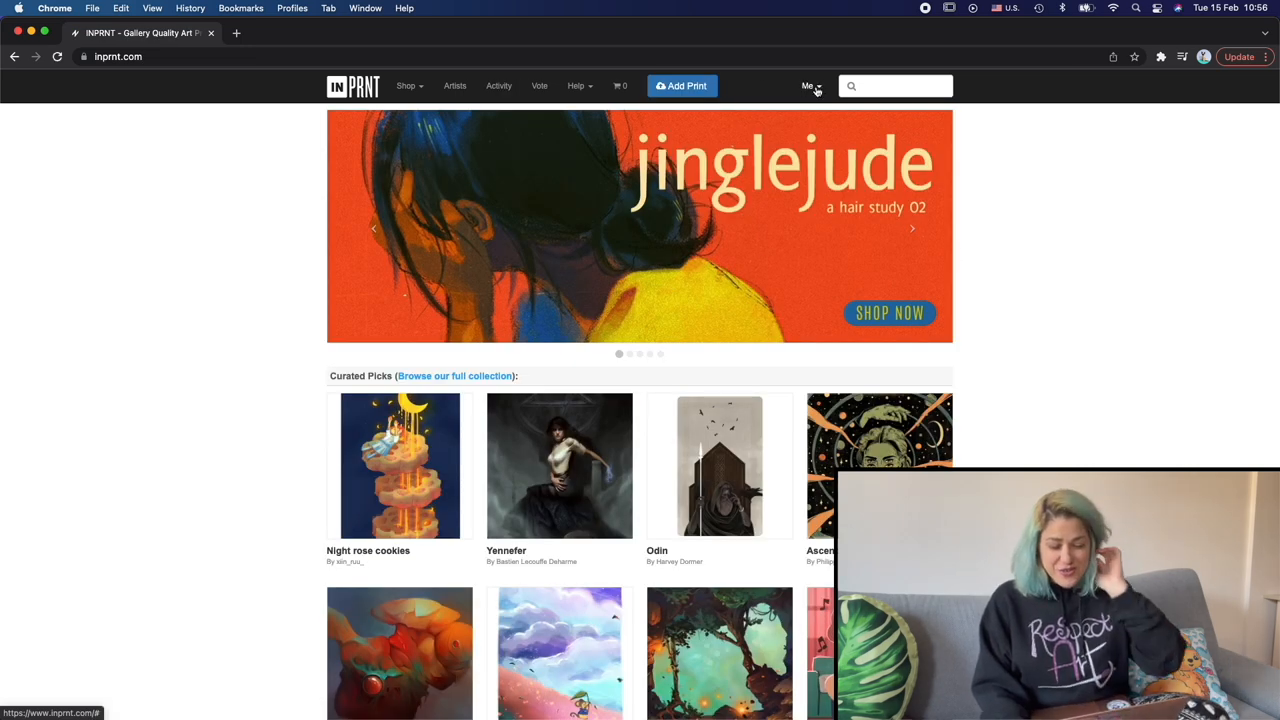
{"action": "left_click", "coordinate": [809, 85]}
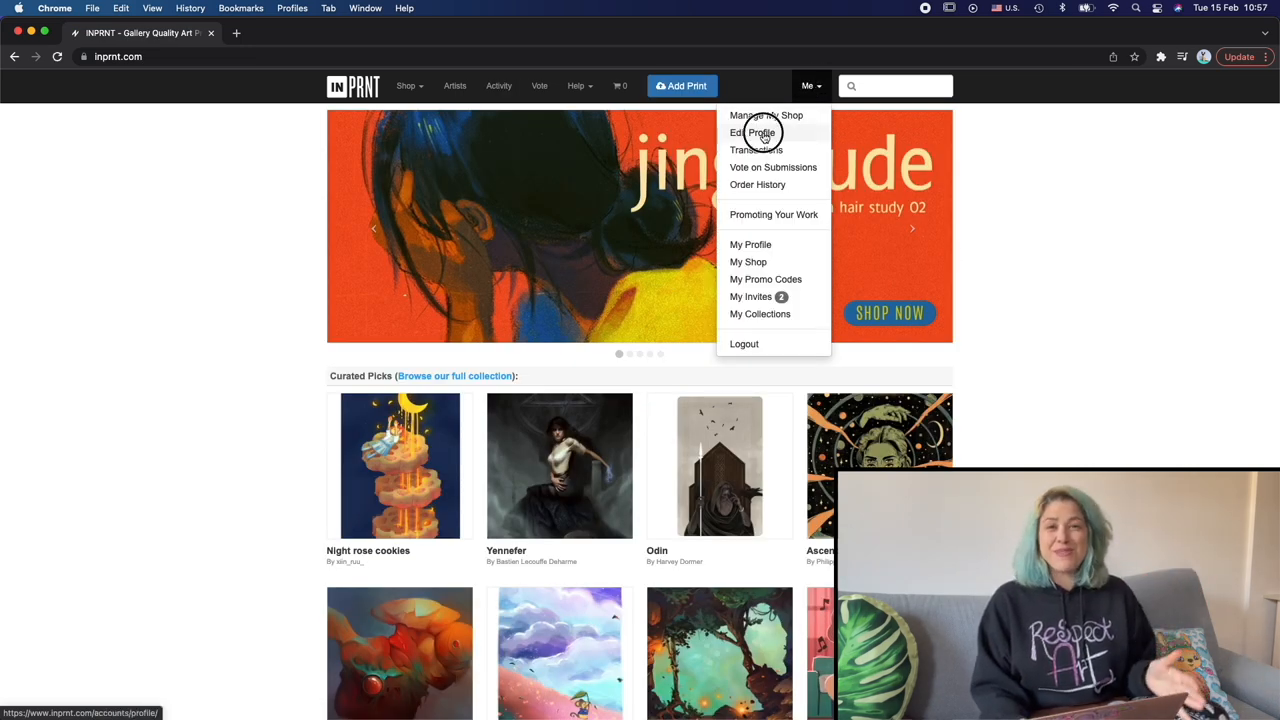
{"action": "left_click", "coordinate": [752, 132]}
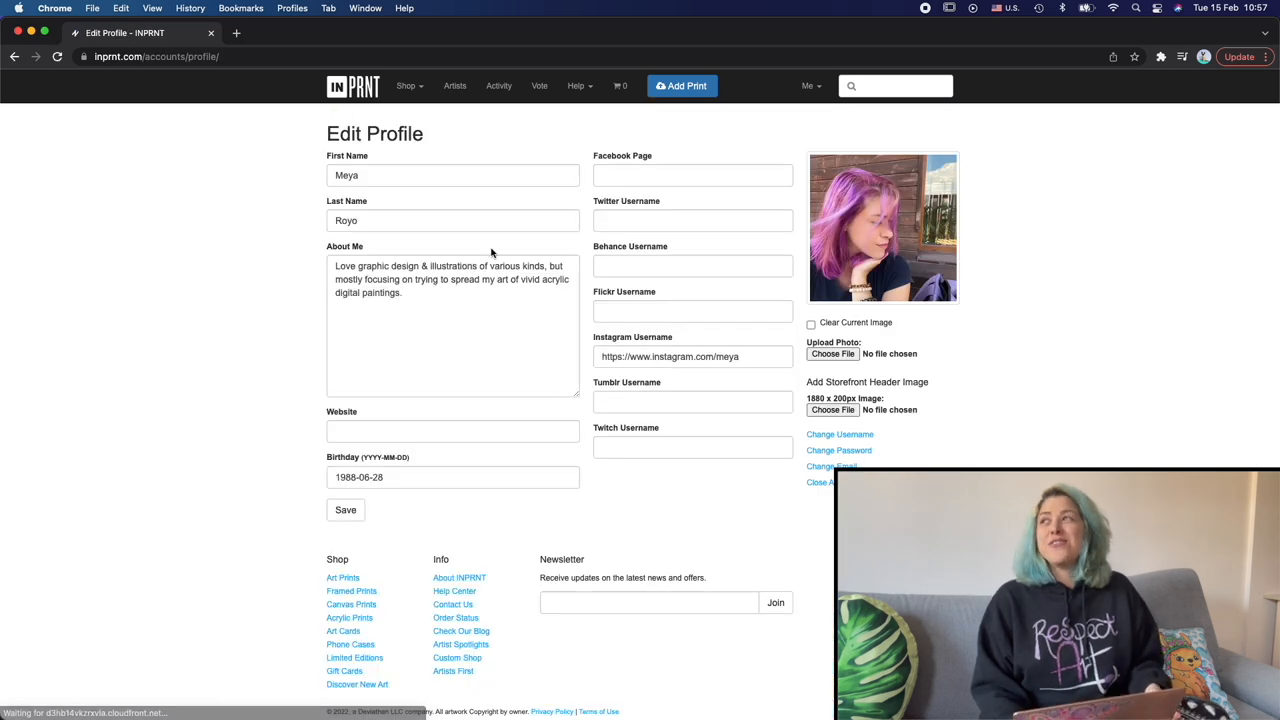
{"action": "left_click", "coordinate": [692, 356]}
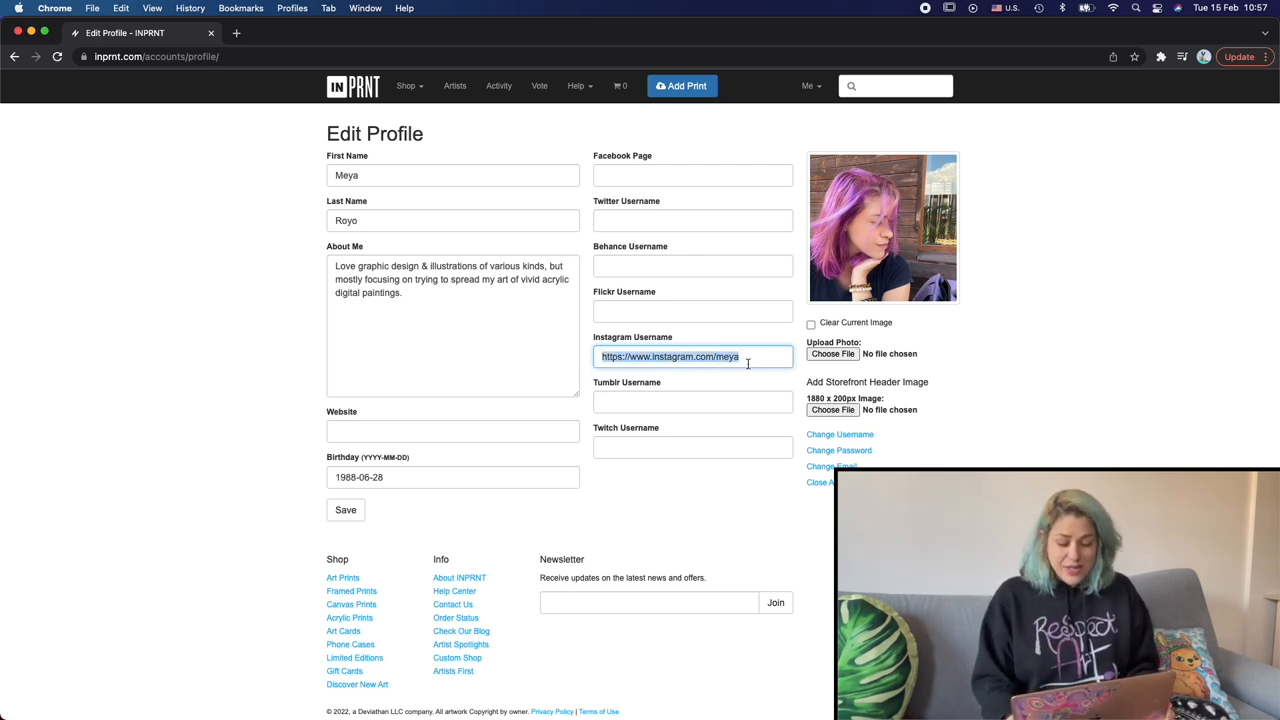
{"action": "type", "text": "meya."}
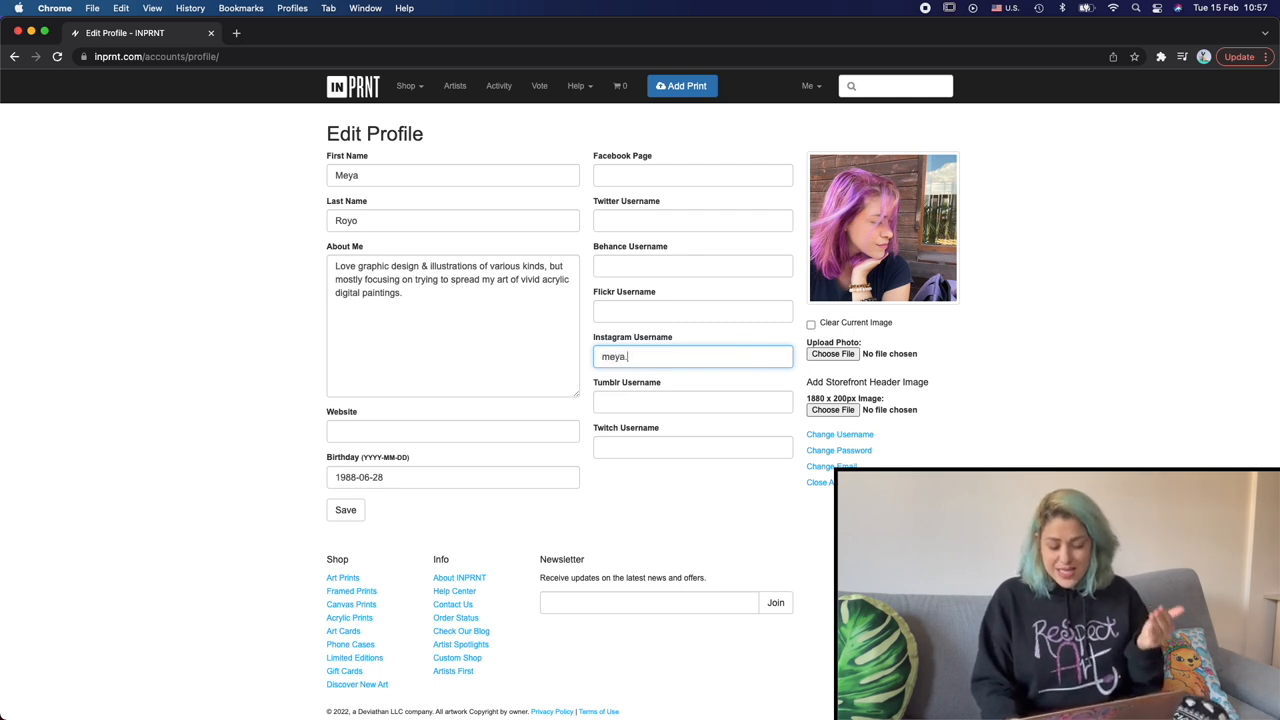
{"action": "type", "text": "royo"}
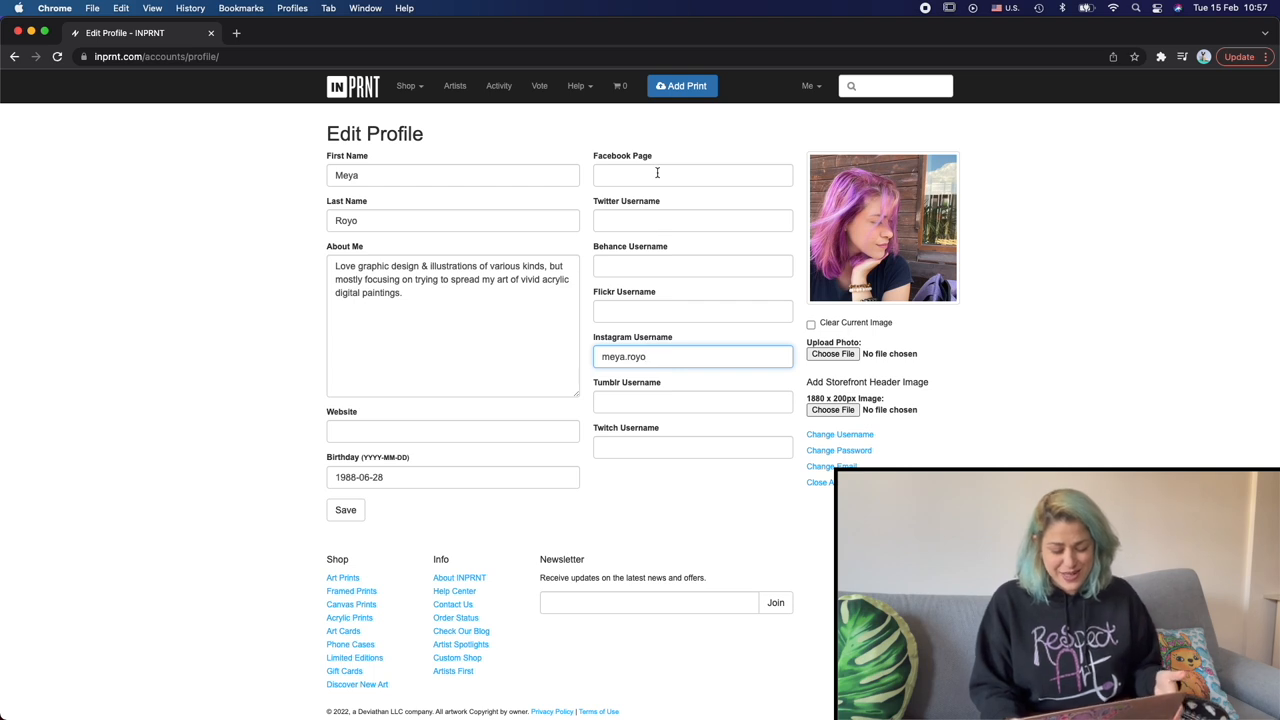
{"action": "mouse_move", "coordinate": [631, 432]}
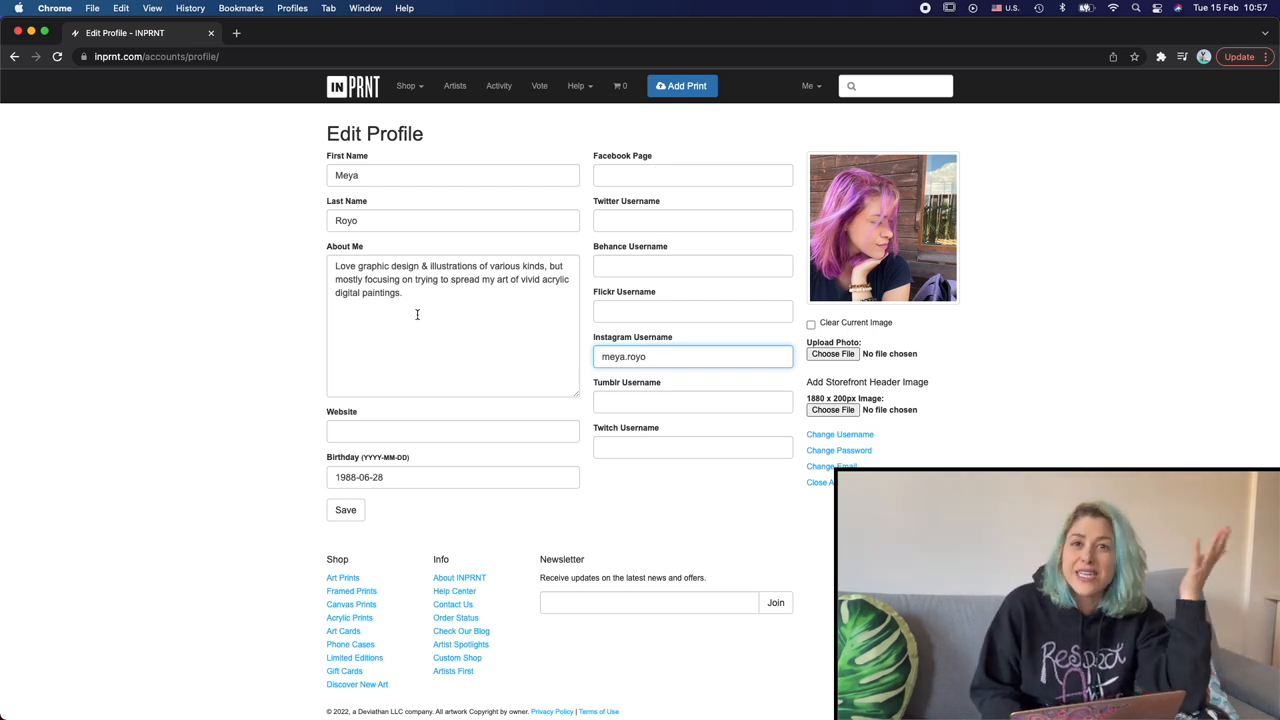
{"action": "left_click", "coordinate": [345, 509]}
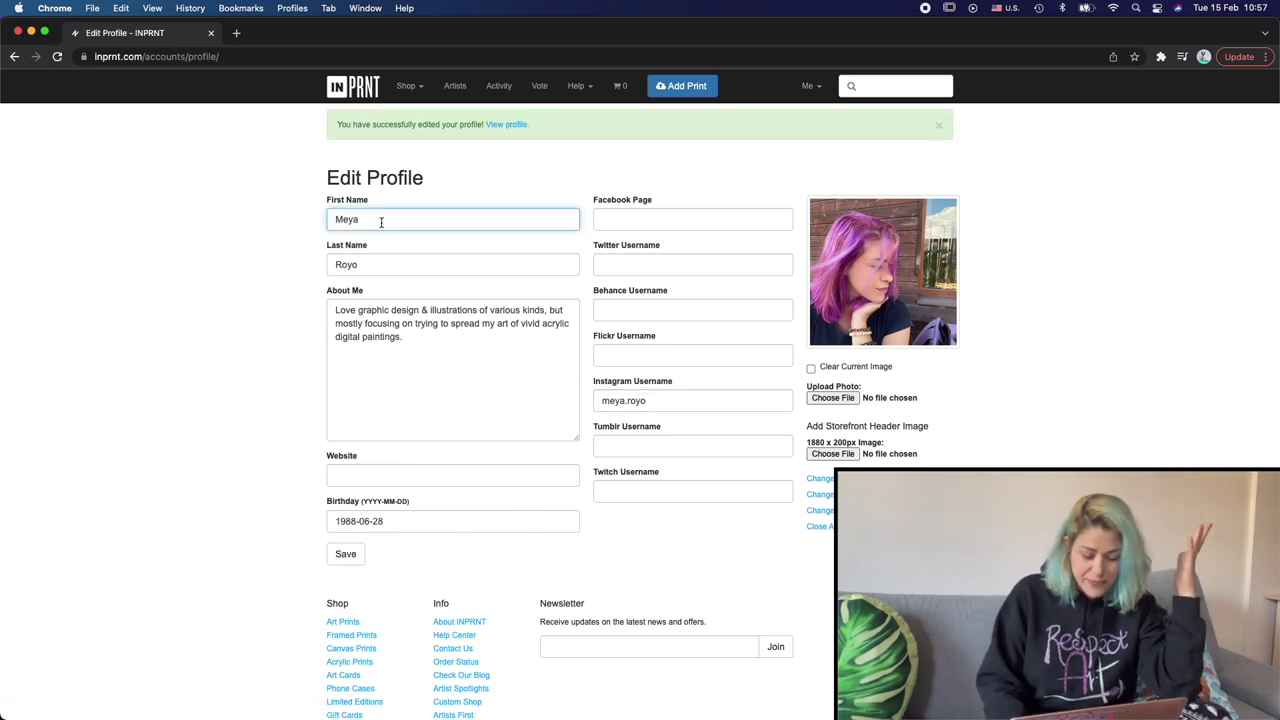
{"action": "type", "text": "ht"}
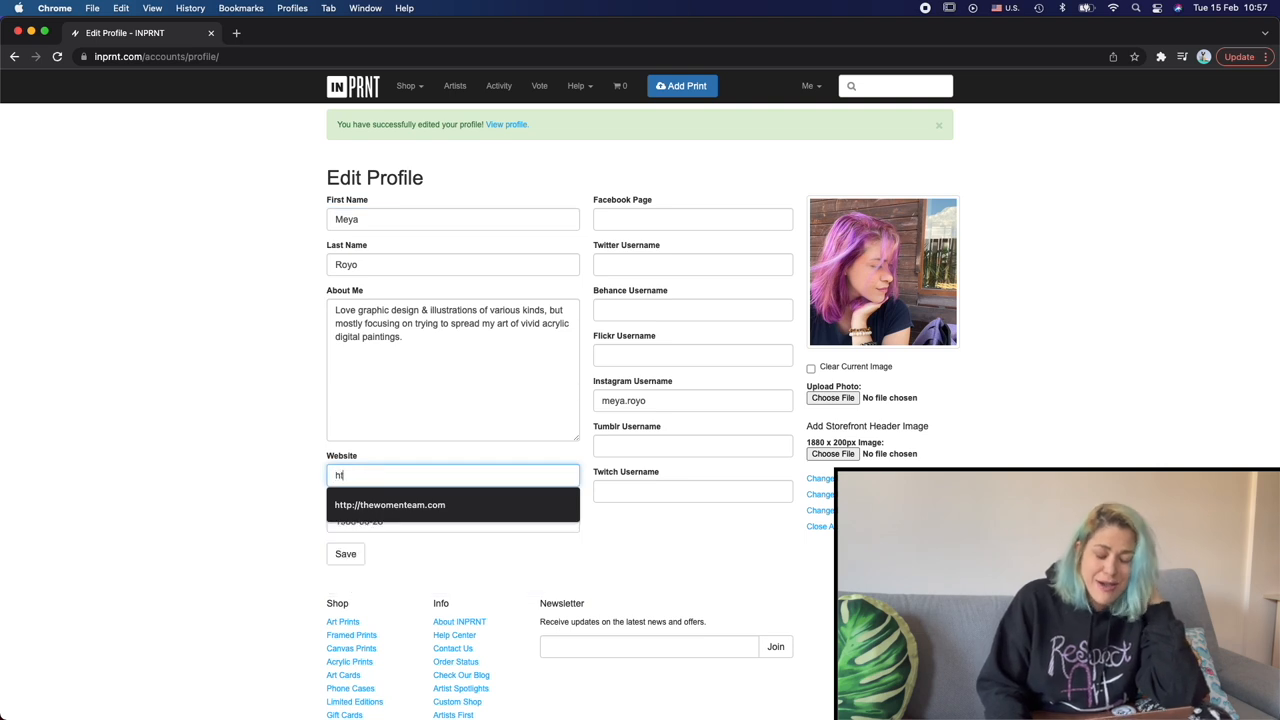
{"action": "type", "text": "ttps://meya"}
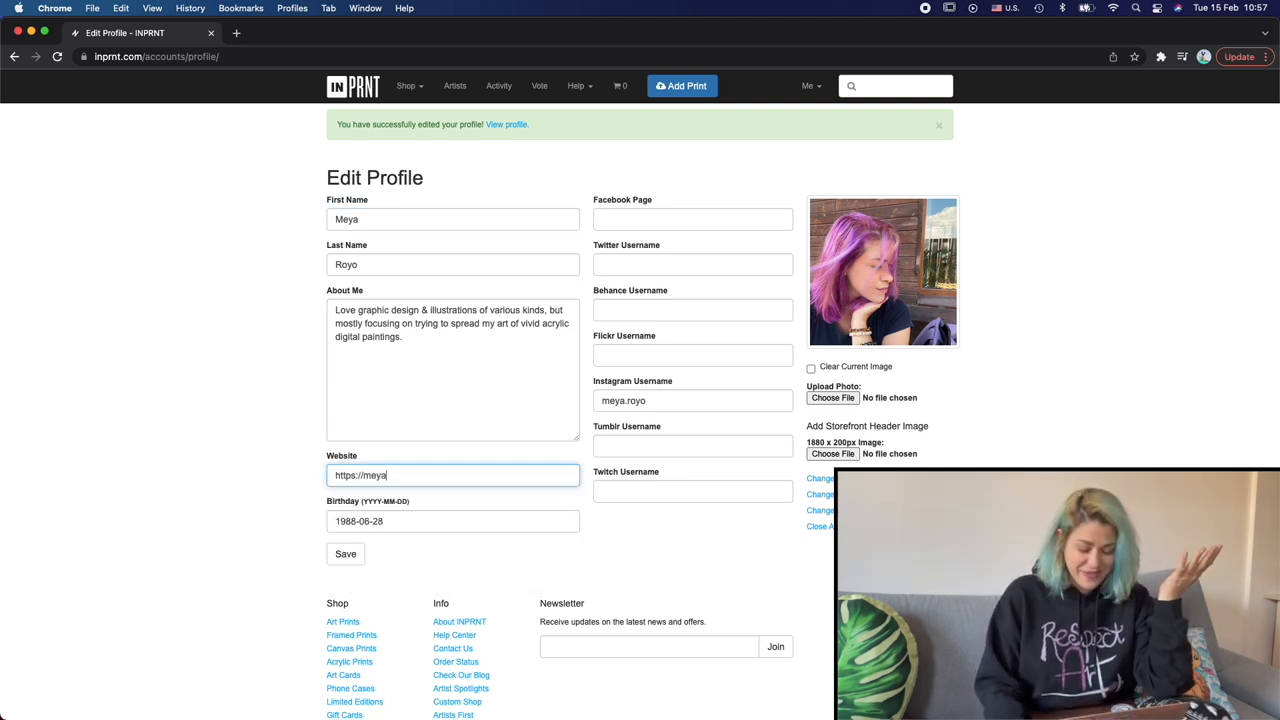
{"action": "type", "text": "royo.com"}
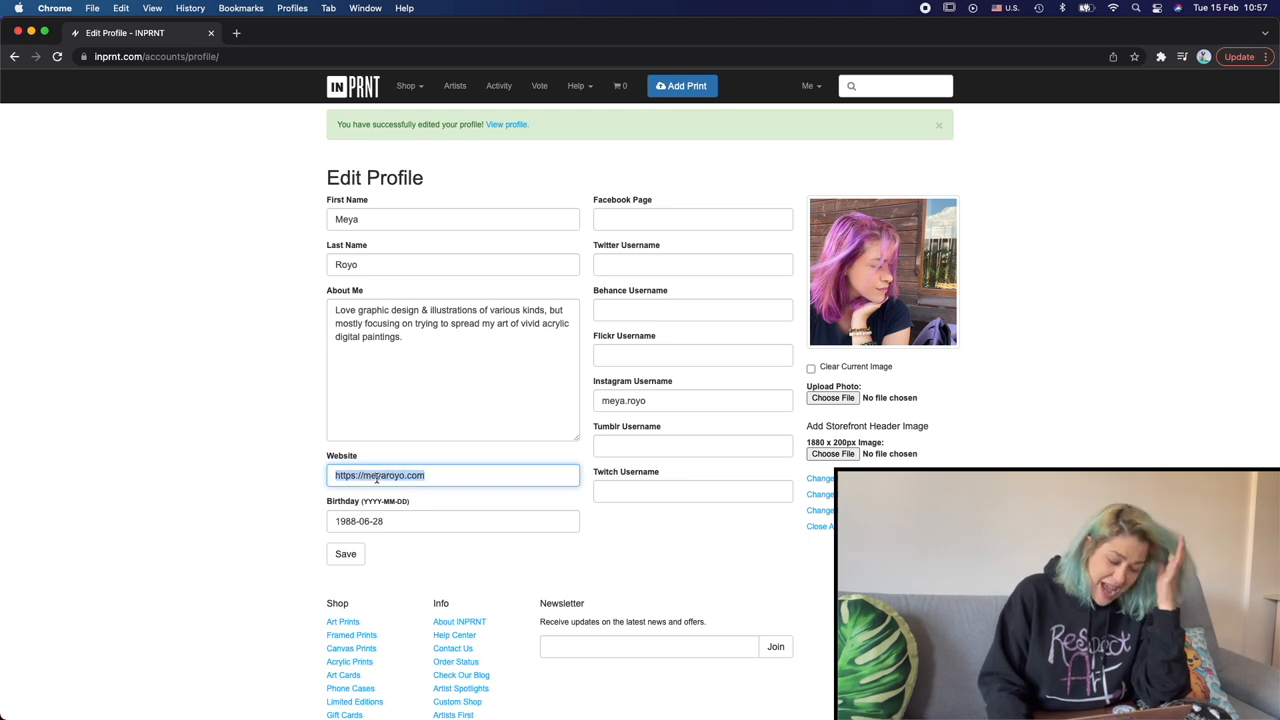
{"action": "left_click", "coordinate": [345, 554]}
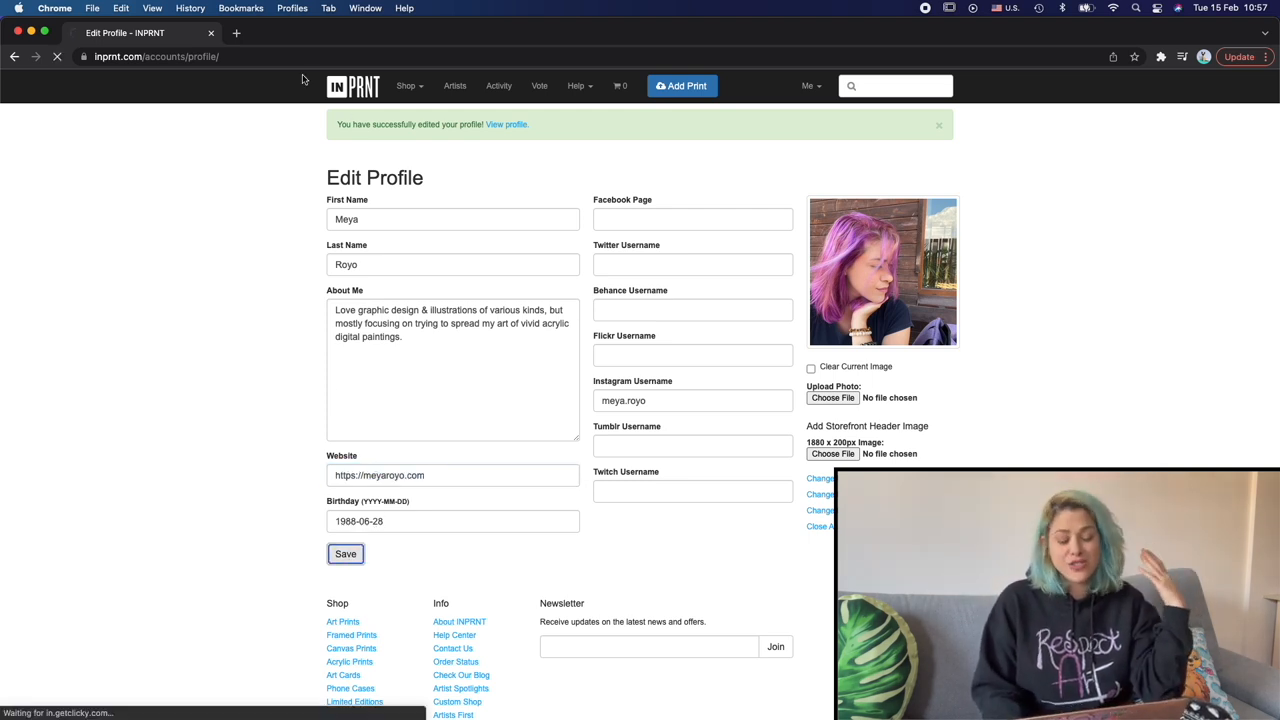
Check the meyaroyo.com Coming Soon links page in a new tab, then return to the profile
{"action": "left_click", "coordinate": [236, 33]}
{"action": "type", "text": "meyaroyo.com"}
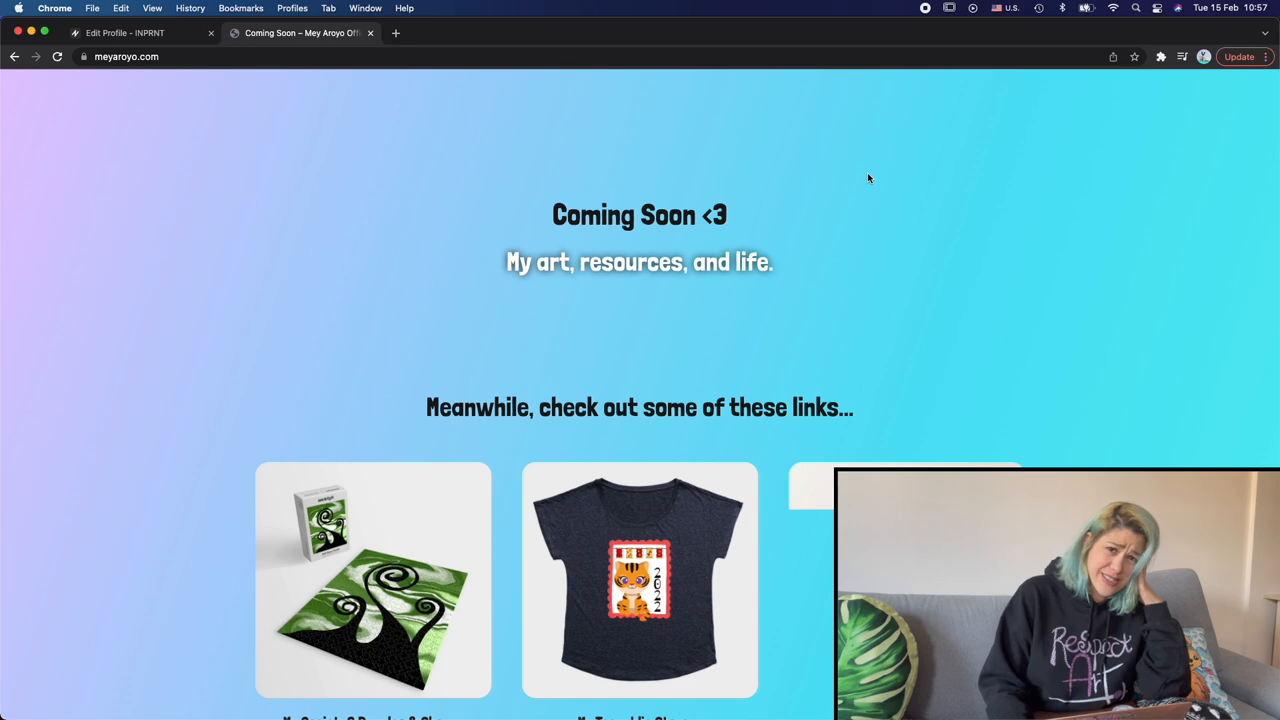
{"action": "scroll", "scroll_direction": "down", "scroll_amount": 3}
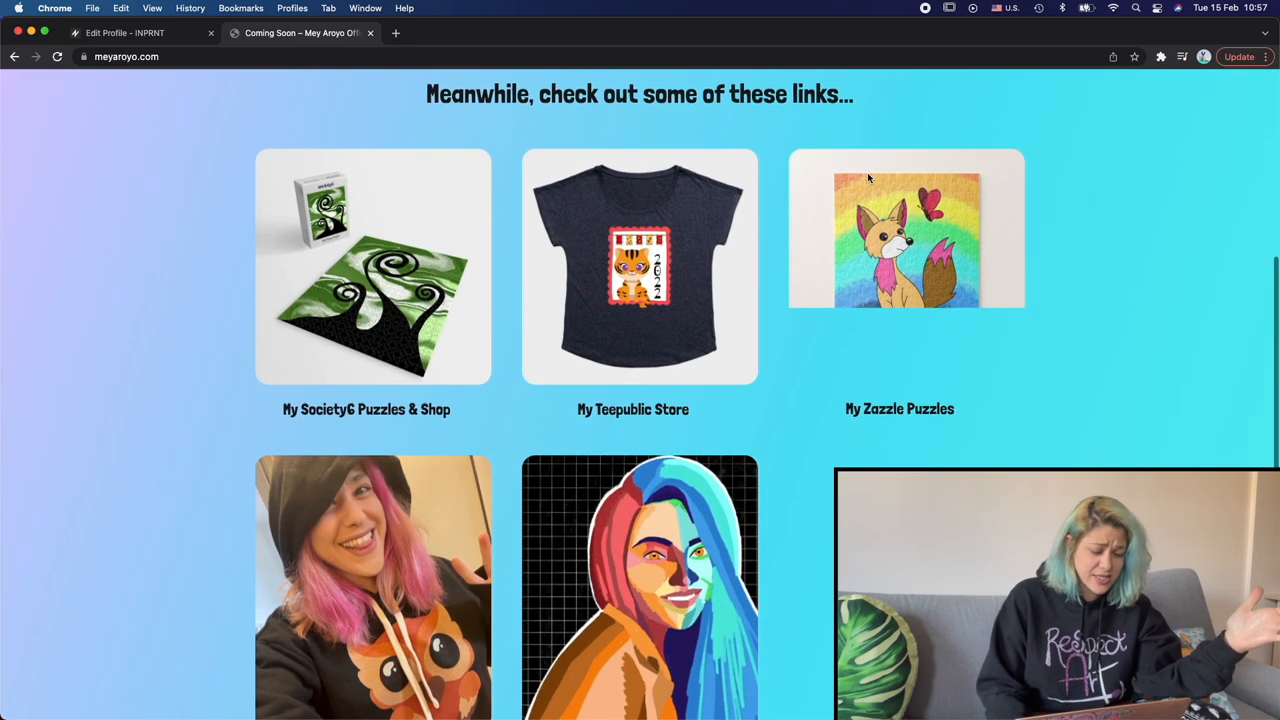
{"action": "scroll", "scroll_direction": "down", "scroll_amount": 3}
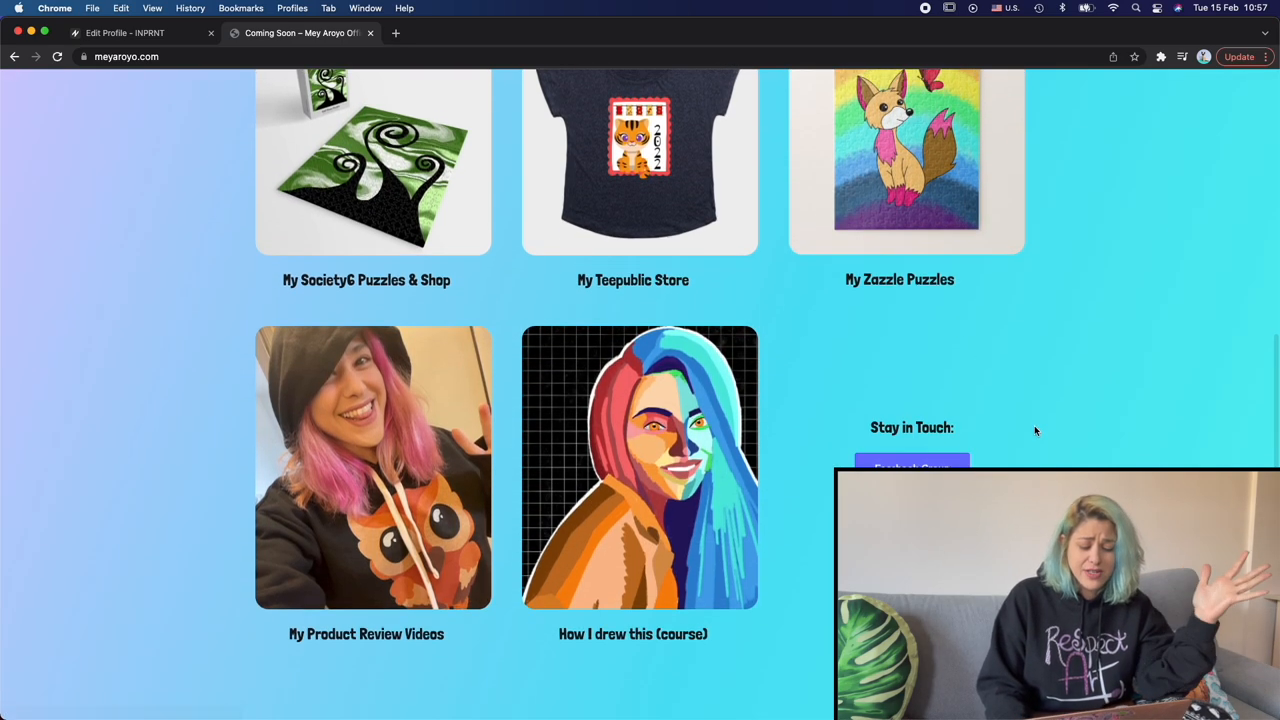
{"action": "scroll", "scroll_direction": "up", "scroll_amount": 3}
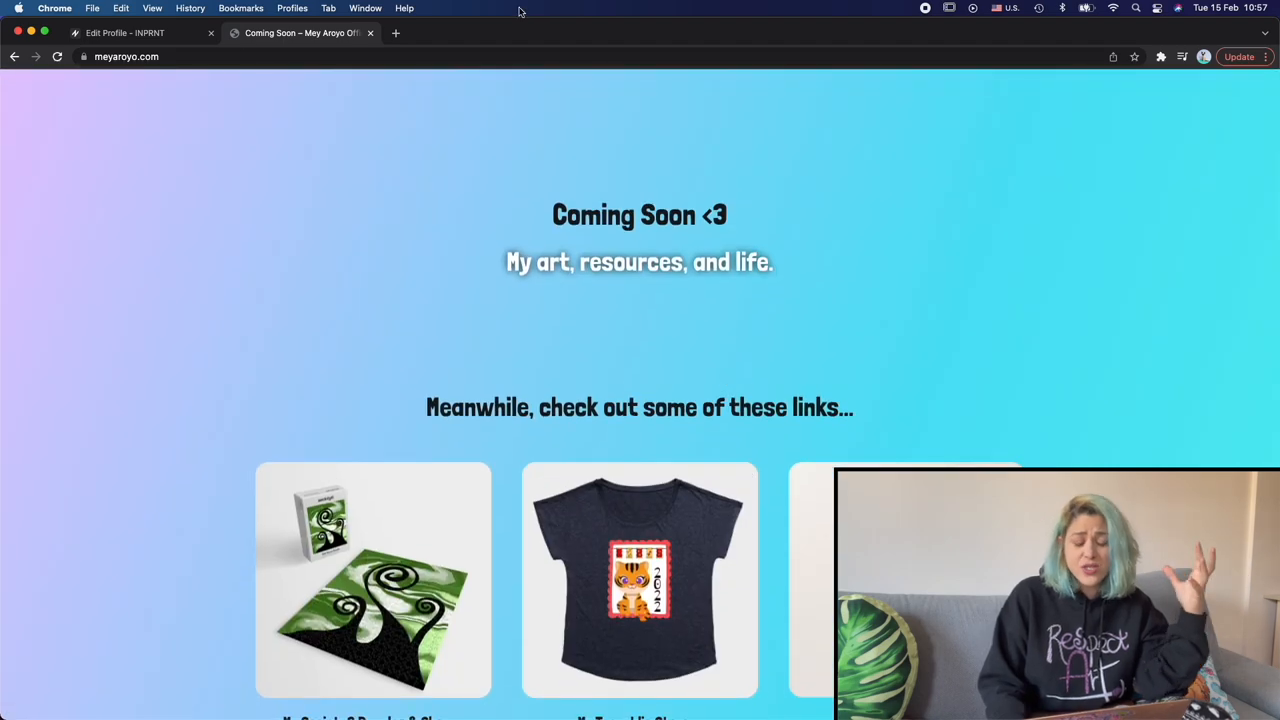
{"action": "left_click", "coordinate": [140, 32]}
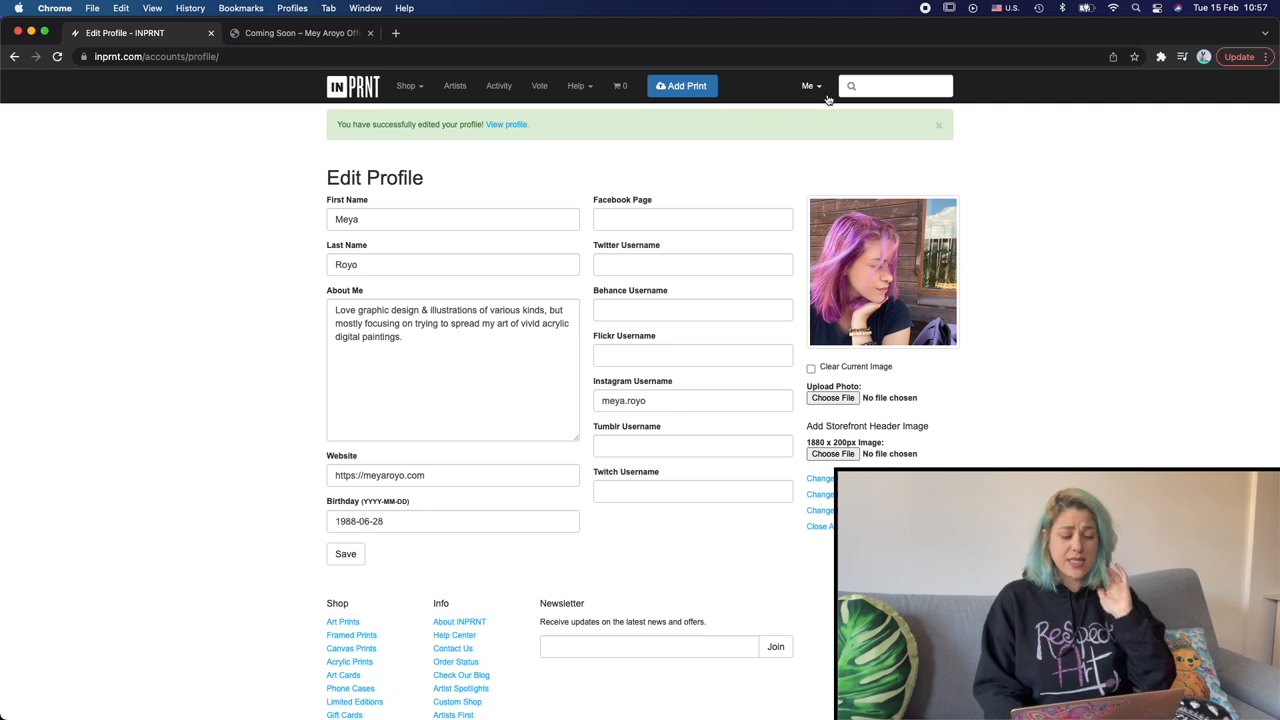
Go to Manage My Shop and start the Add New Print form with its file requirements
{"action": "left_click", "coordinate": [810, 85]}
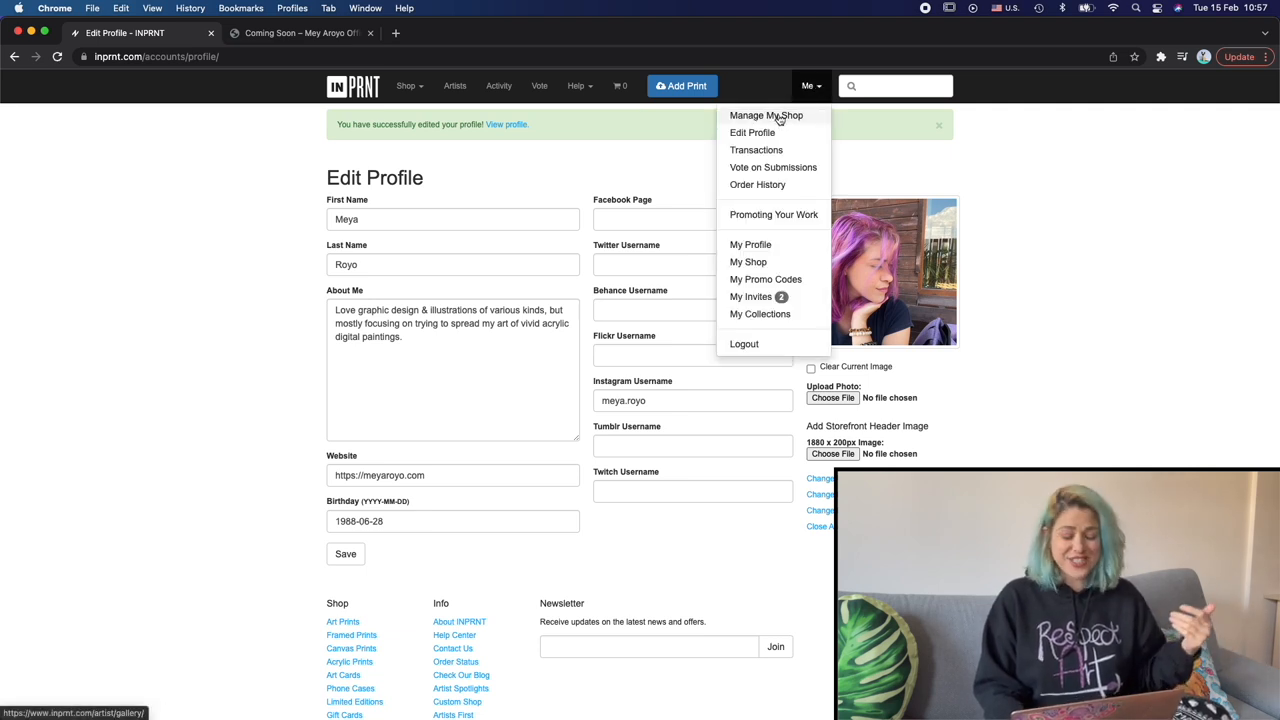
{"action": "left_click", "coordinate": [766, 115]}
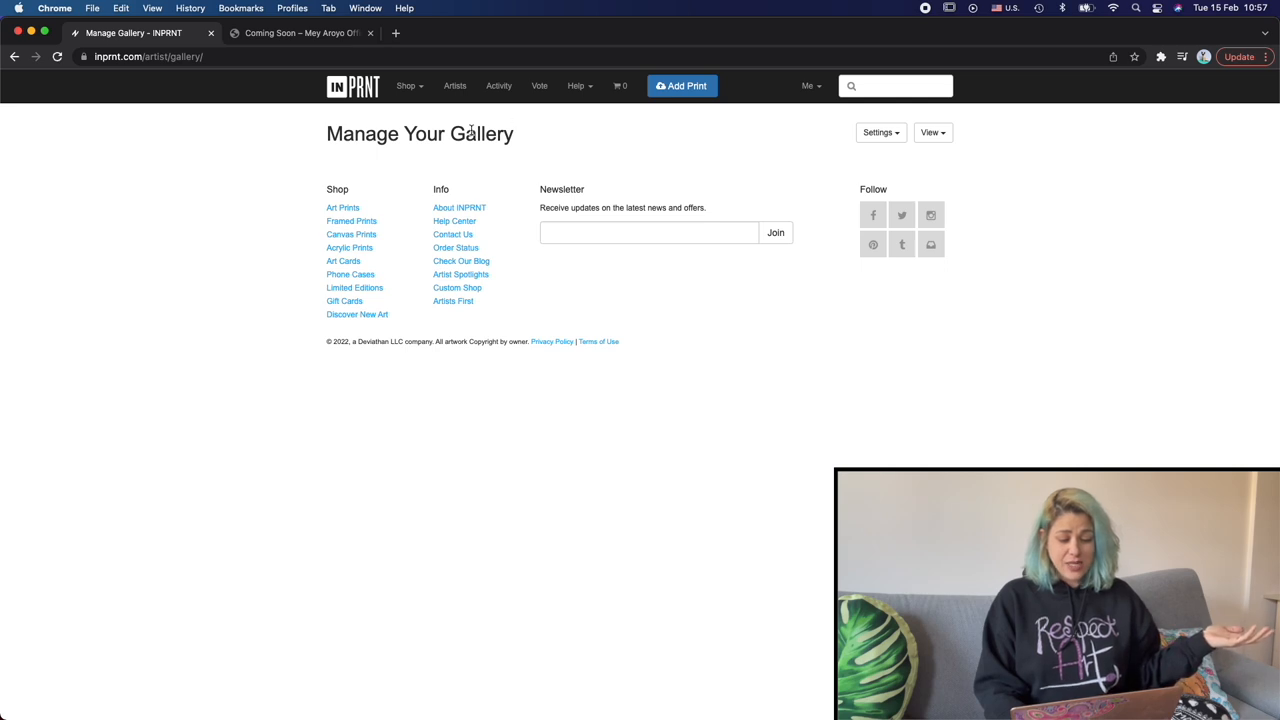
{"action": "left_click", "coordinate": [682, 86]}
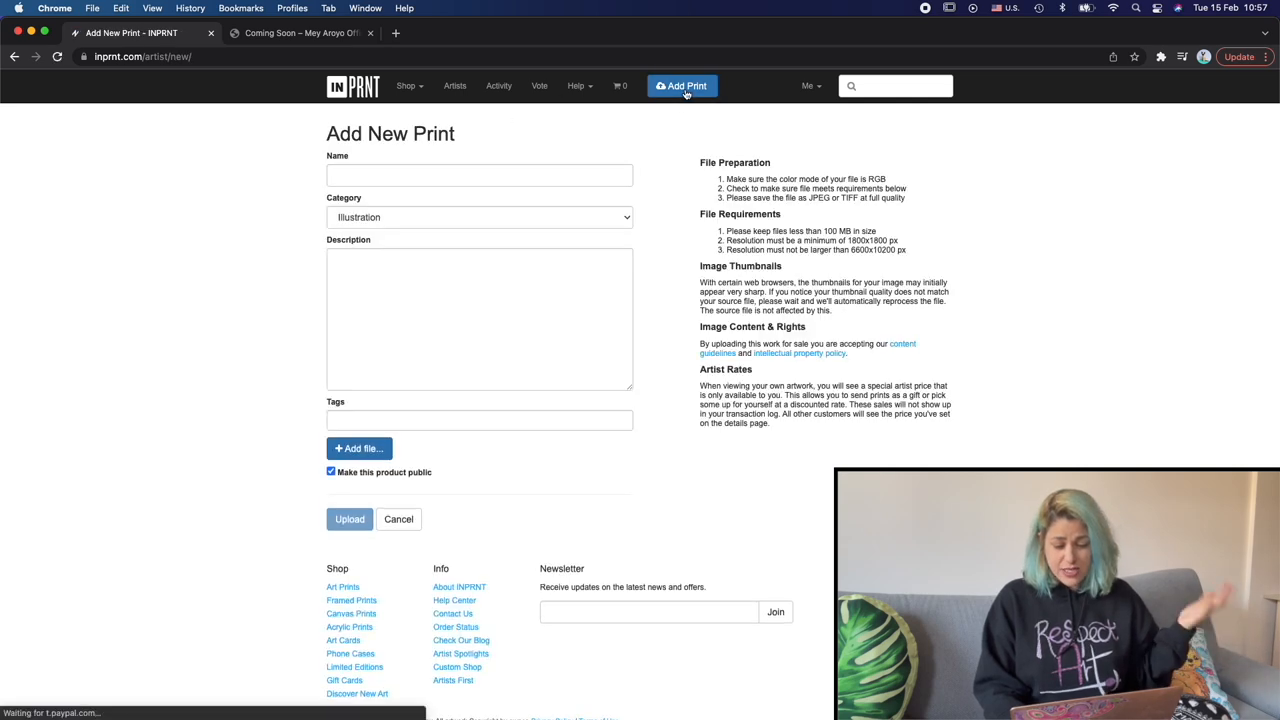
{"action": "mouse_move", "coordinate": [427, 402]}
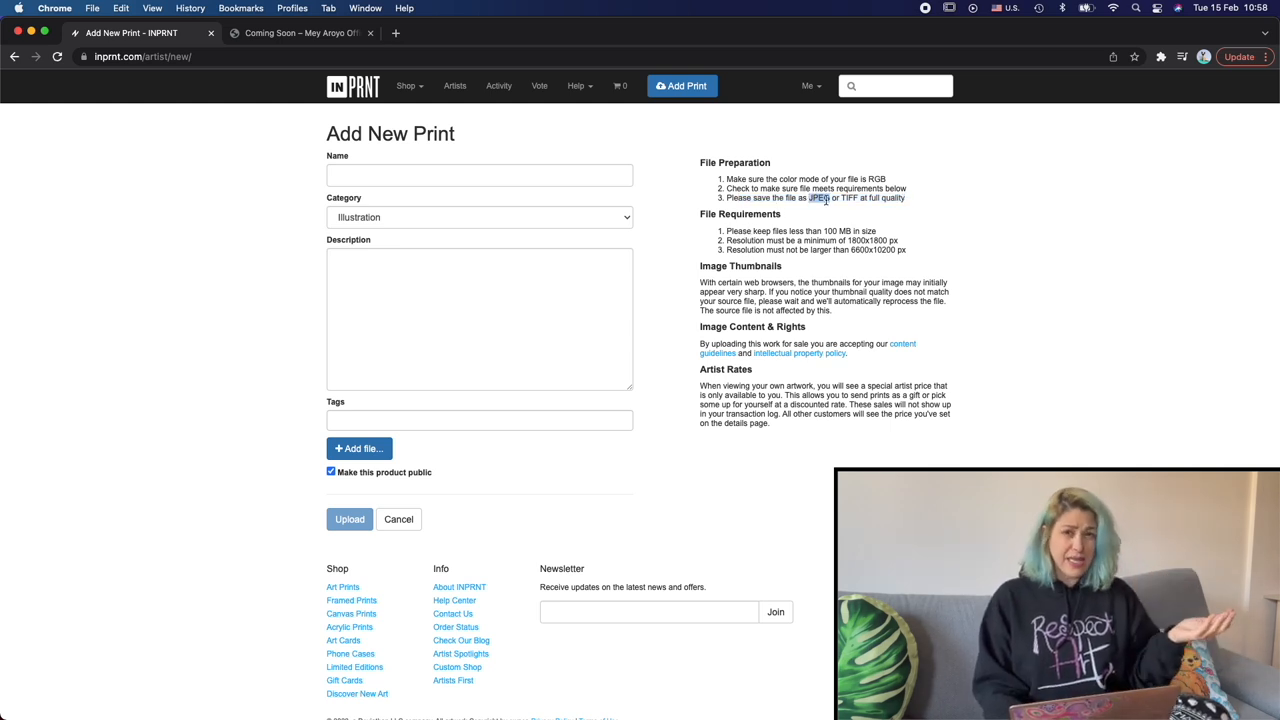
{"action": "mouse_move", "coordinate": [780, 234]}
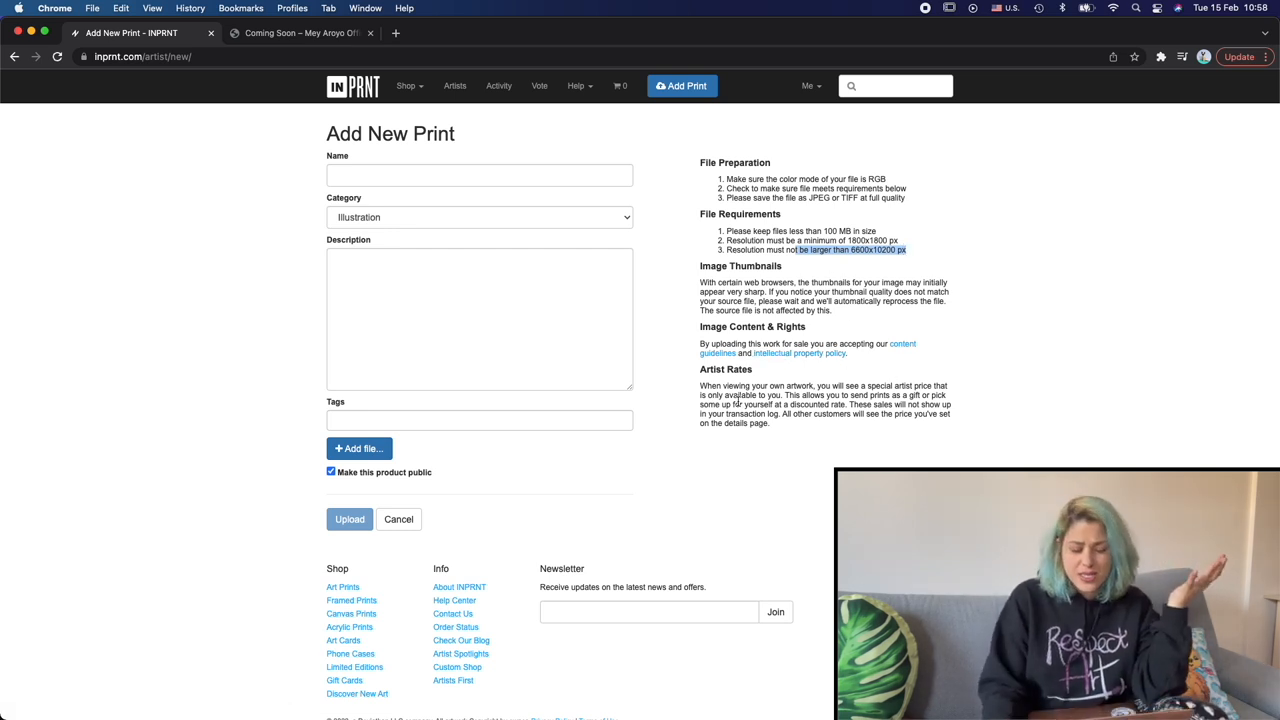
{"action": "mouse_move", "coordinate": [790, 382]}
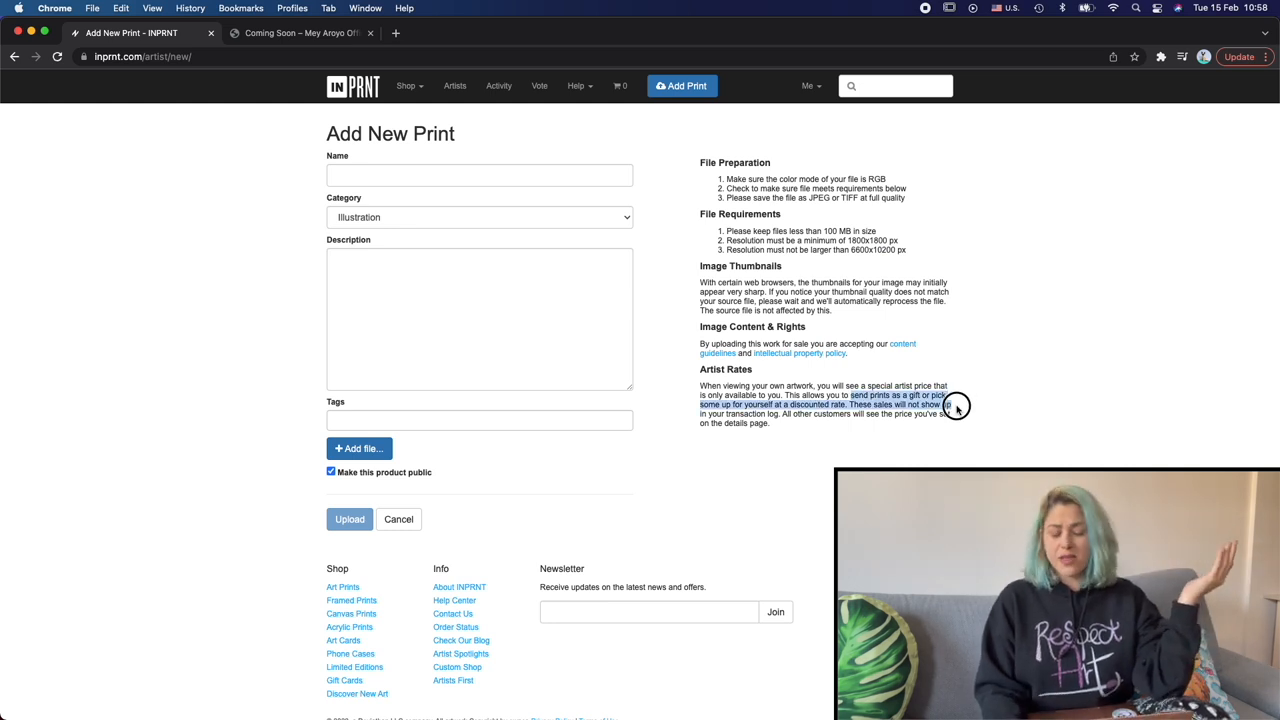
{"action": "mouse_move", "coordinate": [955, 405]}
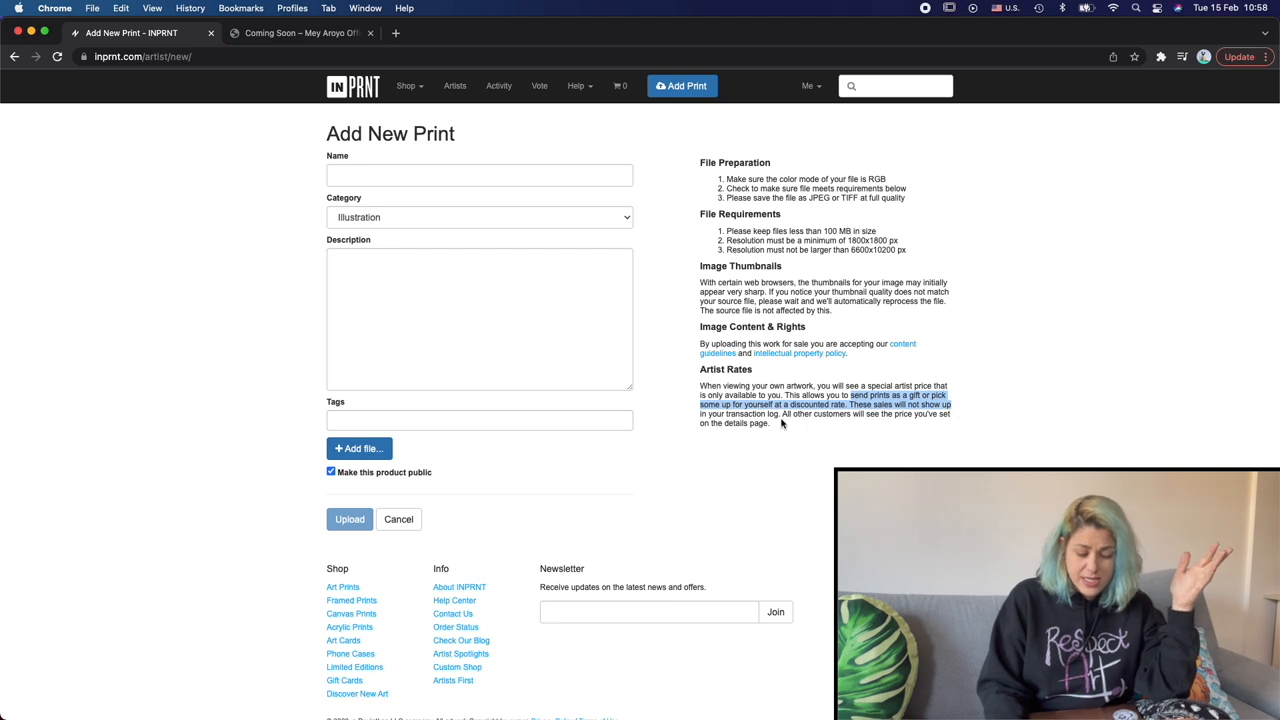
Attach Untitled_Artwork 76 copy.jpg from the 001 acrylic painting folder to the print
{"action": "left_click", "coordinate": [358, 448]}
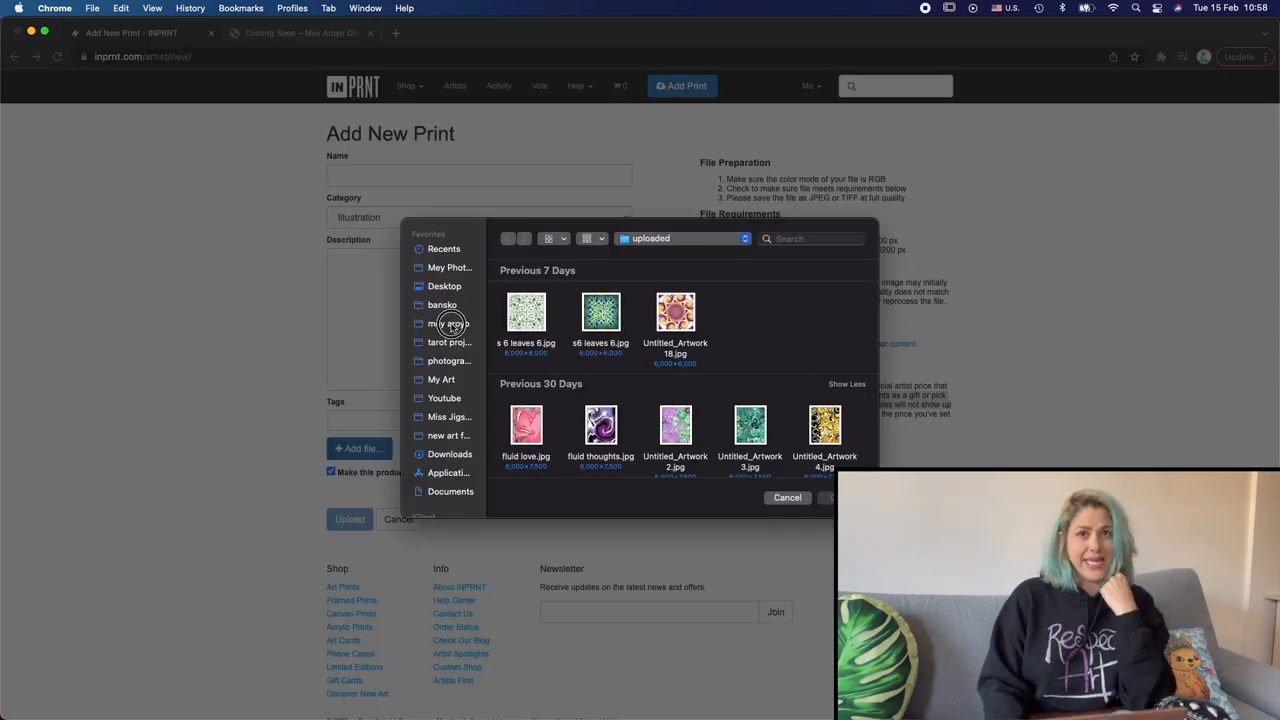
{"action": "left_click", "coordinate": [448, 323]}
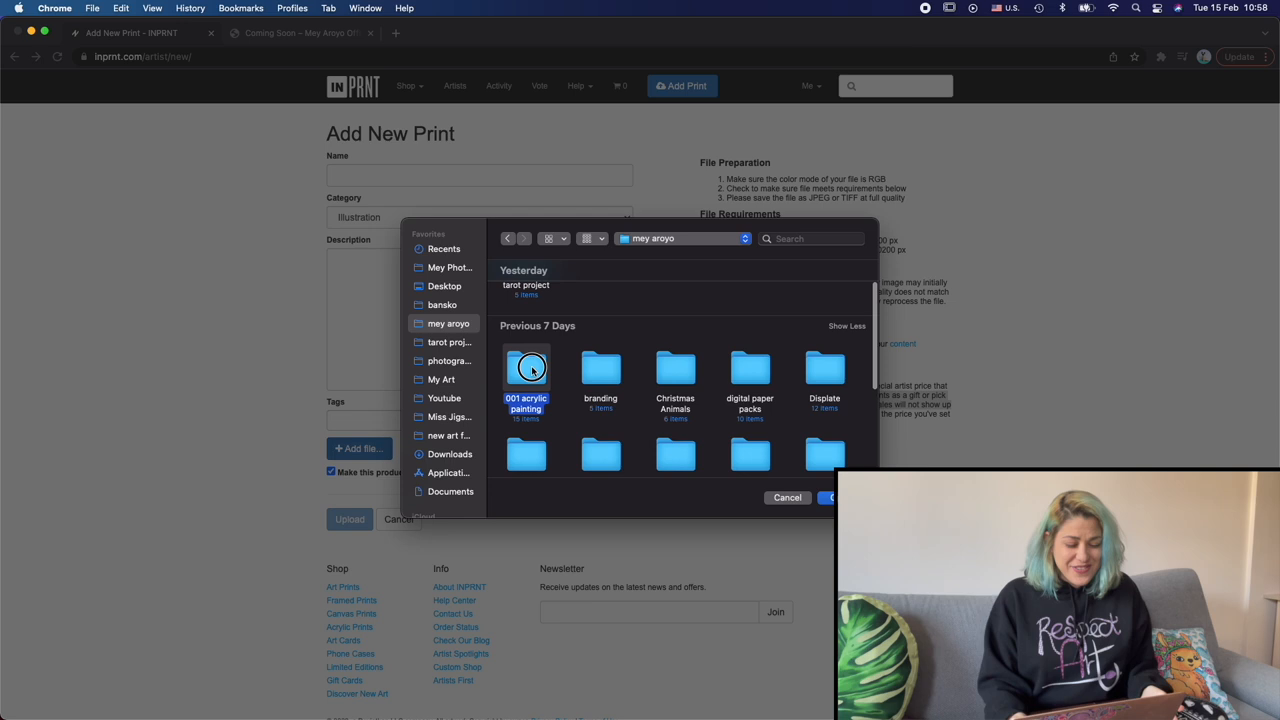
{"action": "double_click", "coordinate": [526, 368]}
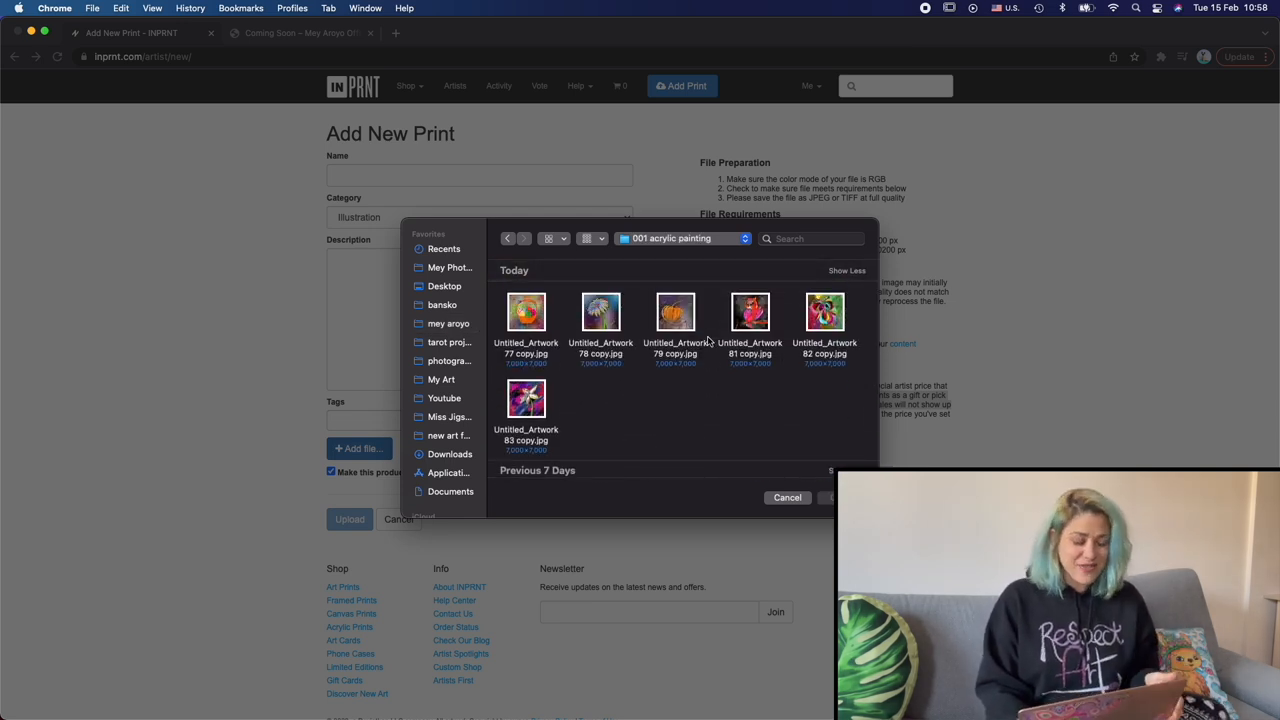
{"action": "scroll", "scroll_direction": "down", "scroll_amount": 3}
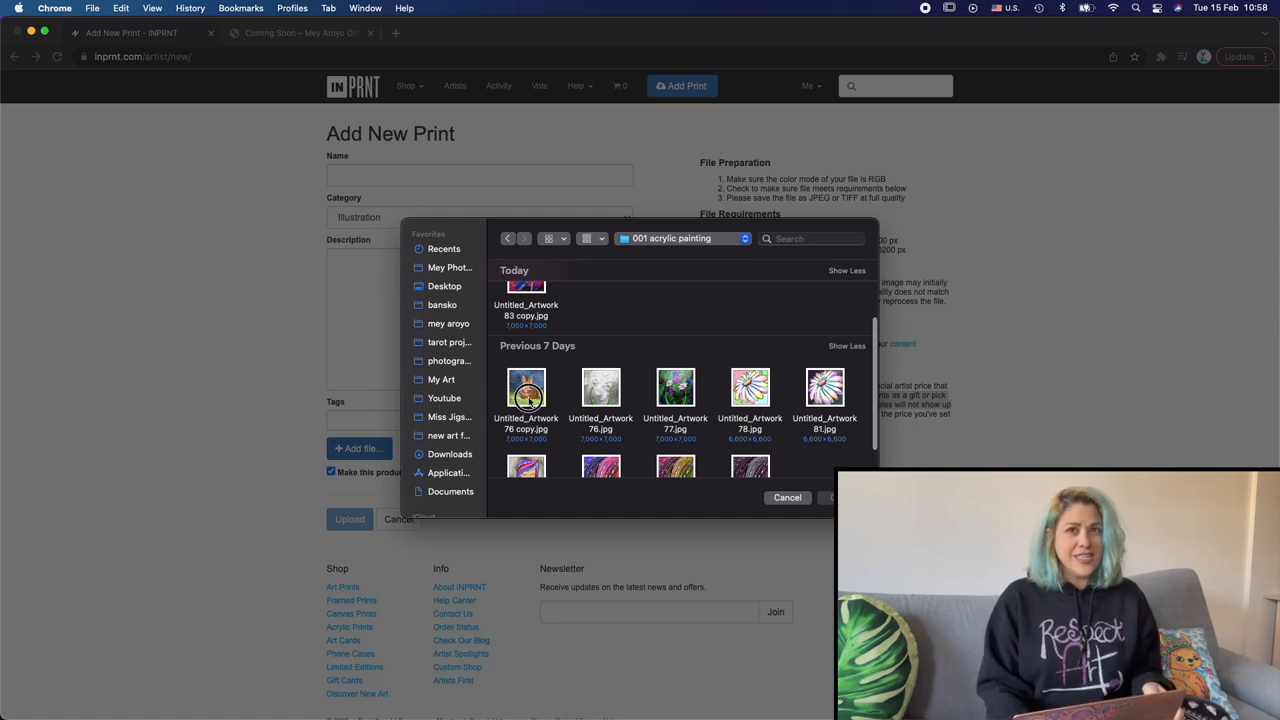
{"action": "left_click", "coordinate": [526, 390]}
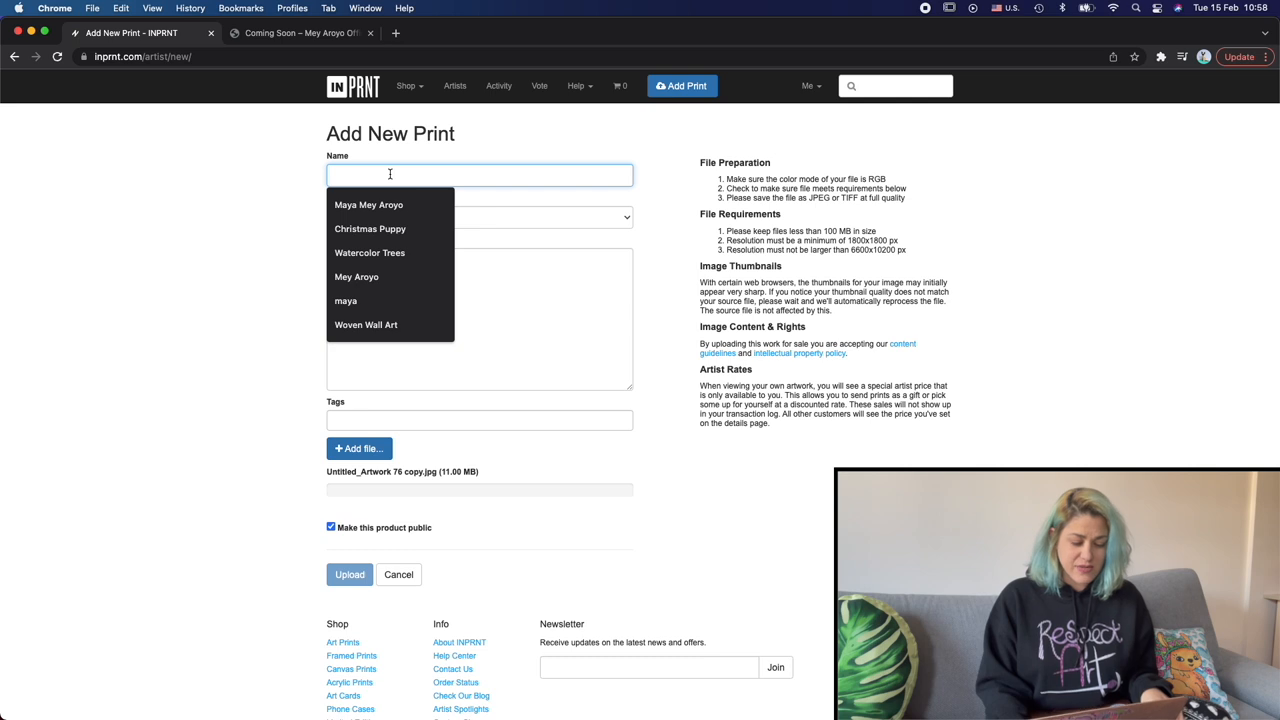
Enter the name 'The B...', keep Illustration, and write a sweet bunny illustration description inspired by Easter
{"action": "type", "text": "The B"}
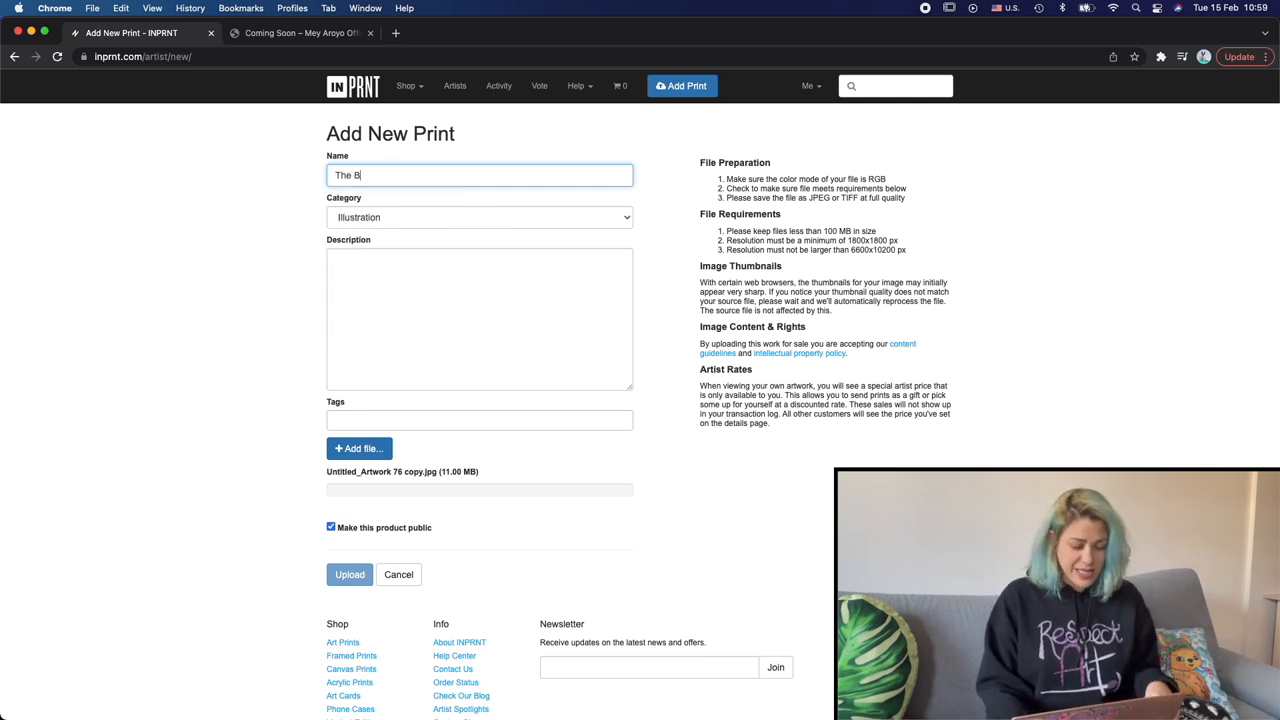
{"action": "left_click", "coordinate": [478, 217]}
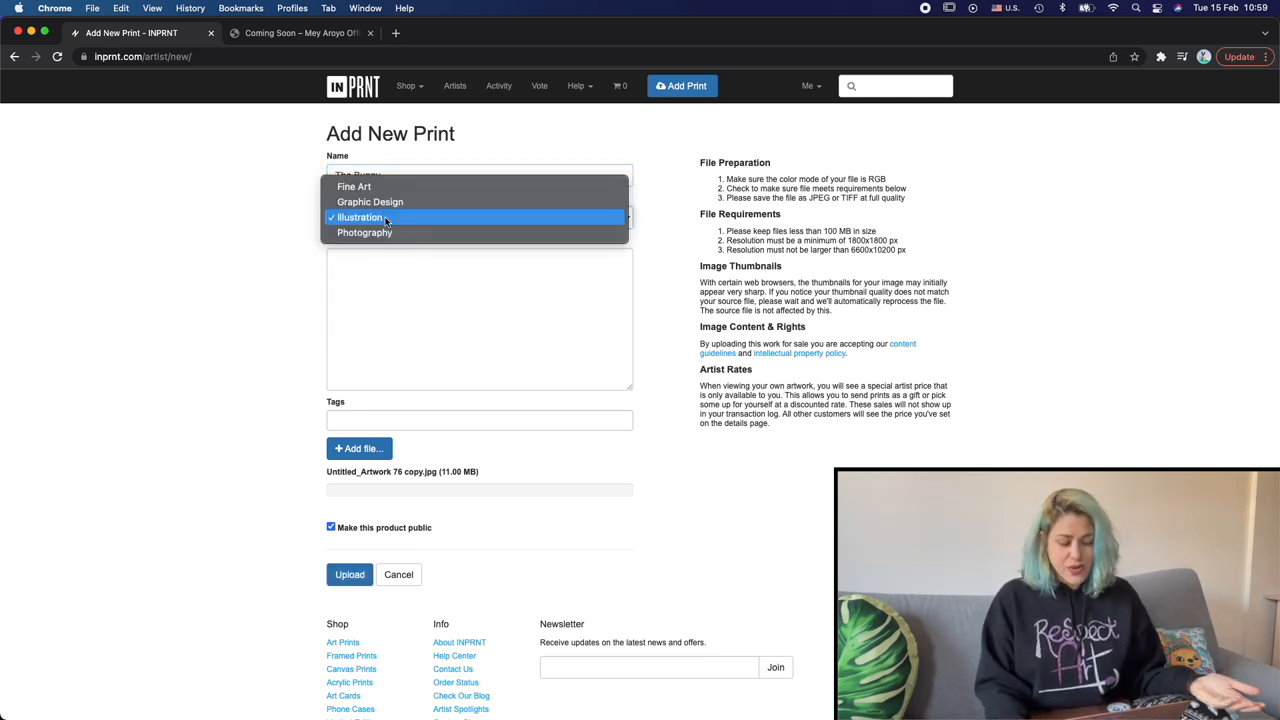
{"action": "left_click", "coordinate": [359, 217]}
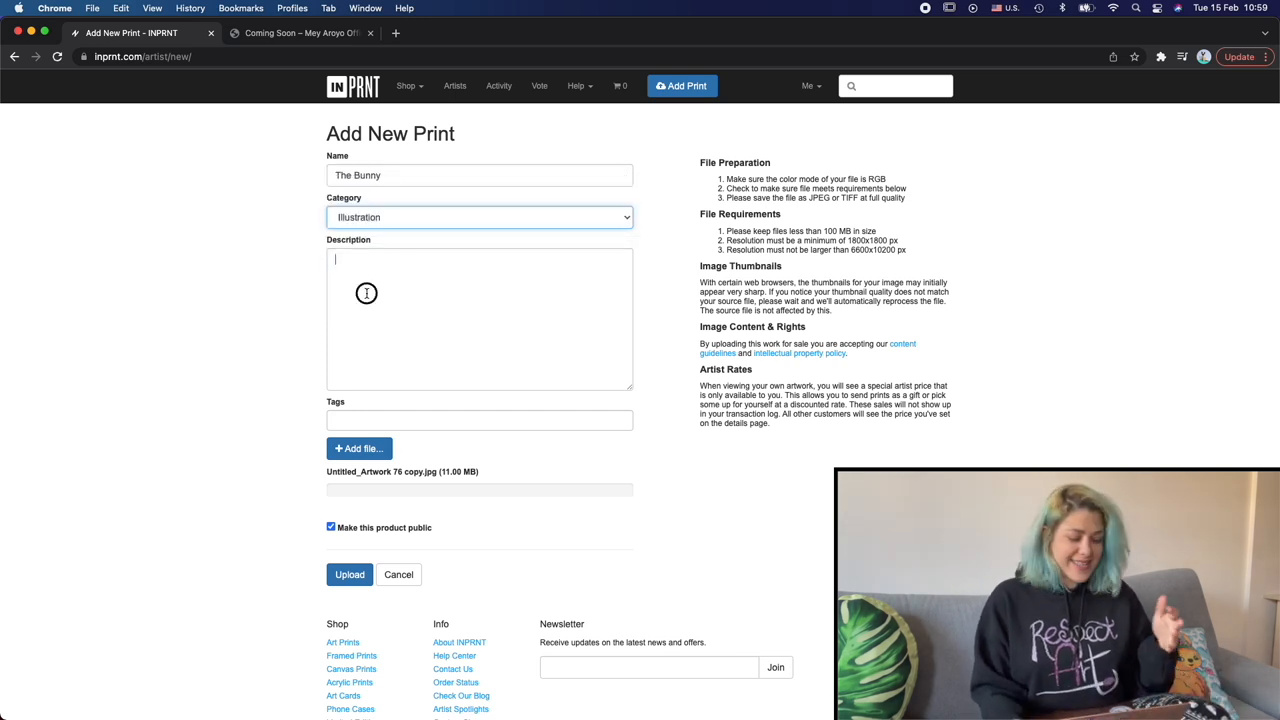
{"action": "type", "text": "An"}
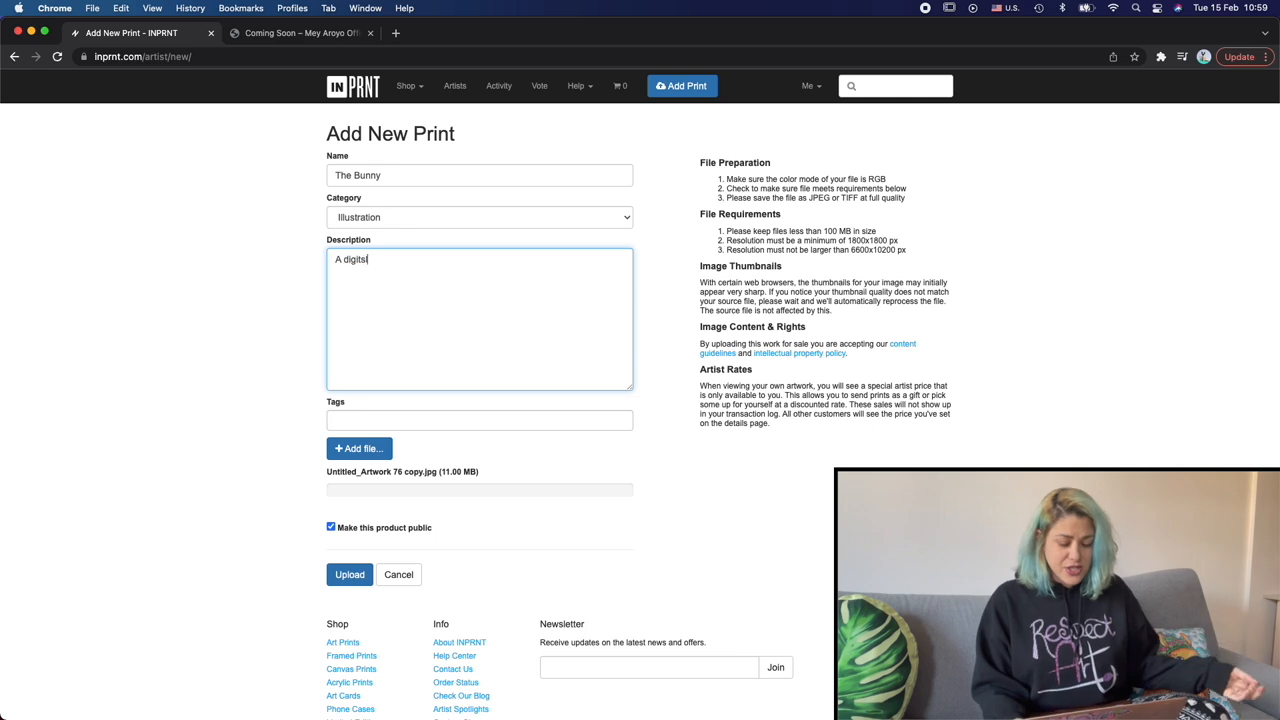
{"action": "type", "text": "al acrylic illustration of a cute bunny in a fl"}
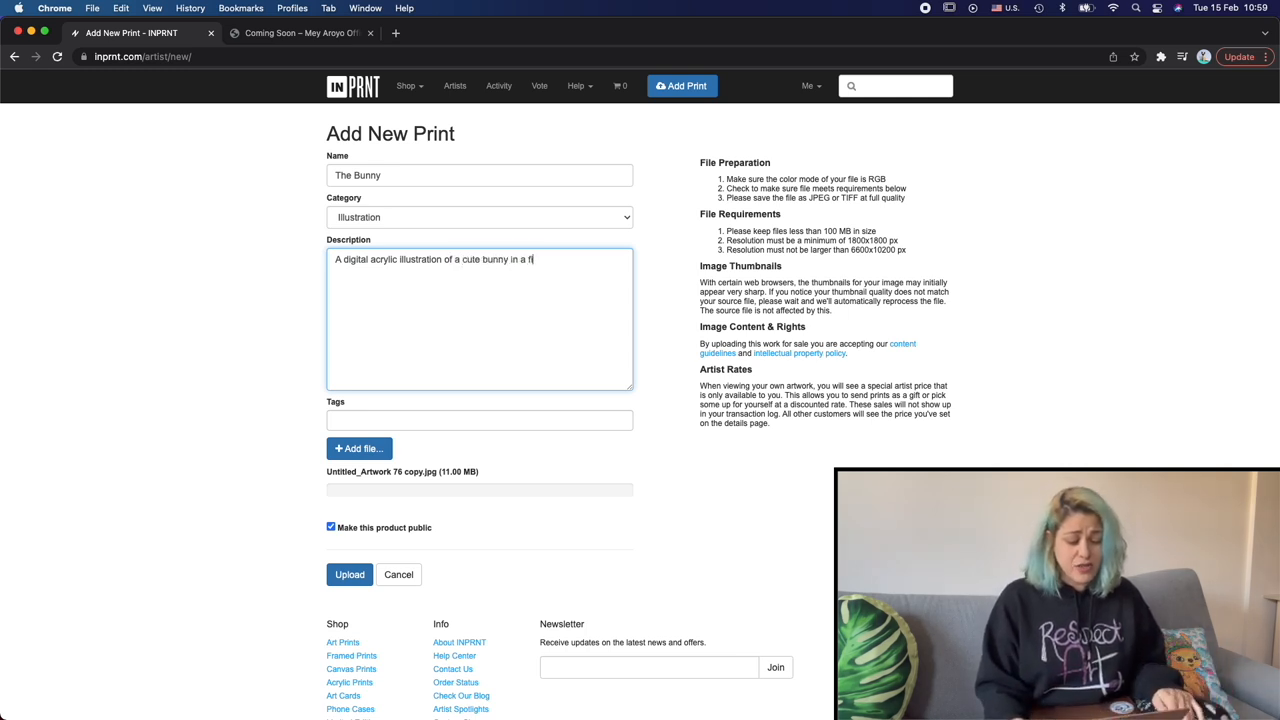
{"action": "type", "text": "eld. I made this"}
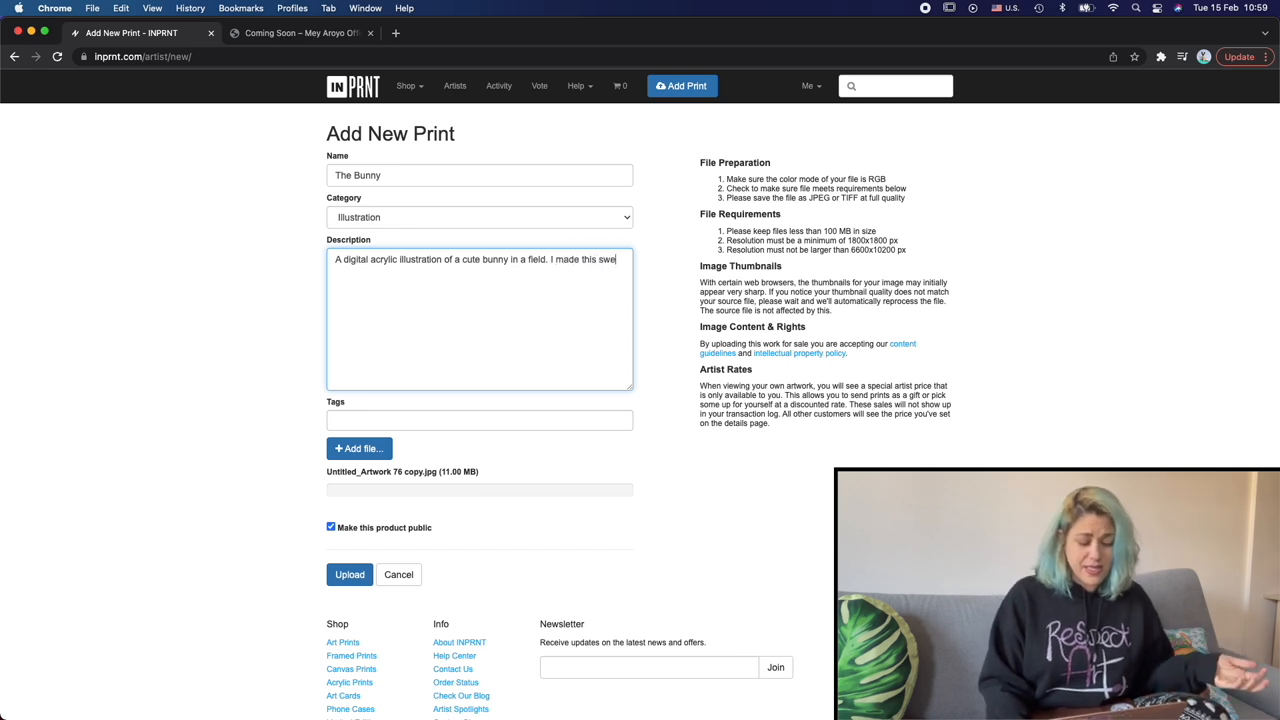
{"action": "type", "text": "sweet bunny illus"}
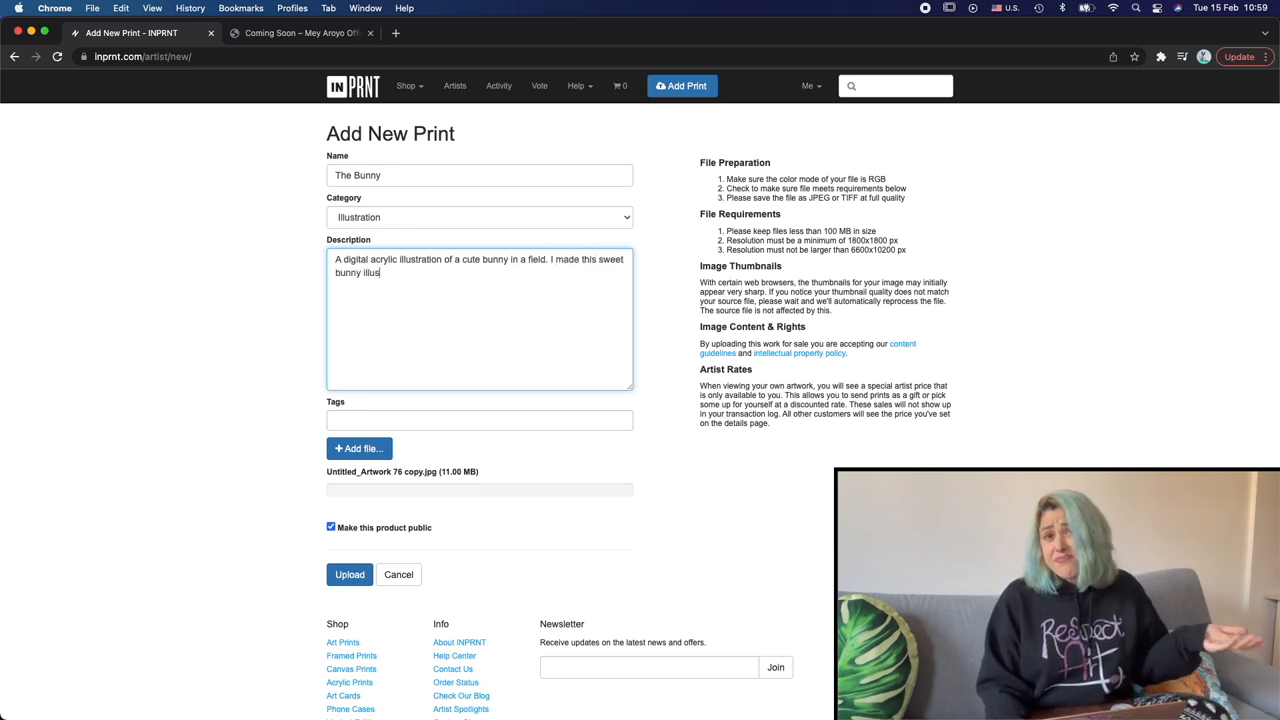
{"action": "type", "text": "tration"}
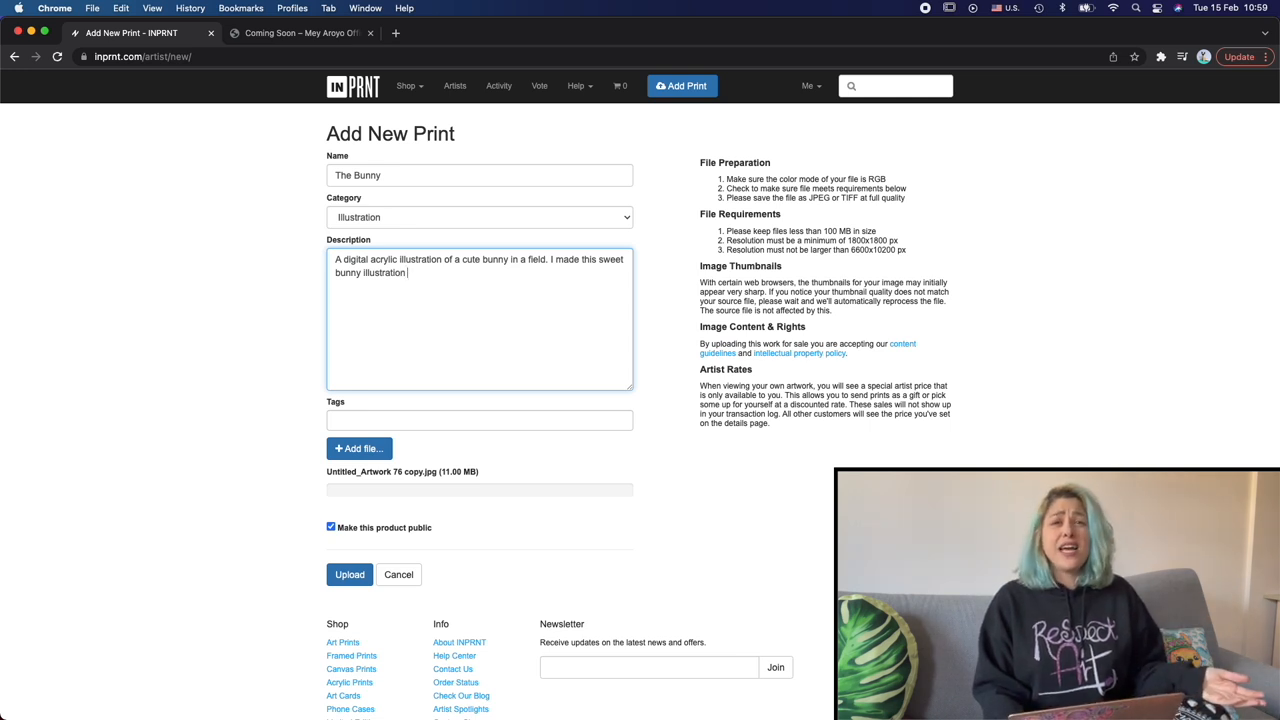
{"action": "type", "text": "inspired by the upco"}
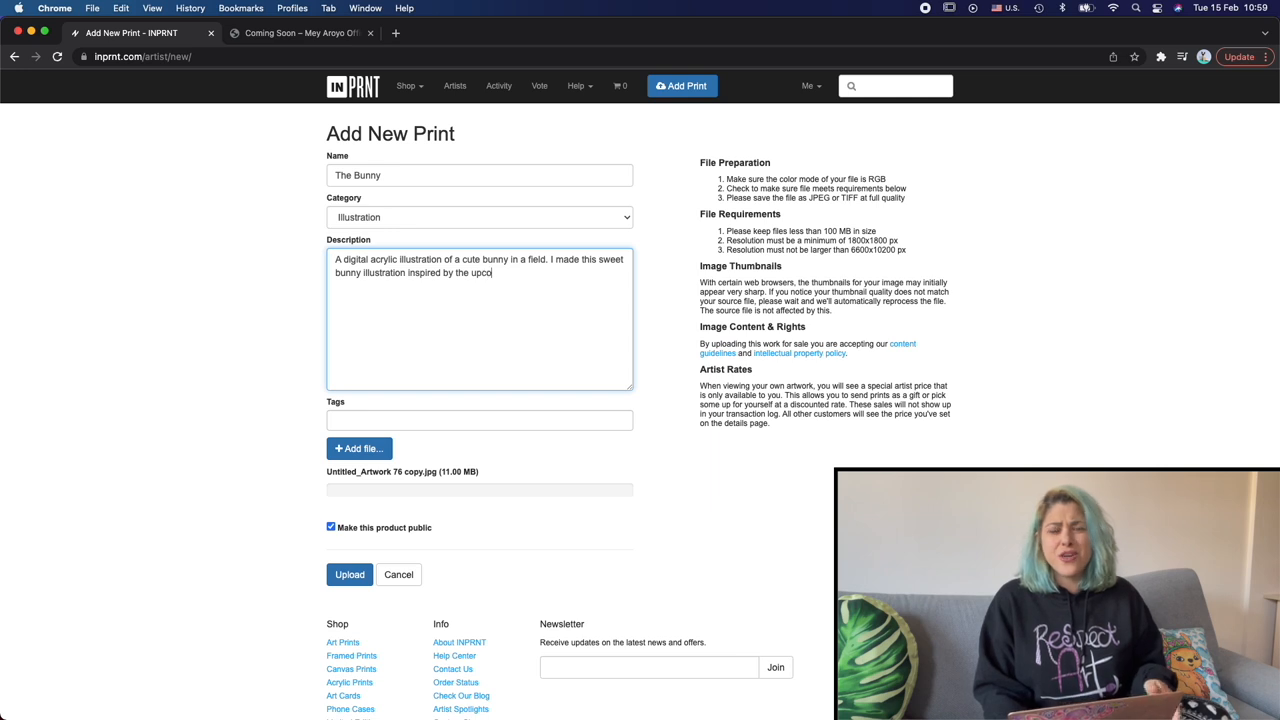
{"action": "type", "text": "ming easter holiday."}
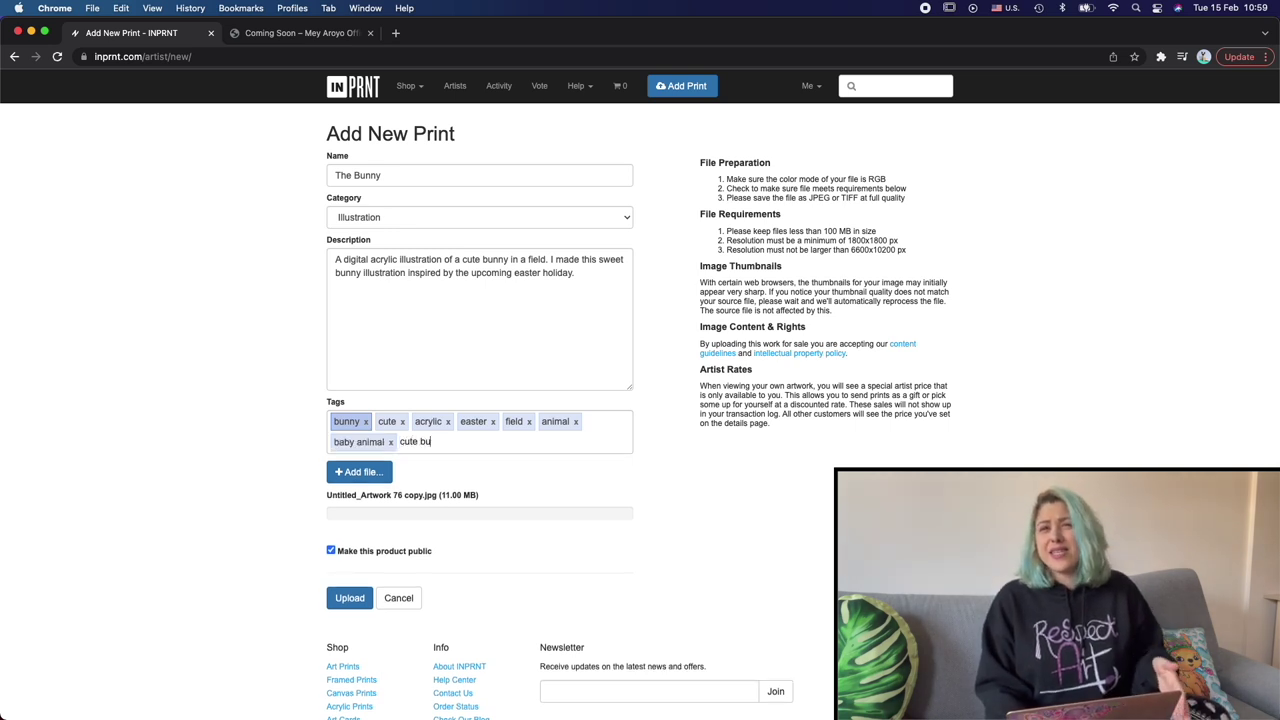
Add the tags, including cute bunny and magical, confirming each with Enter
{"action": "key", "text": "Return"}
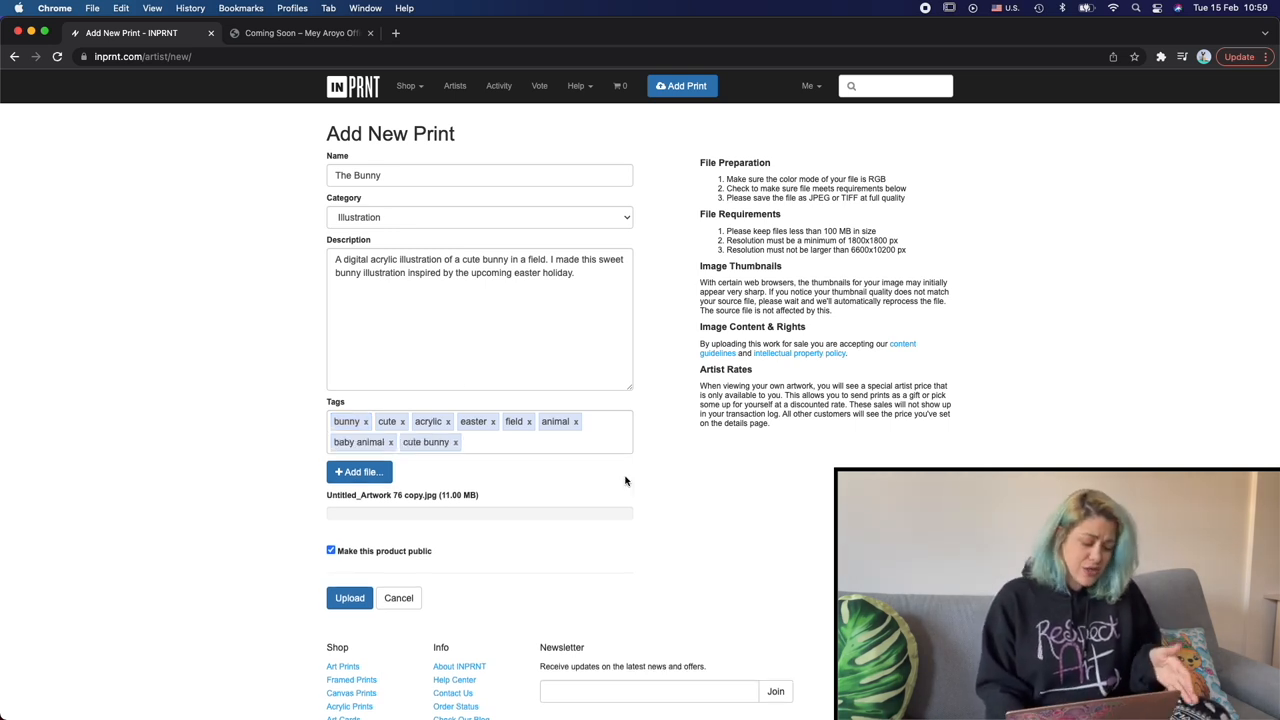
{"action": "scroll", "scroll_direction": "down", "scroll_amount": 3}
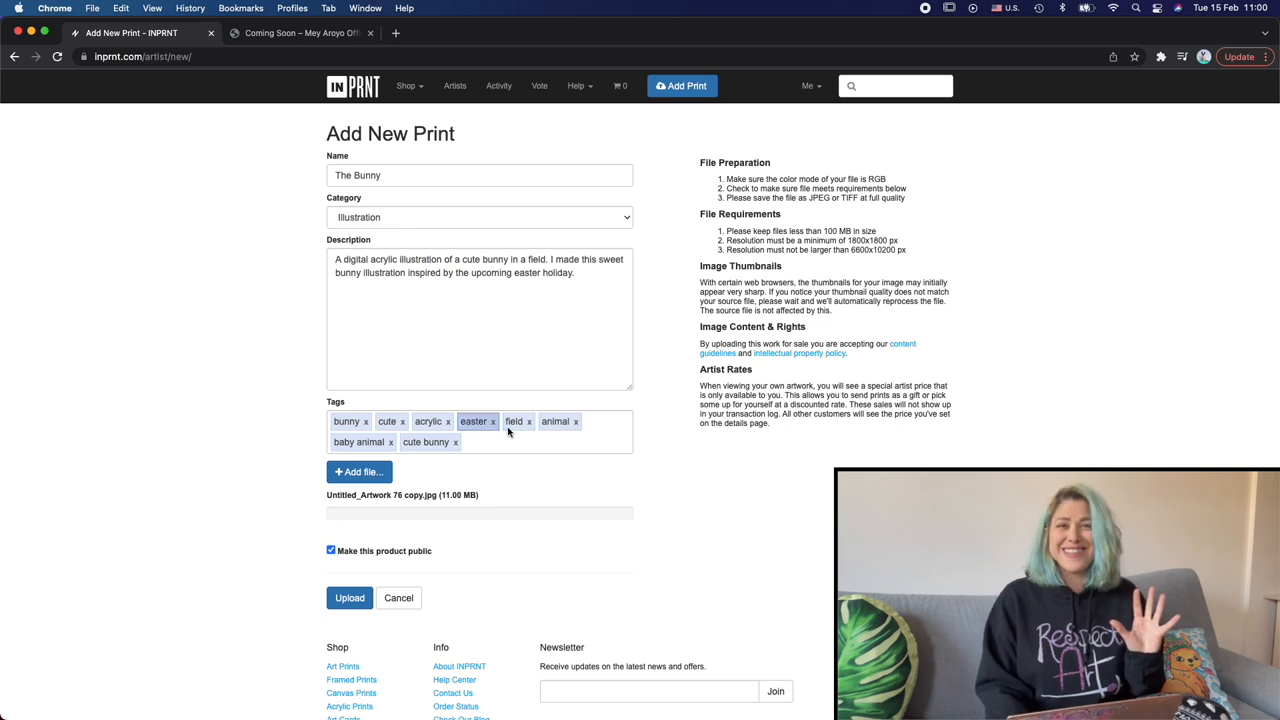
{"action": "type", "text": "magical"}
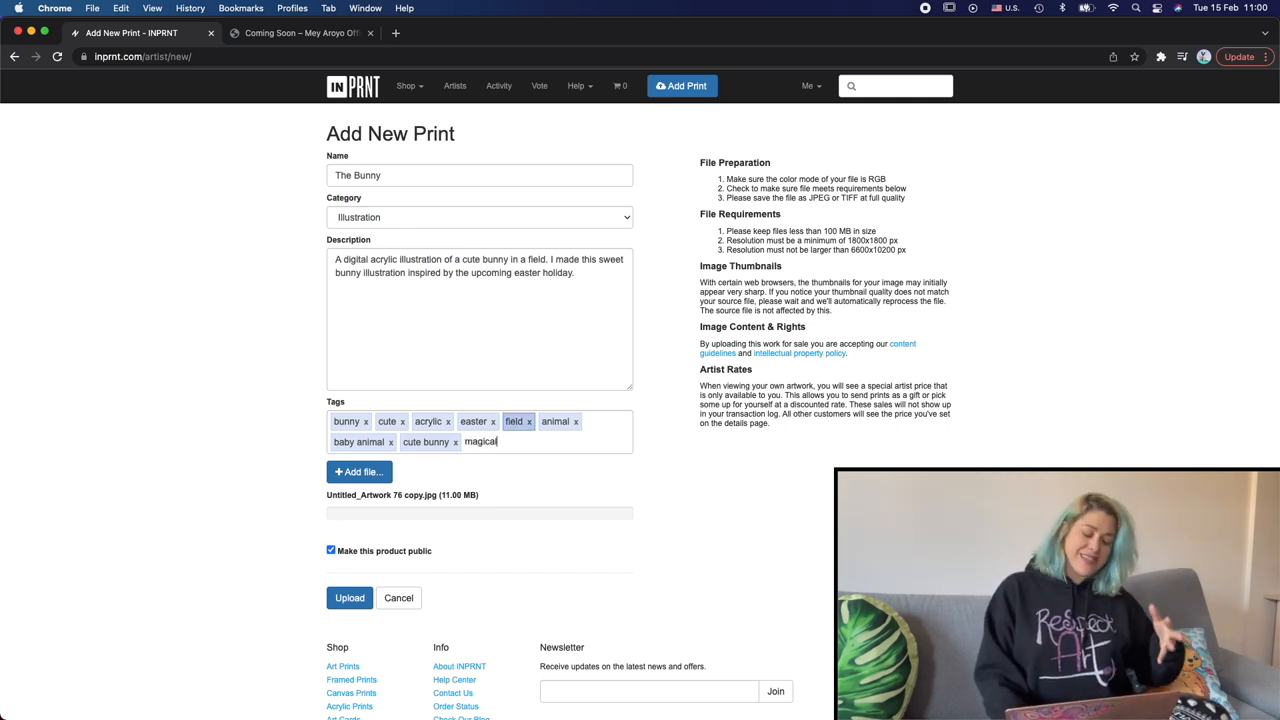
{"action": "key", "text": "Return"}
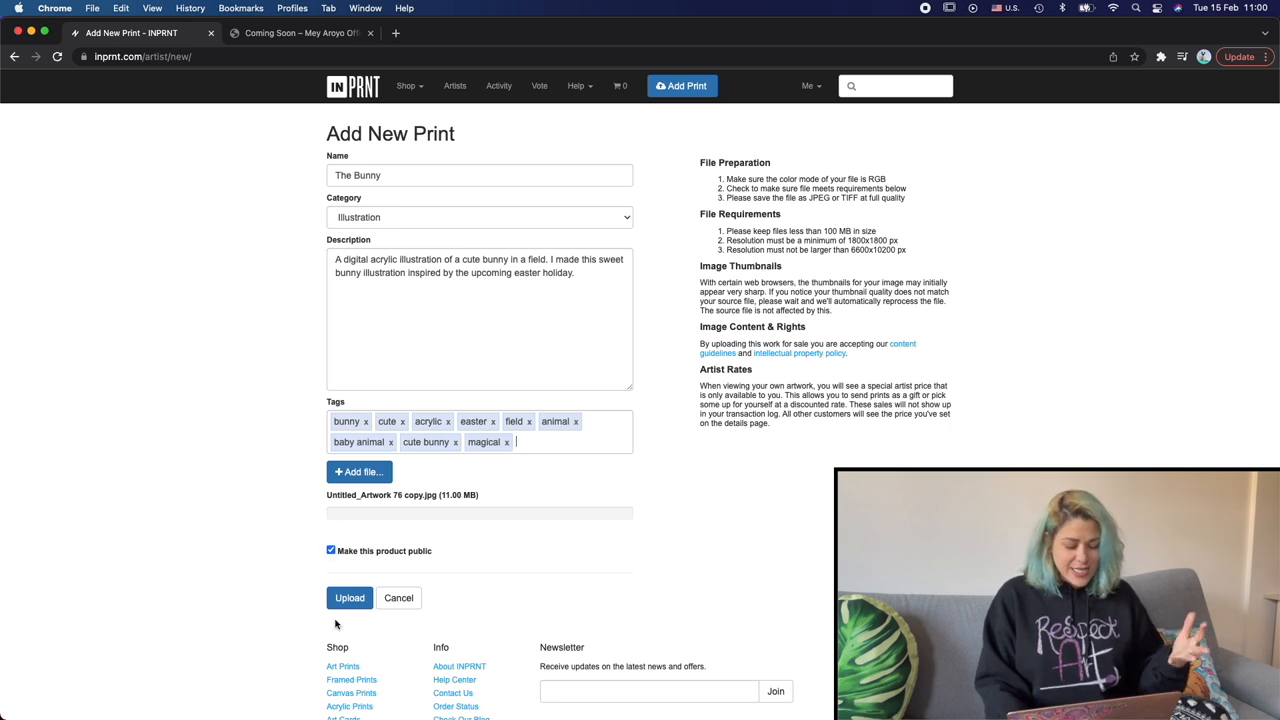
Submit The Bunny so its artwork uploads and starts processing
{"action": "left_click", "coordinate": [349, 597]}
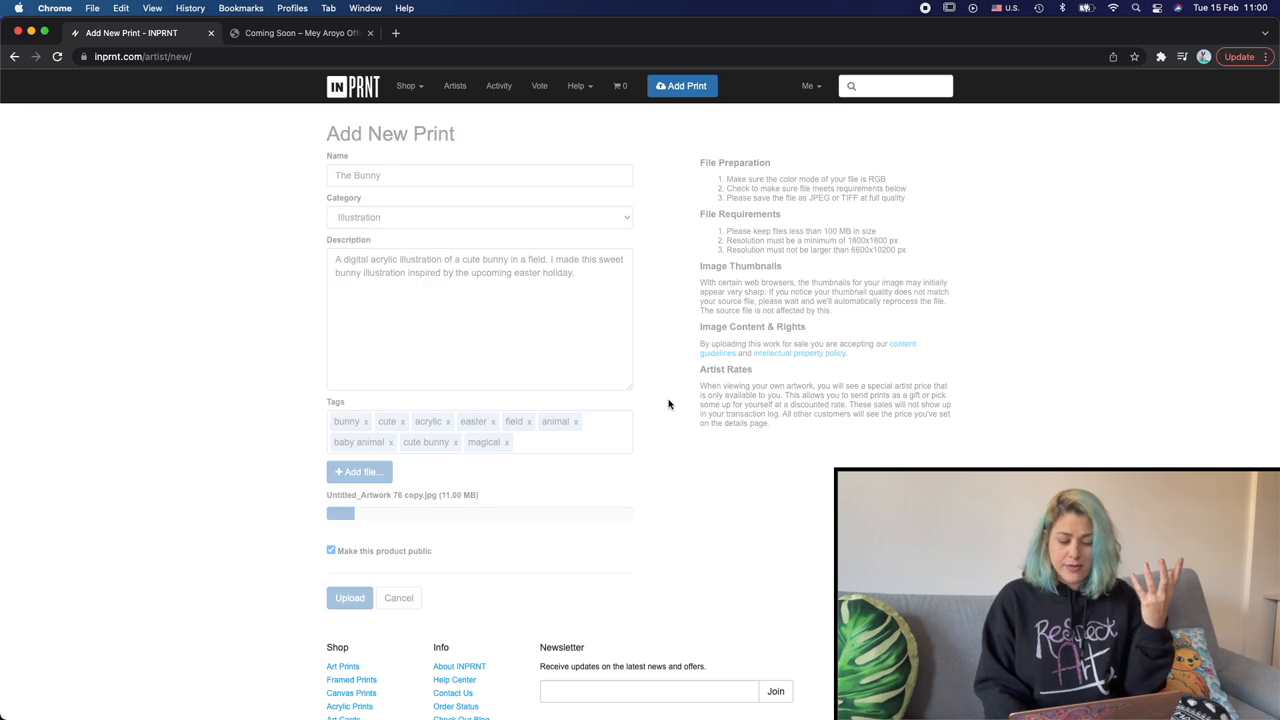
{"action": "left_click", "coordinate": [349, 597]}
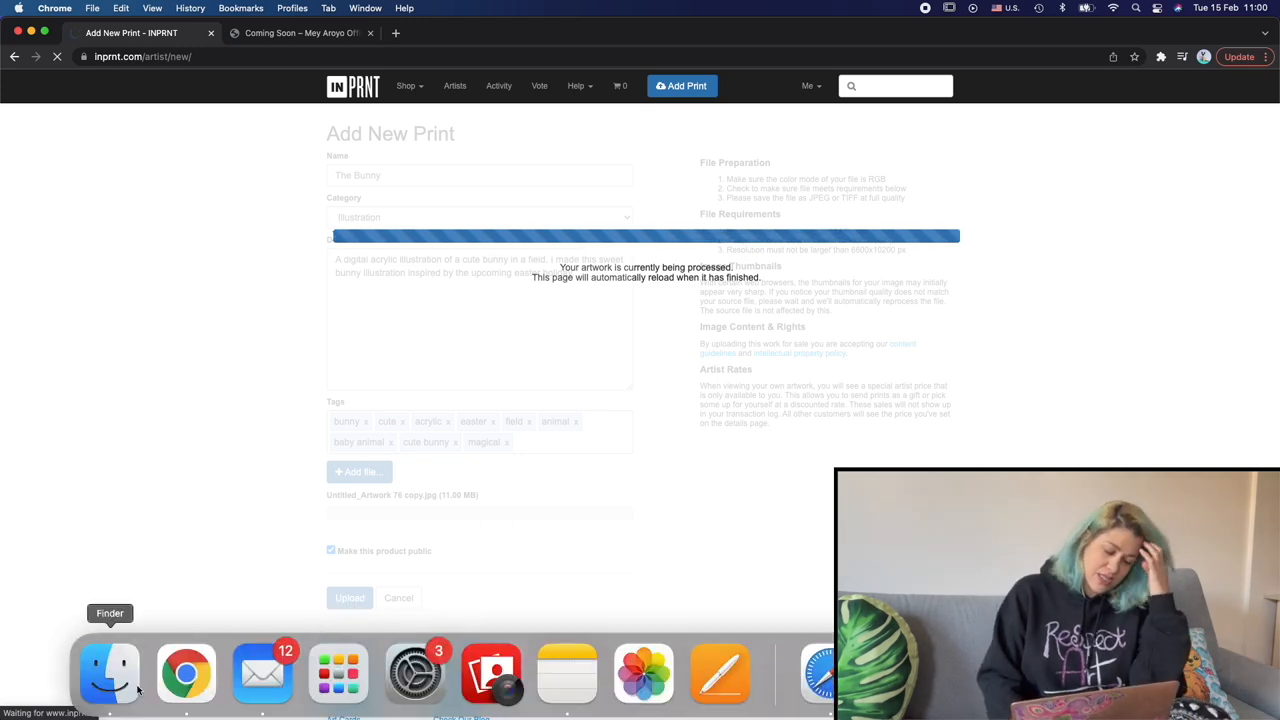
Browse the 001 acrylic painting folder in Finder and return to The Bunny's details page
{"action": "left_click", "coordinate": [110, 672]}
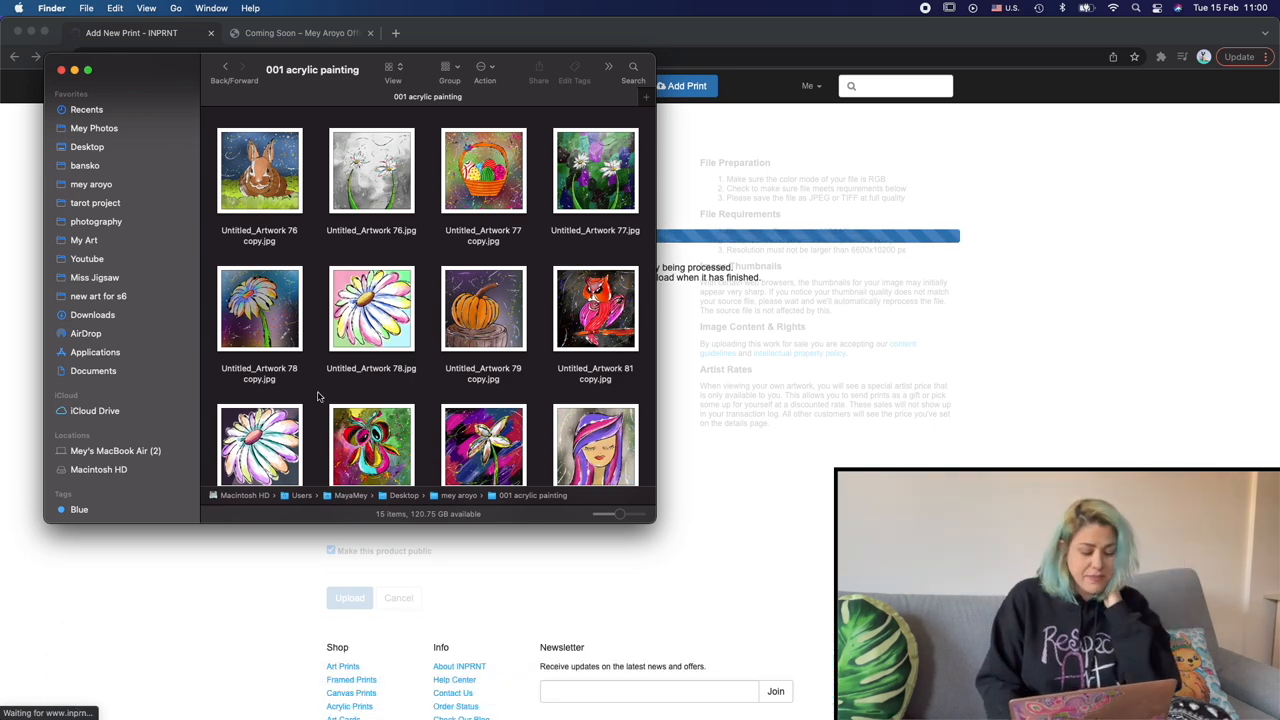
{"action": "scroll", "scroll_direction": "down", "scroll_amount": 3}
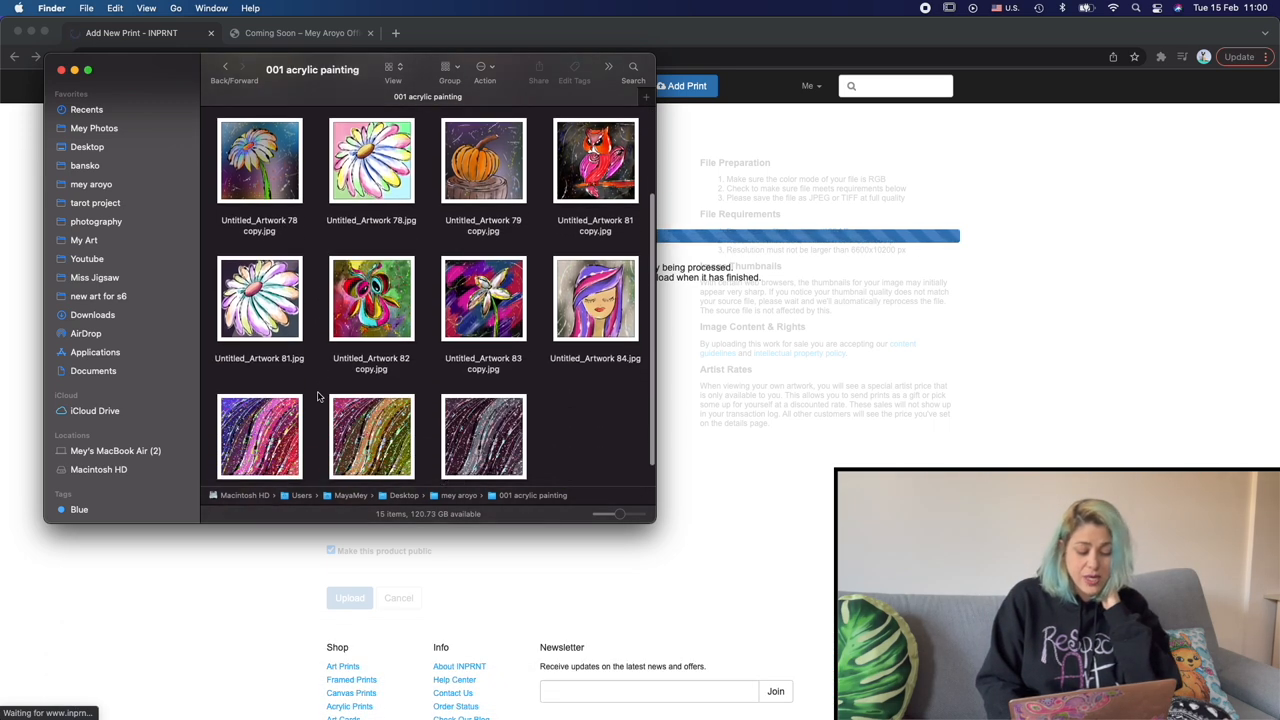
{"action": "scroll", "scroll_direction": "up", "scroll_amount": 3}
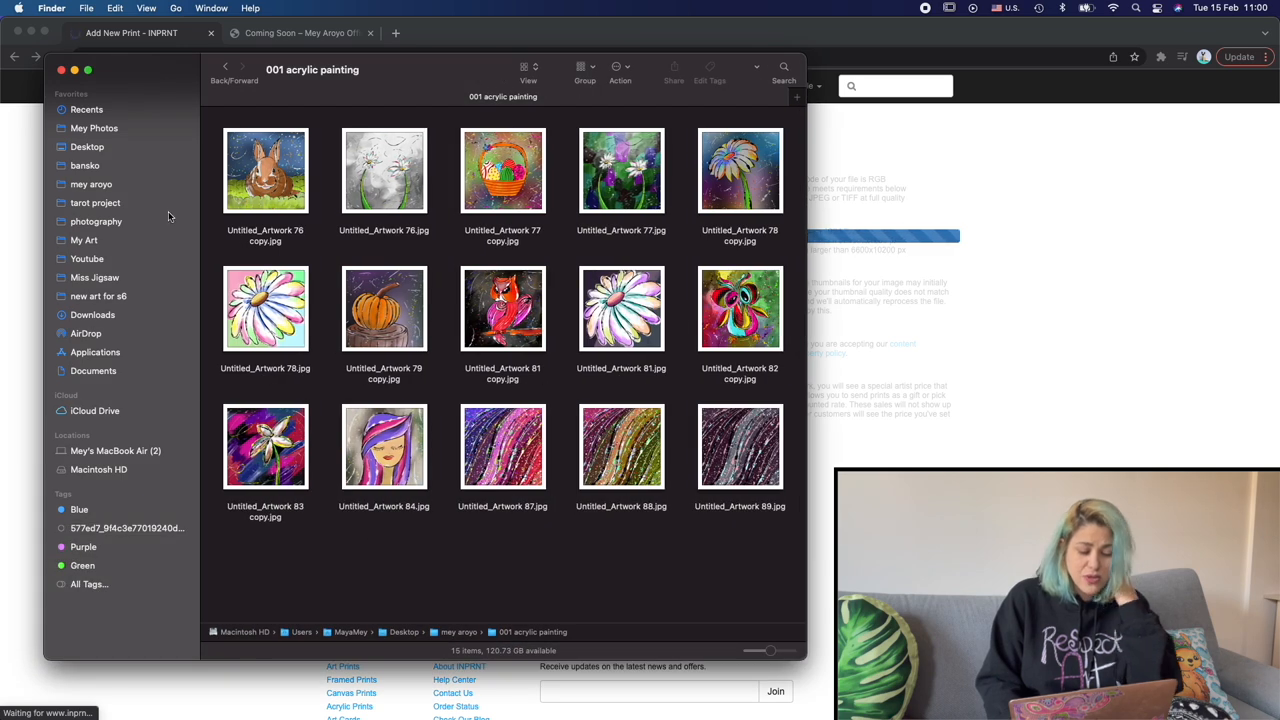
{"action": "left_click", "coordinate": [95, 202]}
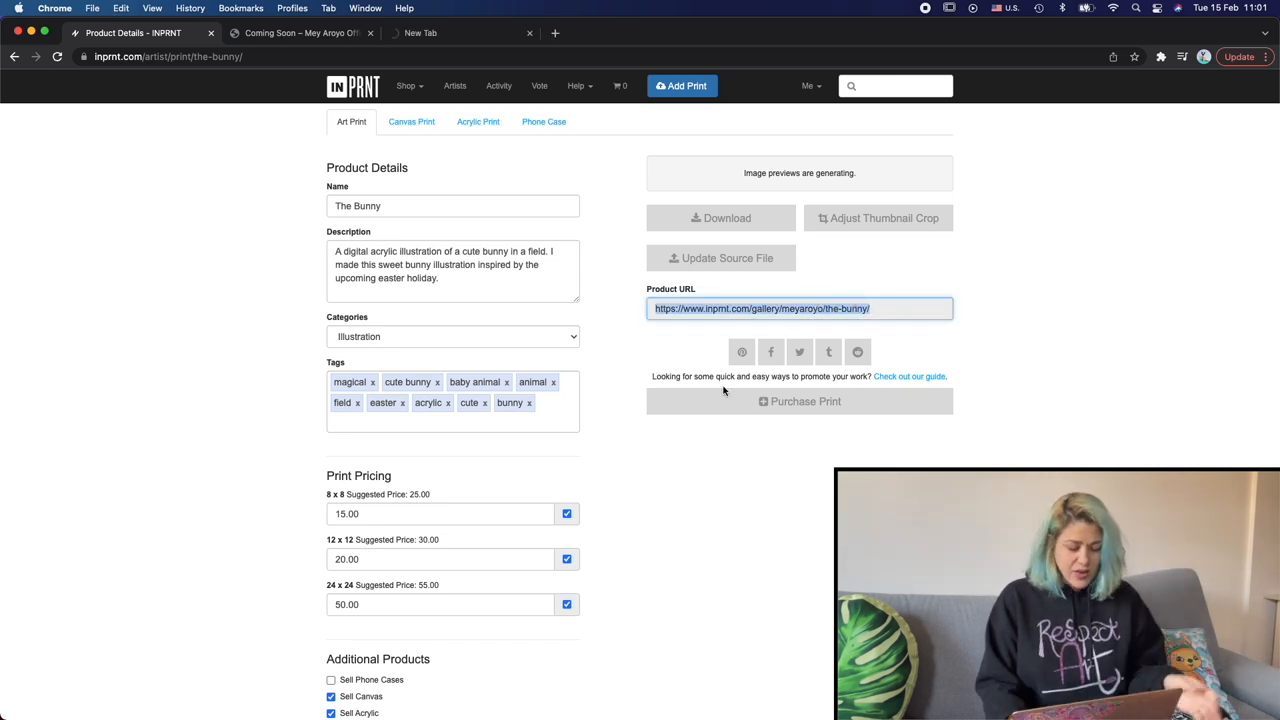
Enable phone cases as an additional product and replace the 8 x 8 price
{"action": "scroll", "scroll_direction": "down", "scroll_amount": 3}
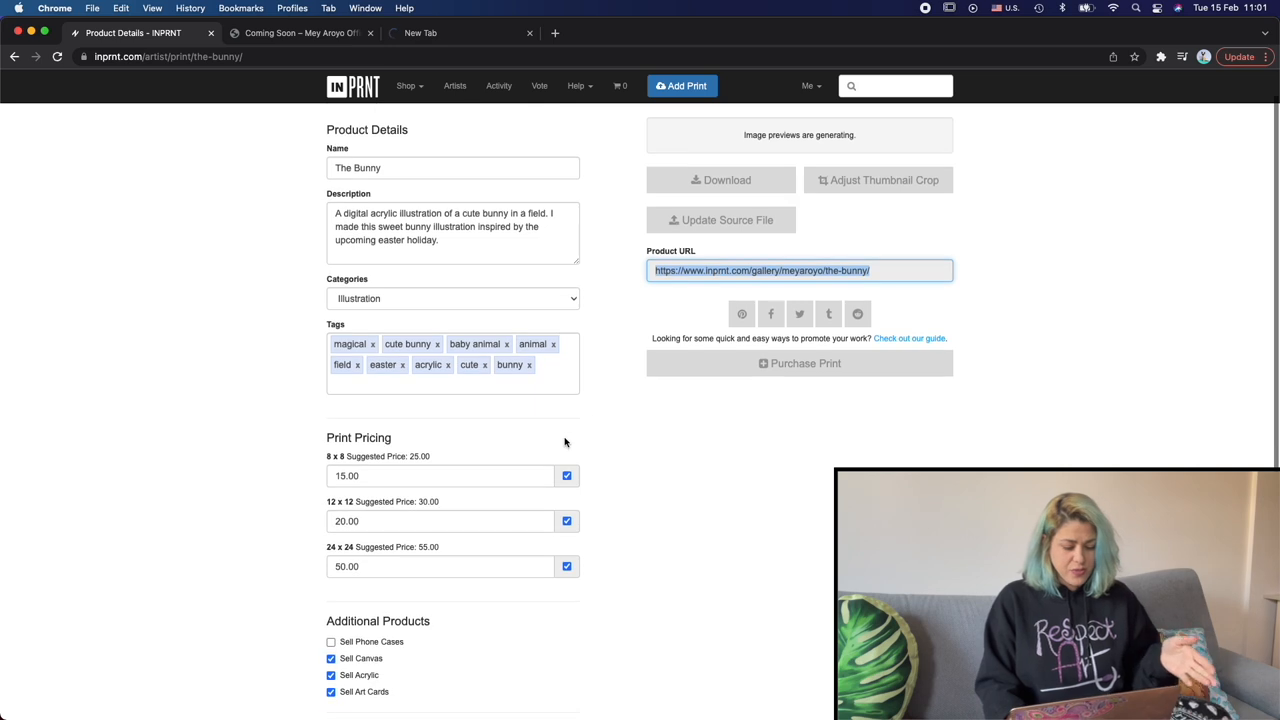
{"action": "scroll", "scroll_direction": "down", "scroll_amount": 3}
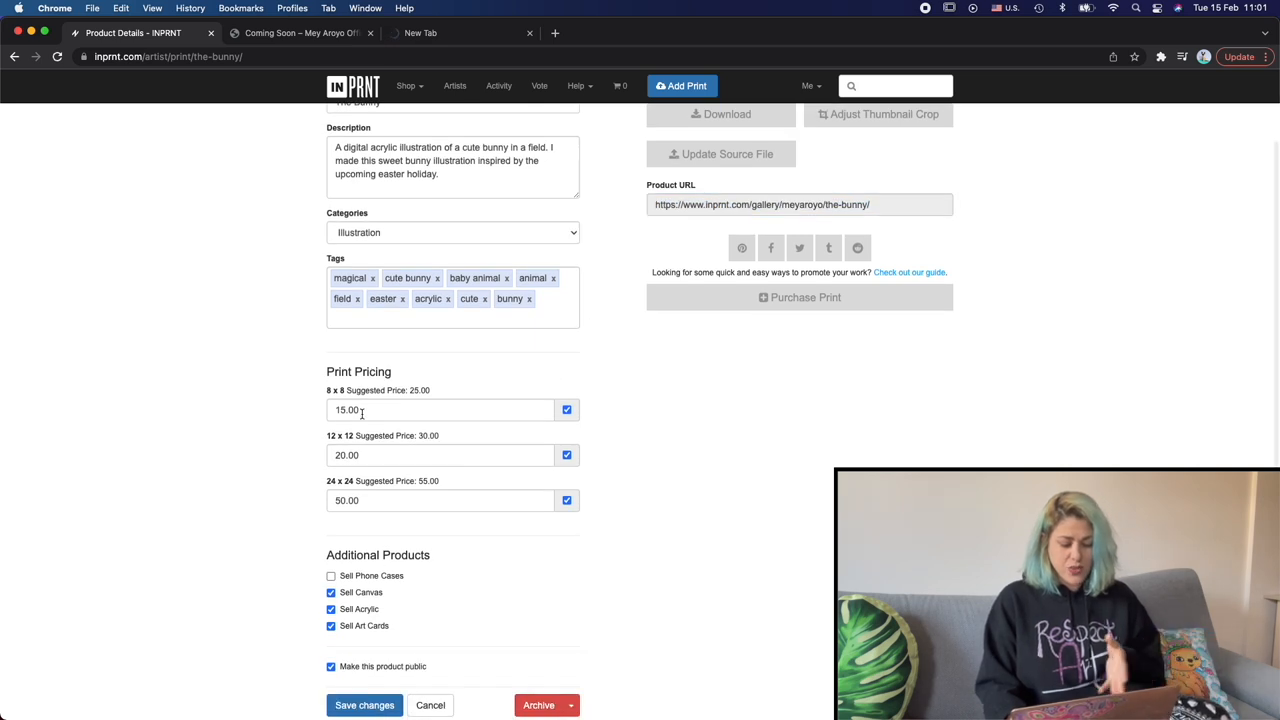
{"action": "scroll", "scroll_direction": "down", "scroll_amount": 3}
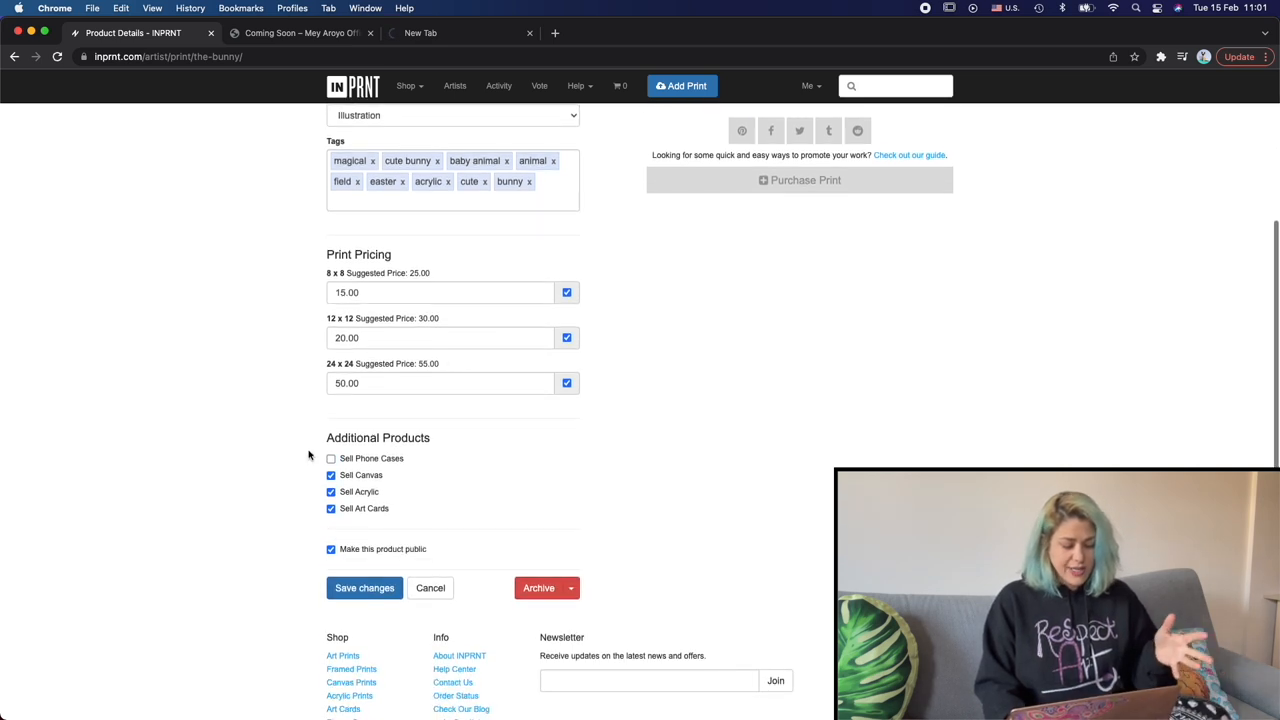
{"action": "left_click", "coordinate": [331, 458]}
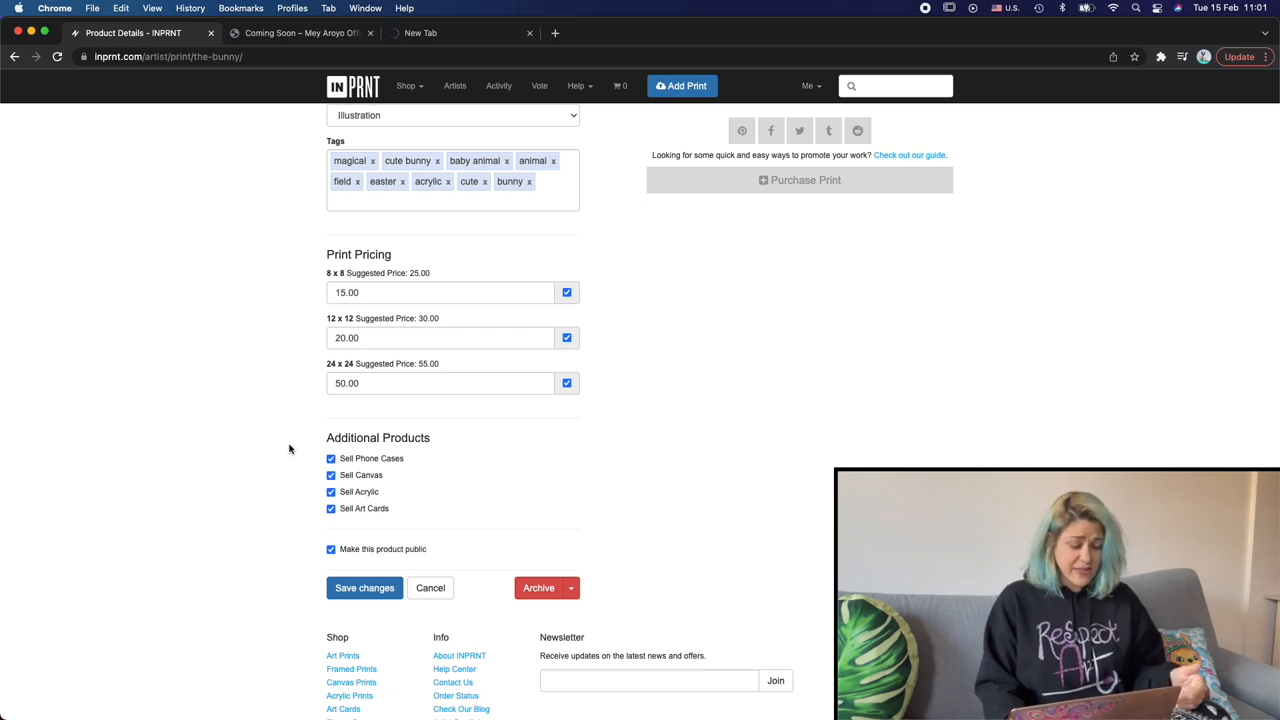
{"action": "scroll", "scroll_direction": "up", "scroll_amount": 3}
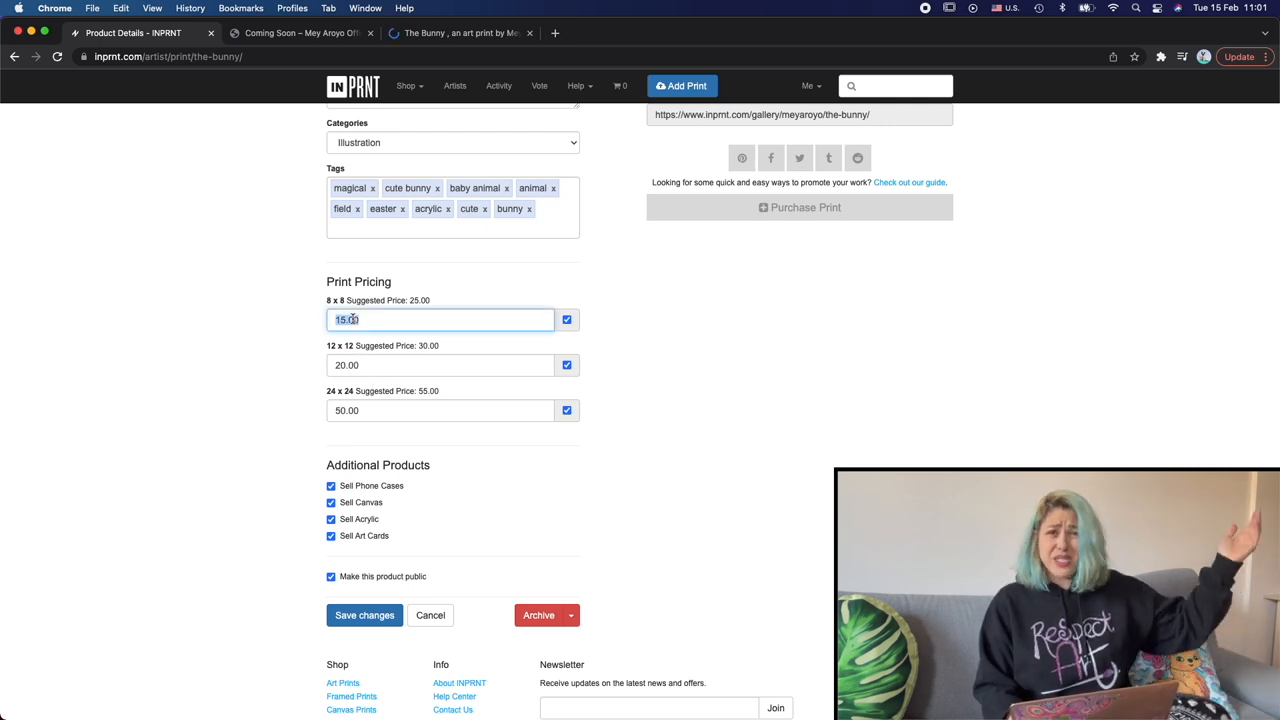
{"action": "left_click", "coordinate": [440, 364]}
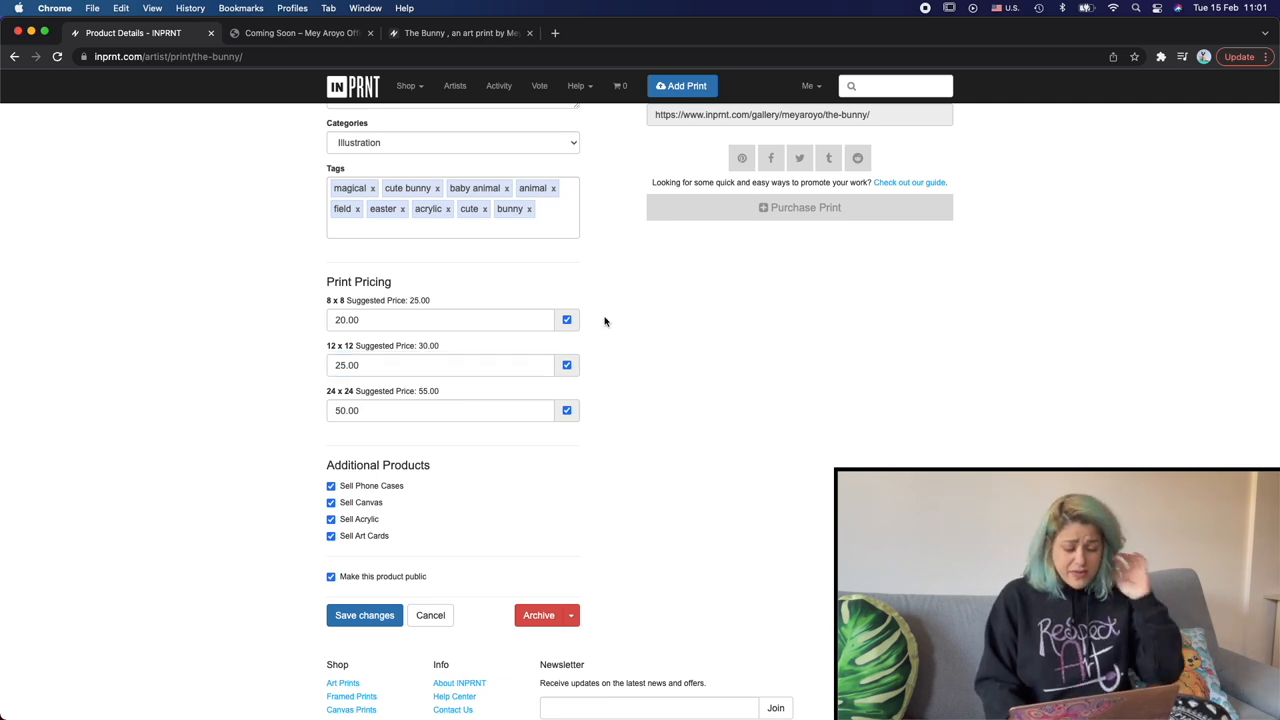
Save The Bunny's product details with prices 20, 25 and 50 and public listing
{"action": "scroll", "scroll_direction": "up", "scroll_amount": 3}
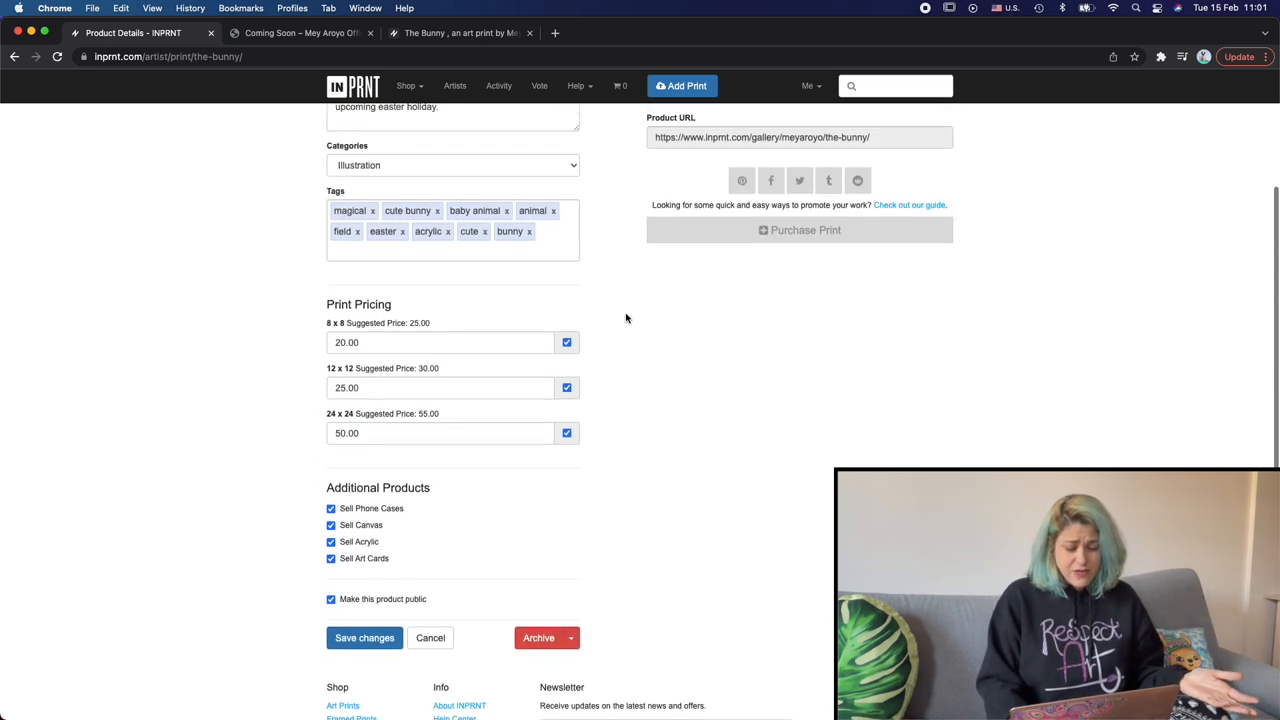
{"action": "scroll", "scroll_direction": "up", "scroll_amount": 3}
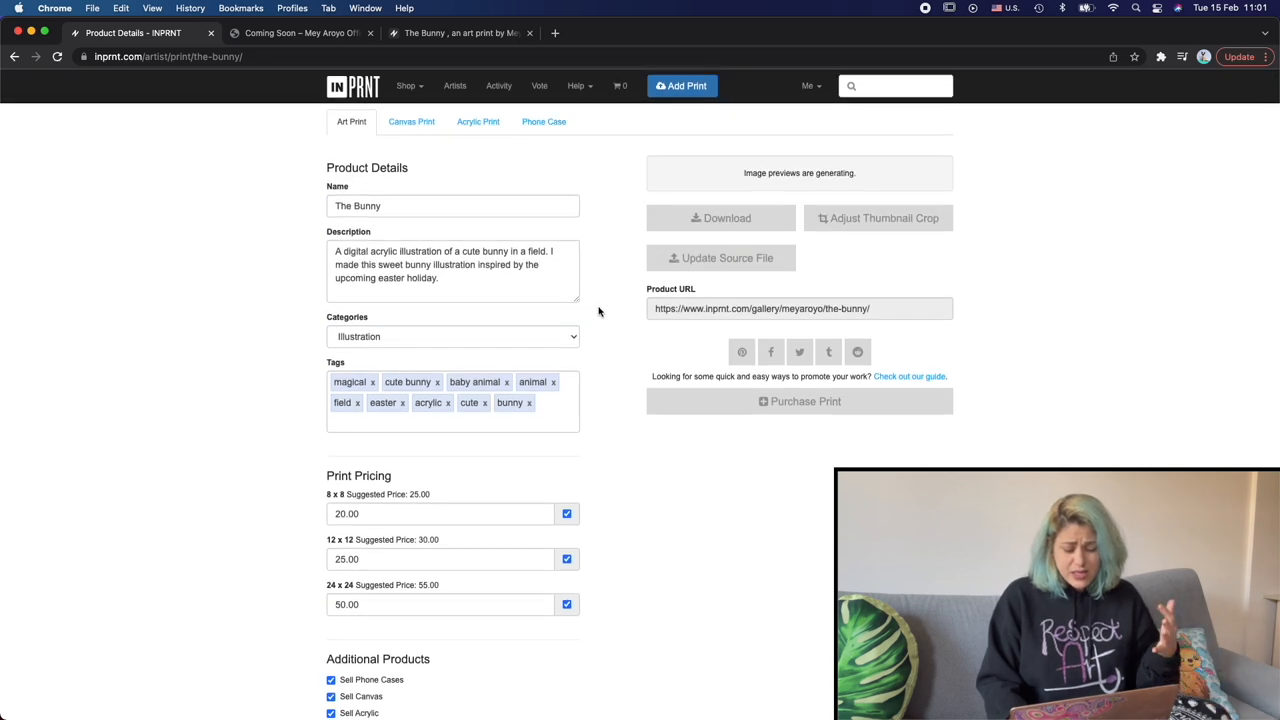
{"action": "scroll", "scroll_direction": "down", "scroll_amount": 3}
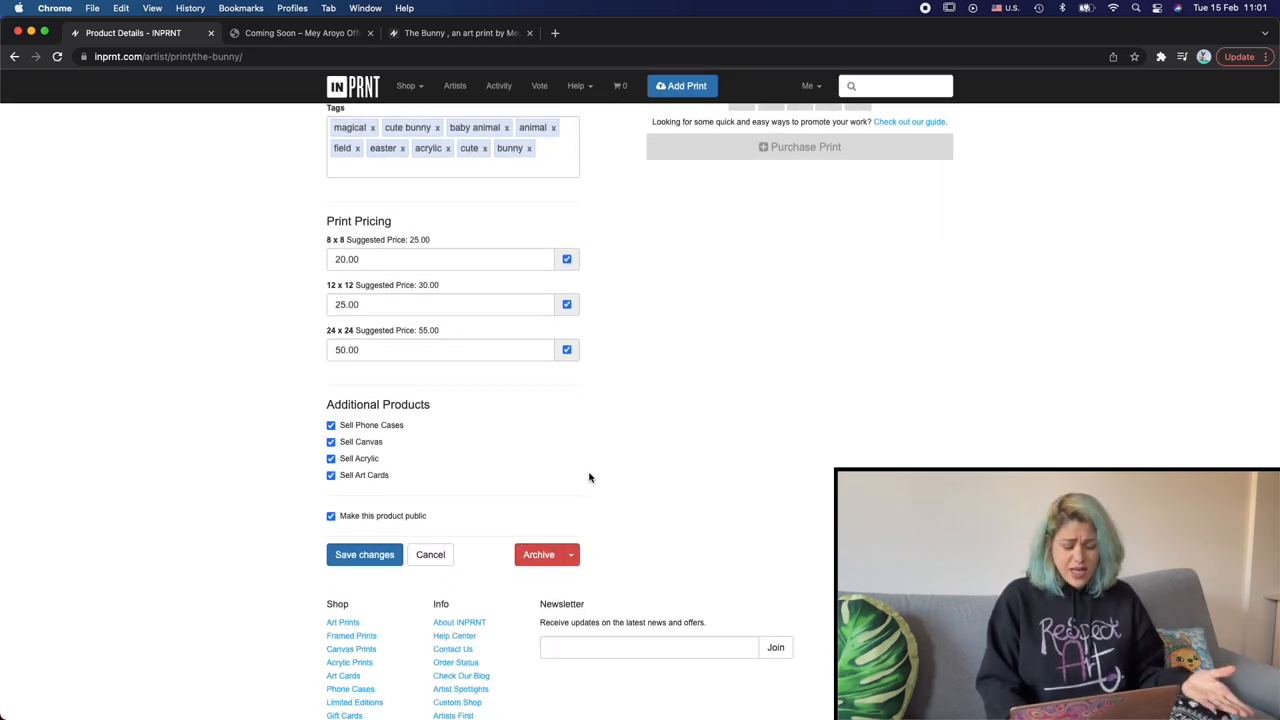
{"action": "left_click", "coordinate": [364, 554]}
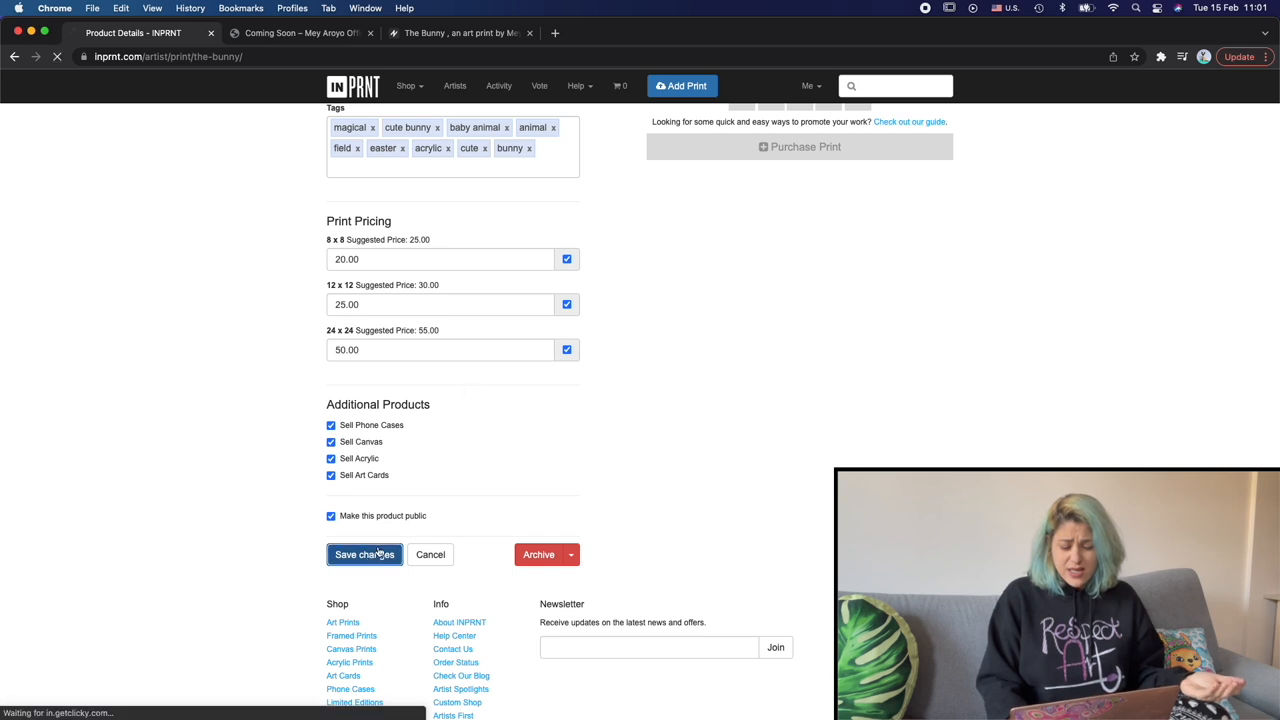
{"action": "left_click", "coordinate": [364, 554]}
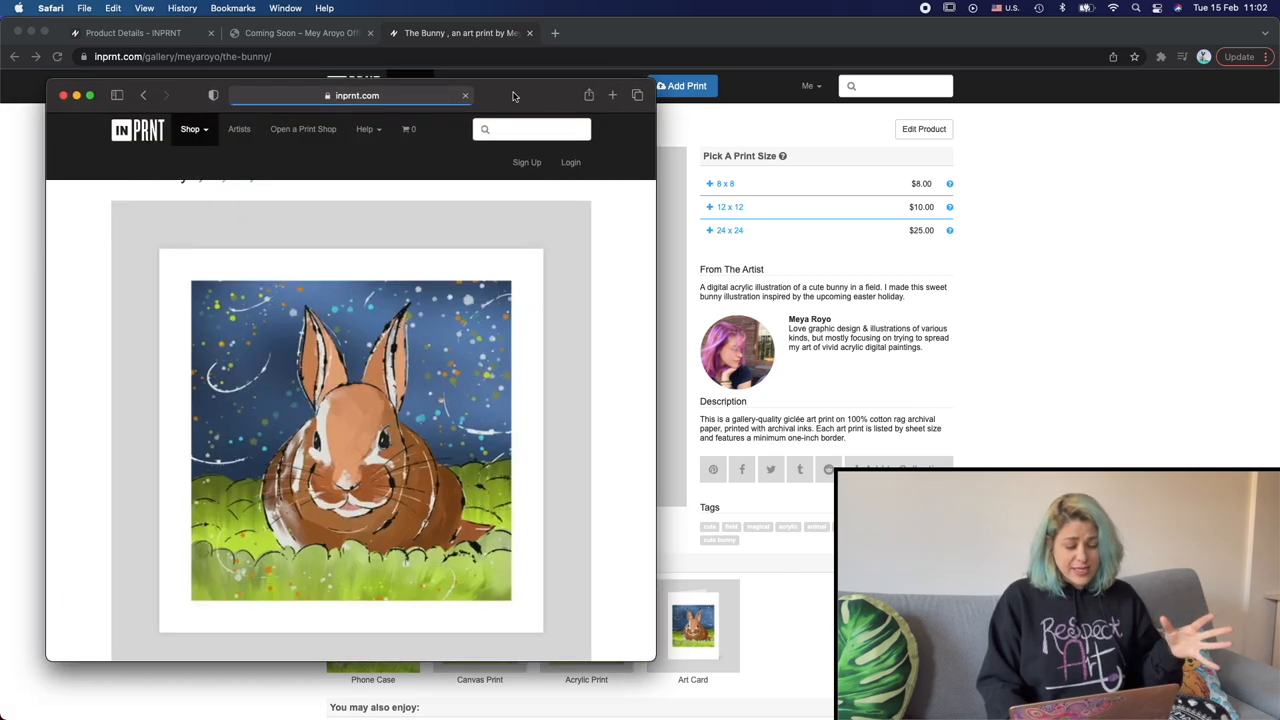
Scroll The Bunny's public page to the Pick A Print Size prices of $20, $25 and $50
{"action": "scroll", "scroll_direction": "down", "scroll_amount": 3}
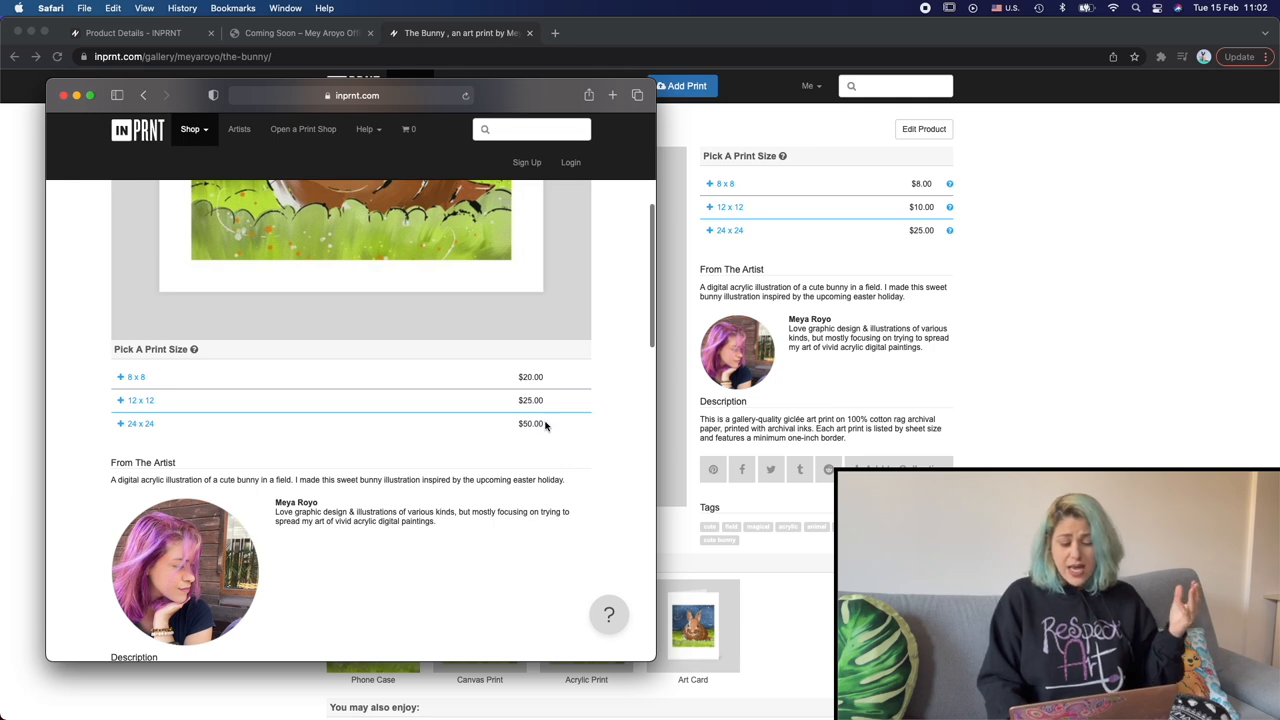
{"action": "scroll", "scroll_direction": "down", "scroll_amount": 3}
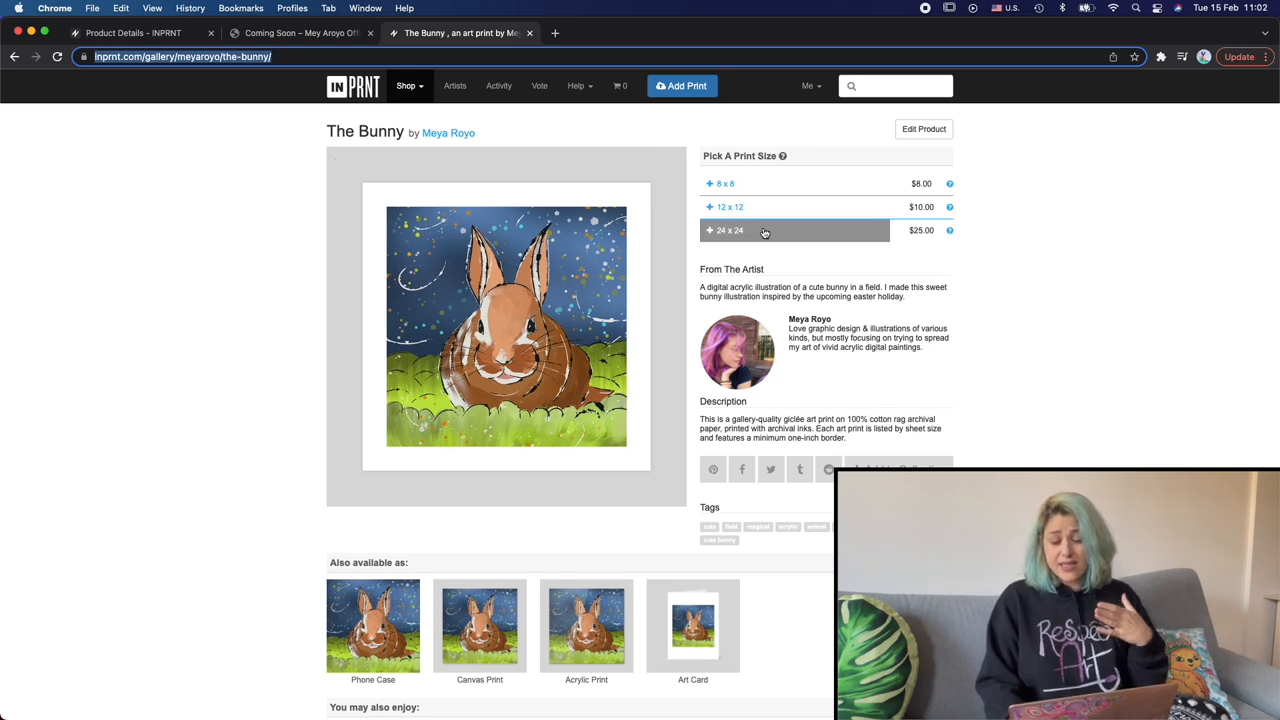
{"action": "scroll", "scroll_direction": "down", "scroll_amount": 3}
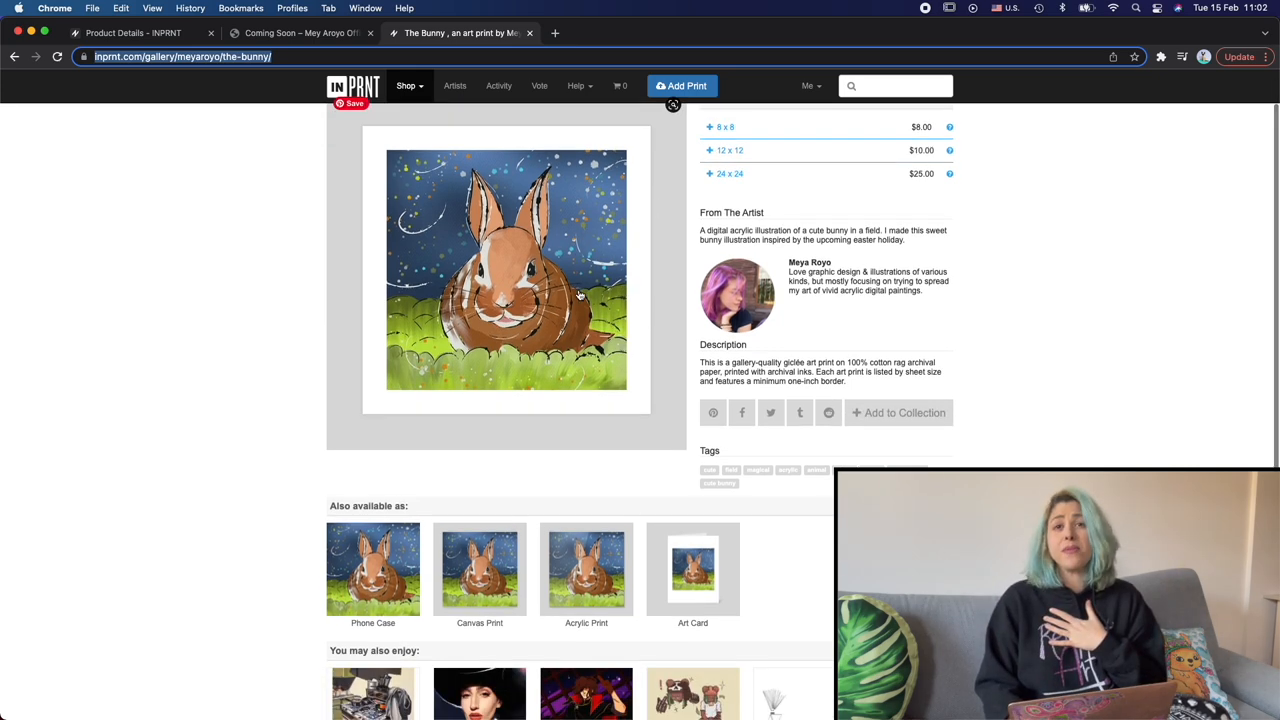
{"action": "left_click", "coordinate": [373, 569]}
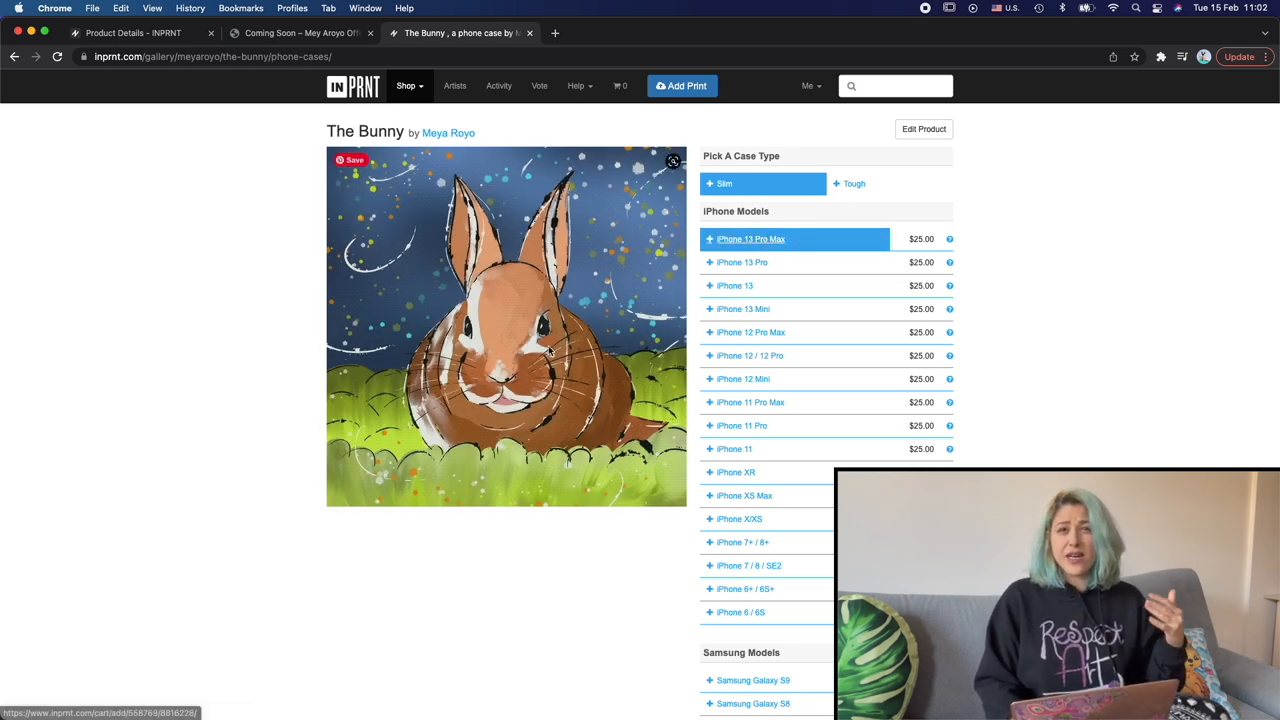
{"action": "scroll", "scroll_direction": "down", "scroll_amount": 3}
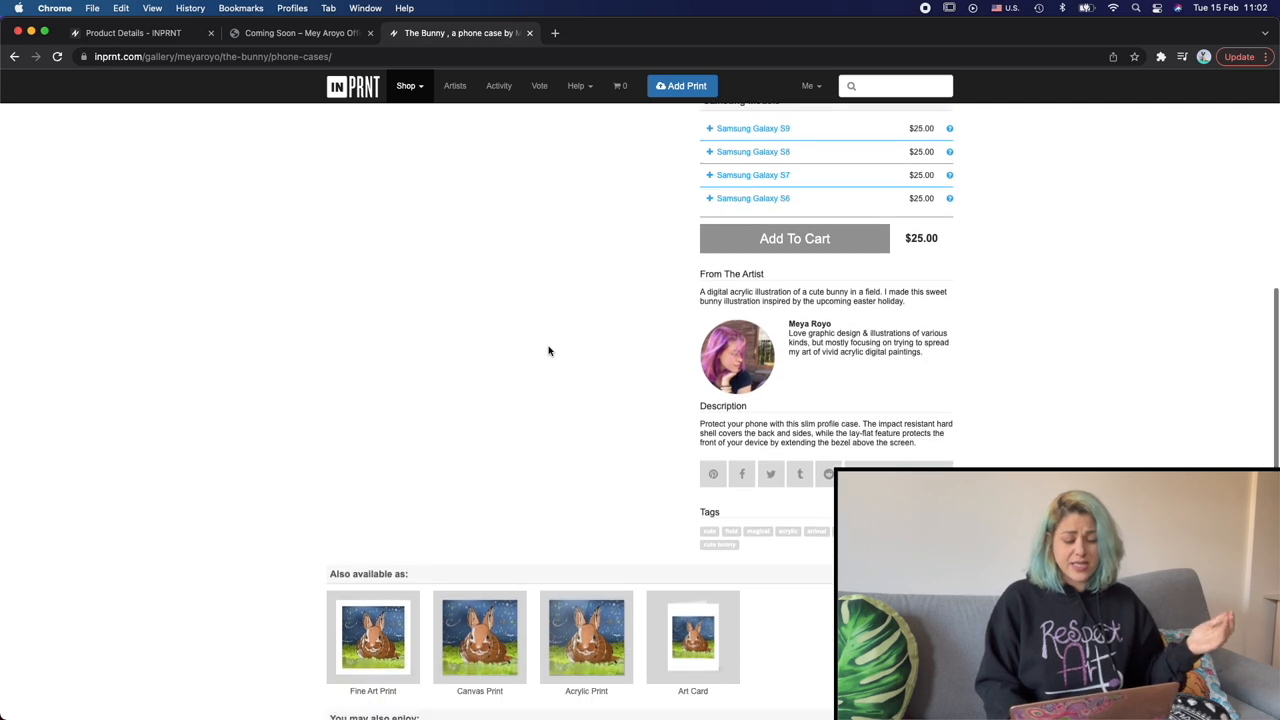
{"action": "left_click", "coordinate": [479, 637]}
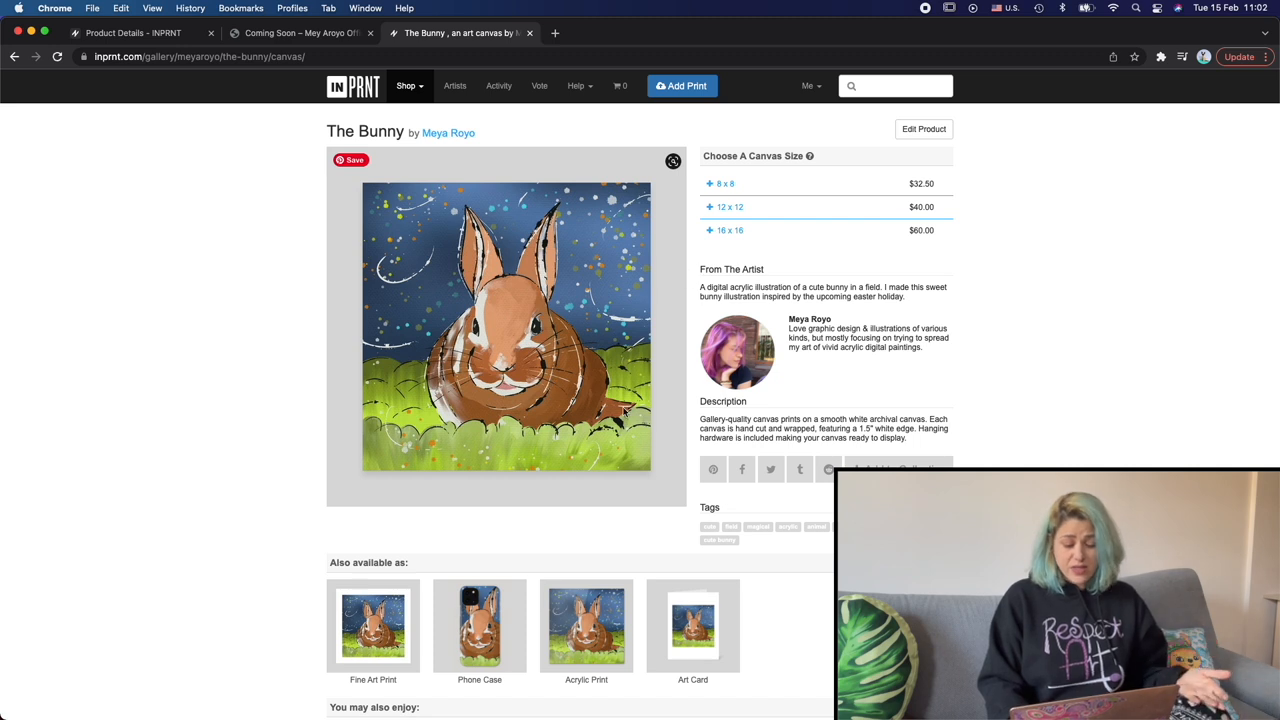
{"action": "left_click", "coordinate": [693, 625]}
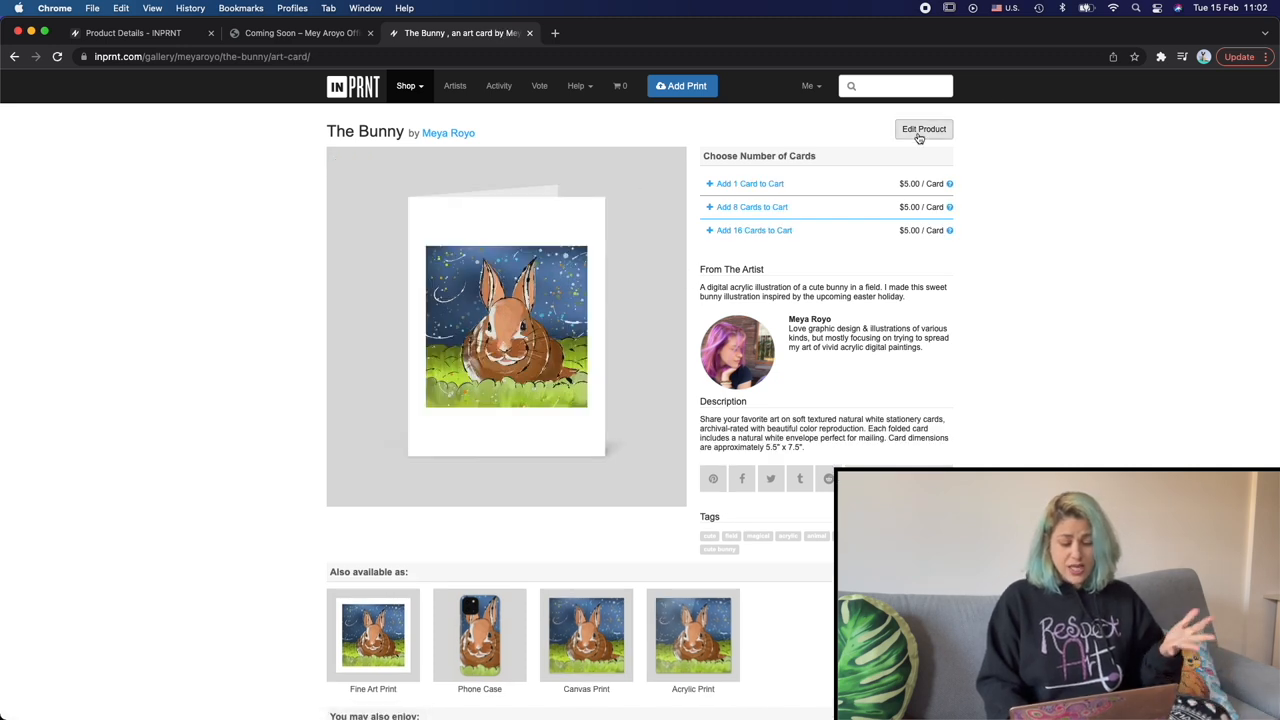
{"action": "left_click", "coordinate": [923, 129]}
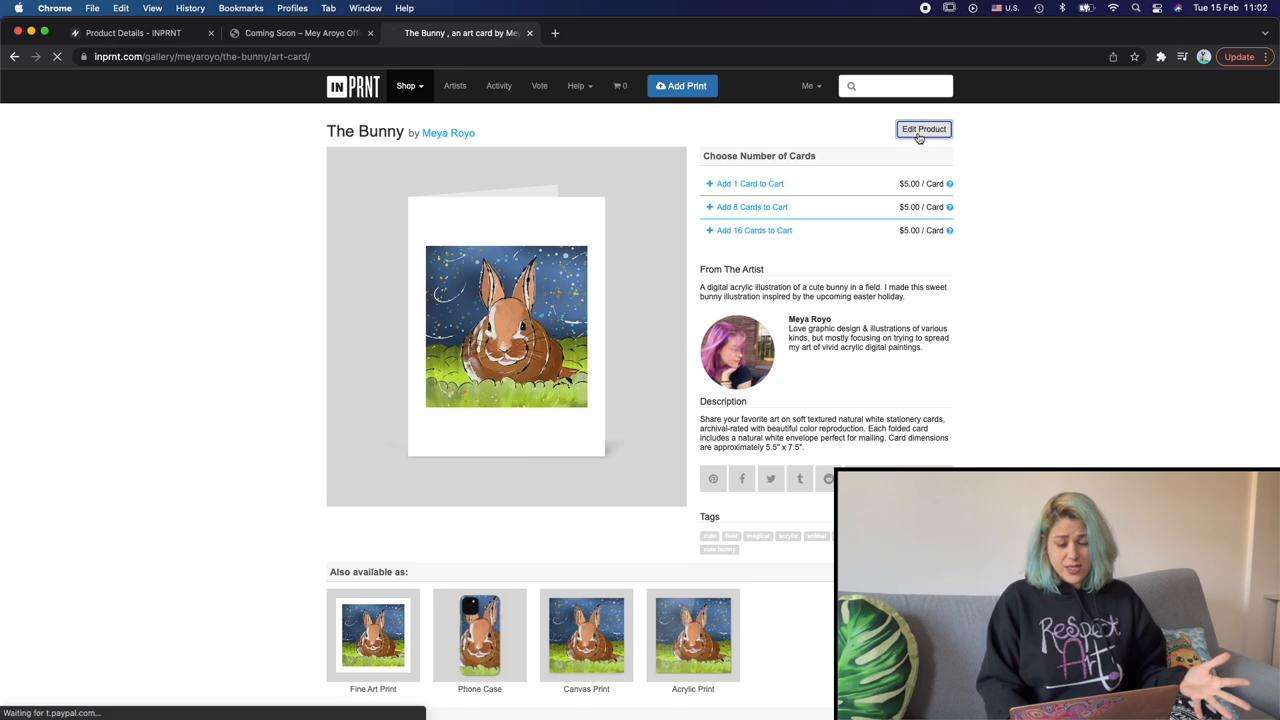
{"action": "left_click", "coordinate": [922, 129]}
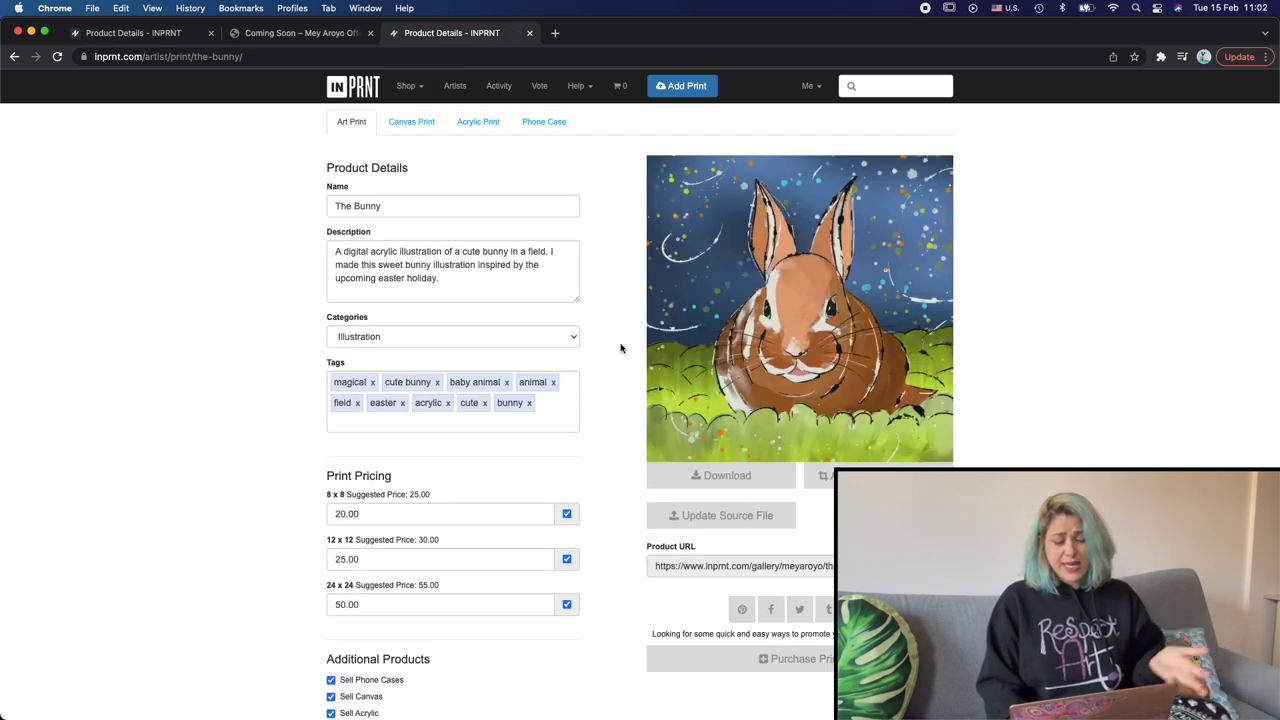
{"action": "mouse_move", "coordinate": [480, 100]}
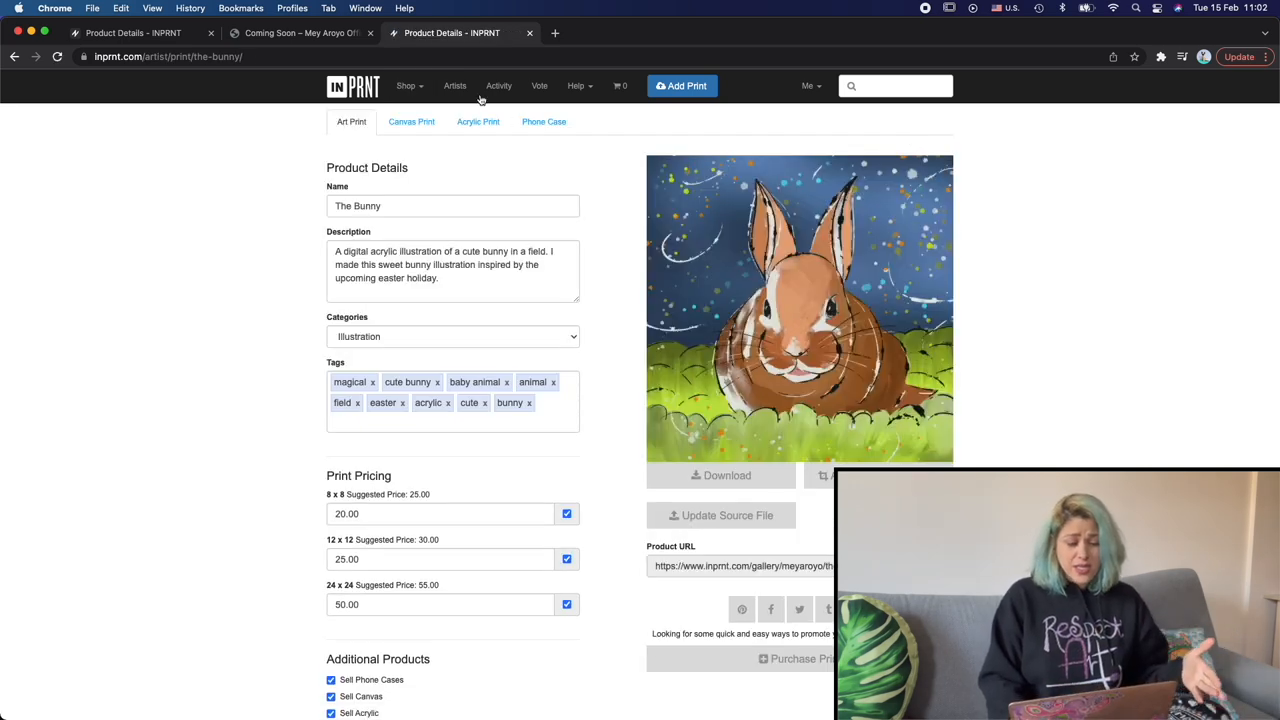
{"action": "scroll", "scroll_direction": "down", "scroll_amount": 3}
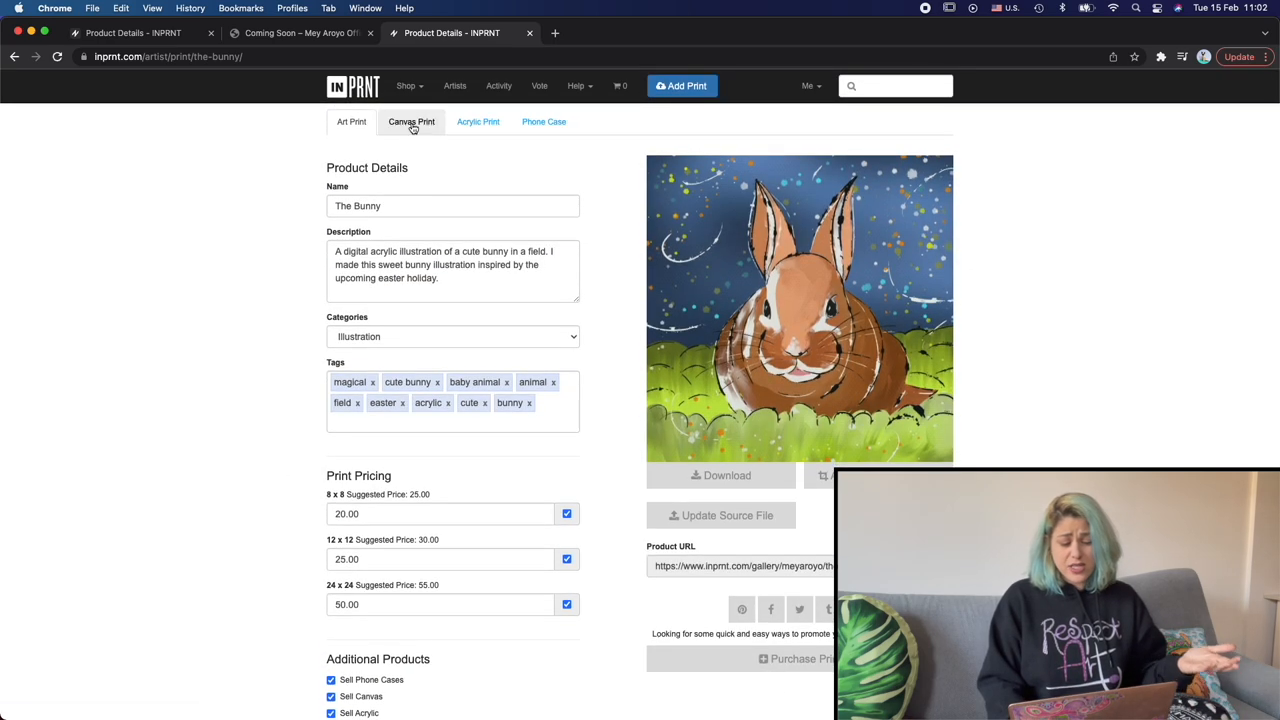
{"action": "left_click", "coordinate": [411, 121]}
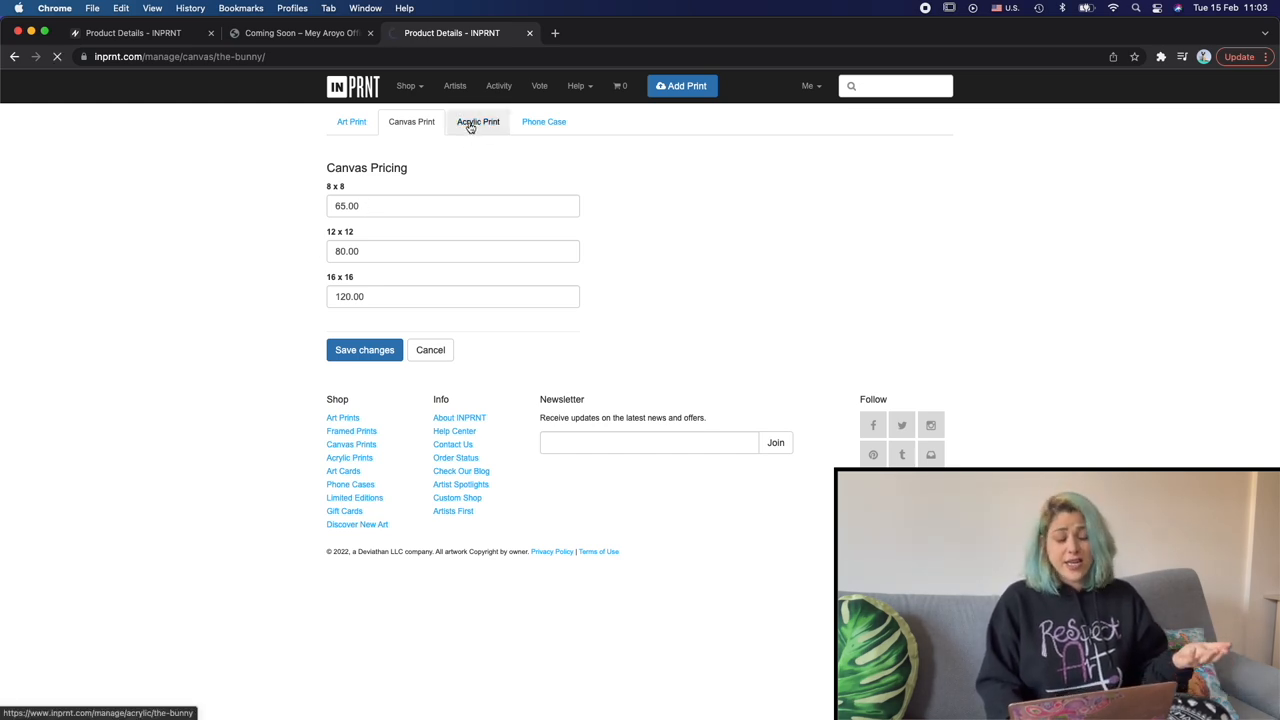
{"action": "left_click", "coordinate": [478, 121]}
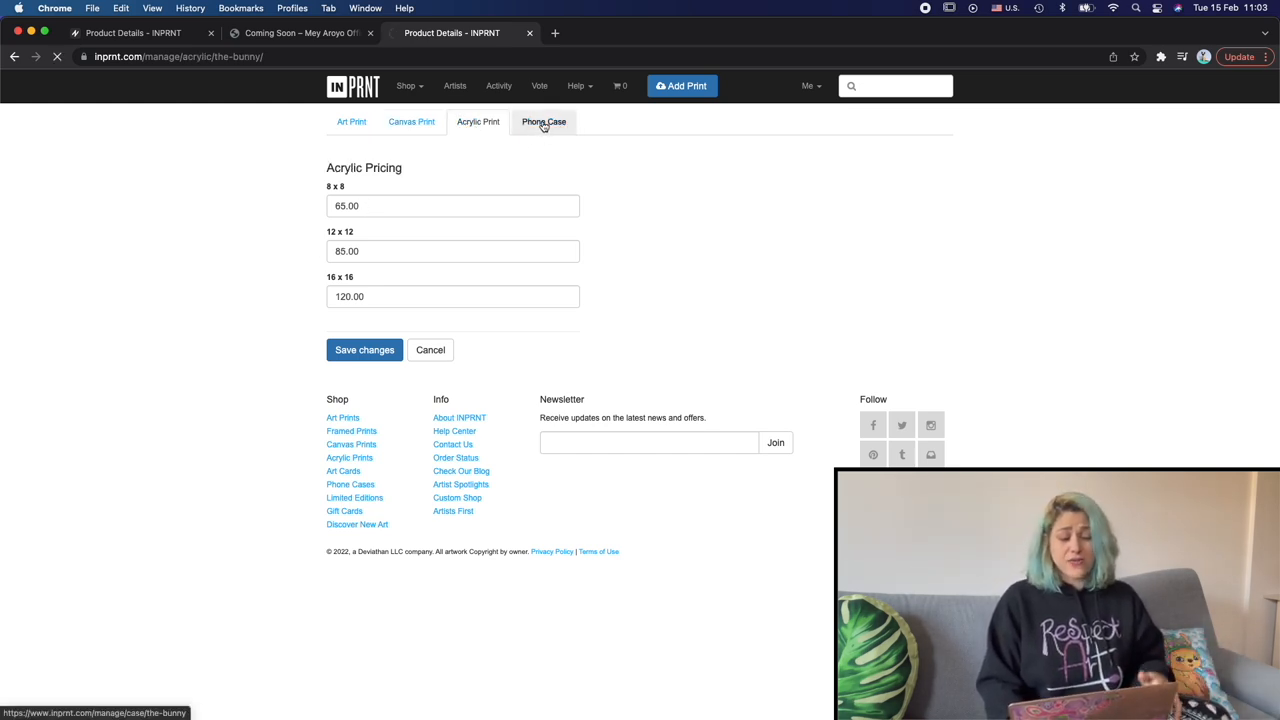
{"action": "left_click", "coordinate": [544, 121]}
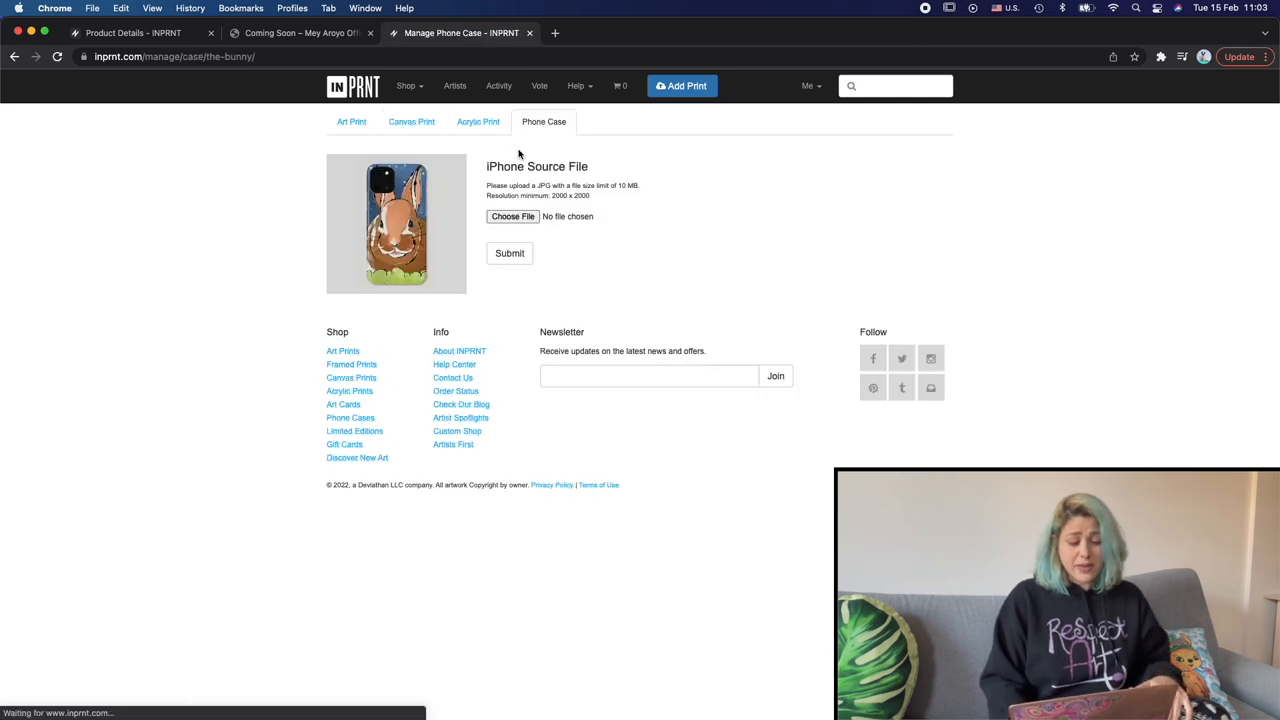
{"action": "left_click", "coordinate": [351, 121]}
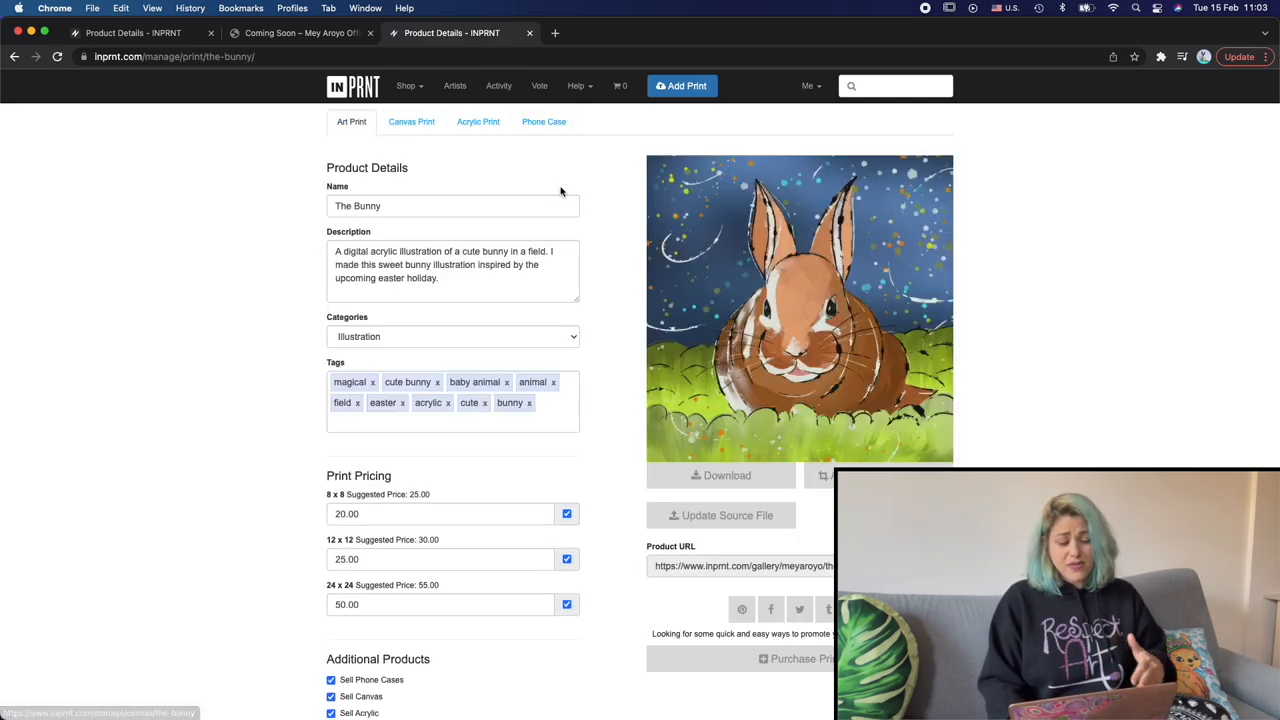
{"action": "scroll", "scroll_direction": "down", "scroll_amount": 3}
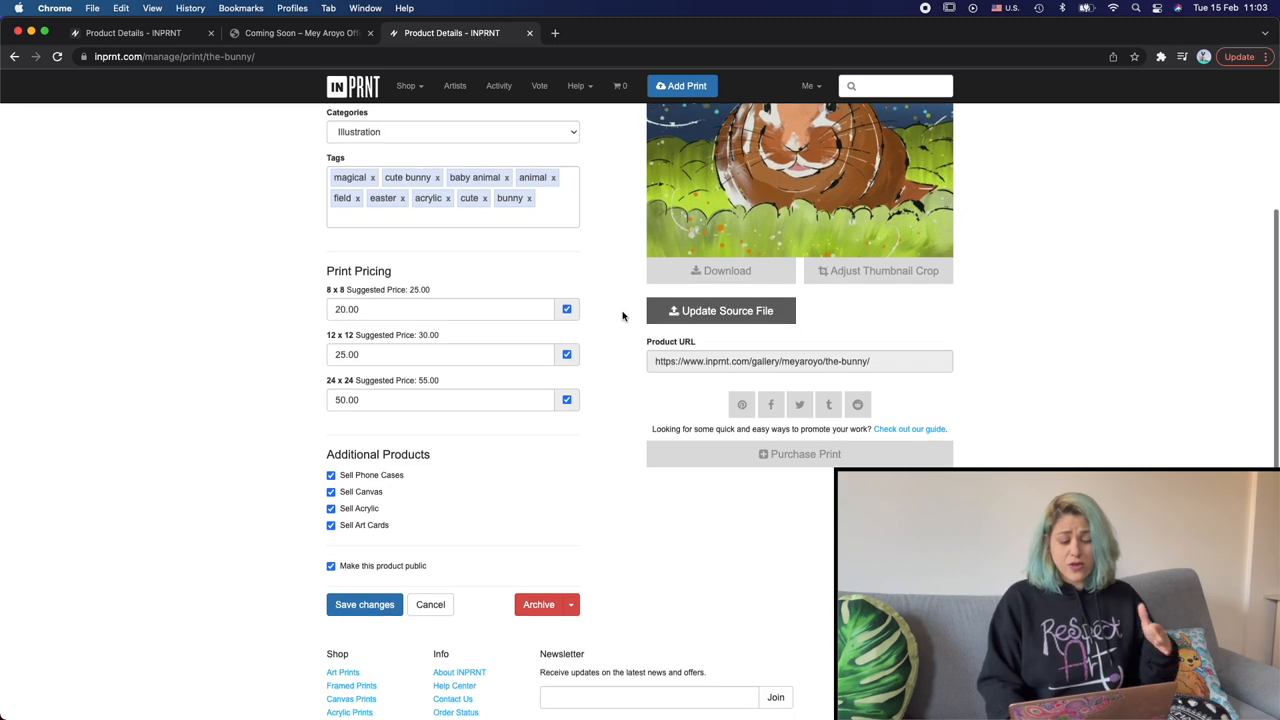
{"action": "scroll", "scroll_direction": "up", "scroll_amount": 3}
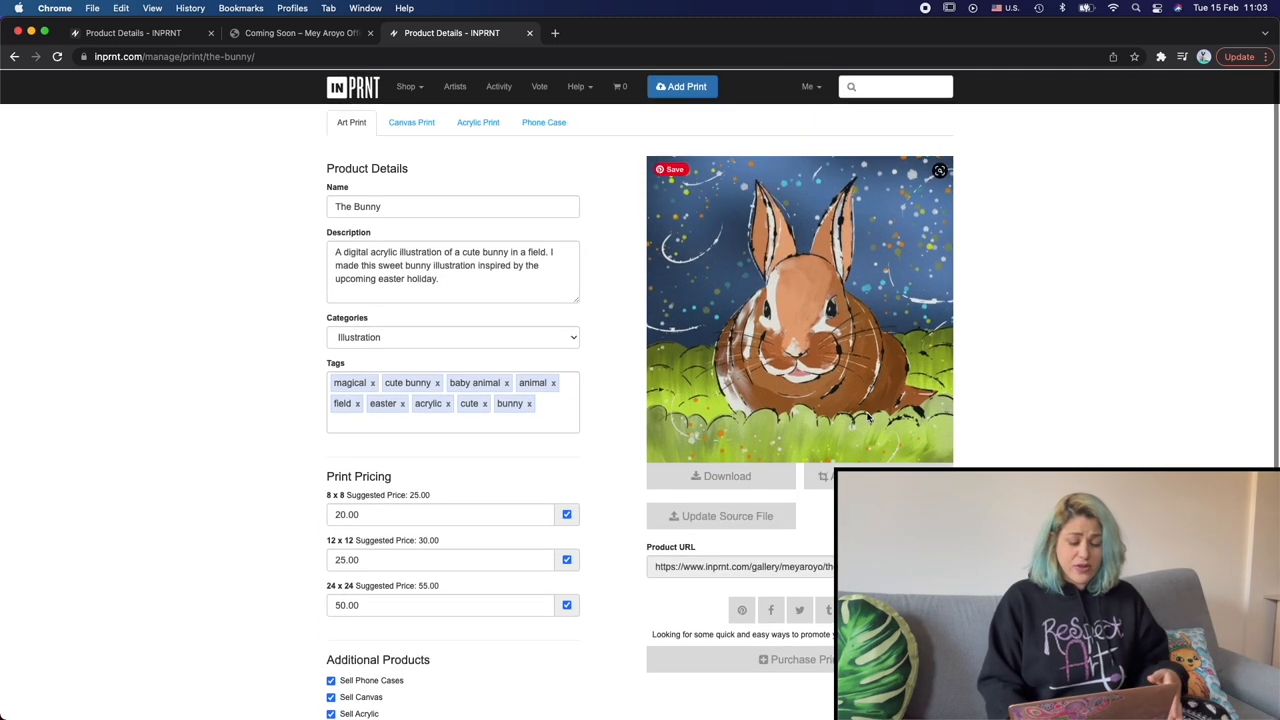
{"action": "scroll", "scroll_direction": "down", "scroll_amount": 3}
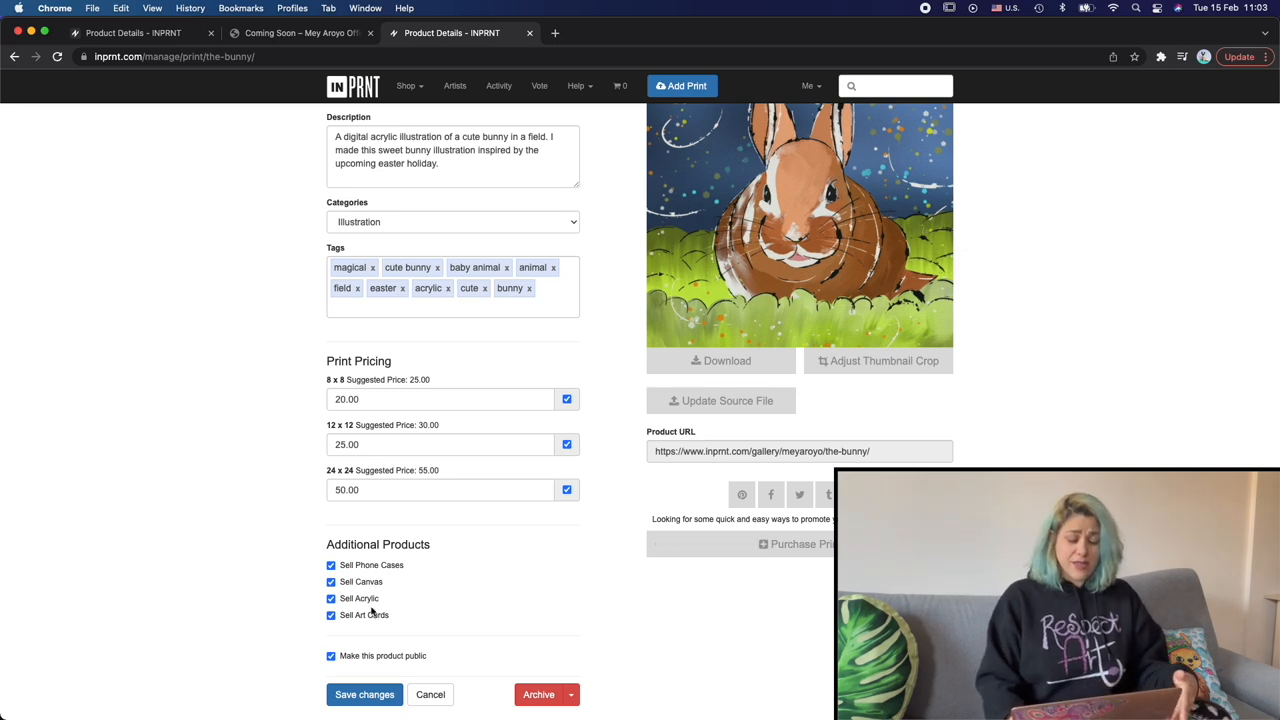
{"action": "mouse_move", "coordinate": [467, 598]}
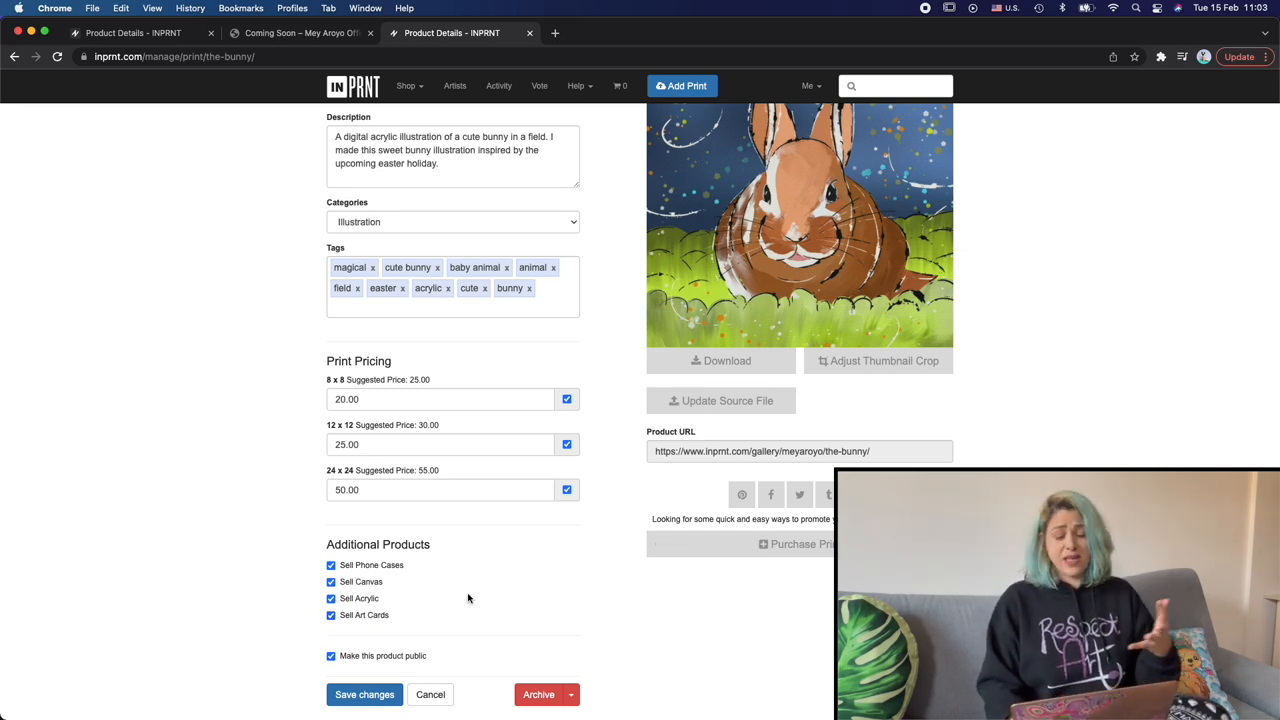
{"action": "scroll", "scroll_direction": "up", "scroll_amount": 3}
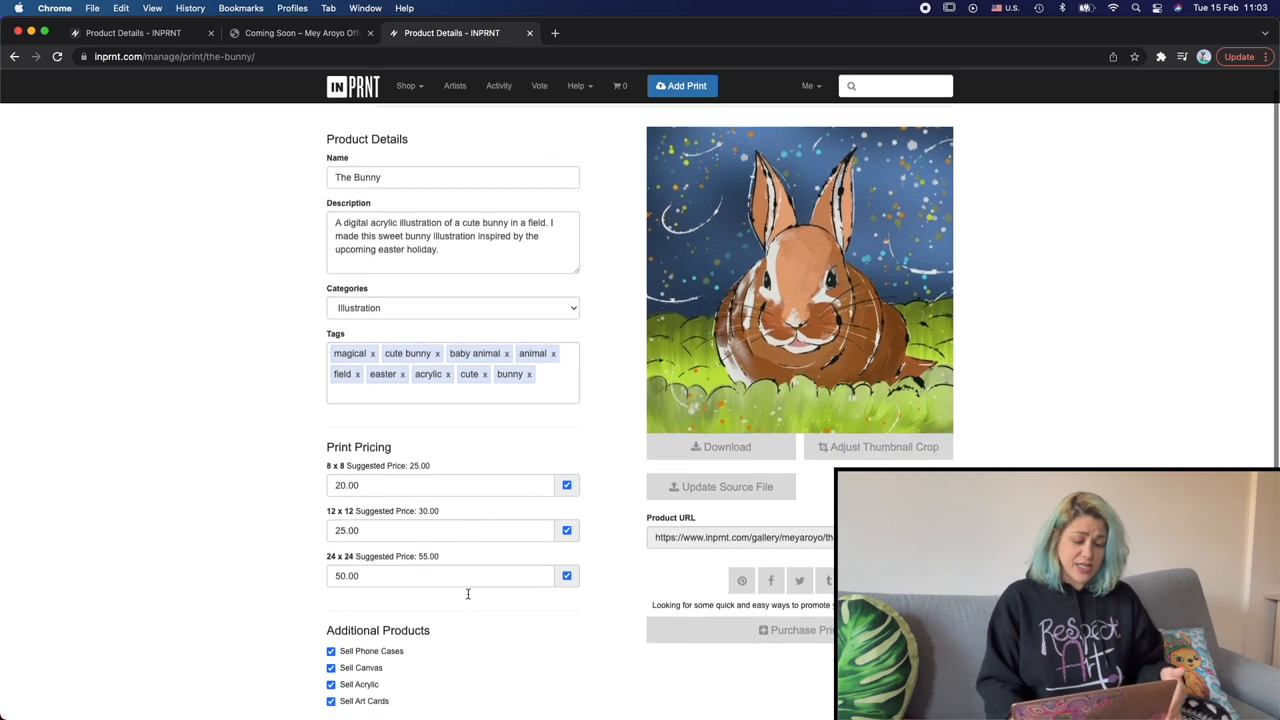
{"action": "scroll", "scroll_direction": "up", "scroll_amount": 3}
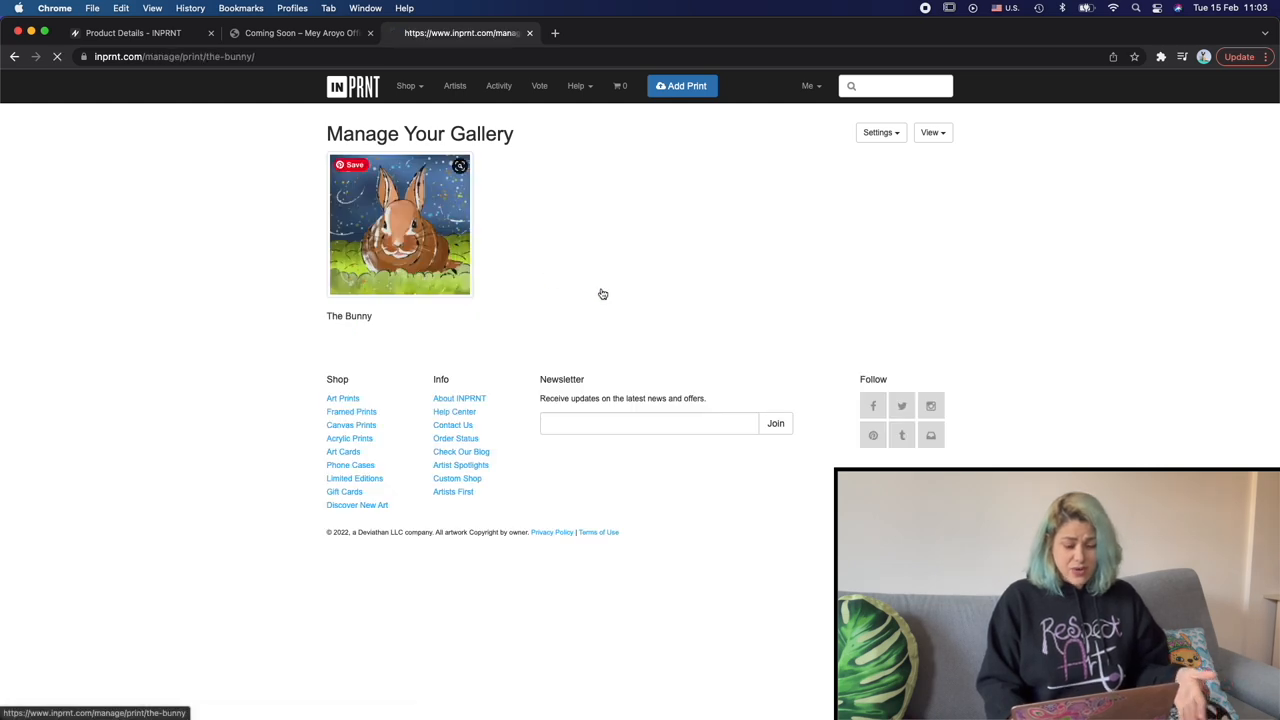
{"action": "left_click", "coordinate": [400, 225]}
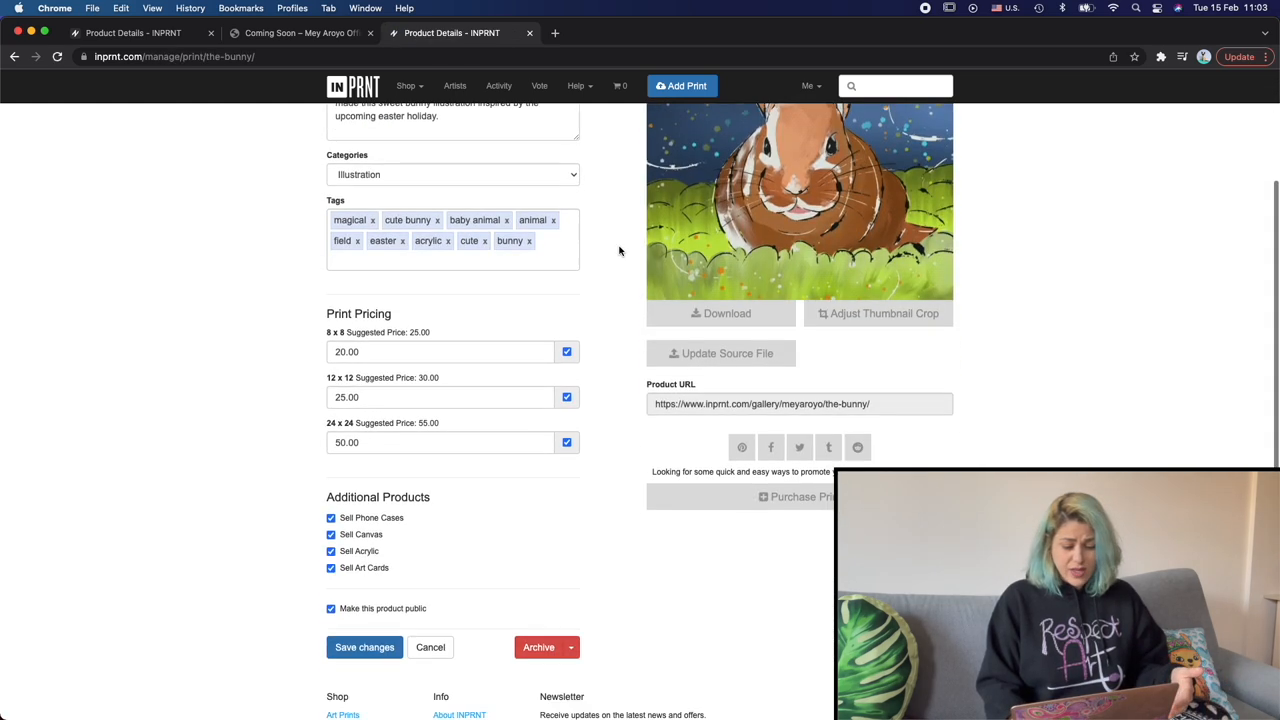
{"action": "scroll", "scroll_direction": "down", "scroll_amount": 3}
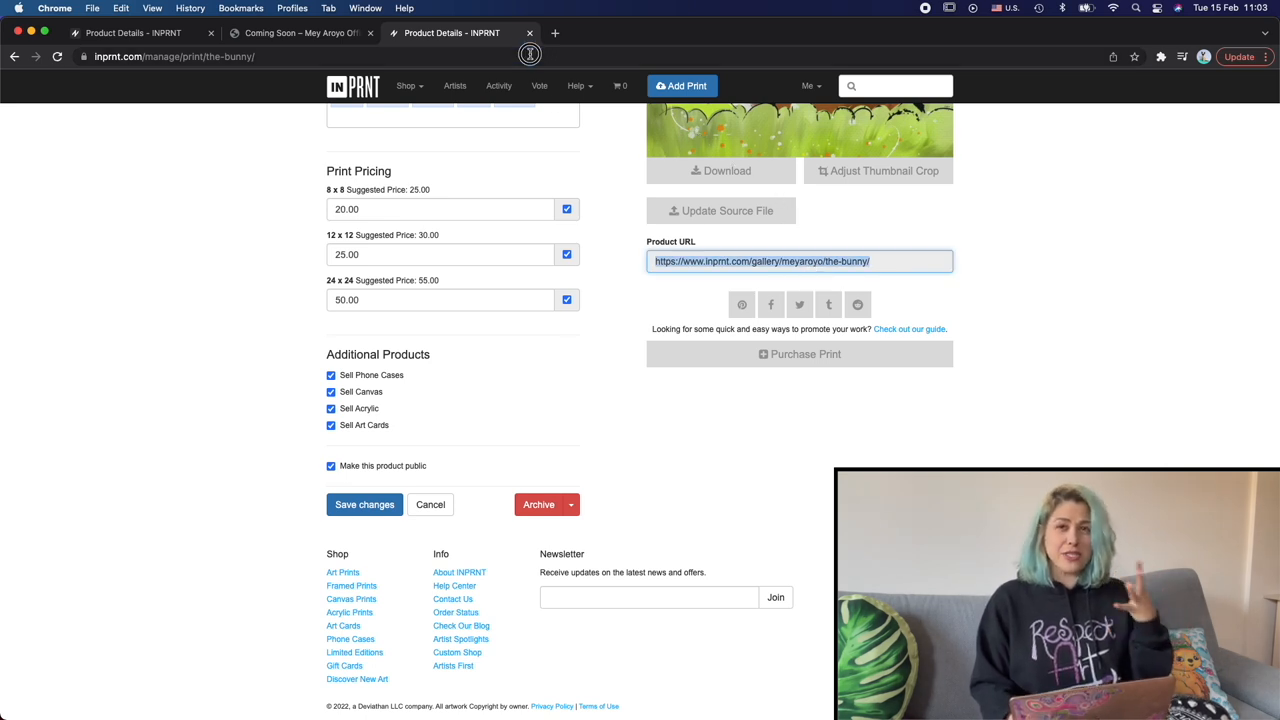
{"action": "left_click", "coordinate": [762, 261]}
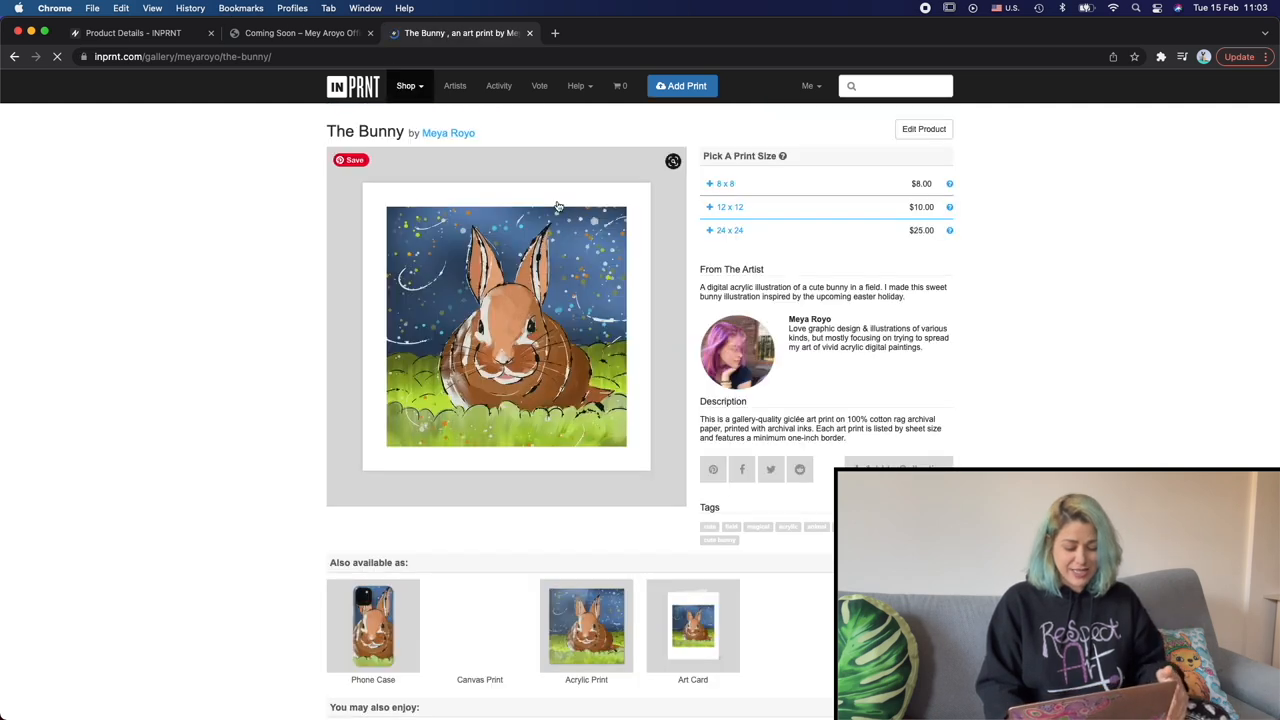
{"action": "mouse_move", "coordinate": [692, 625]}
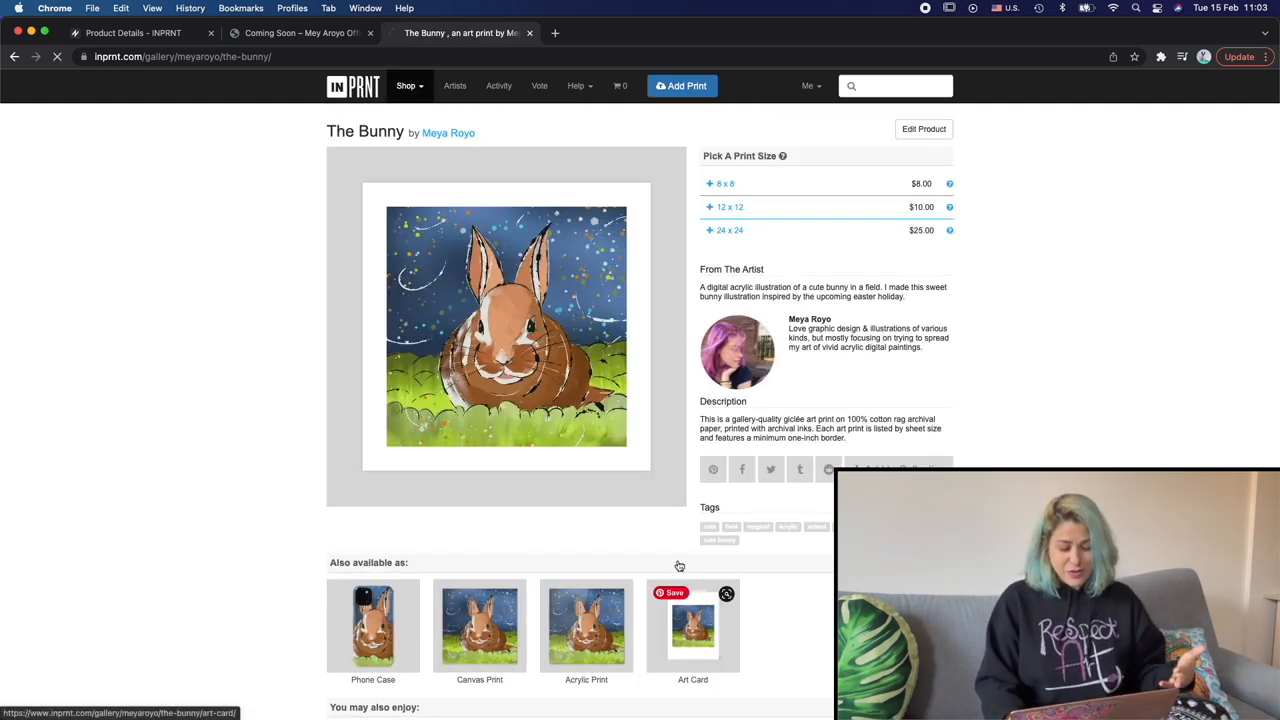
Check The Bunny's art card listing, then head to INPRNT's help center
{"action": "left_click", "coordinate": [693, 625]}
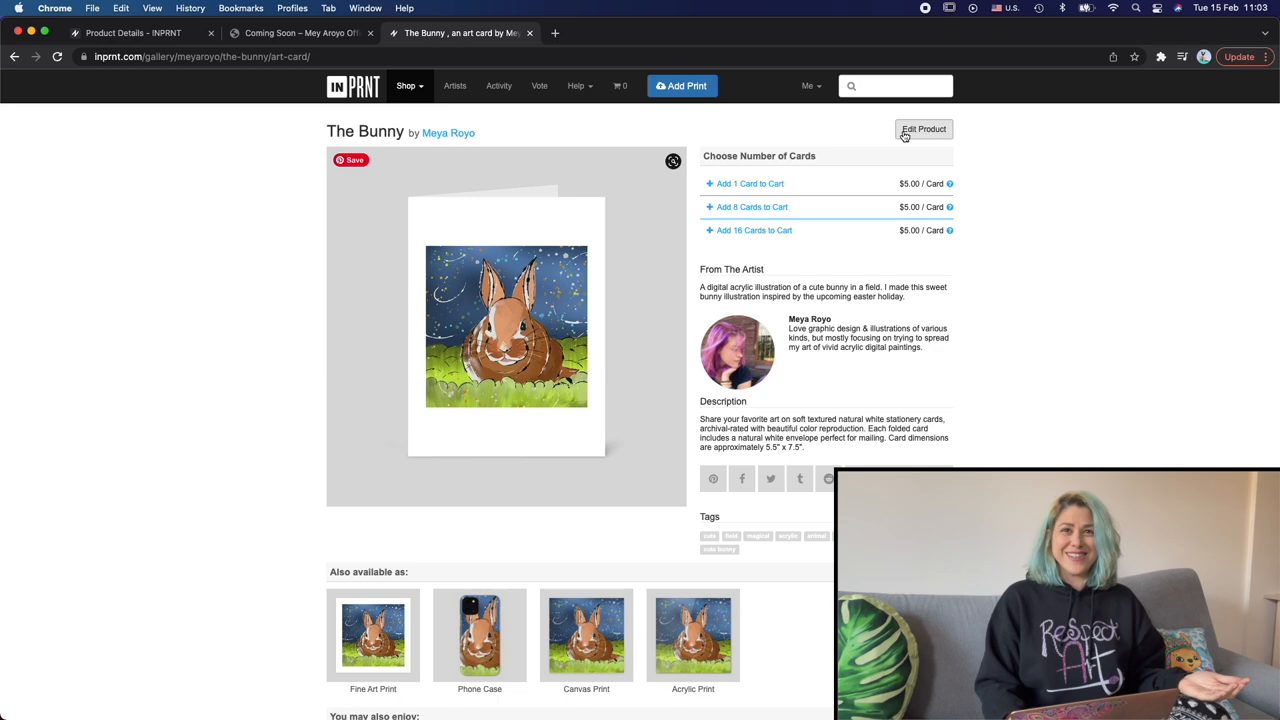
{"action": "scroll", "scroll_direction": "down", "scroll_amount": 3}
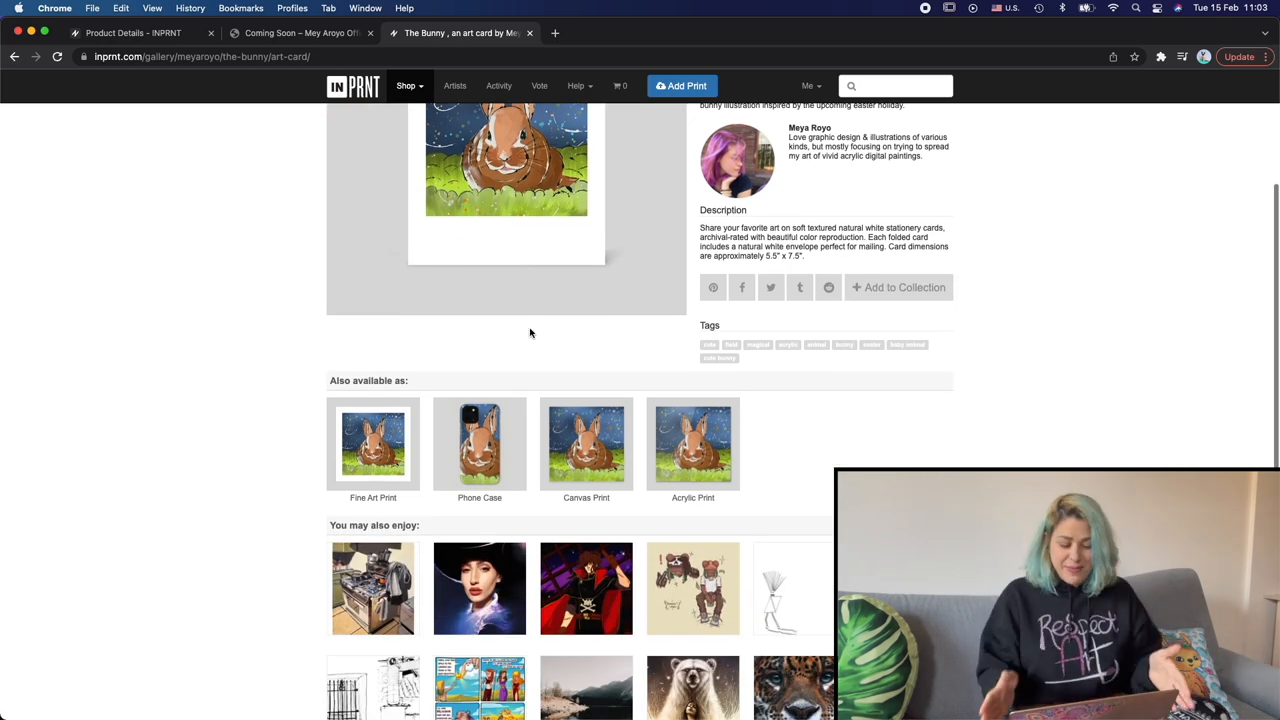
{"action": "scroll", "scroll_direction": "down", "scroll_amount": 3}
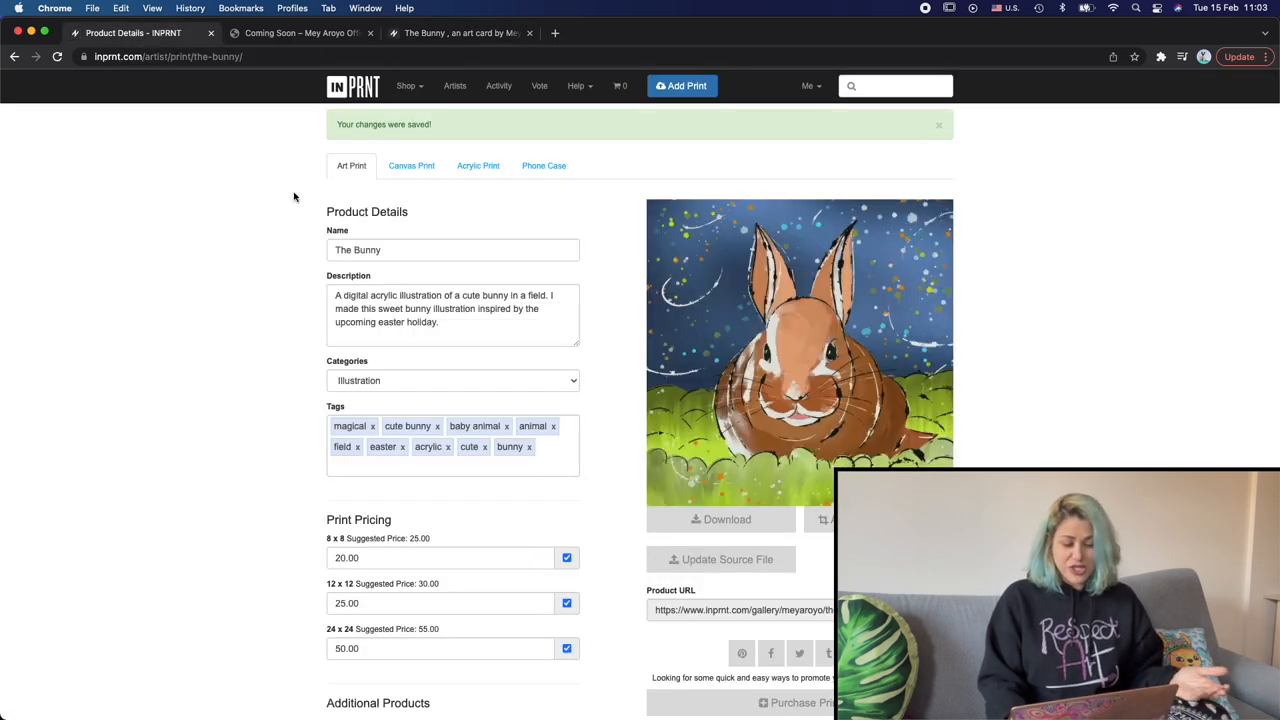
{"action": "left_click", "coordinate": [807, 85]}
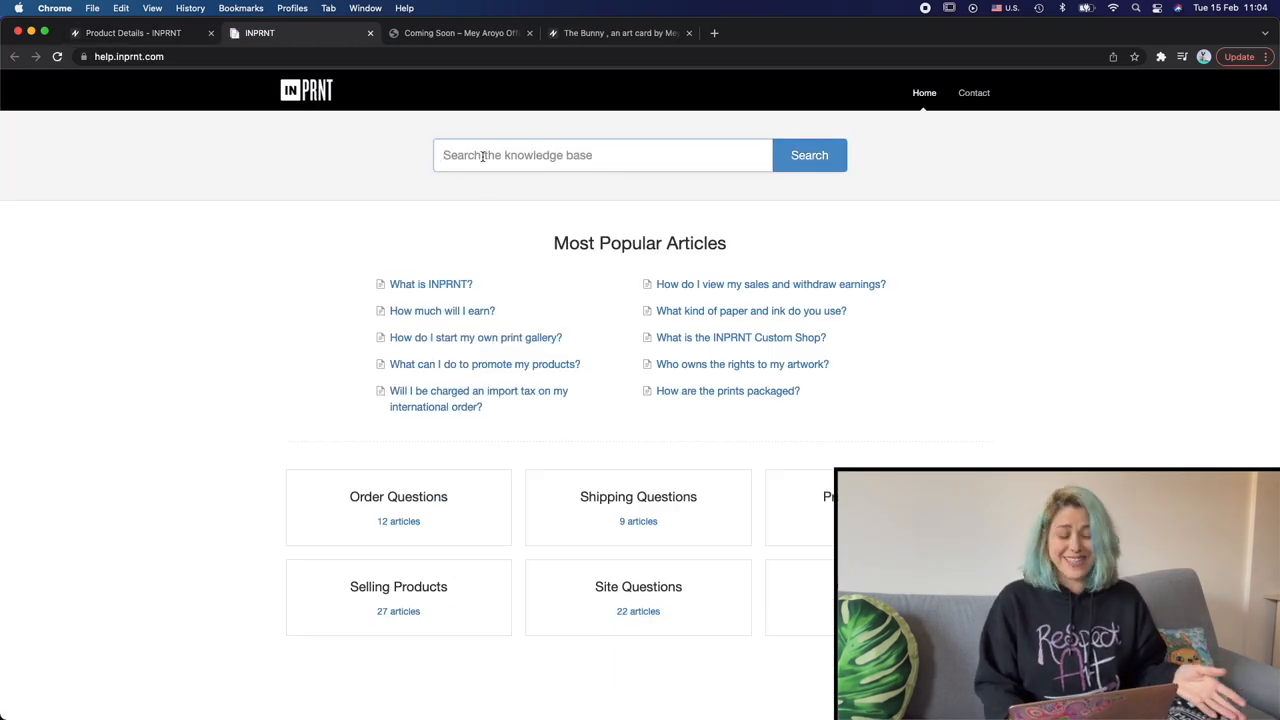
Search the help center for 'art cards', then refine to 'art cards size'
{"action": "type", "text": "art cards"}
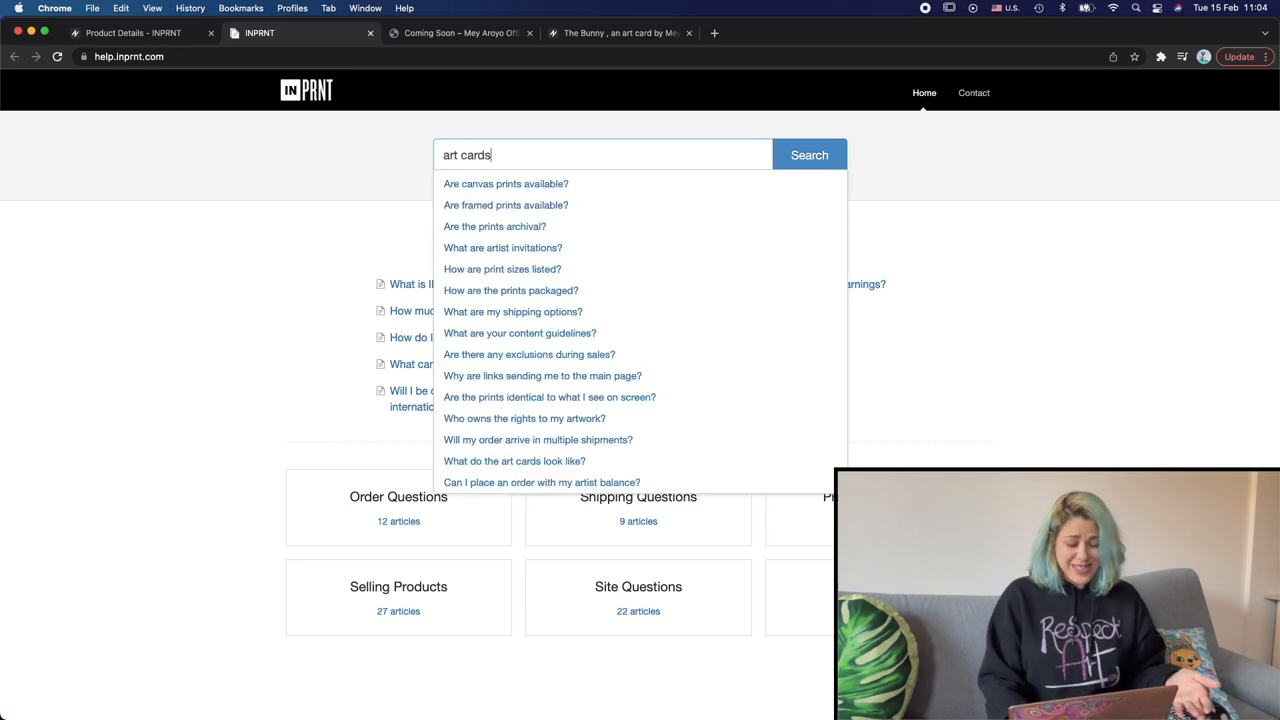
{"action": "left_click", "coordinate": [809, 154]}
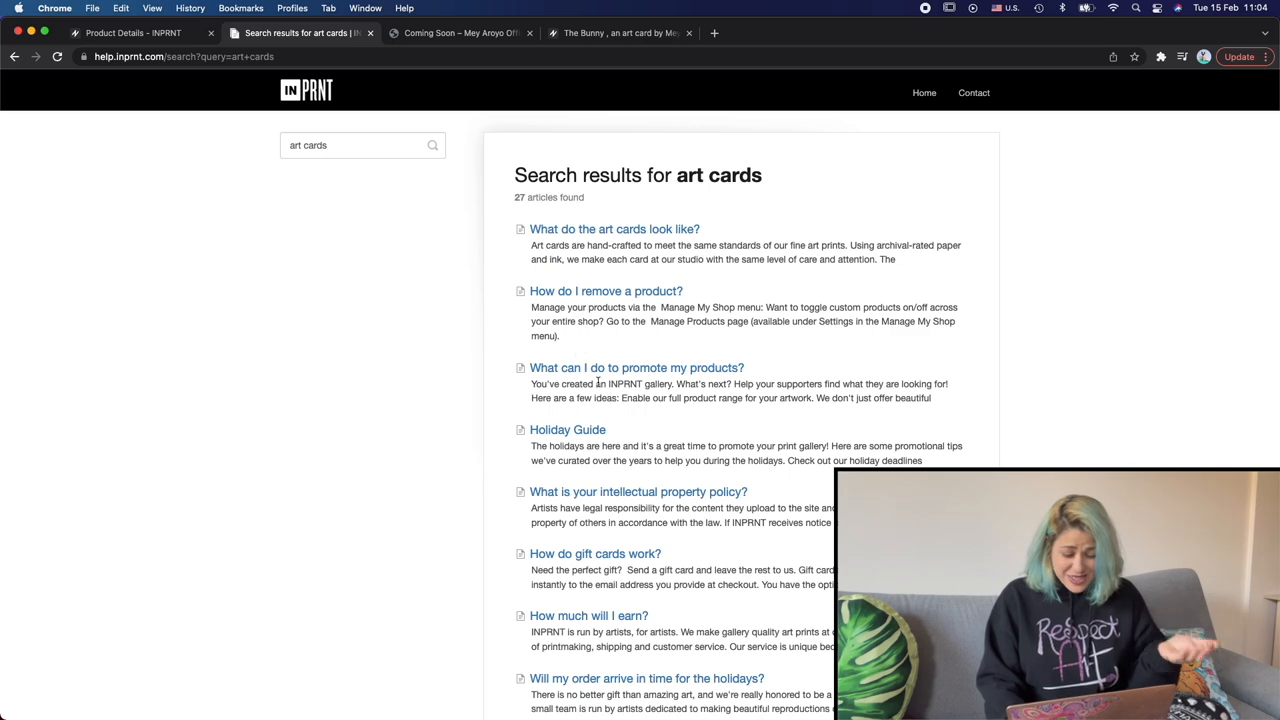
{"action": "scroll", "scroll_direction": "down", "scroll_amount": 3}
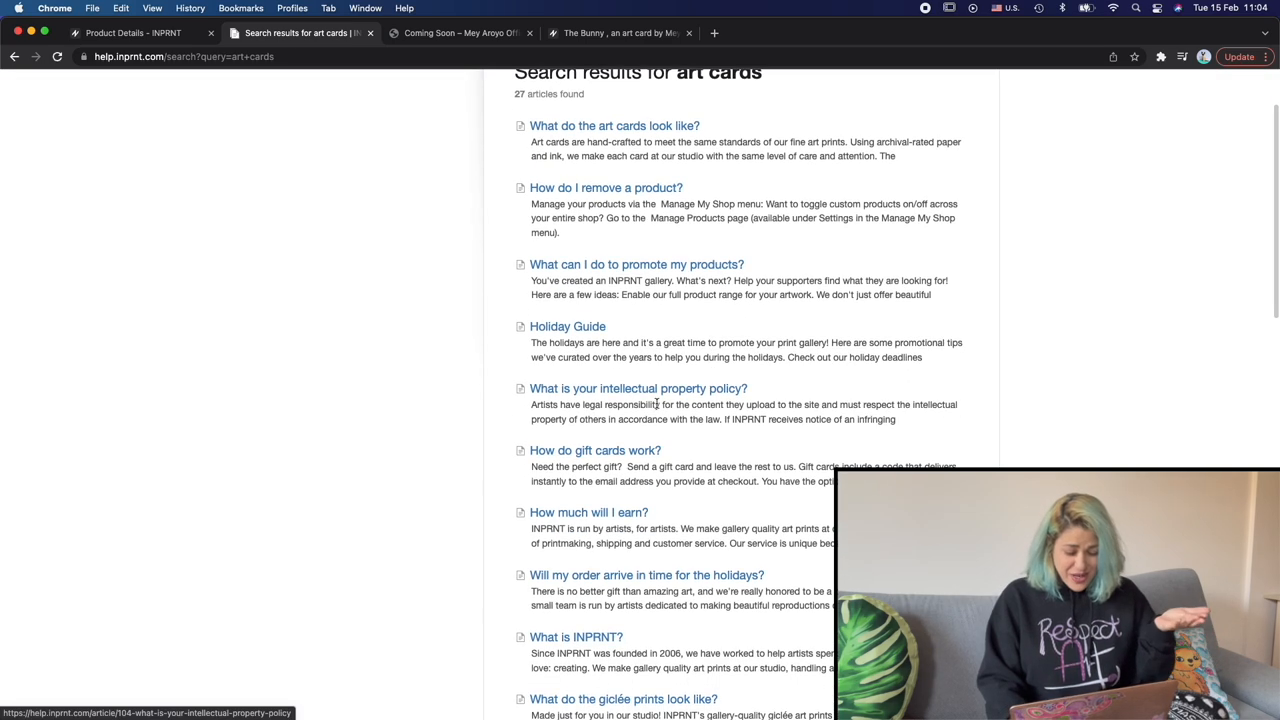
{"action": "scroll", "scroll_direction": "up", "scroll_amount": 3}
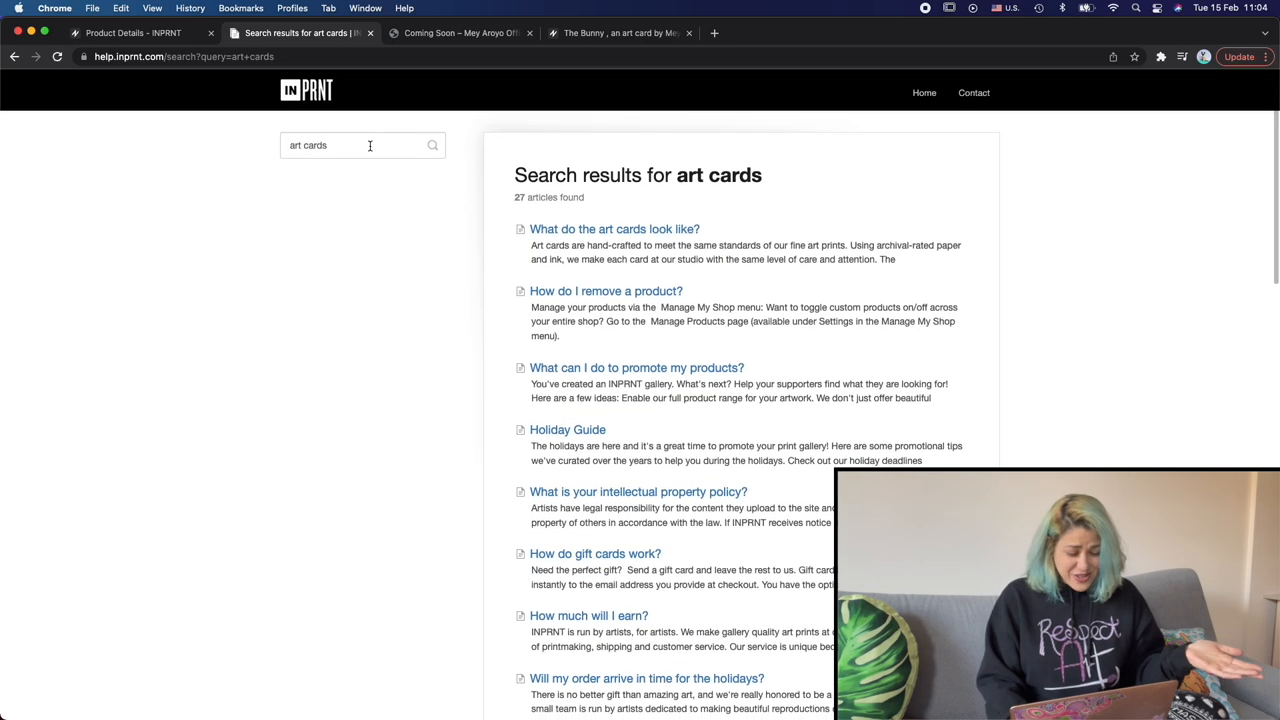
{"action": "left_click", "coordinate": [362, 145]}
{"action": "type", "text": " size"}
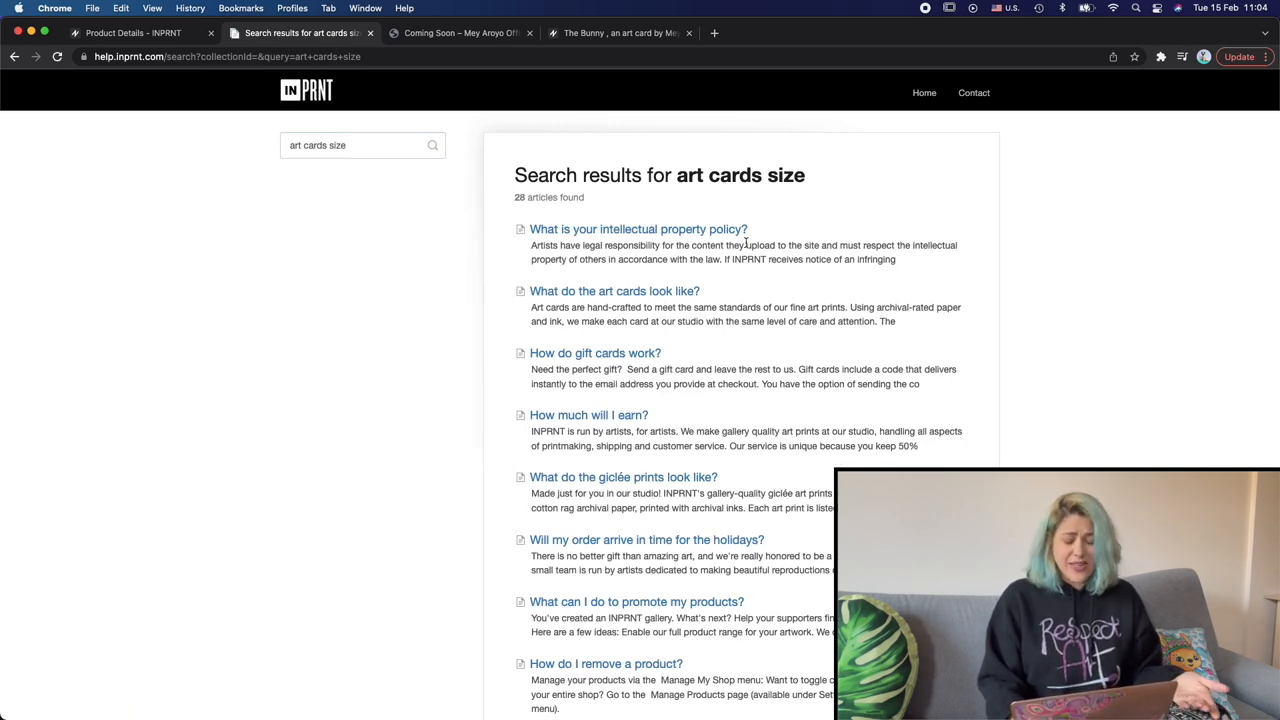
{"action": "mouse_move", "coordinate": [659, 290]}
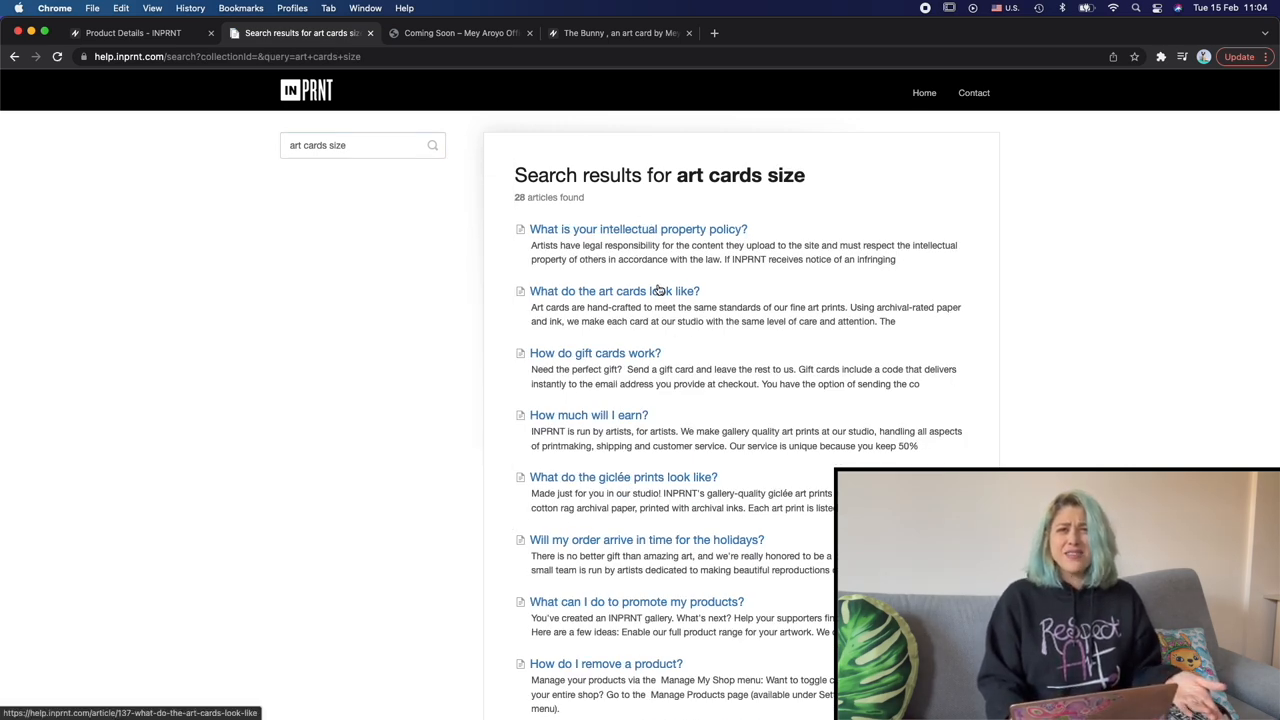
{"action": "mouse_move", "coordinate": [685, 461]}
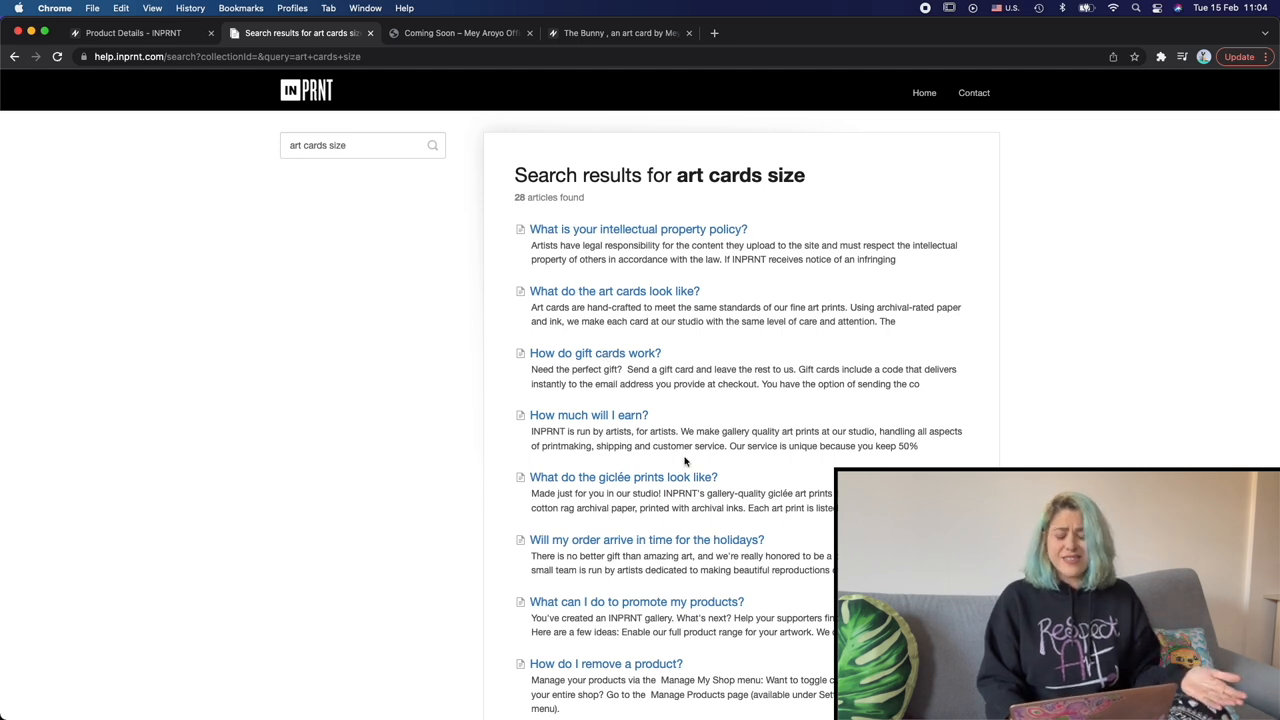
Read The Bunny art card's 5.5 x 7.5 inch dimensions, then go to its Fine Art Print version
{"action": "left_click", "coordinate": [619, 33]}
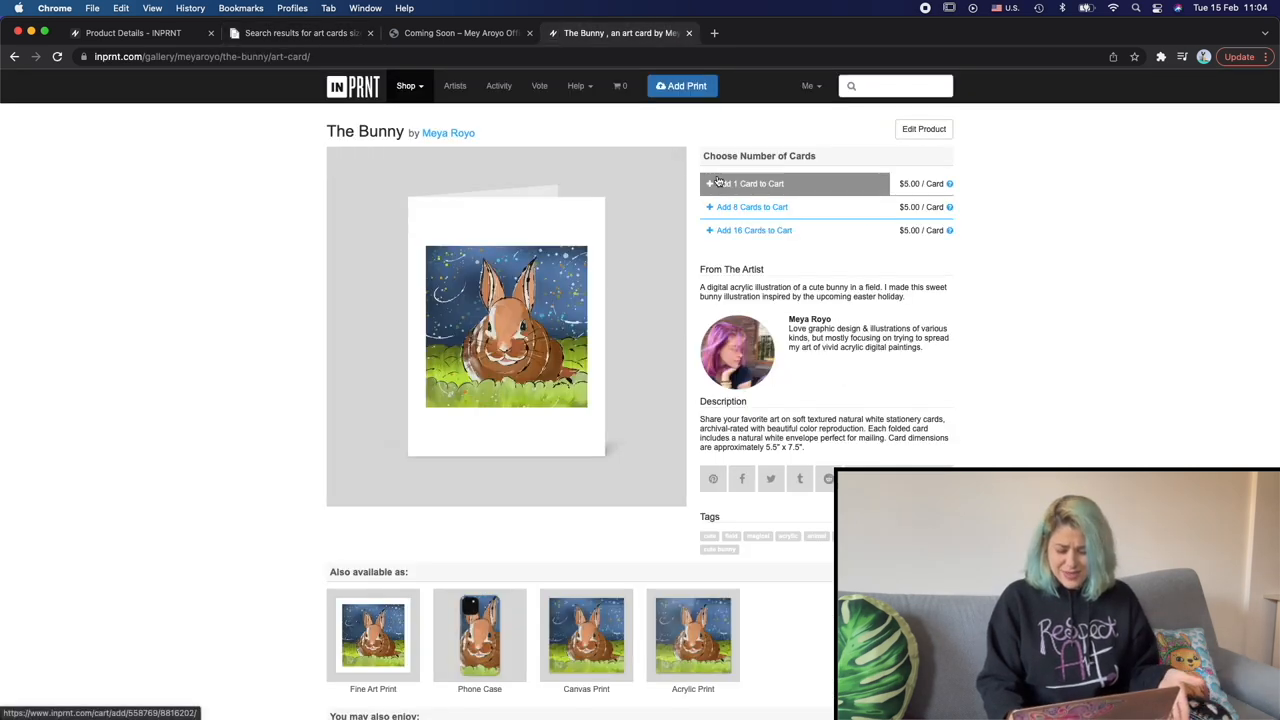
{"action": "mouse_move", "coordinate": [827, 478]}
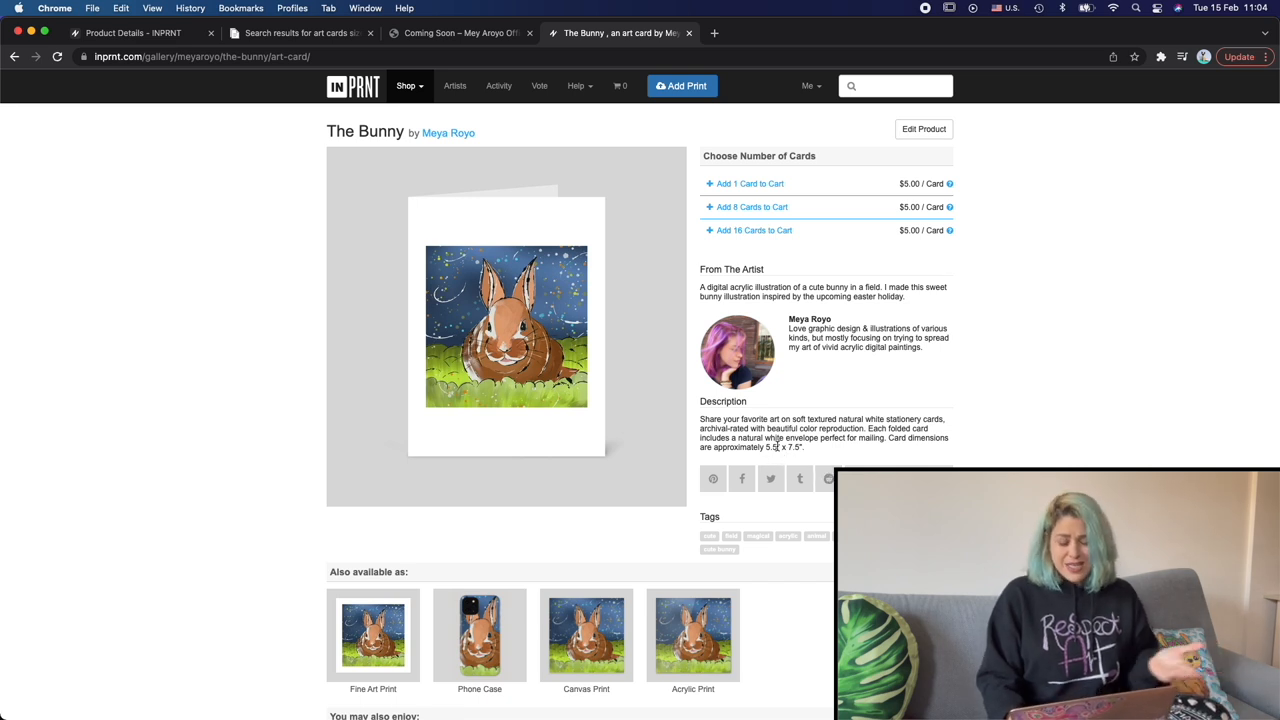
{"action": "mouse_move", "coordinate": [810, 440]}
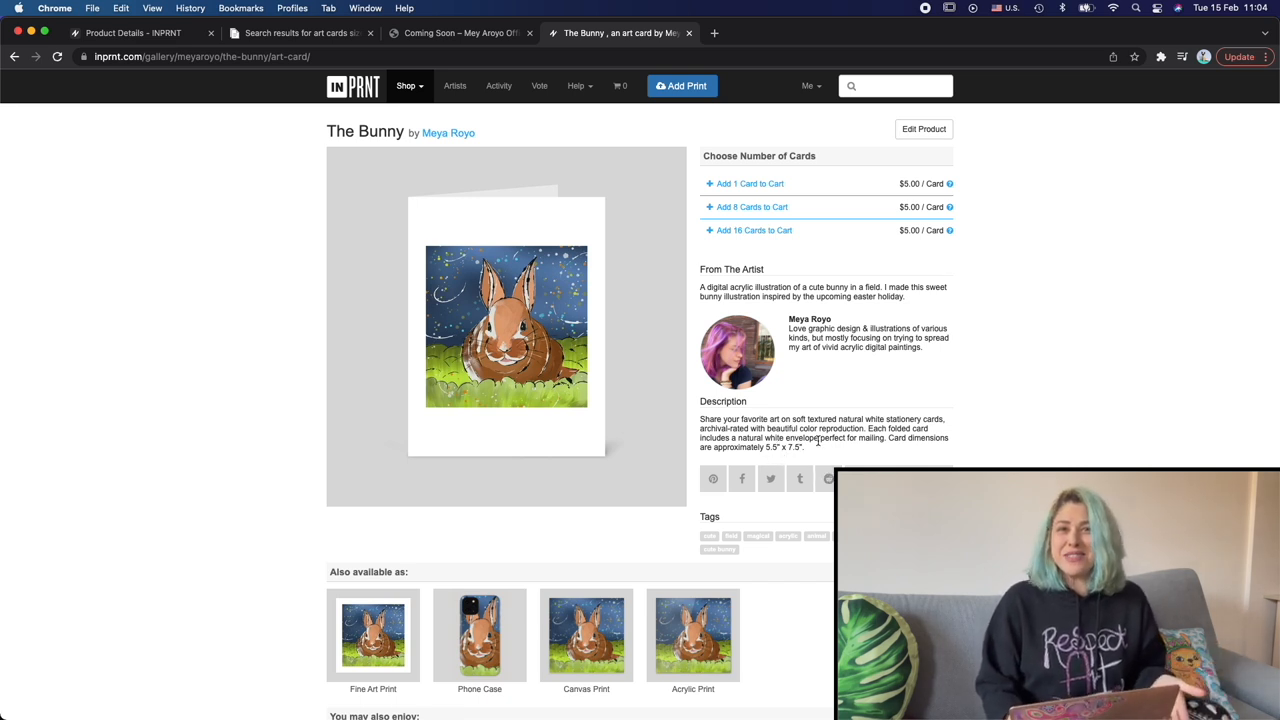
{"action": "mouse_move", "coordinate": [407, 287]}
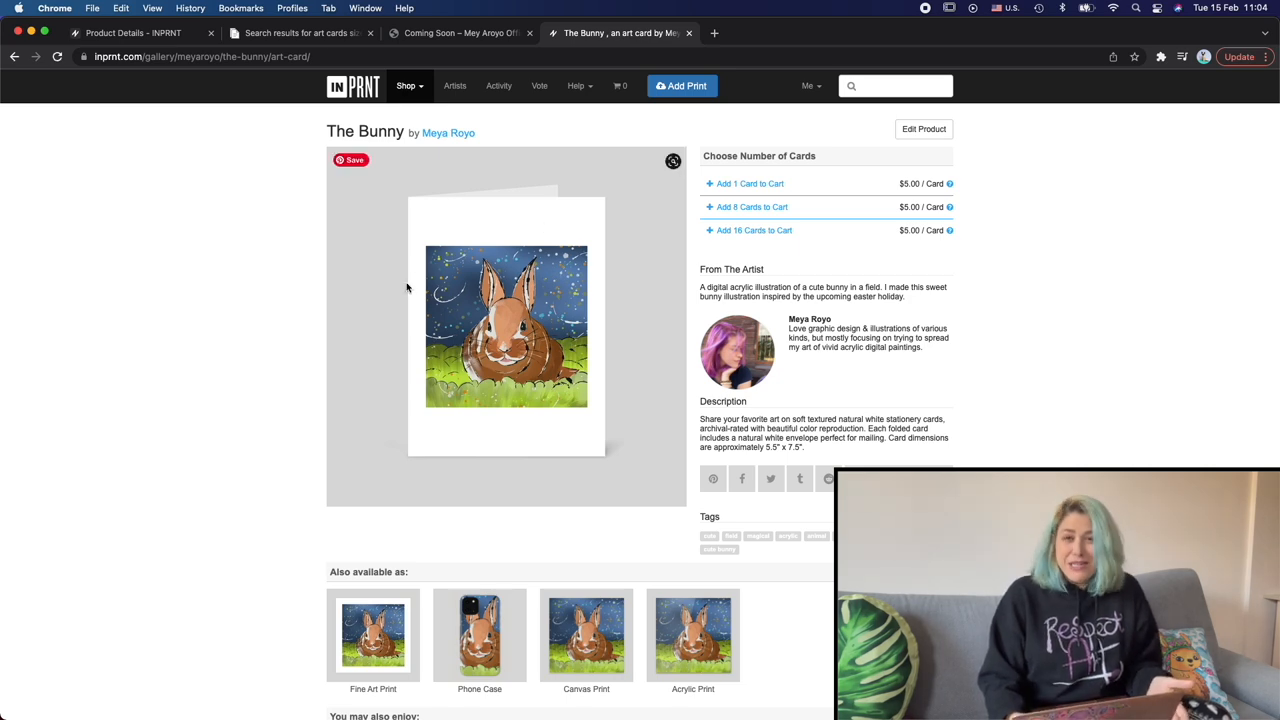
{"action": "scroll", "scroll_direction": "down", "scroll_amount": 3}
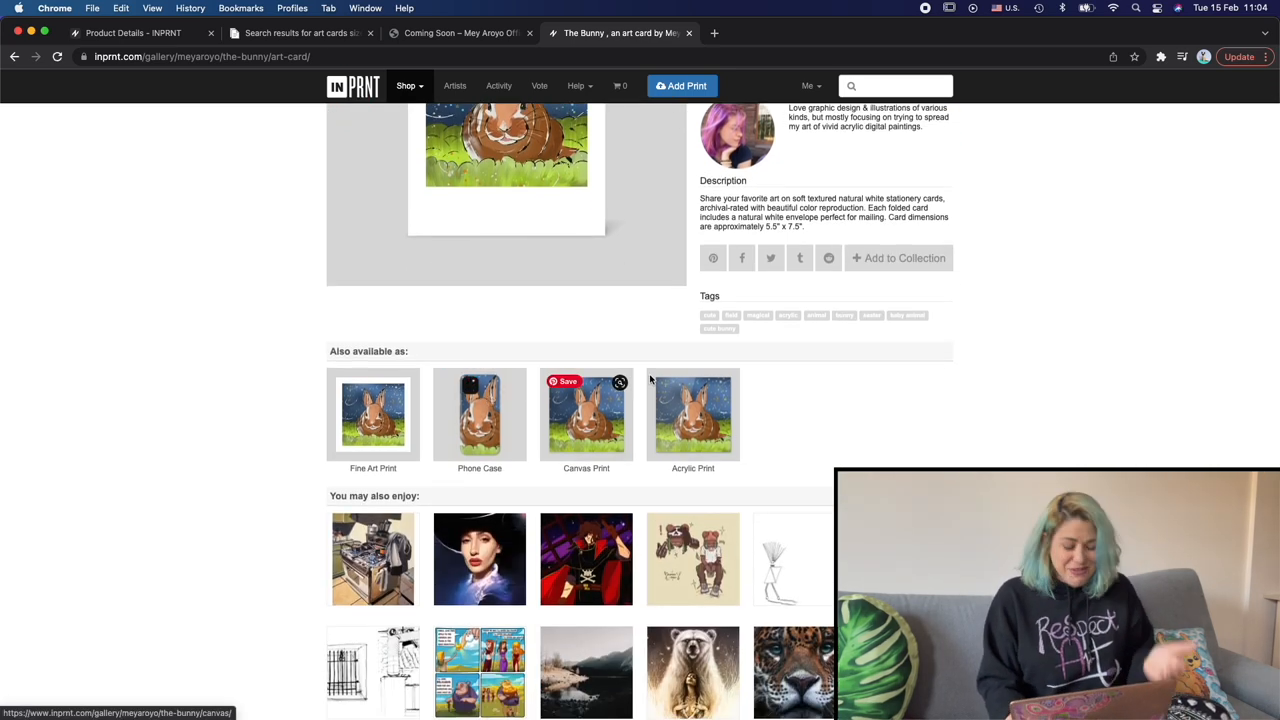
{"action": "scroll", "scroll_direction": "up", "scroll_amount": 3}
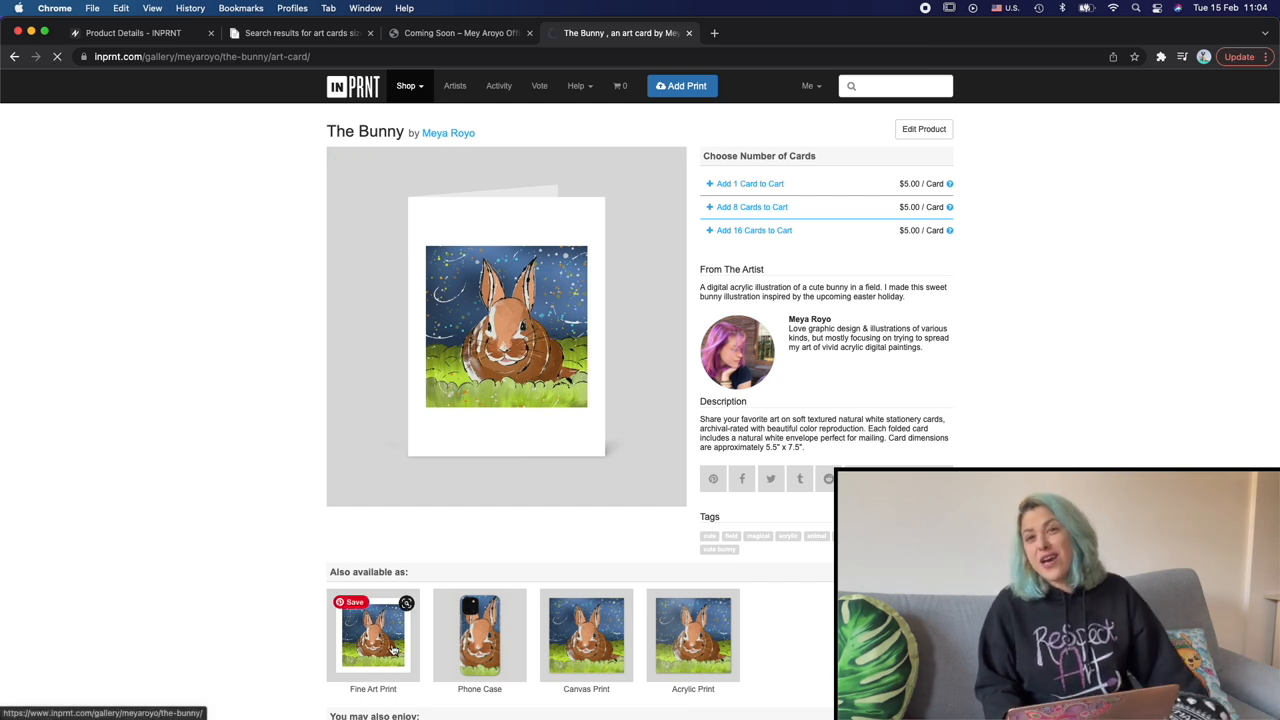
{"action": "left_click", "coordinate": [373, 635]}
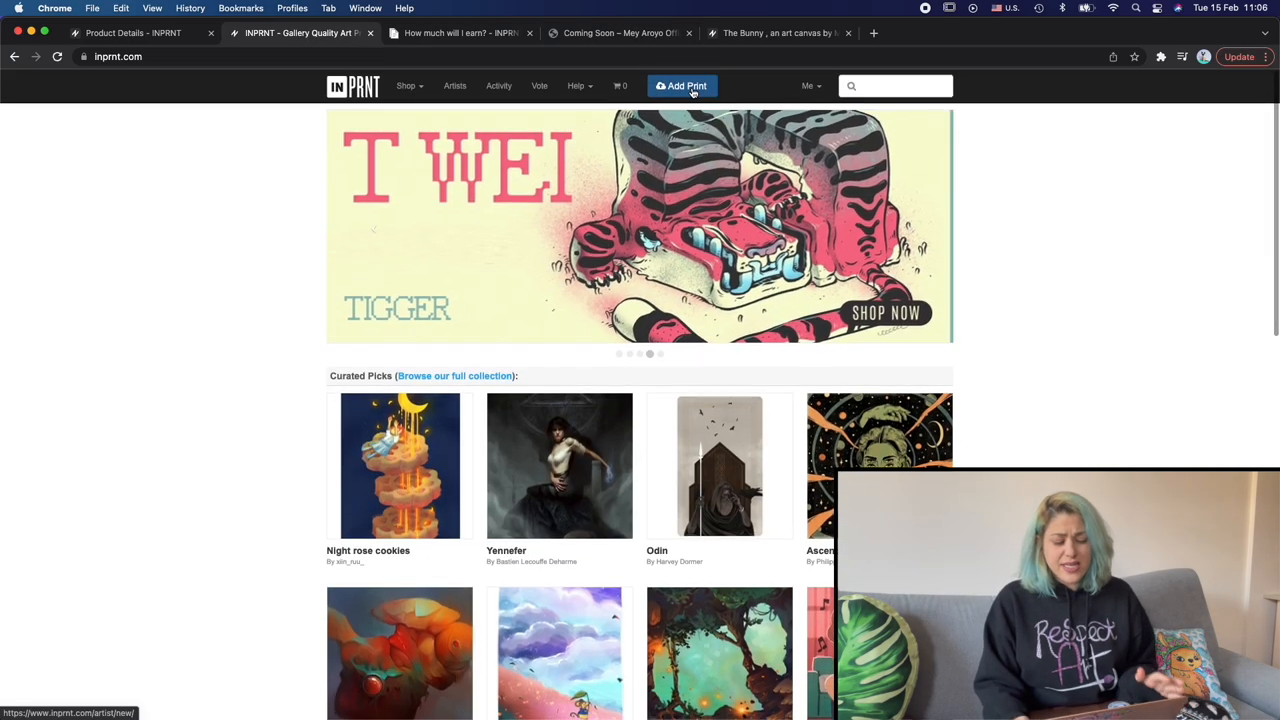
Start a new print and bring up the file chooser for its image
{"action": "left_click", "coordinate": [682, 86]}
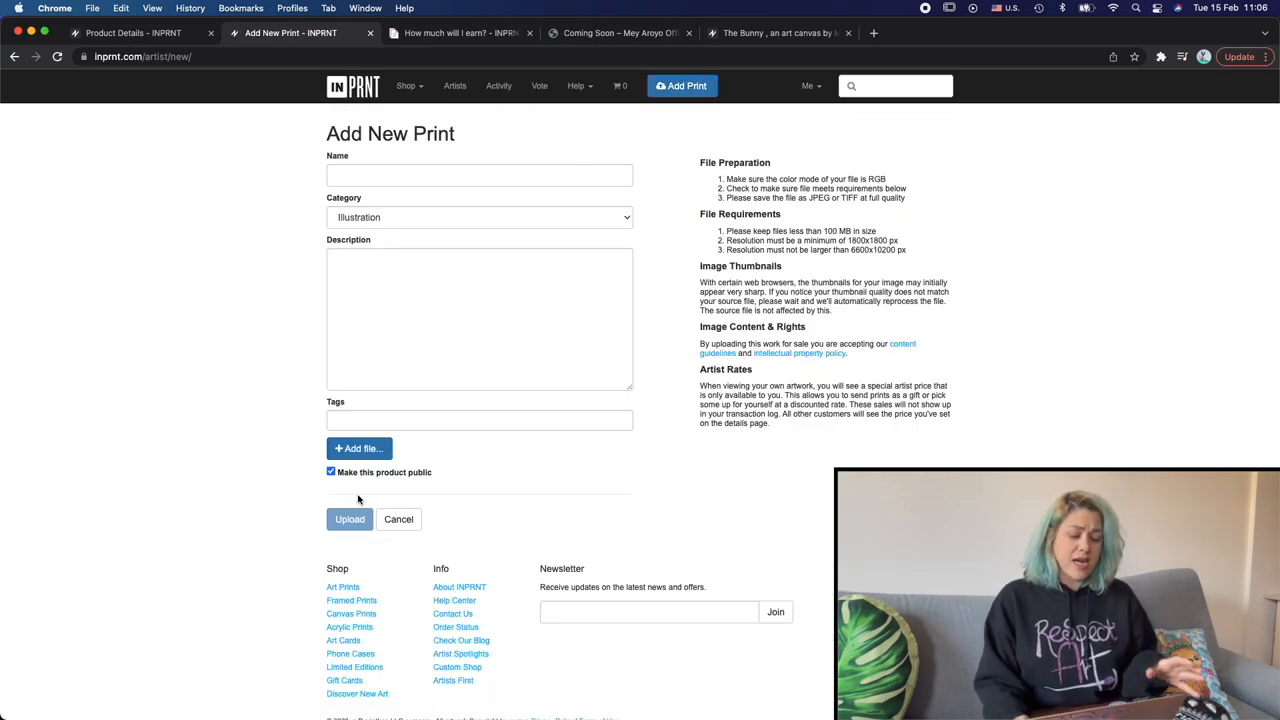
{"action": "left_click", "coordinate": [359, 448]}
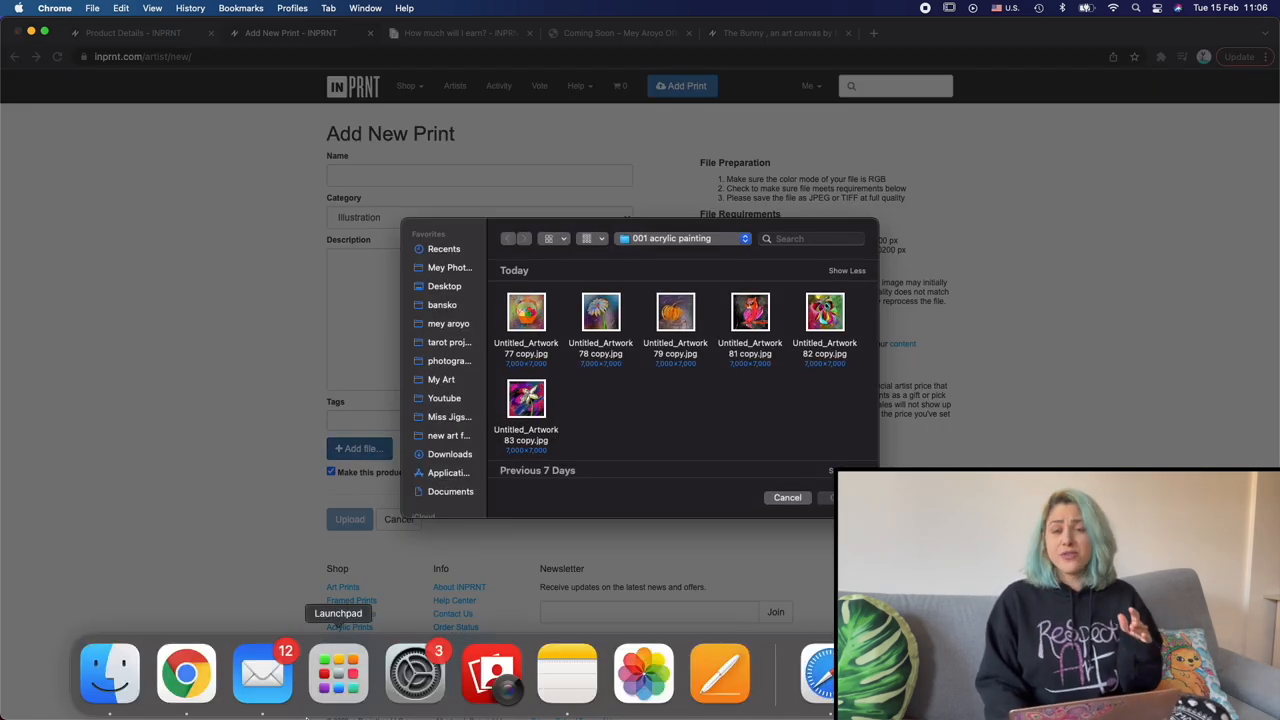
Bring up Finder on the 001 acrylic painting folder and select Untitled_Artwork 78.jpg
{"action": "left_click", "coordinate": [449, 342]}
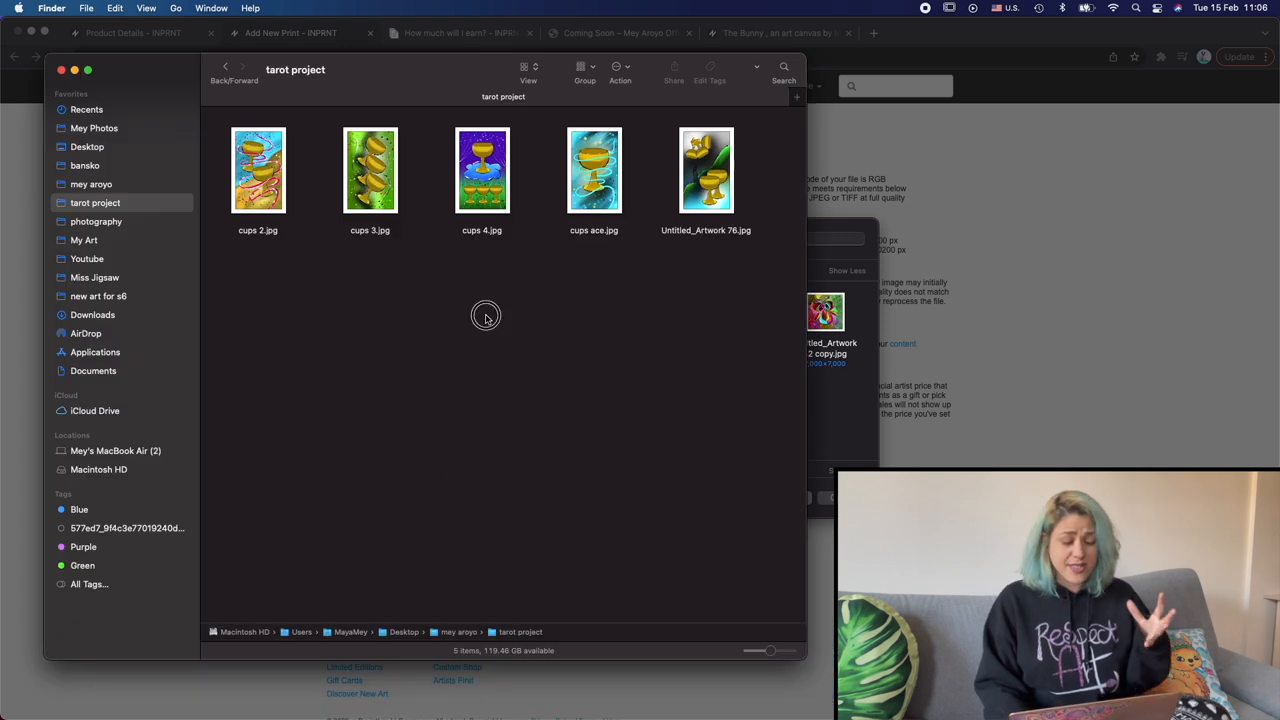
{"action": "mouse_move", "coordinate": [465, 152]}
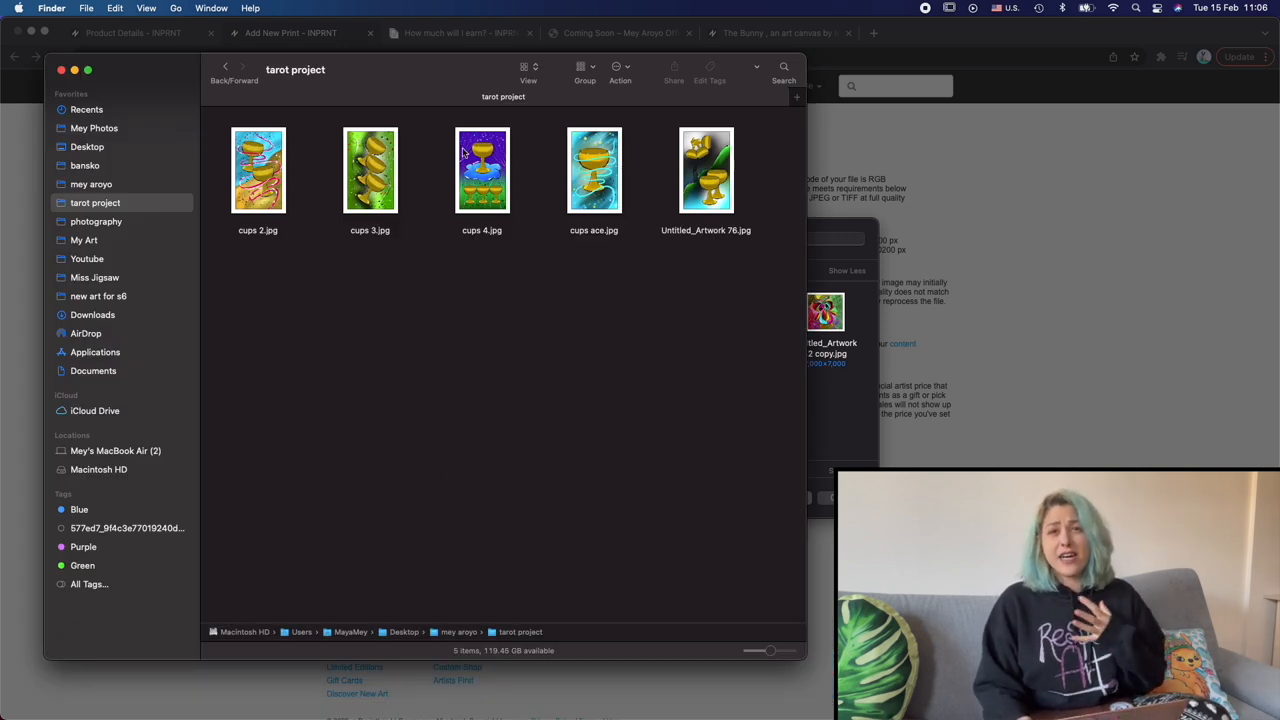
{"action": "mouse_move", "coordinate": [143, 170]}
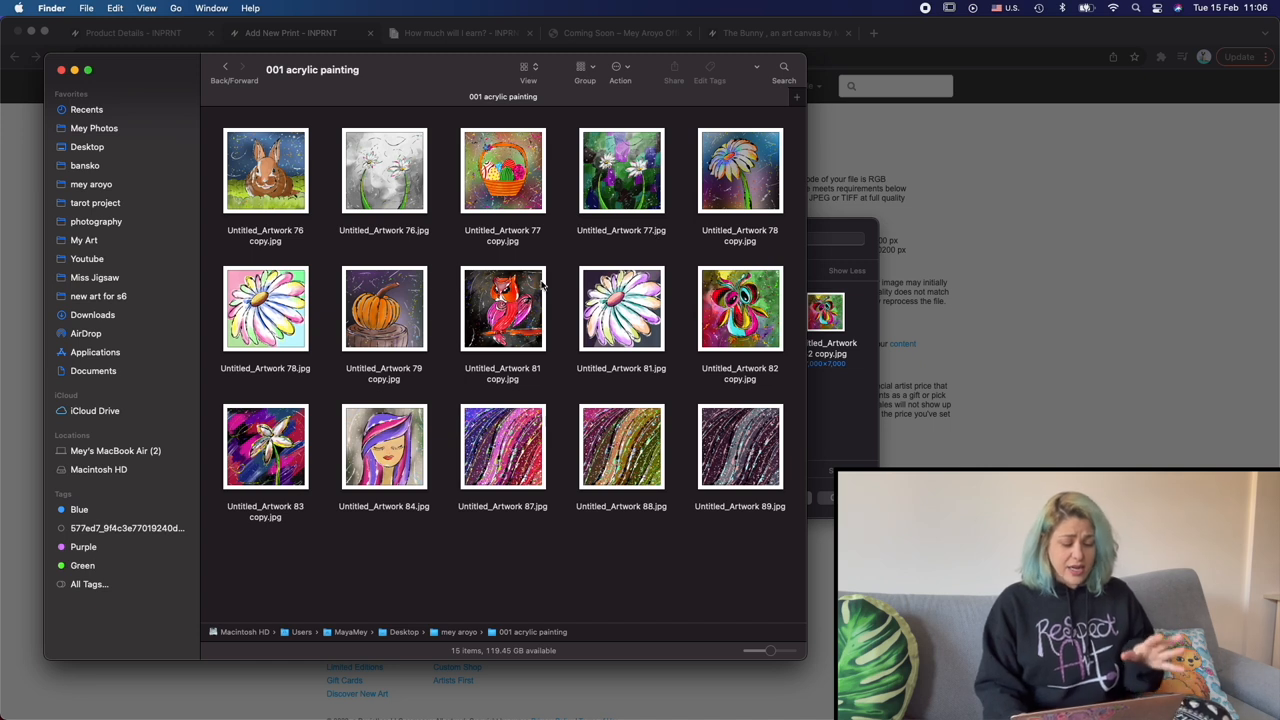
{"action": "mouse_move", "coordinate": [418, 472]}
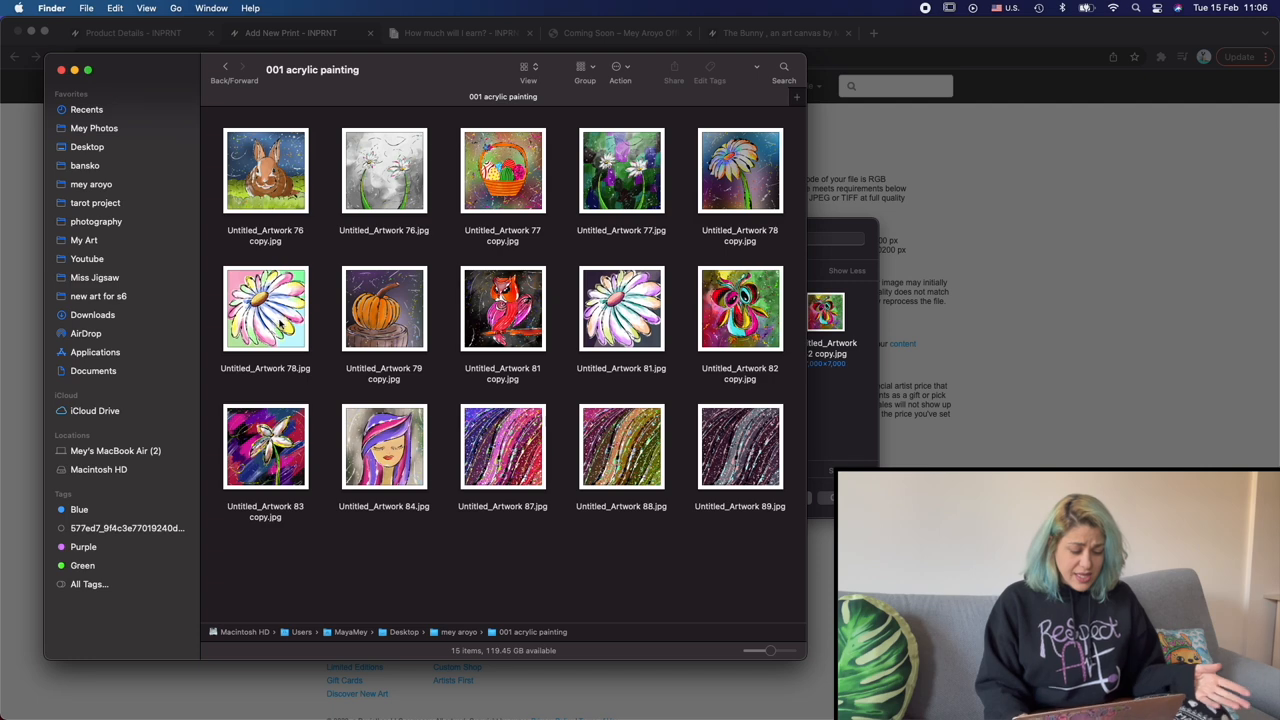
{"action": "left_click", "coordinate": [265, 308]}
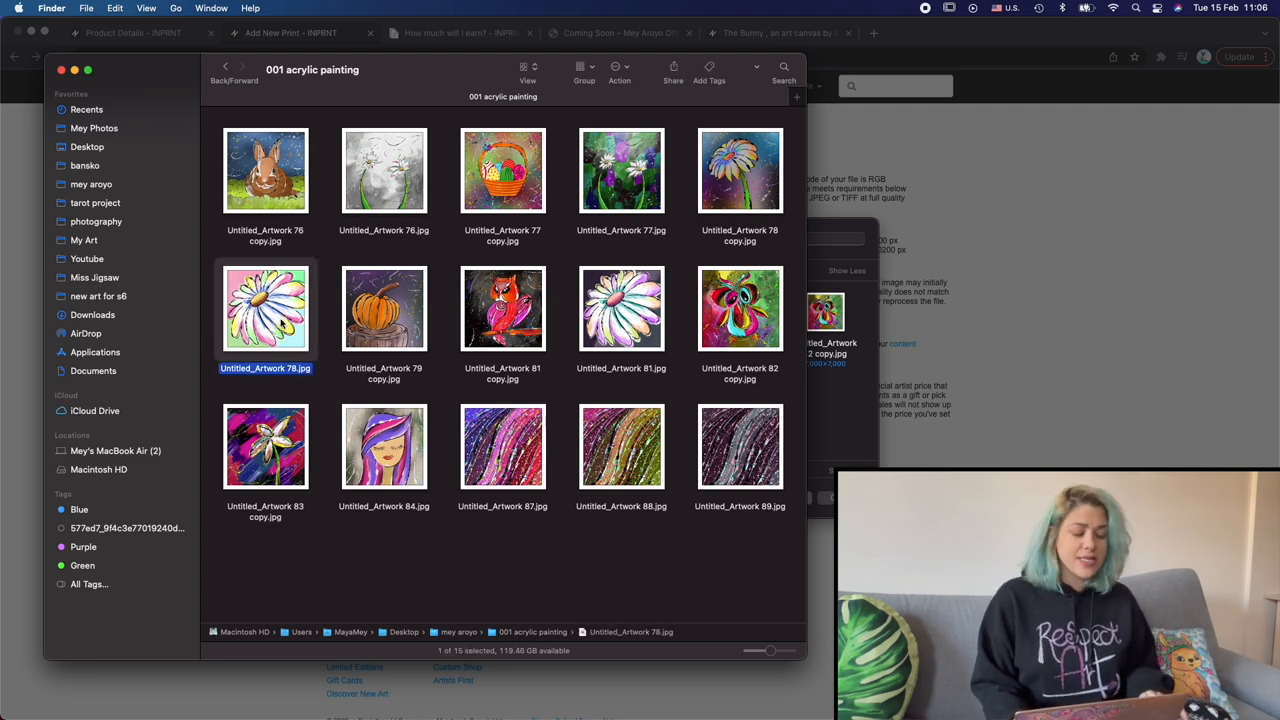
Crop the daisy painting to a tall rectangle in Preview, saving Untitled_Artwork 78 copy 2.jpg
{"action": "double_click", "coordinate": [265, 308]}
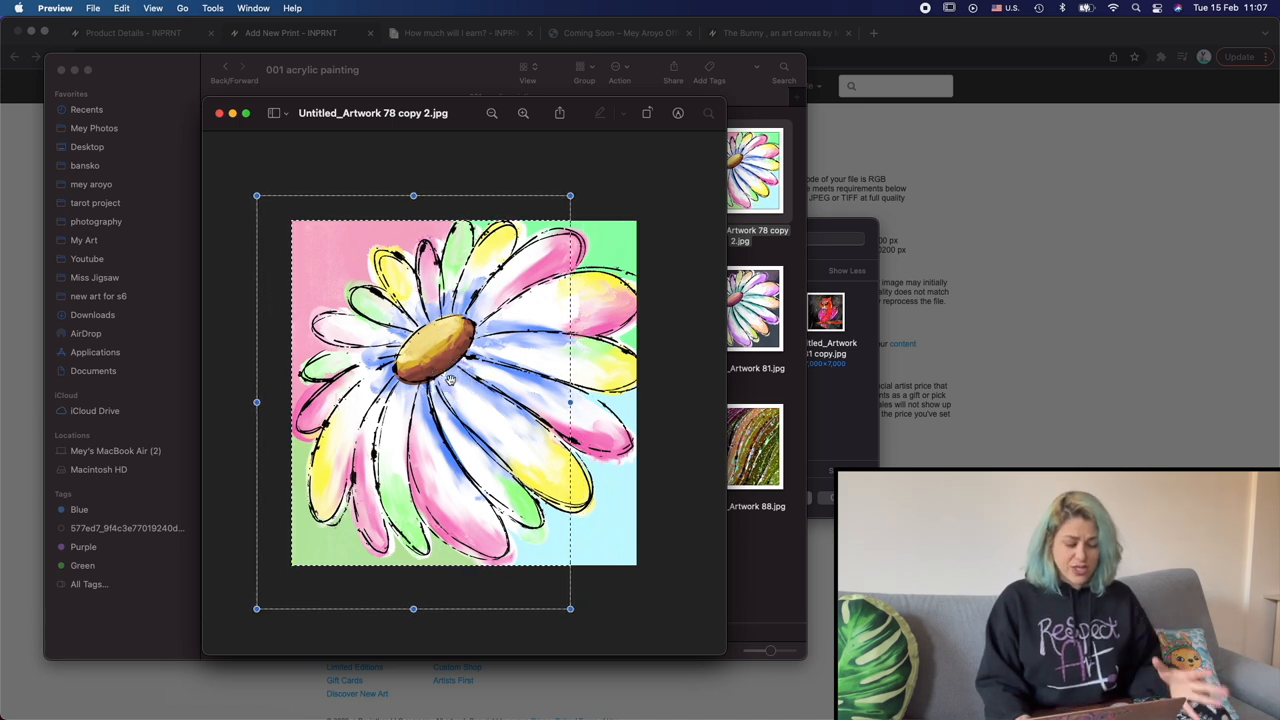
{"action": "mouse_move", "coordinate": [258, 400]}
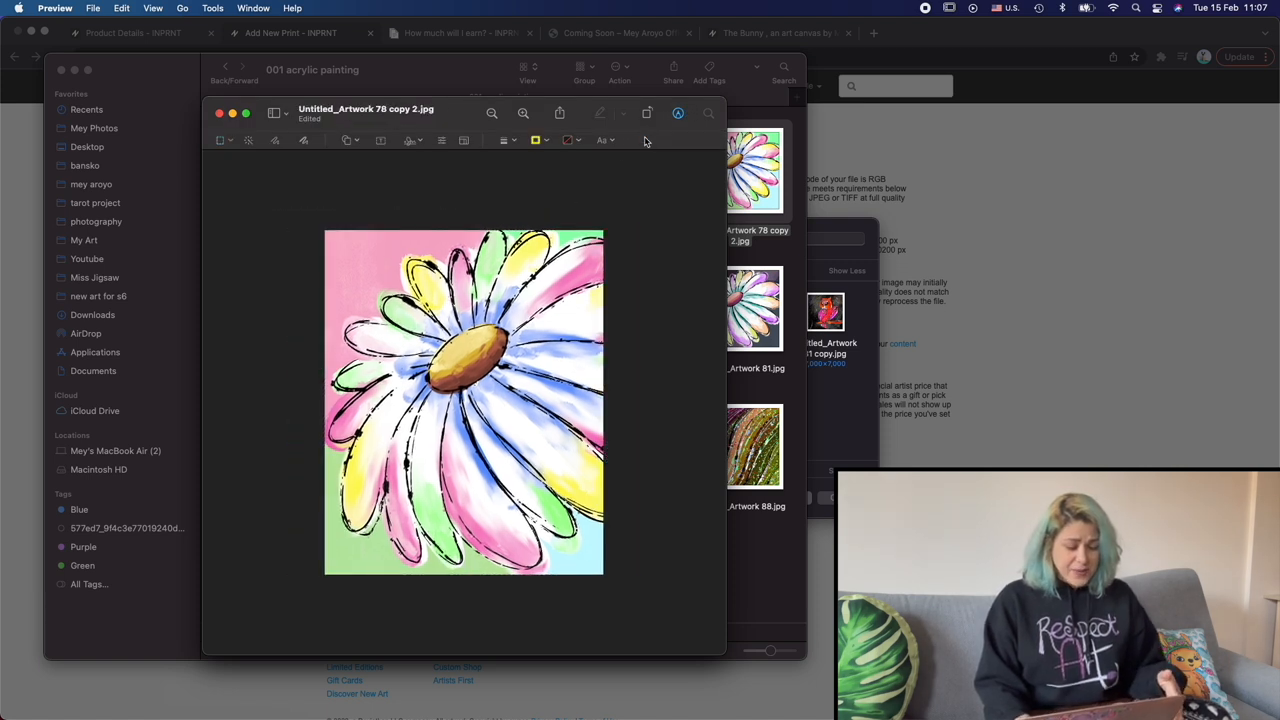
{"action": "left_click", "coordinate": [220, 113]}
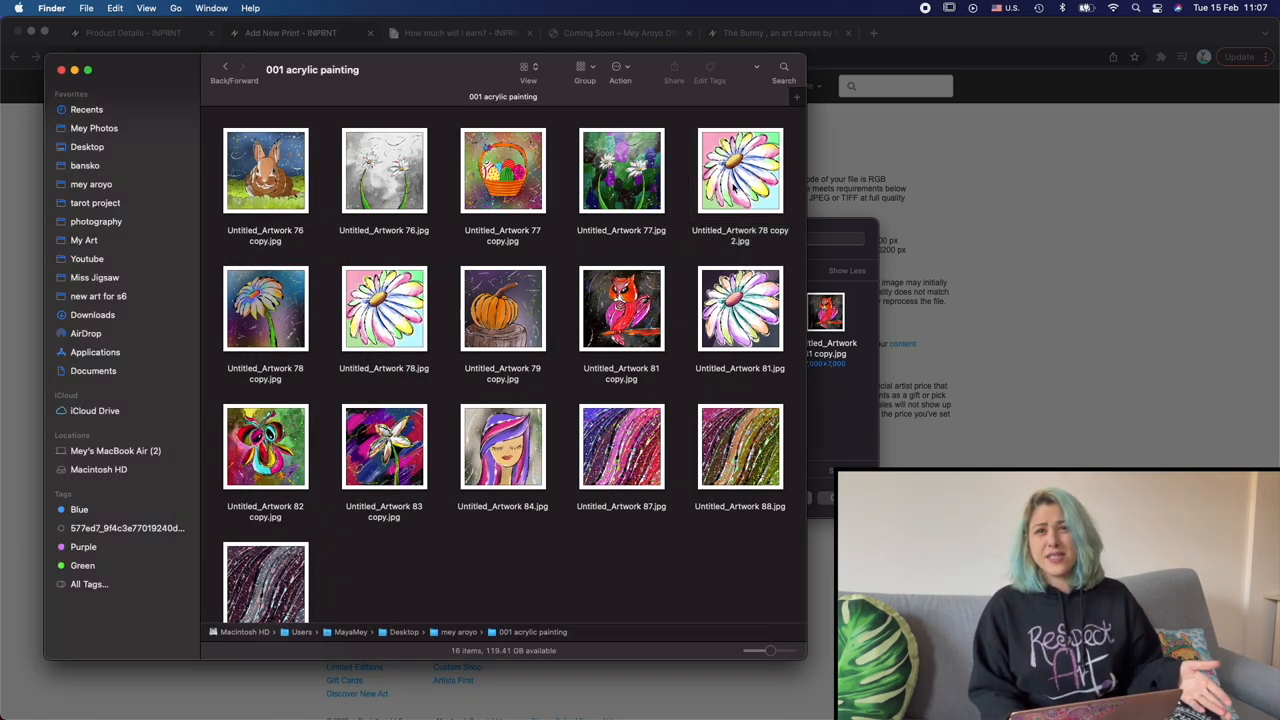
Discard the daisy copy, then crop a duplicate of Untitled_Artwork 84.jpg into a tall portrait
{"action": "left_click", "coordinate": [740, 170]}
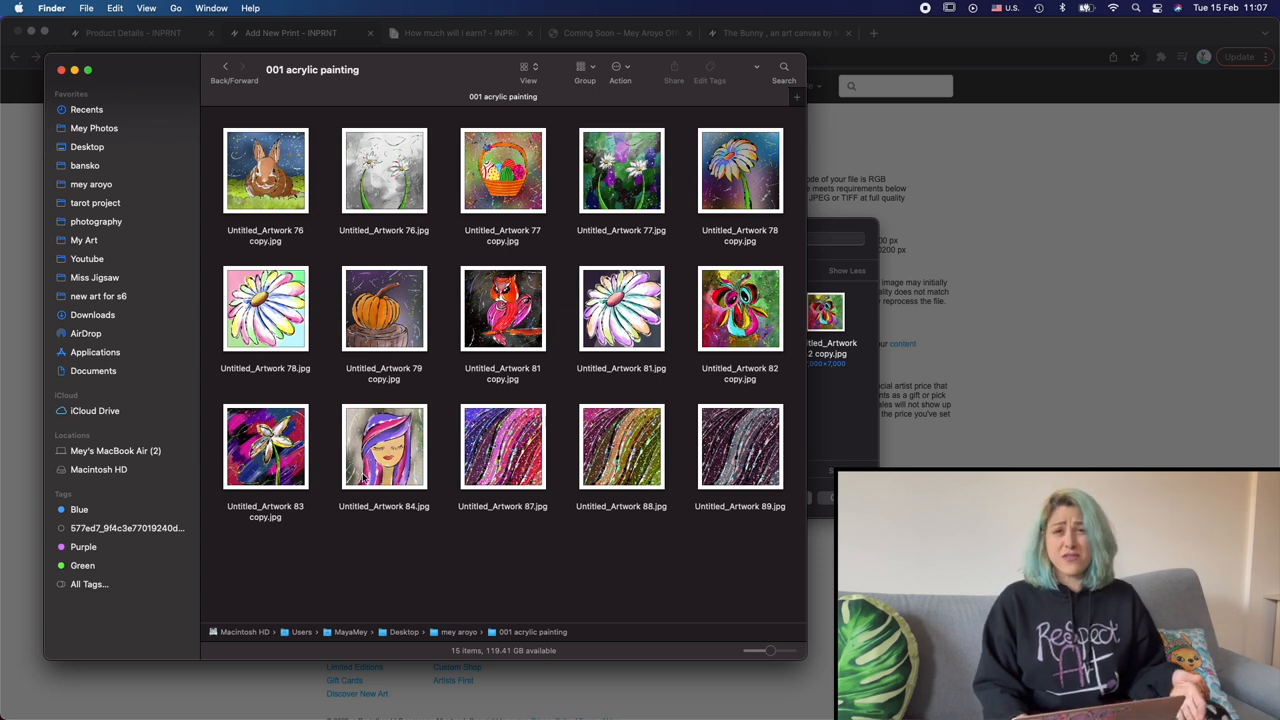
{"action": "mouse_move", "coordinate": [407, 440]}
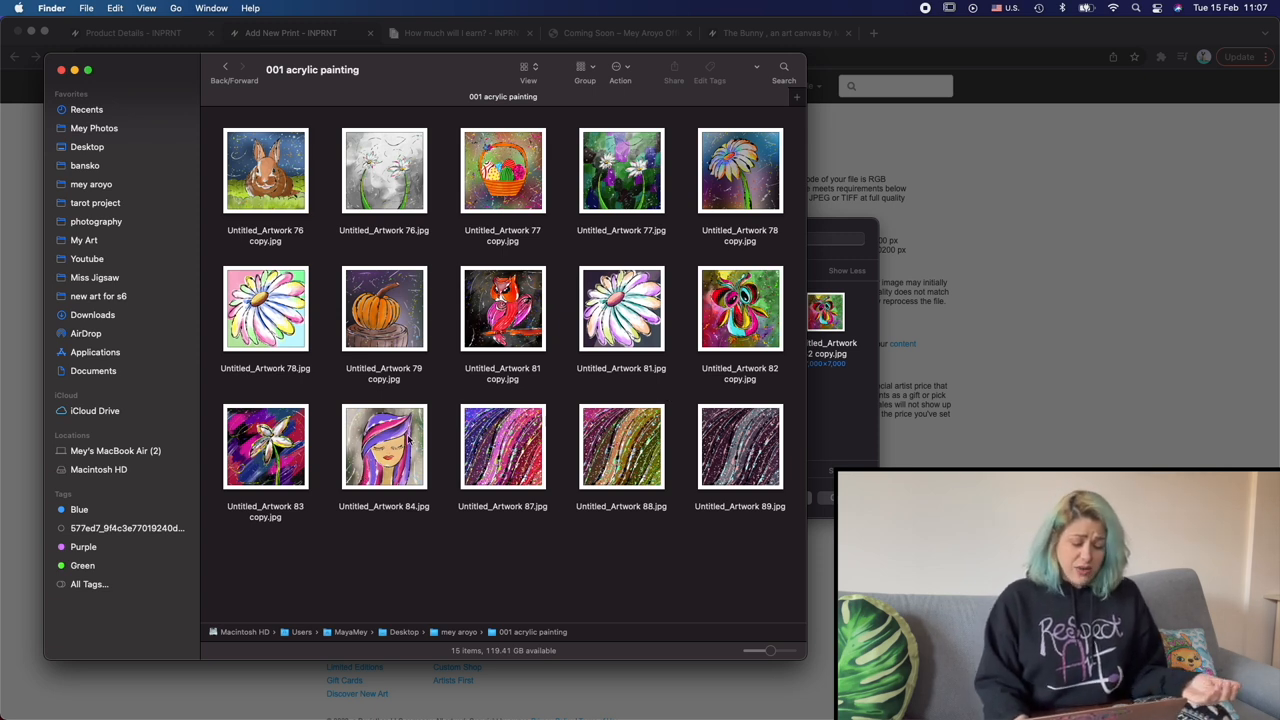
{"action": "left_click", "coordinate": [384, 447]}
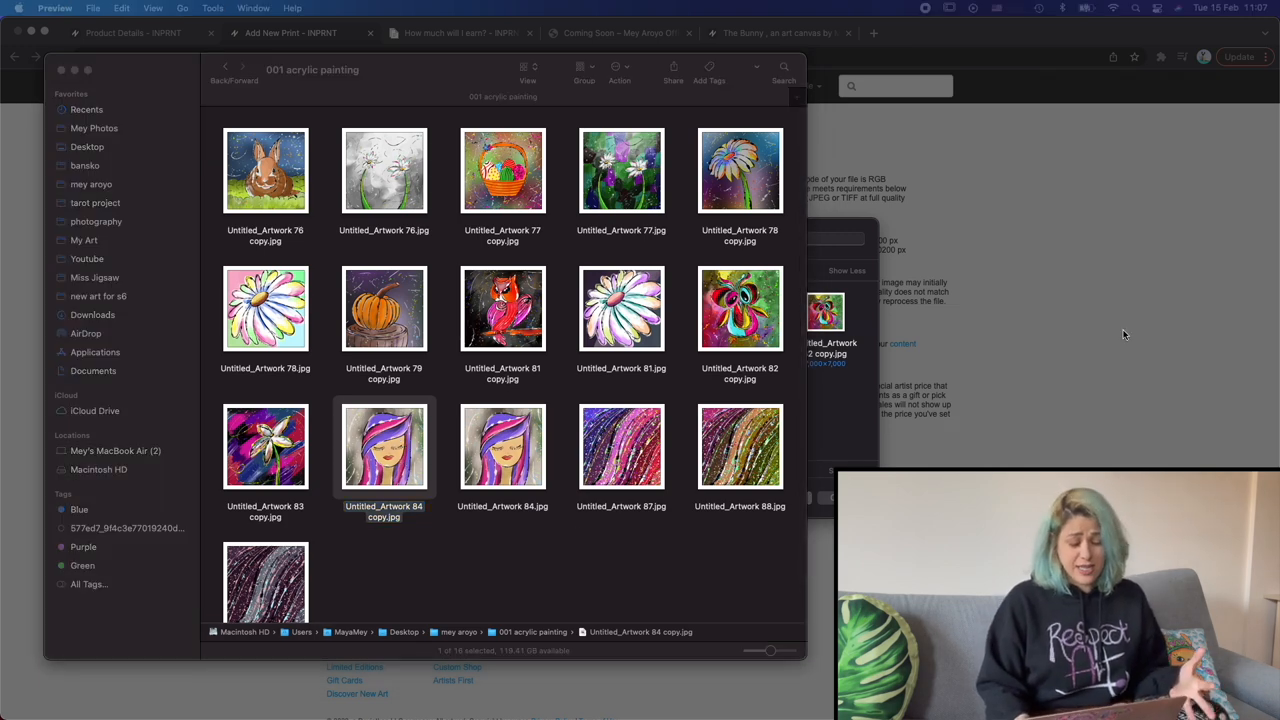
{"action": "double_click", "coordinate": [383, 447]}
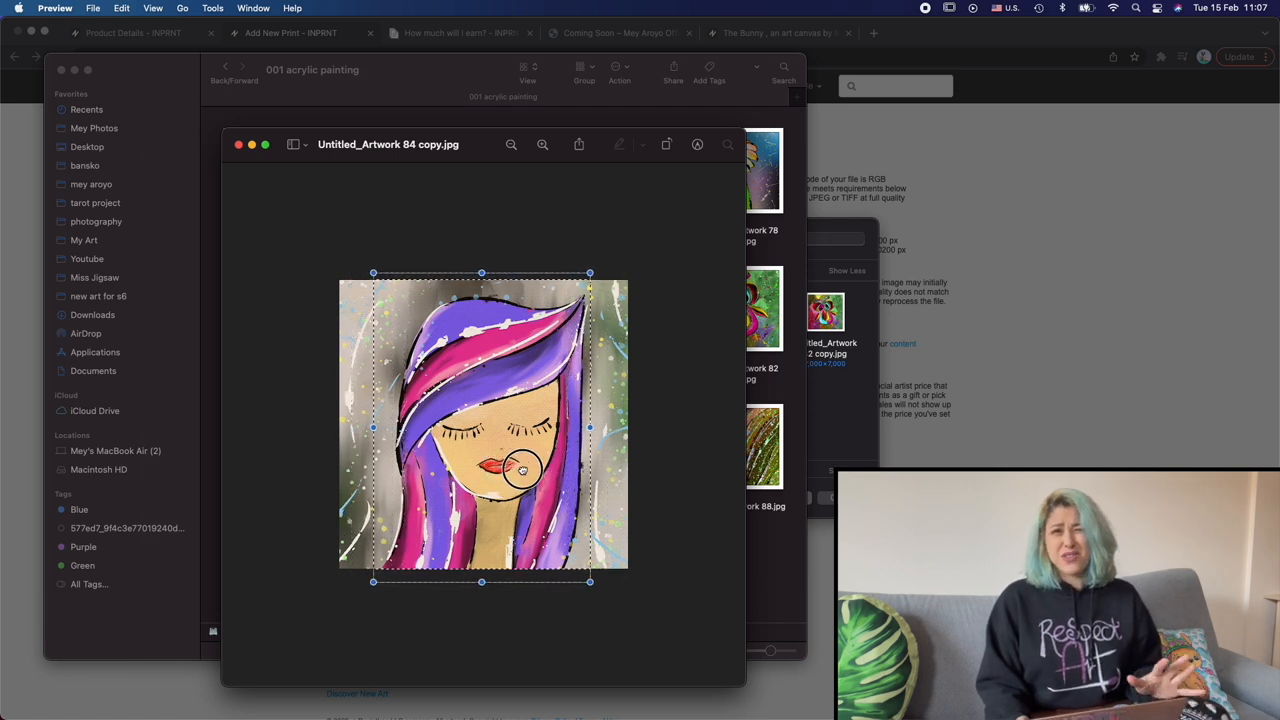
{"action": "mouse_move", "coordinate": [570, 348]}
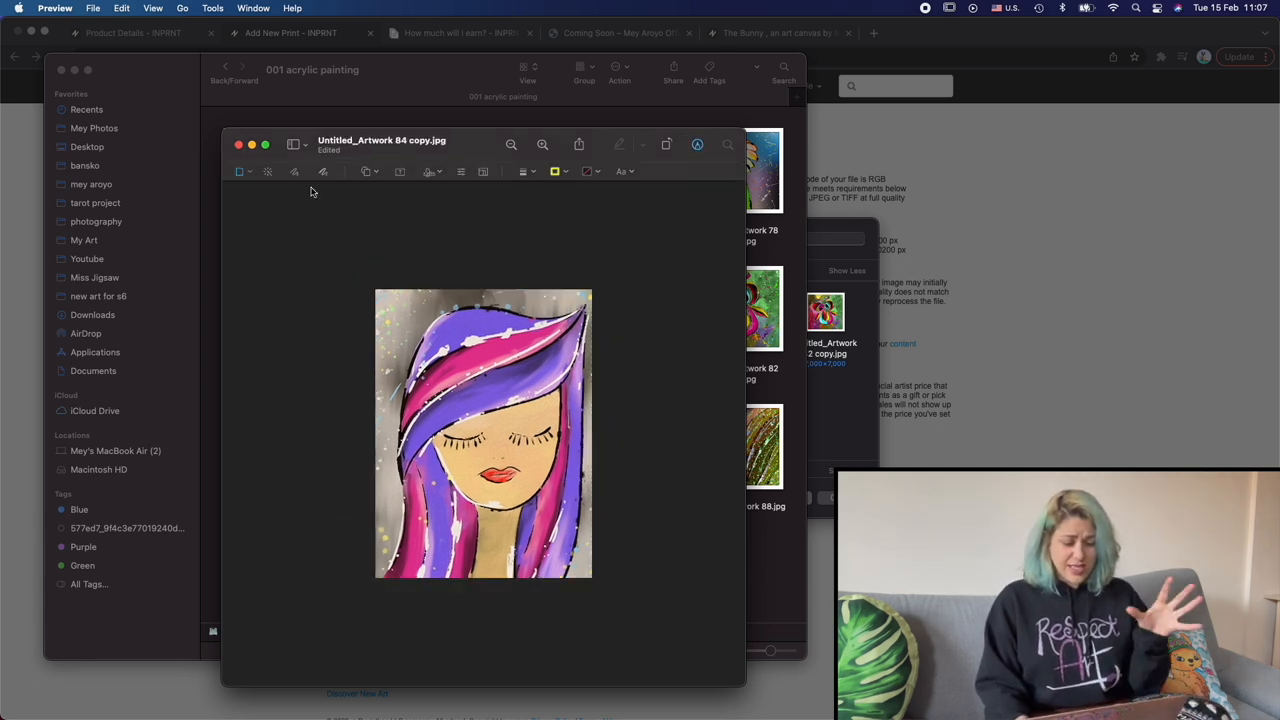
{"action": "left_click", "coordinate": [238, 144]}
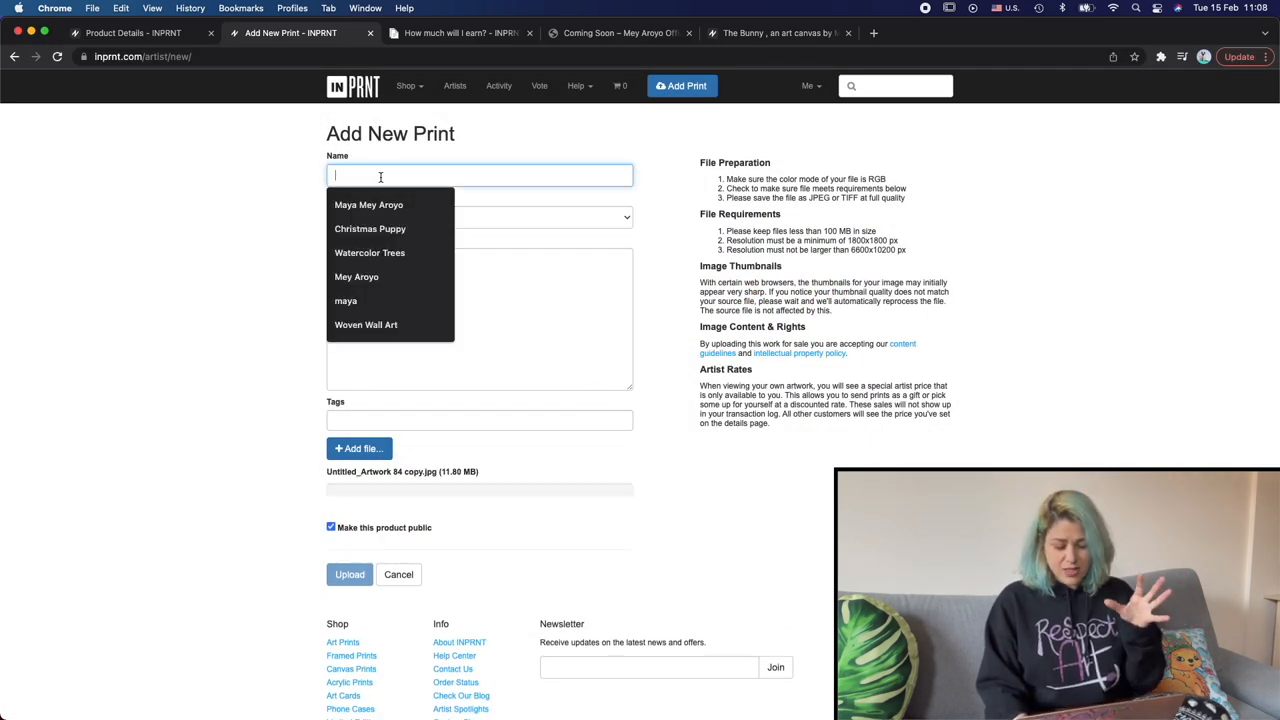
Describe the print as 'Purple Thoughts', a digital acrylic, and tag it 'lady'
{"action": "type", "text": "Purple Thoughts"}
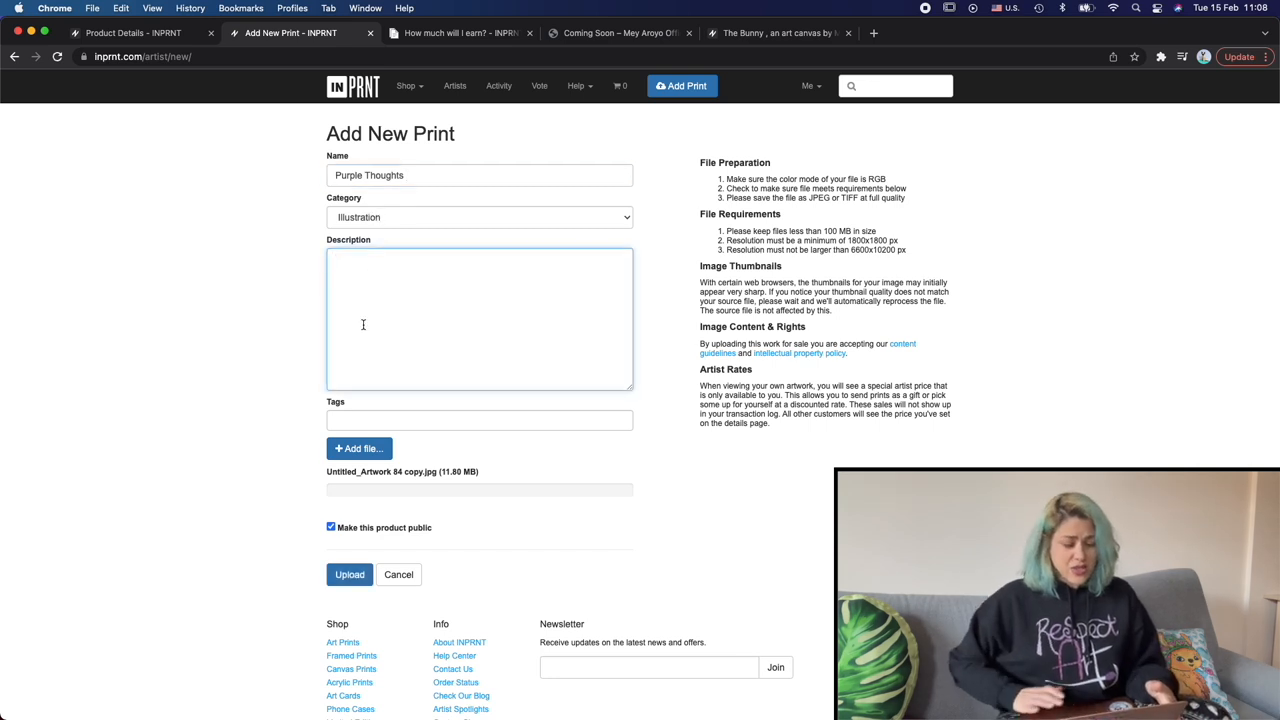
{"action": "type", "text": "A"}
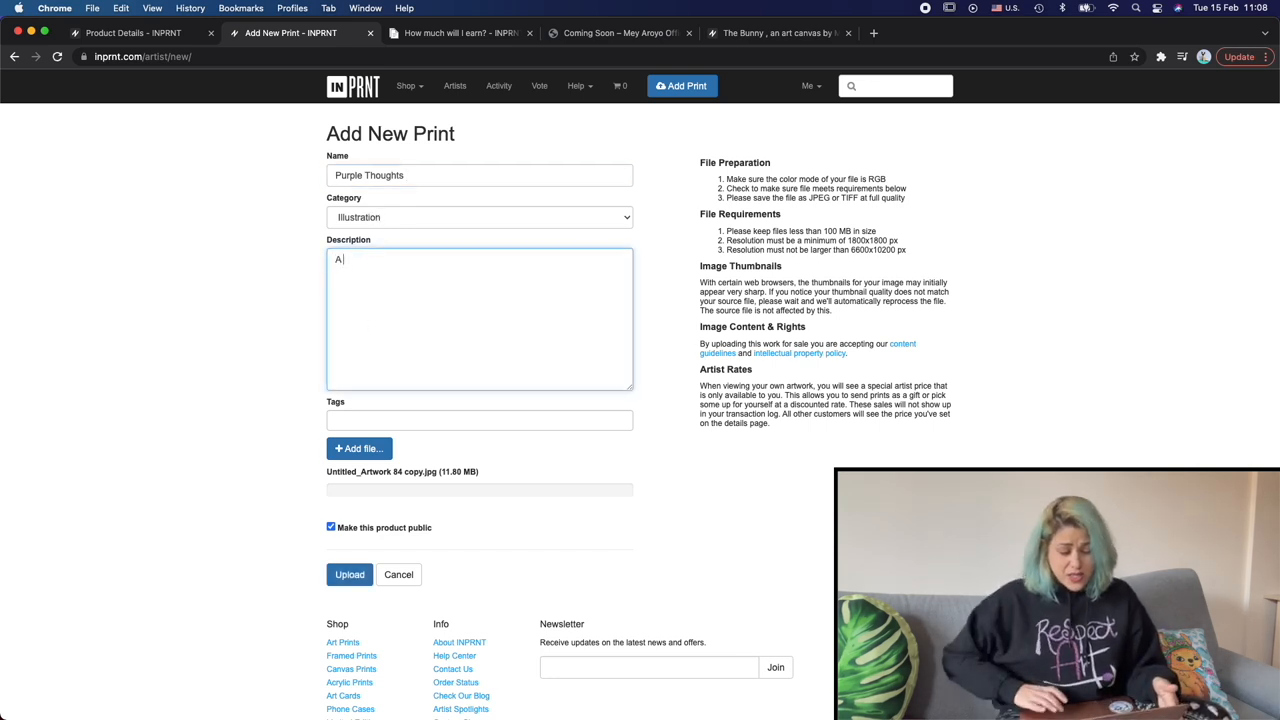
{"action": "type", "text": "d"}
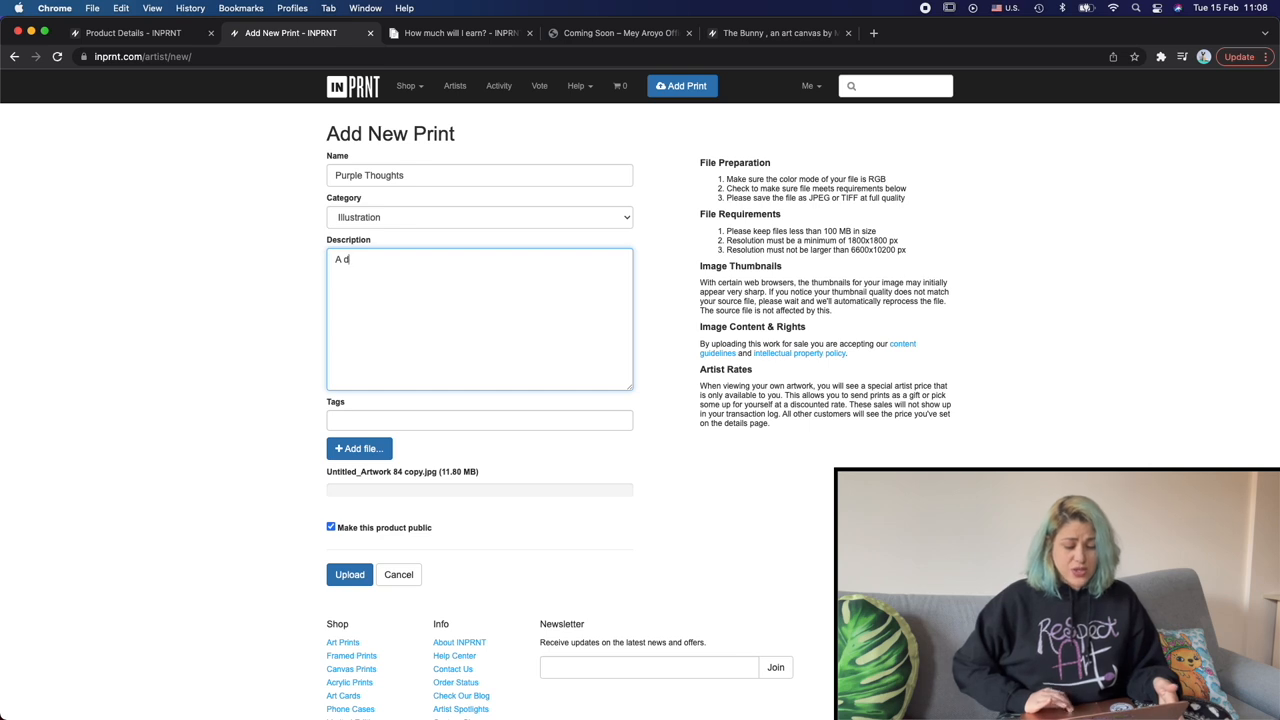
{"action": "type", "text": "igital acry"}
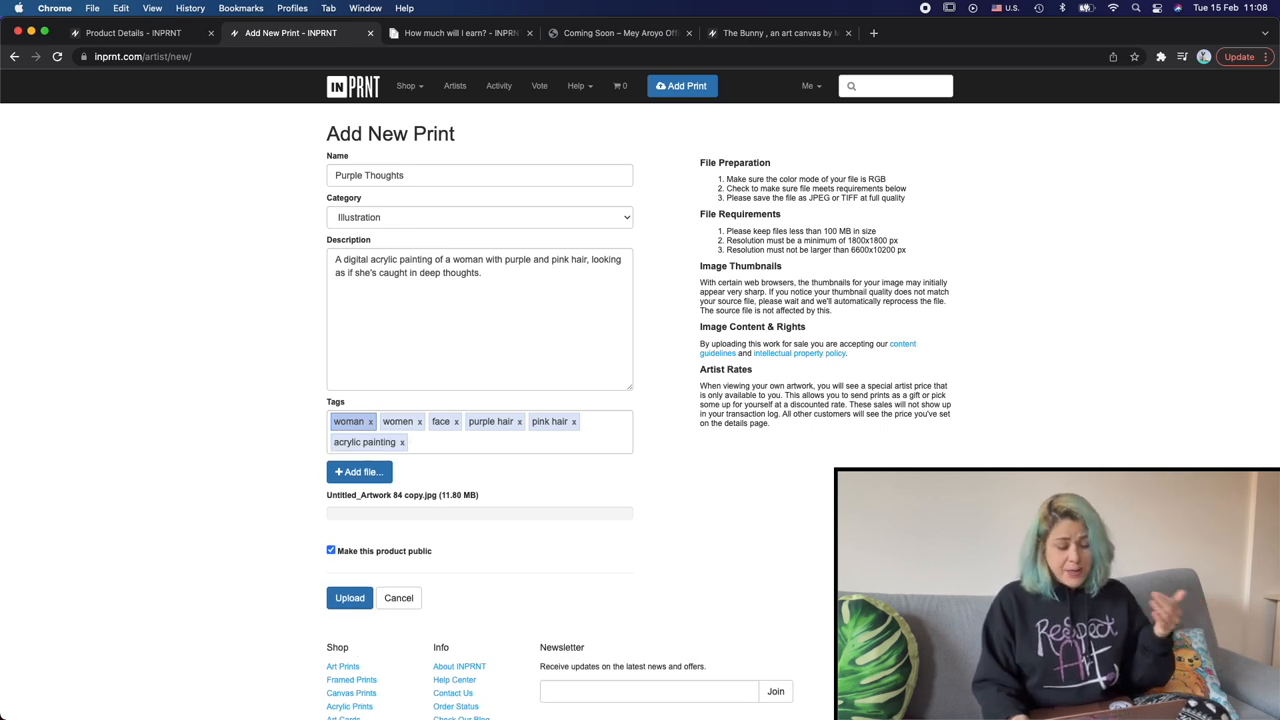
{"action": "type", "text": "lady f"}
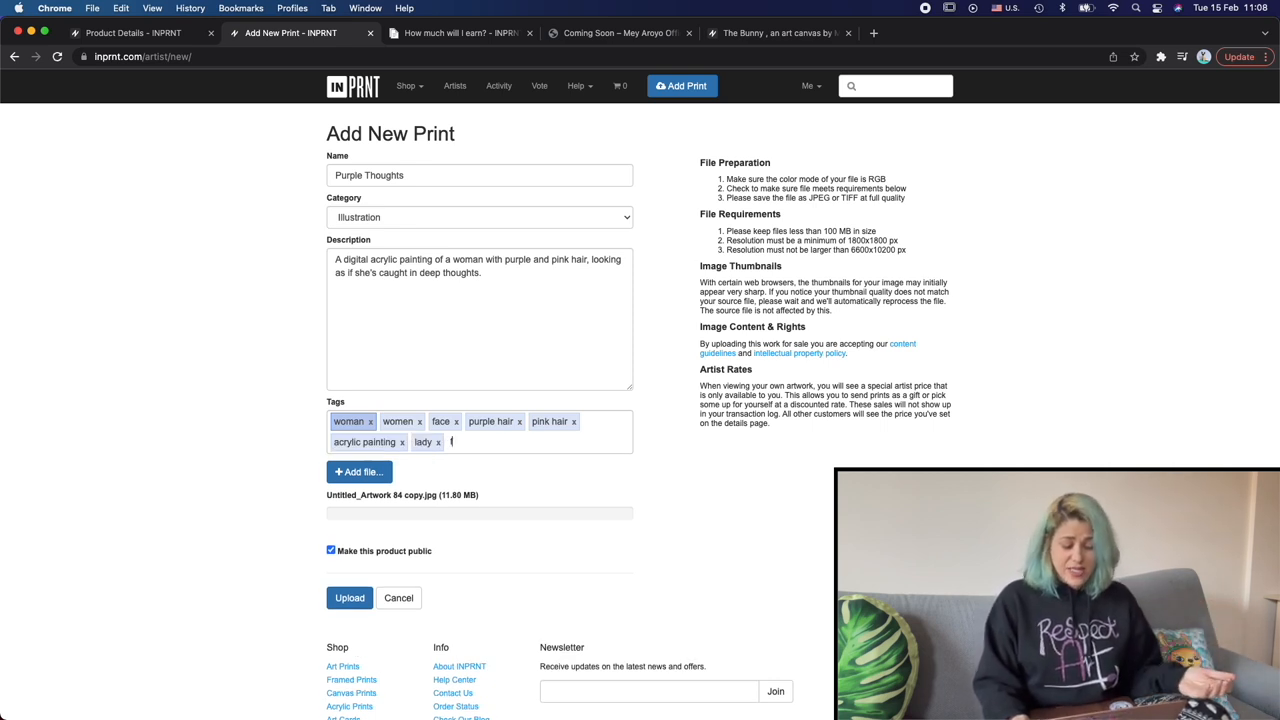
{"action": "left_click", "coordinate": [437, 442]}
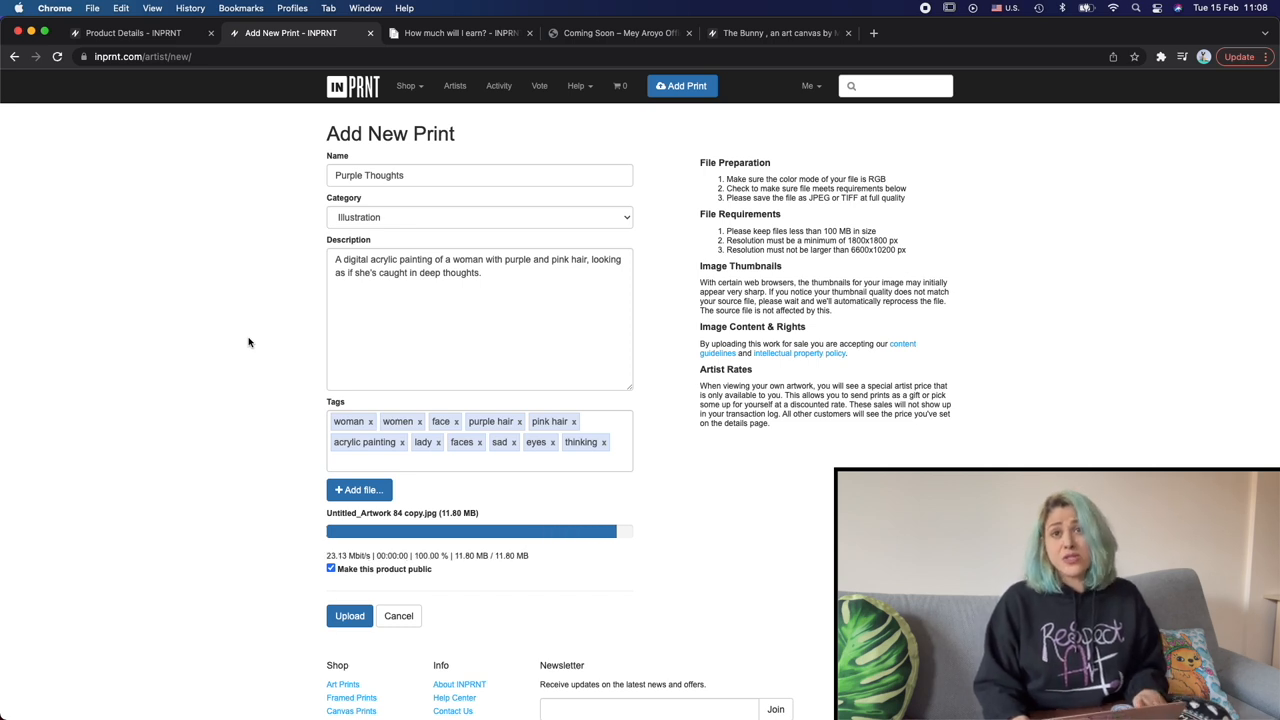
Submit the upload and switch to The Bunny canvas listing while it processes
{"action": "left_click", "coordinate": [349, 615]}
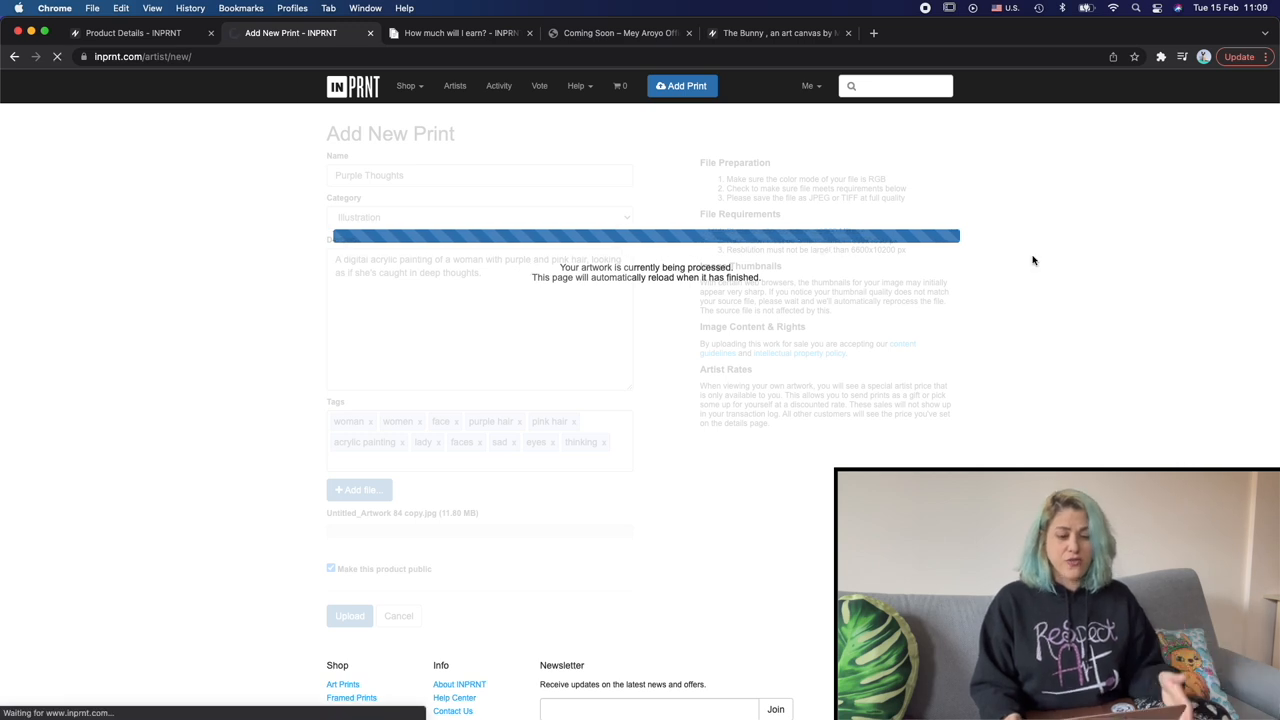
{"action": "mouse_move", "coordinate": [601, 10]}
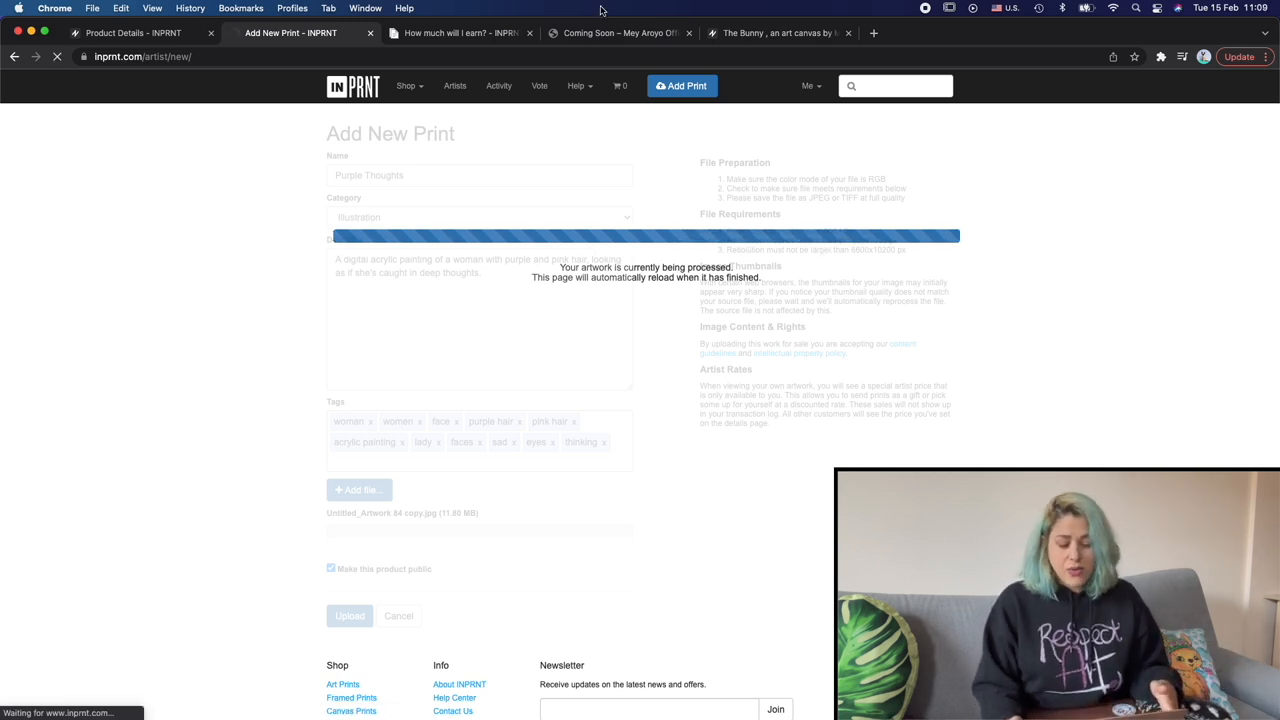
{"action": "left_click", "coordinate": [780, 33]}
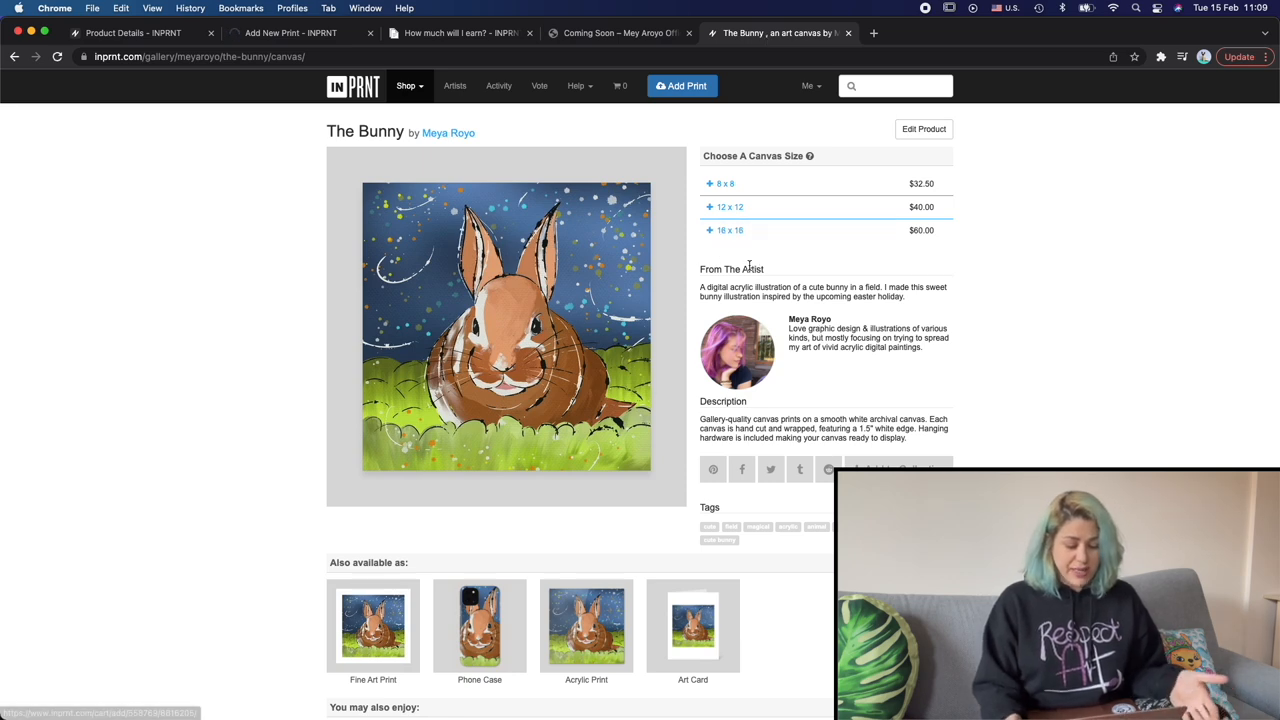
{"action": "mouse_move", "coordinate": [405, 625]}
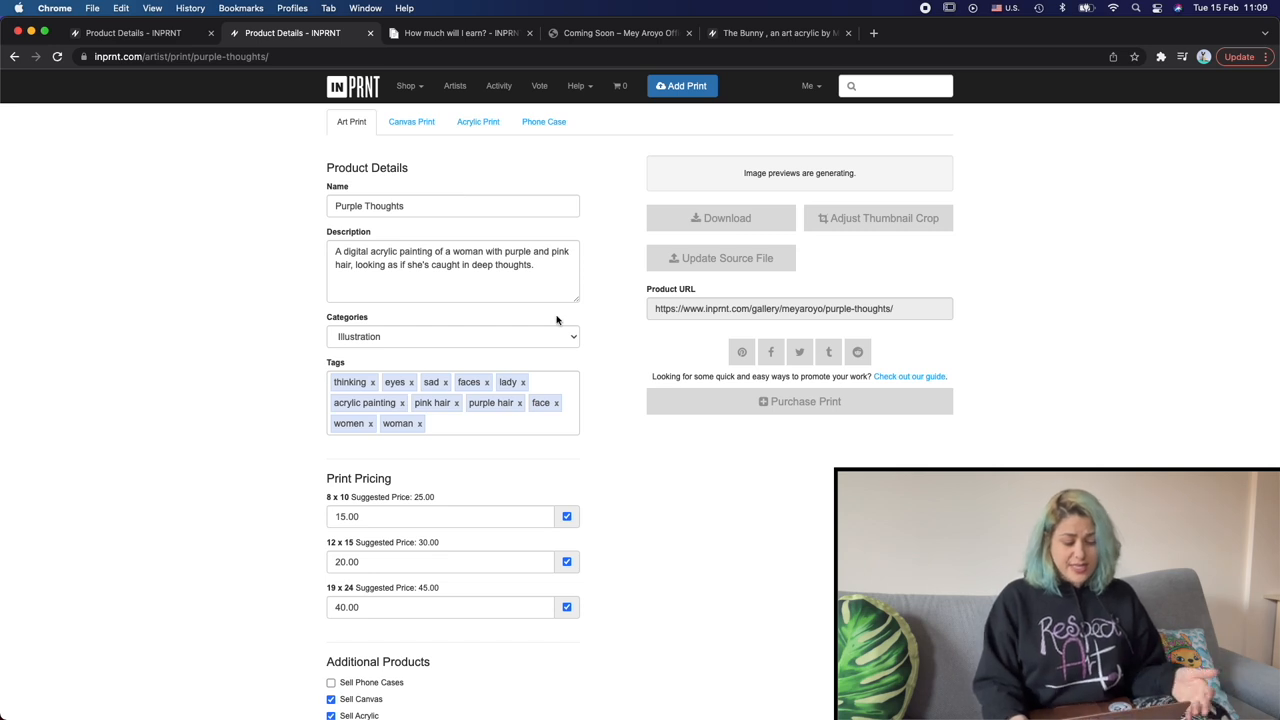
Price the print at 22, 26 and 42, enable Sell Phone Cases, save, and go to the profile
{"action": "scroll", "scroll_direction": "down", "scroll_amount": 3}
{"action": "type", "text": "26"}
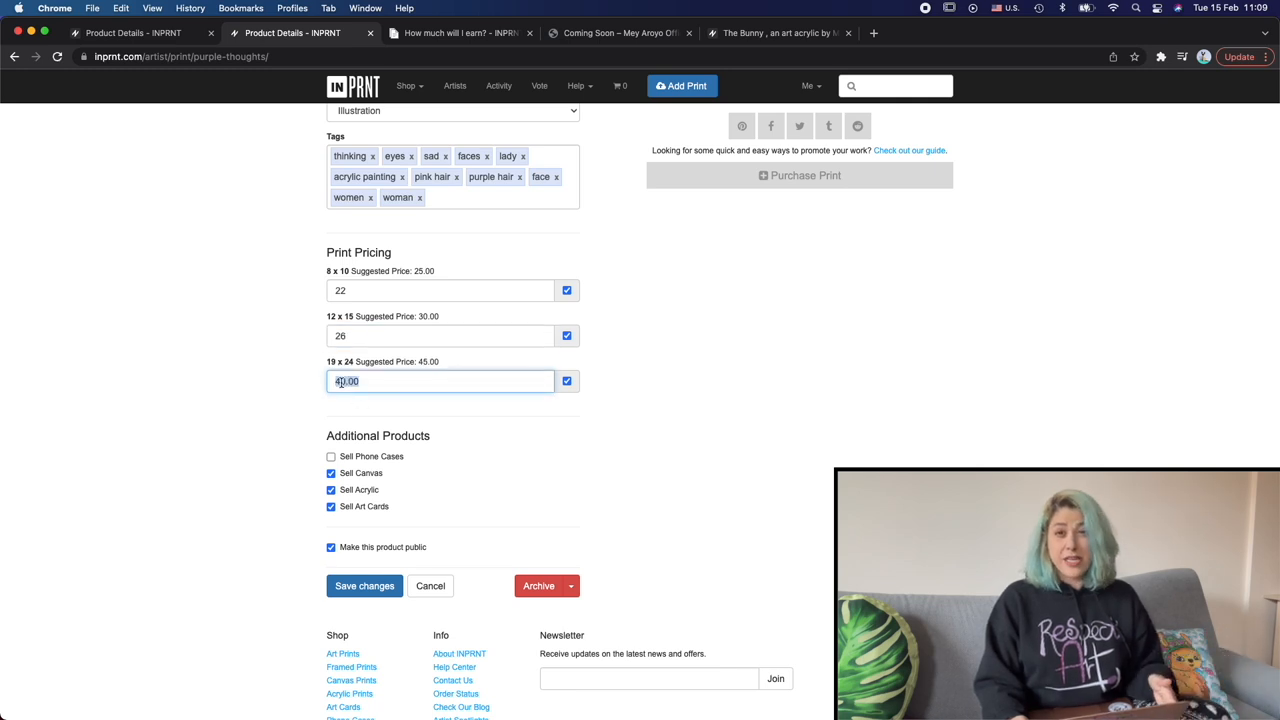
{"action": "type", "text": "42"}
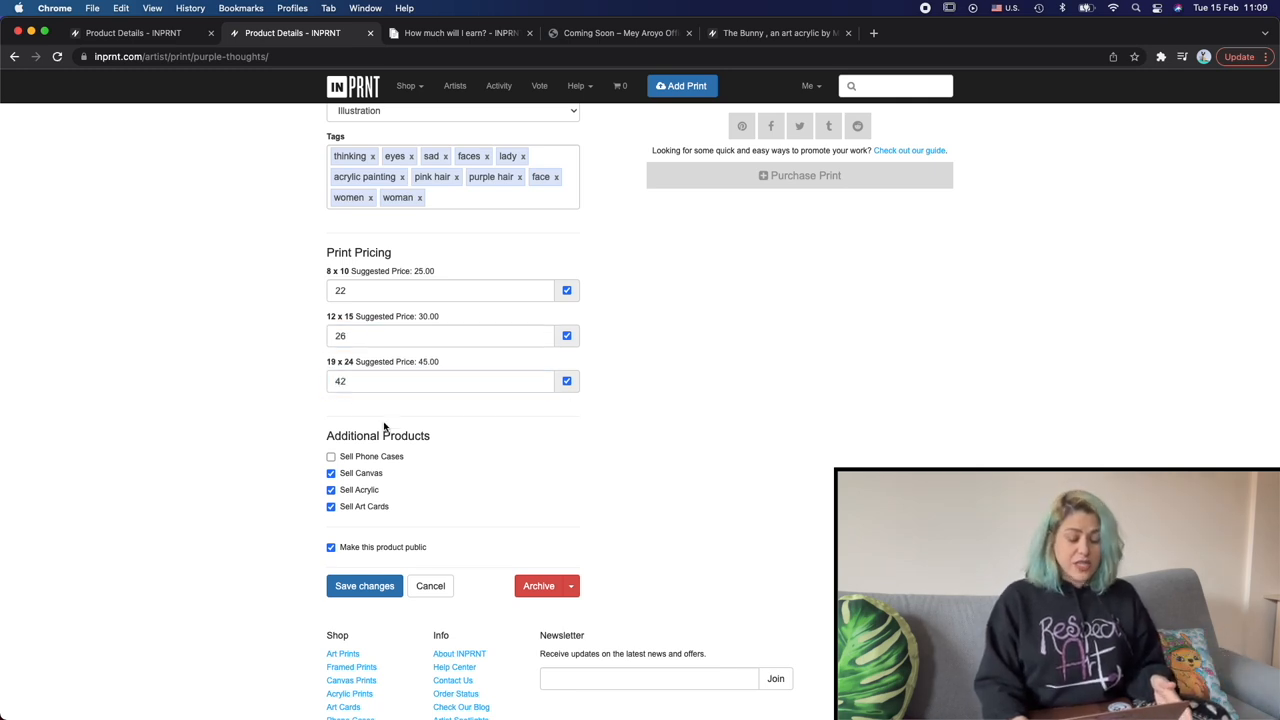
{"action": "left_click", "coordinate": [331, 456]}
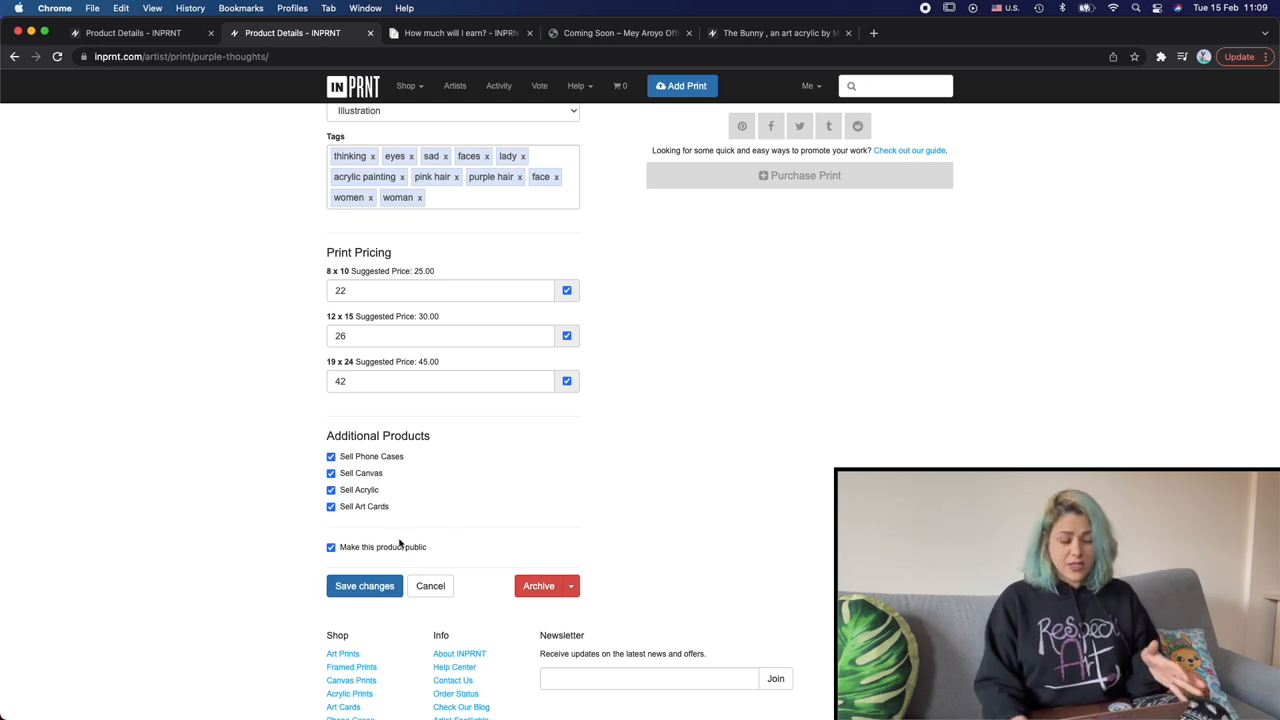
{"action": "left_click", "coordinate": [364, 585]}
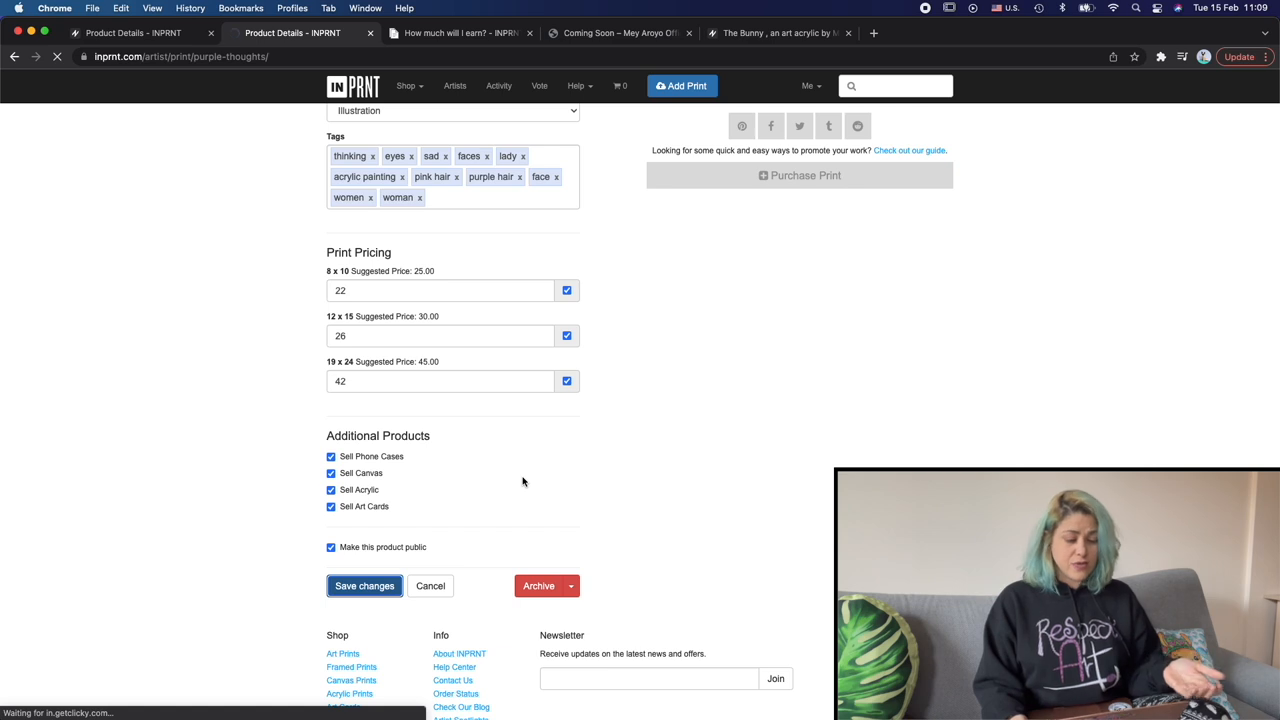
{"action": "left_click", "coordinate": [364, 585]}
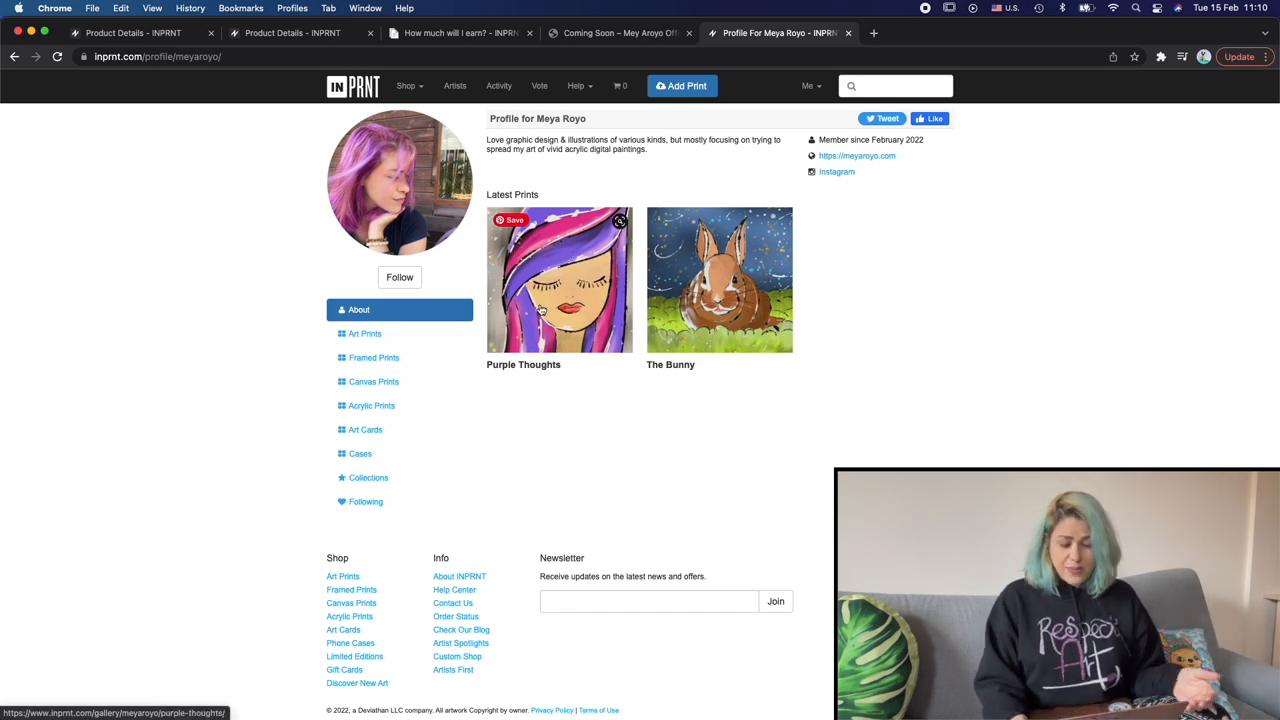
From the profile, view Purple Thoughts' art card version and add the card to the cart
{"action": "left_click", "coordinate": [559, 280]}
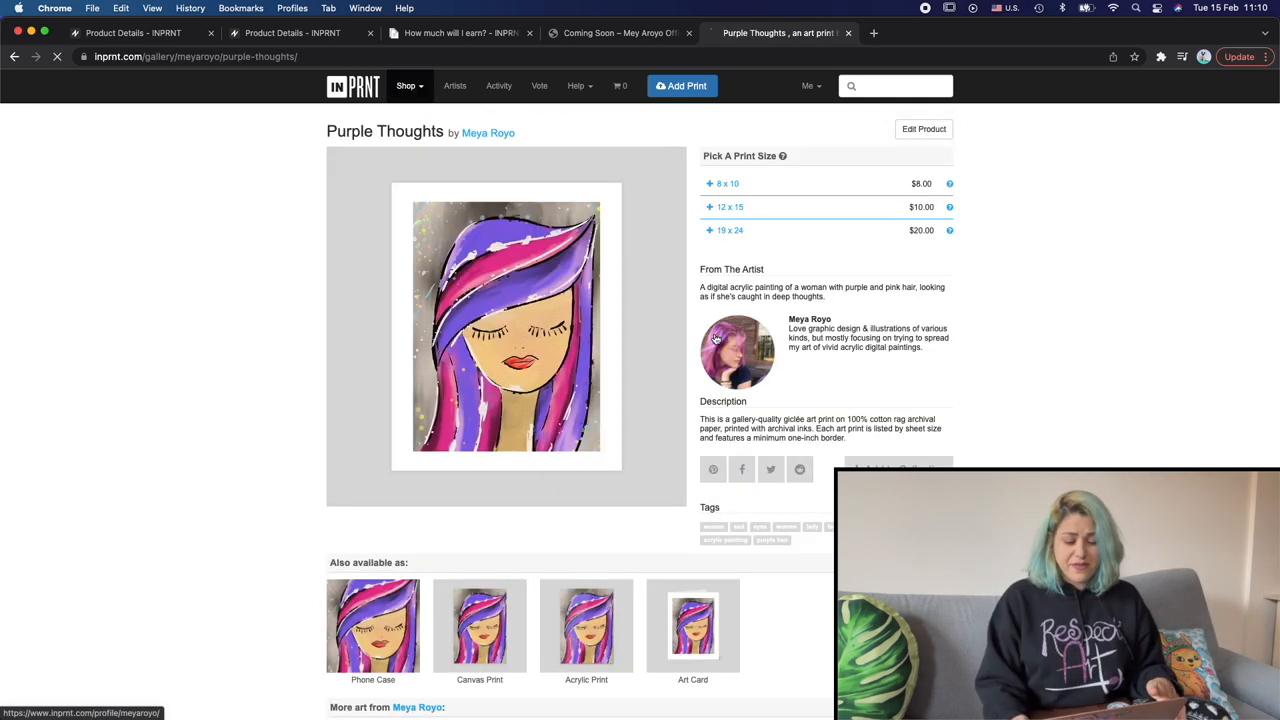
{"action": "scroll", "scroll_direction": "down", "scroll_amount": 3}
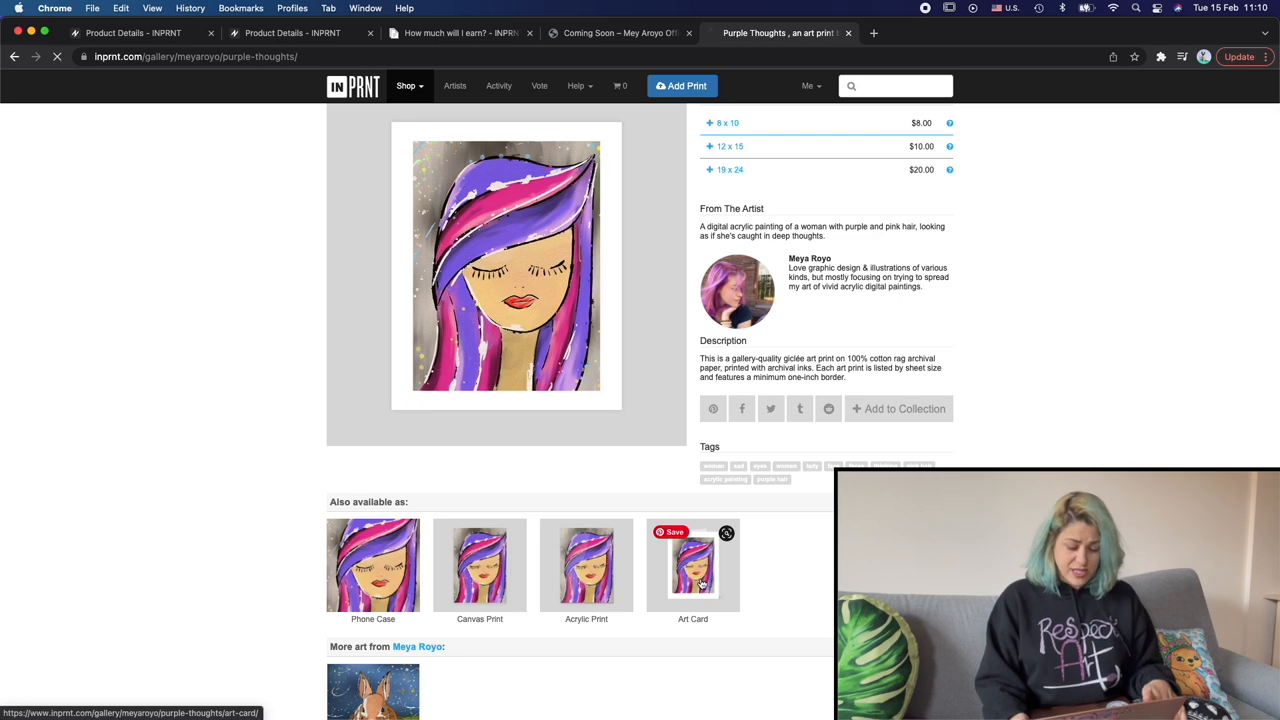
{"action": "left_click", "coordinate": [692, 565]}
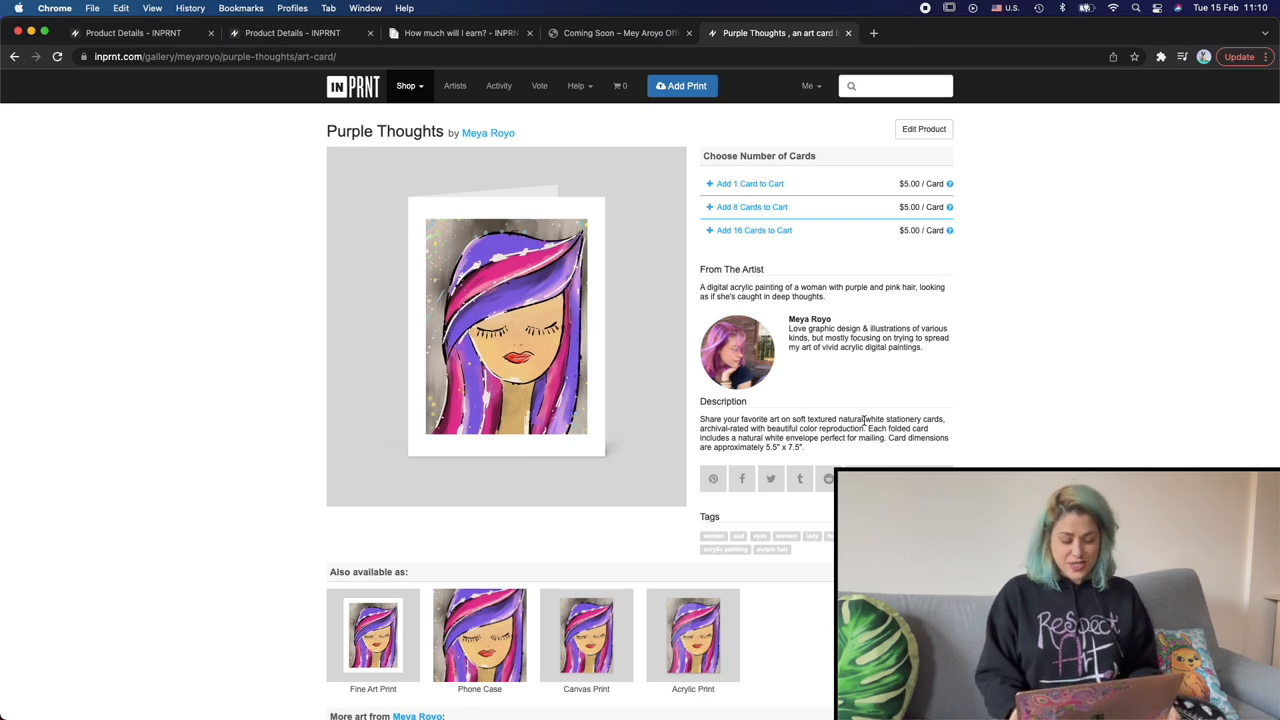
{"action": "left_click", "coordinate": [487, 133]}
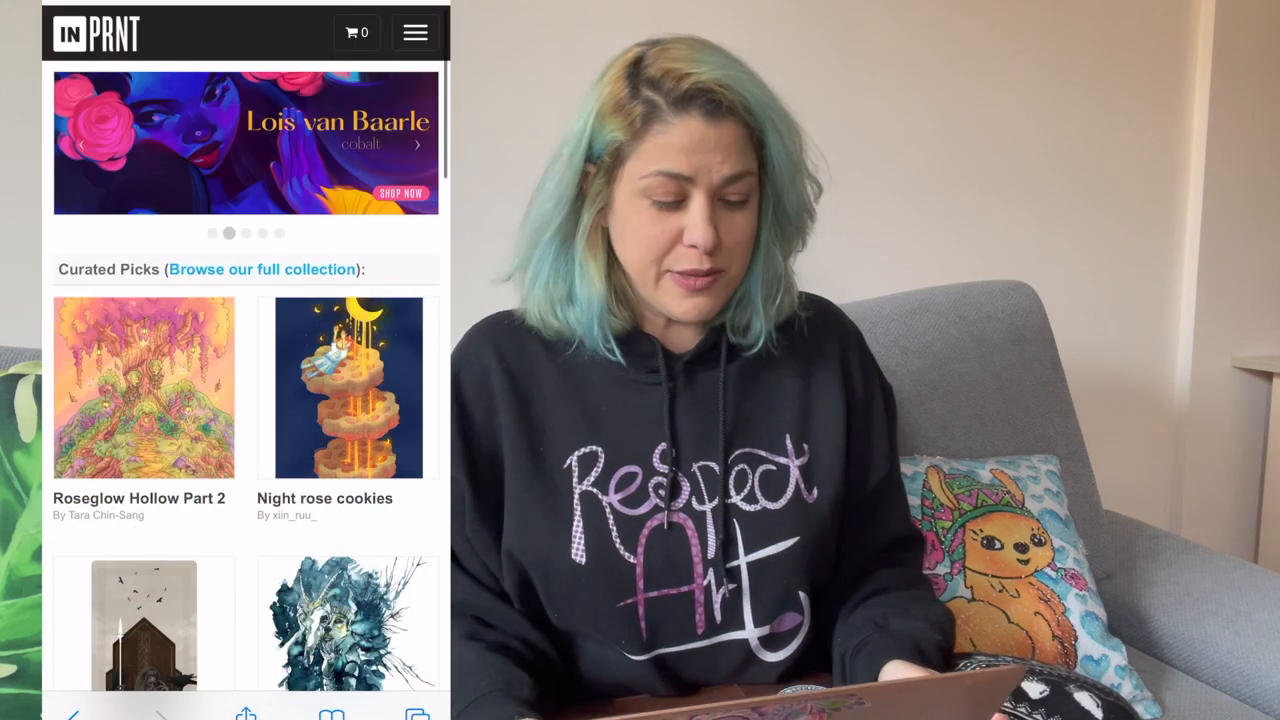
Search the mobile site for 'Acrylic flower'
{"action": "left_click", "coordinate": [414, 32]}
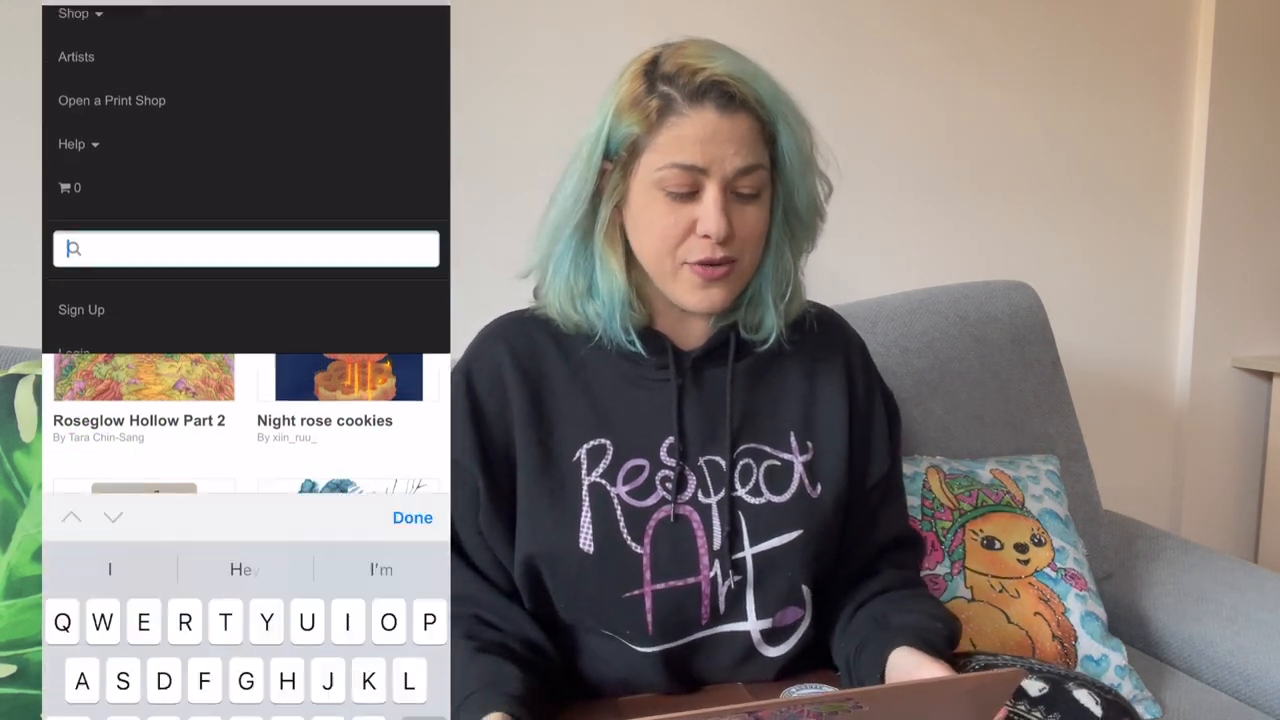
{"action": "type", "text": "Acr"}
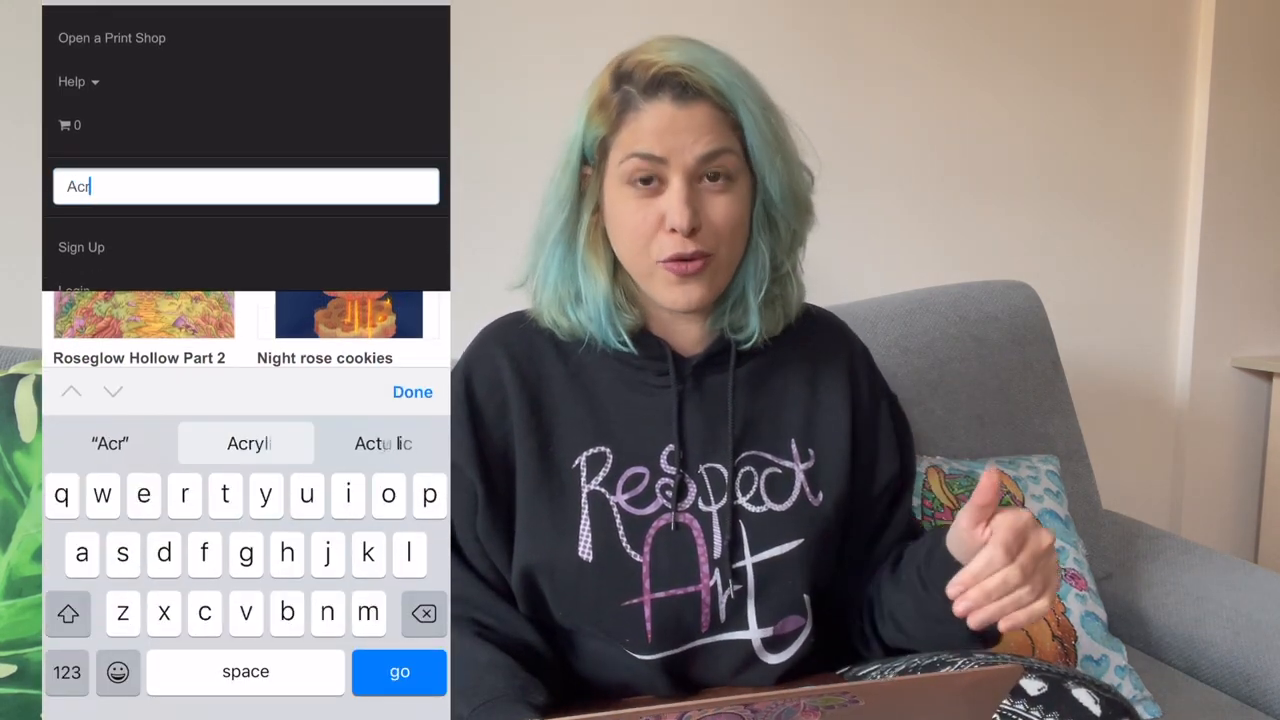
{"action": "type", "text": "Acrylic flow"}
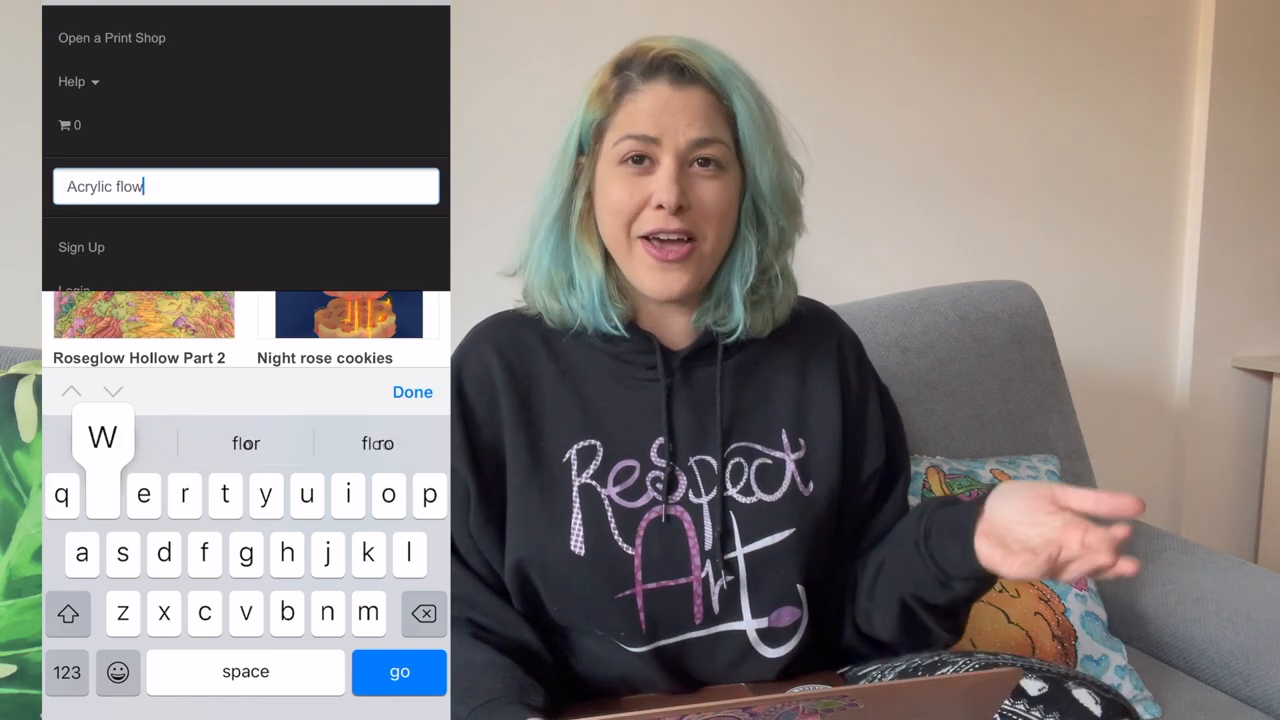
{"action": "type", "text": "er"}
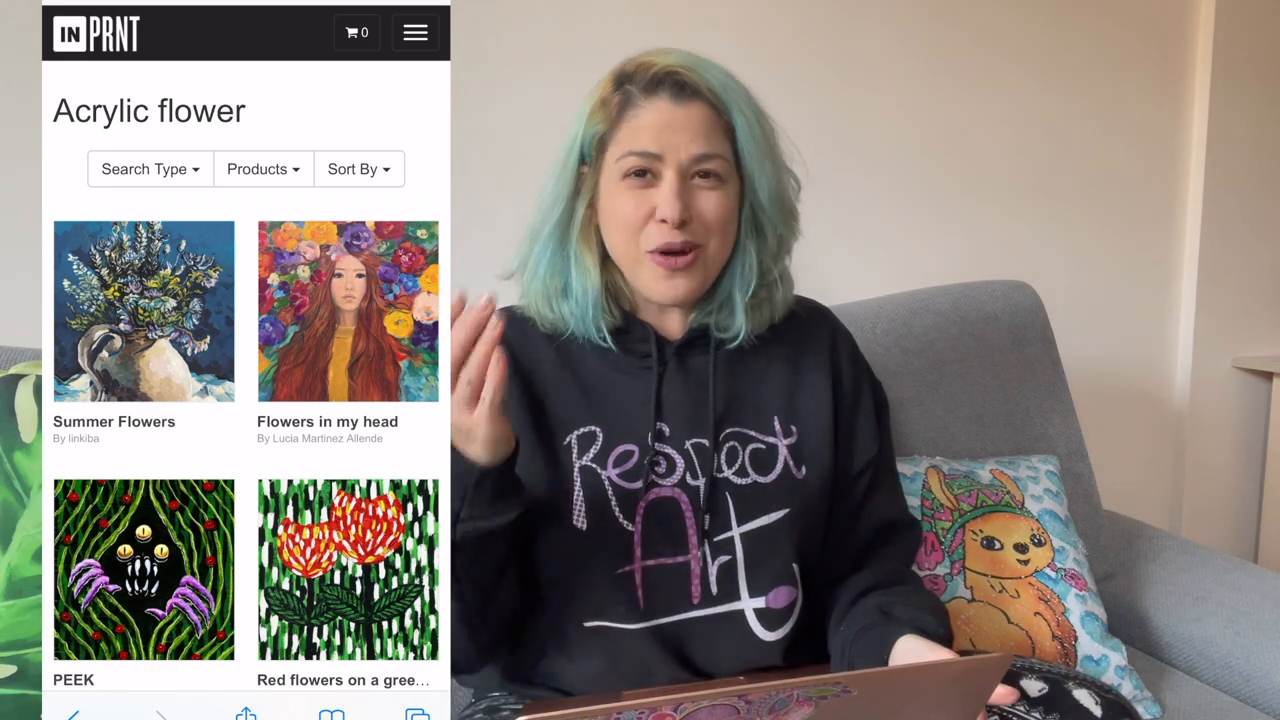
Browse the results past Yellow Spot in the Mix and pick Leaves Glow by Meya Royo
{"action": "scroll", "scroll_direction": "down", "scroll_amount": 3}
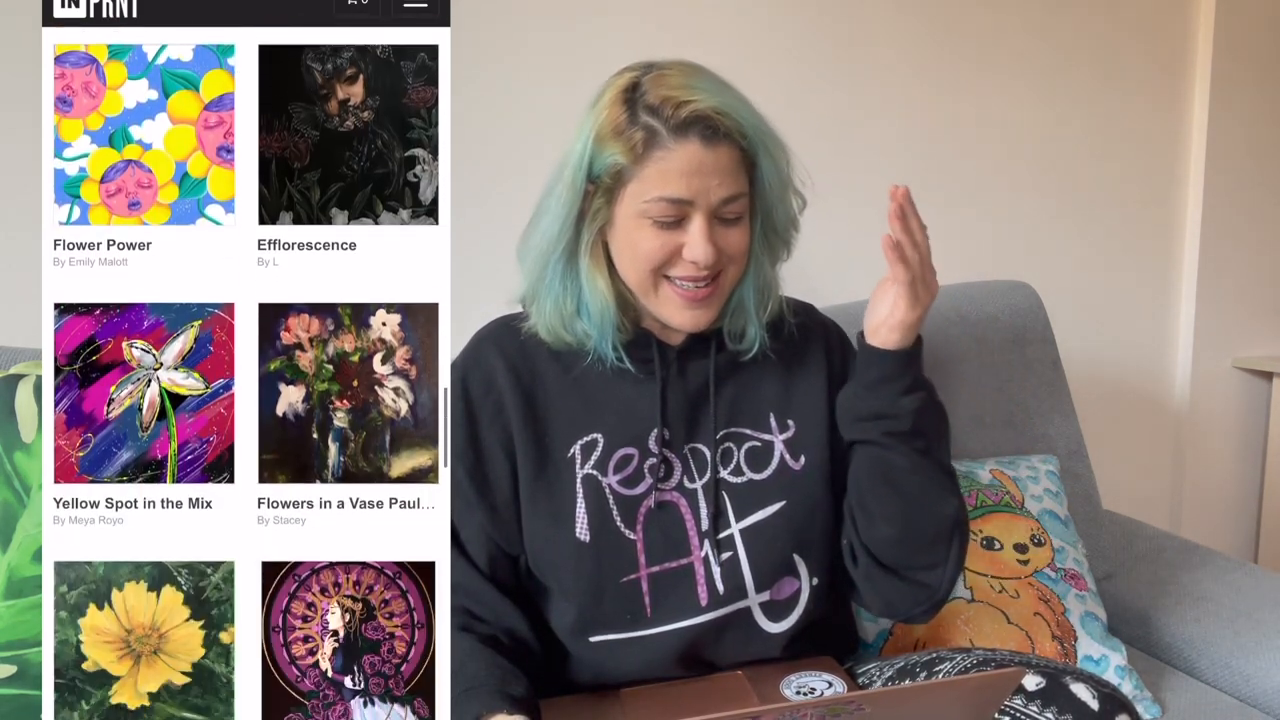
{"action": "scroll", "scroll_direction": "down", "scroll_amount": 3}
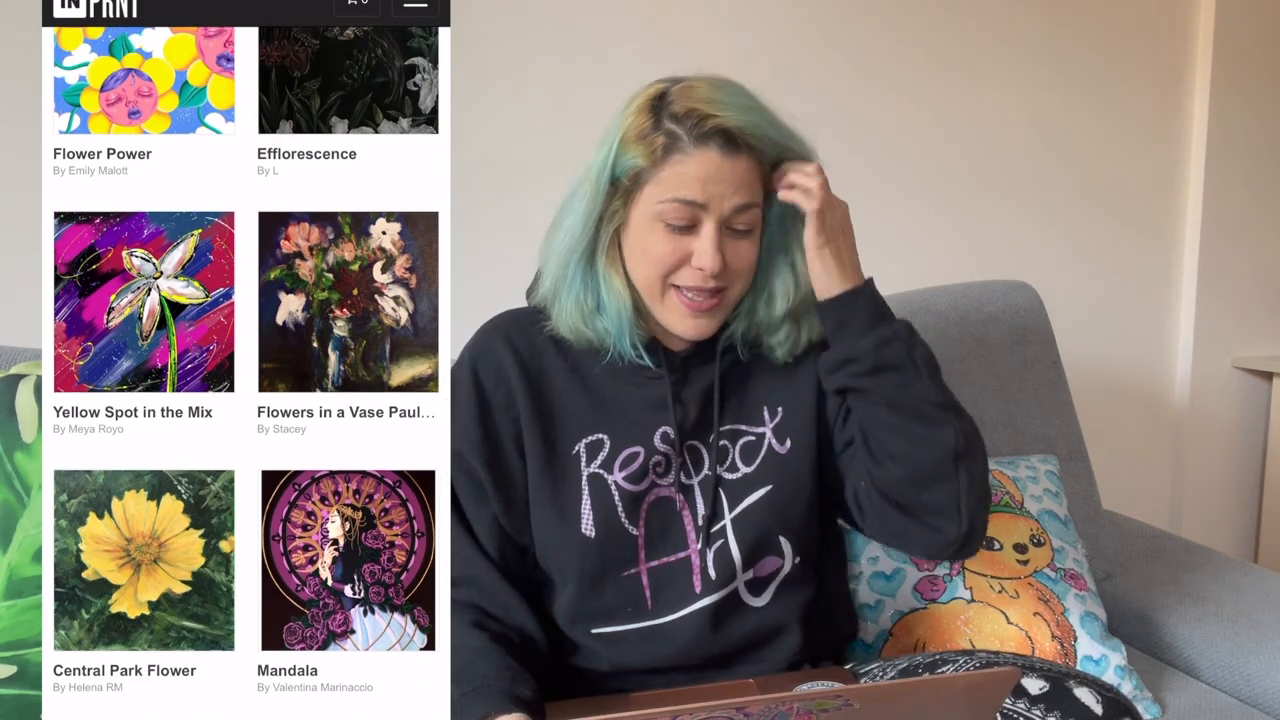
{"action": "scroll", "scroll_direction": "down", "scroll_amount": 3}
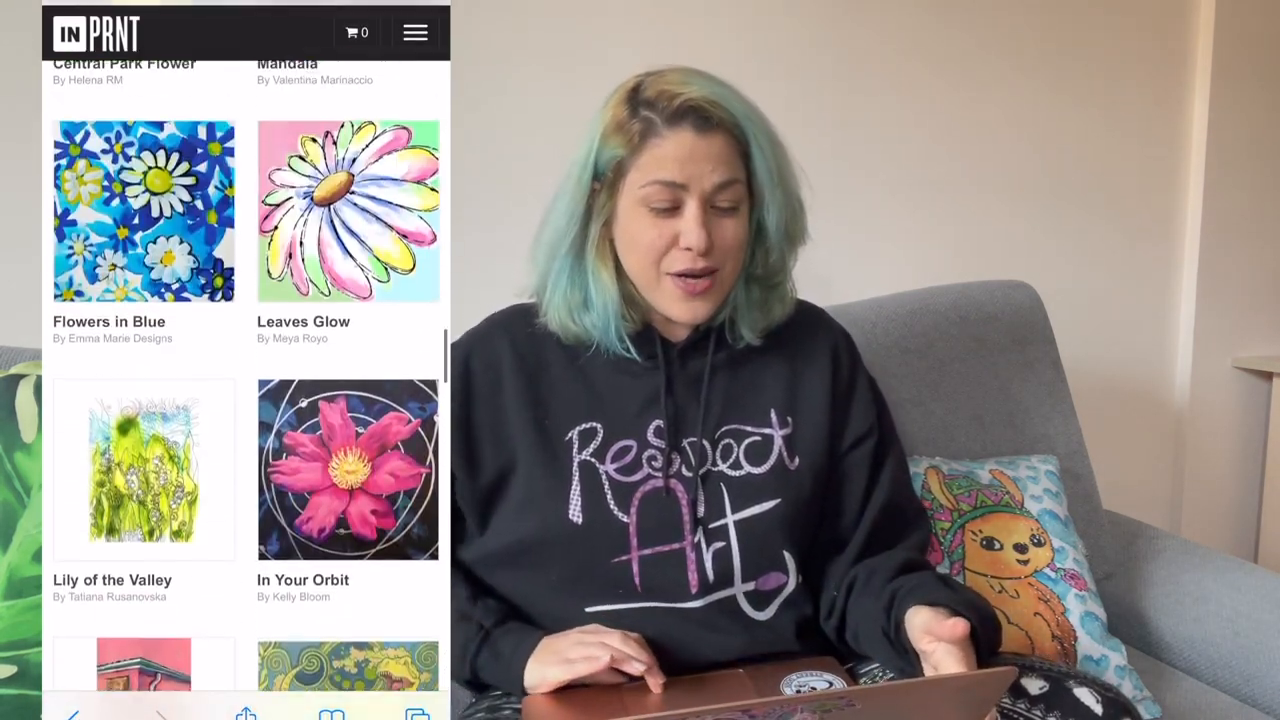
{"action": "left_click", "coordinate": [348, 211]}
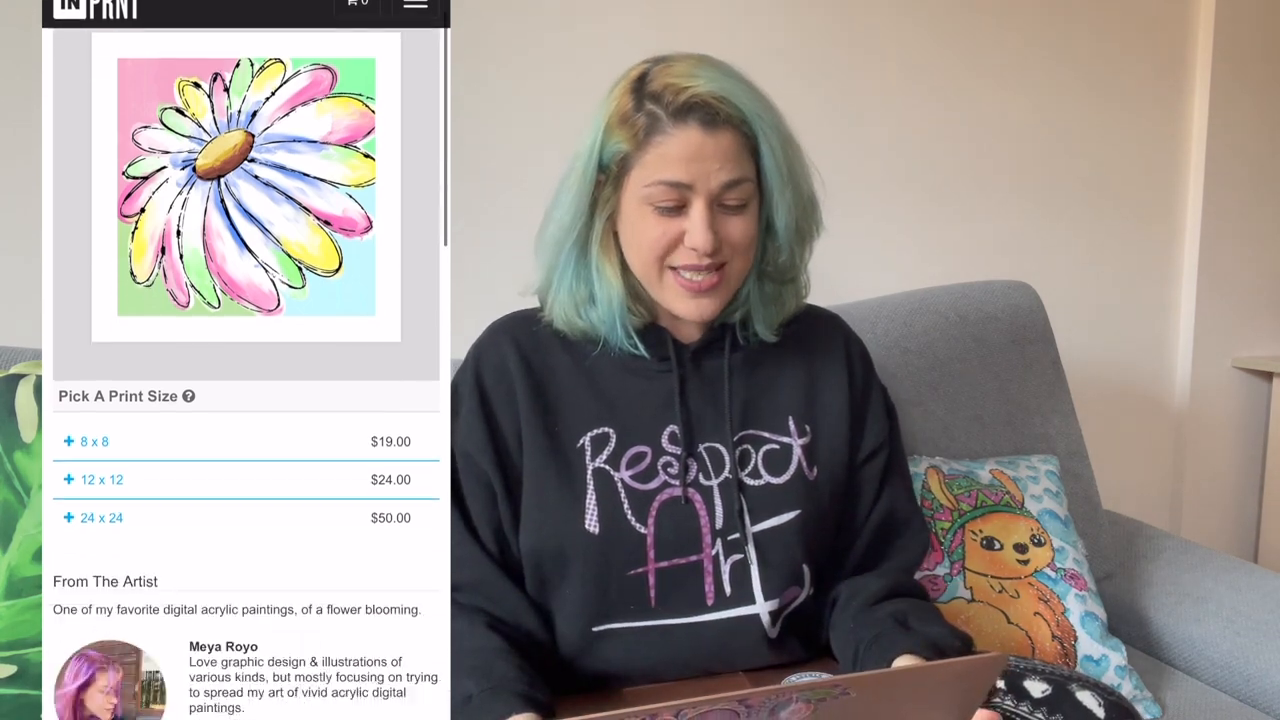
Scroll the Leaves Glow page and the cart of flower prints totaling $134.75
{"action": "scroll", "scroll_direction": "down", "scroll_amount": 3}
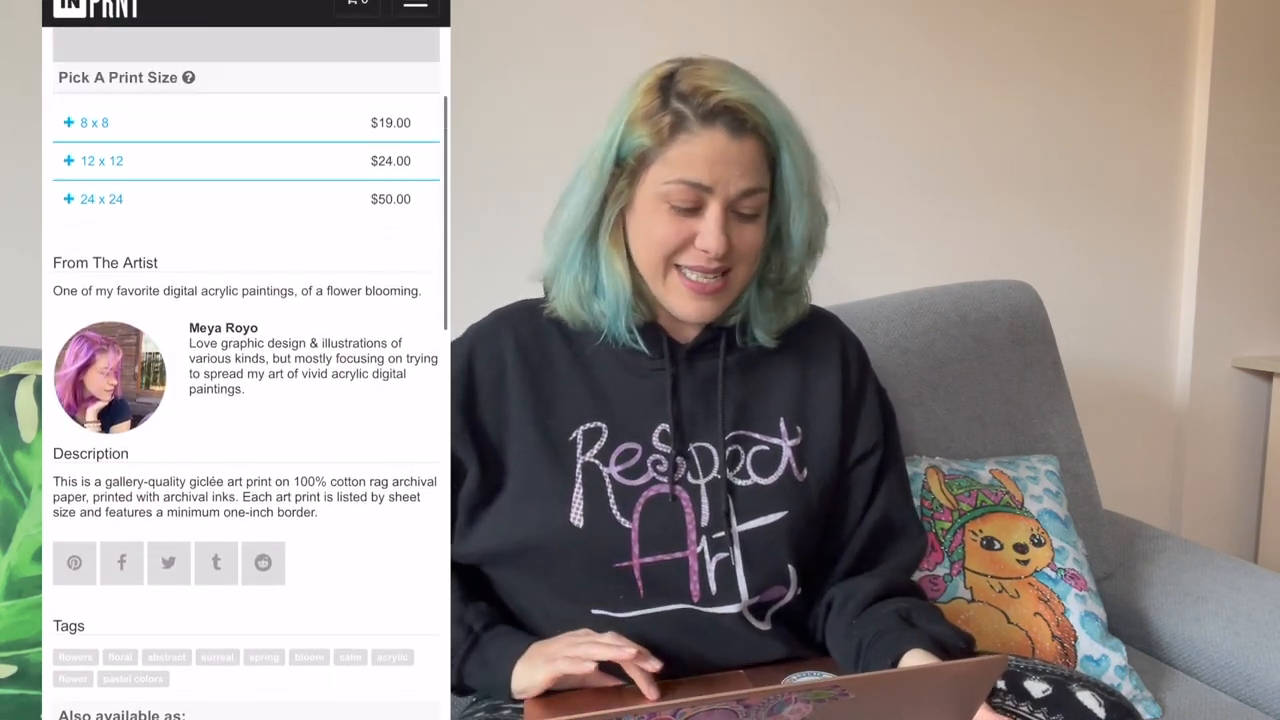
{"action": "scroll", "scroll_direction": "up", "scroll_amount": 3}
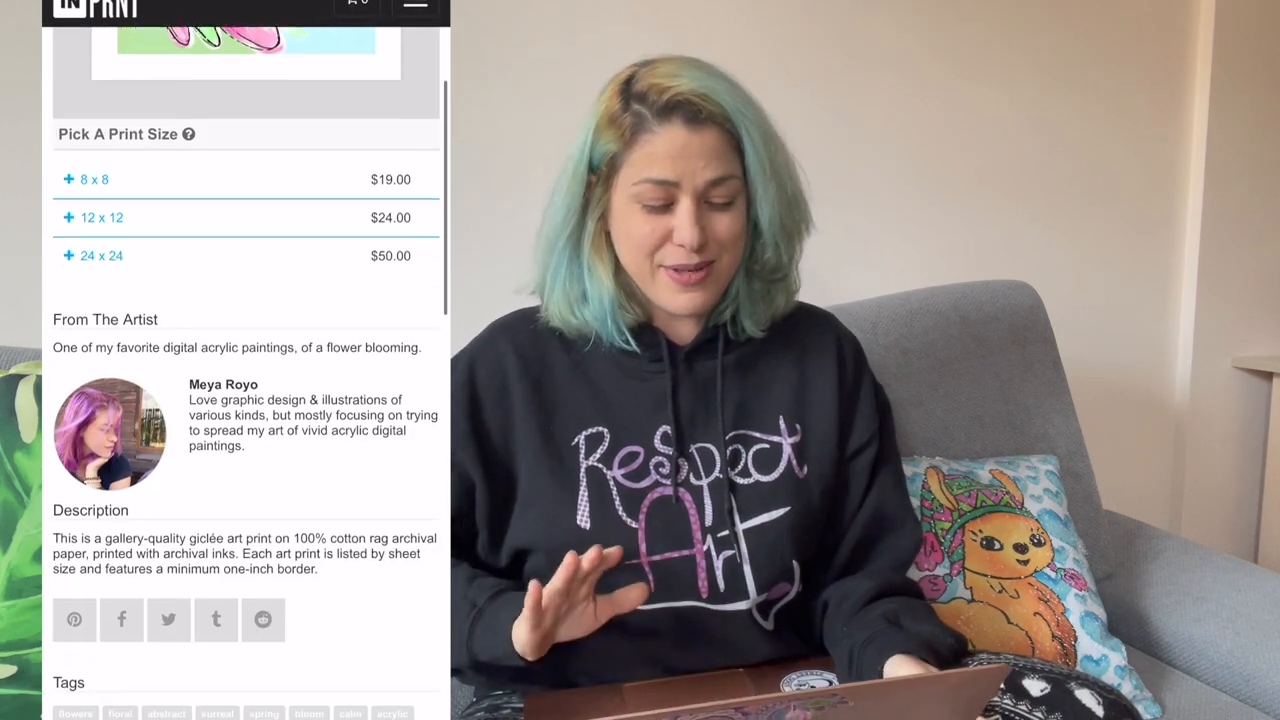
{"action": "scroll", "scroll_direction": "down", "scroll_amount": 3}
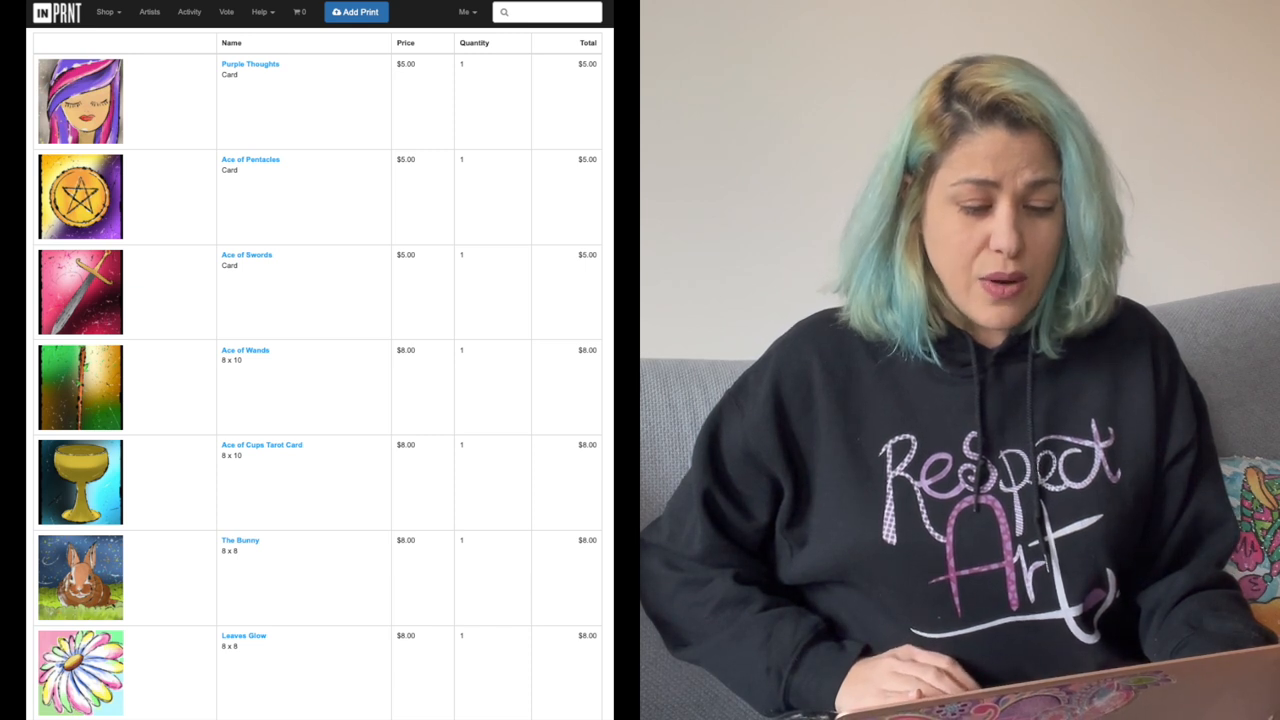
{"action": "scroll", "scroll_direction": "down", "scroll_amount": 3}
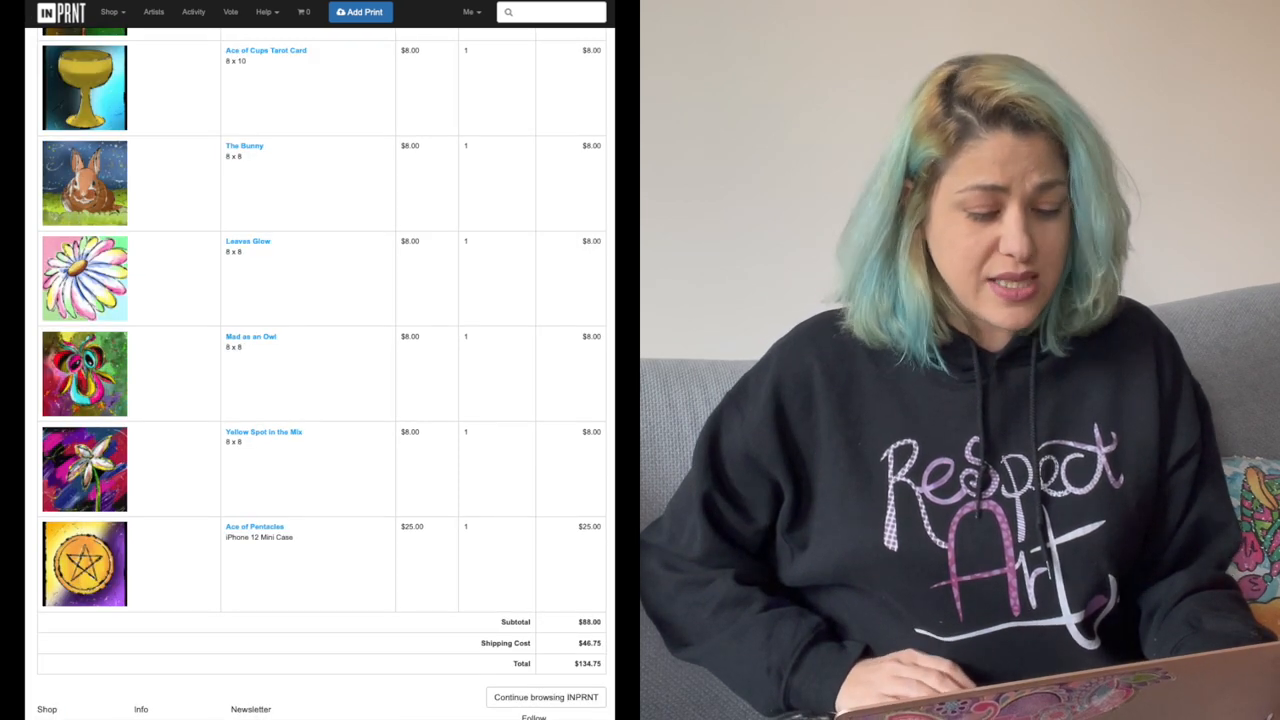